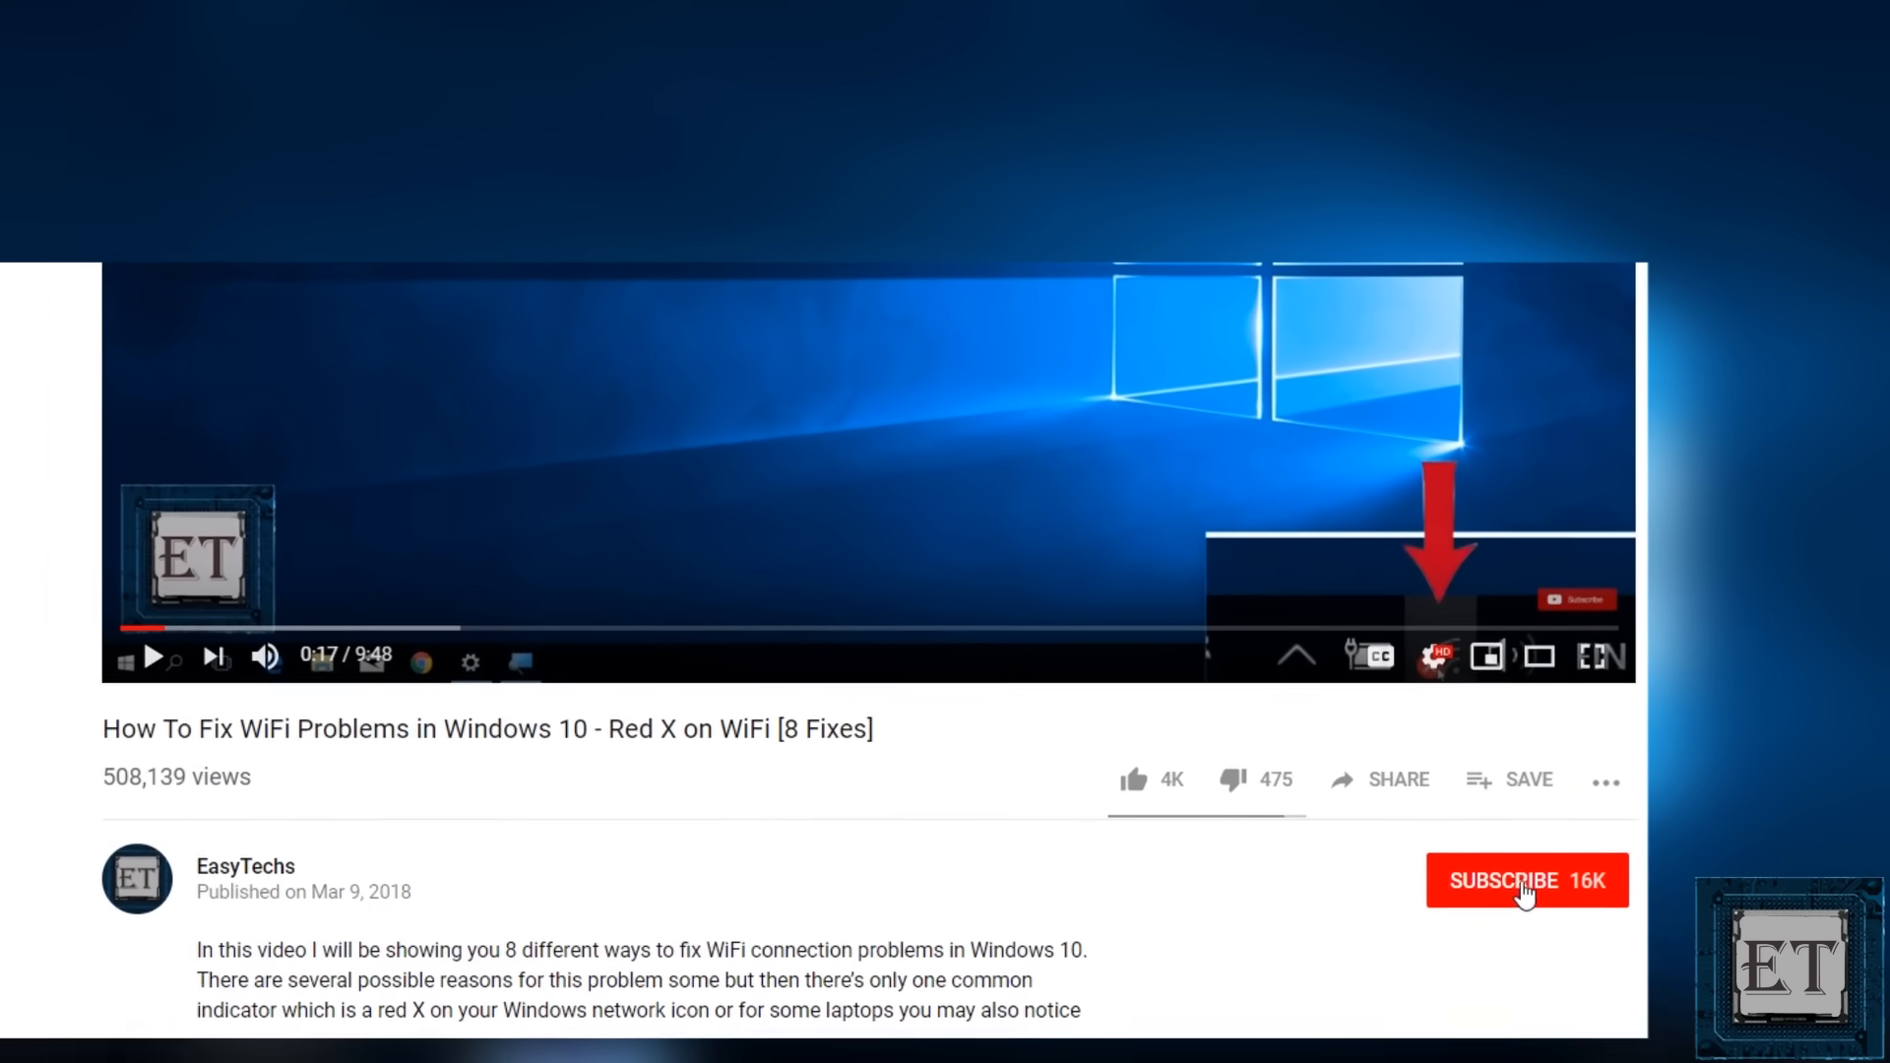
Subscribe to the YouTube channel before moving on to the Windows 10 download search.
{"action": "left_click", "coordinate": [1526, 880]}
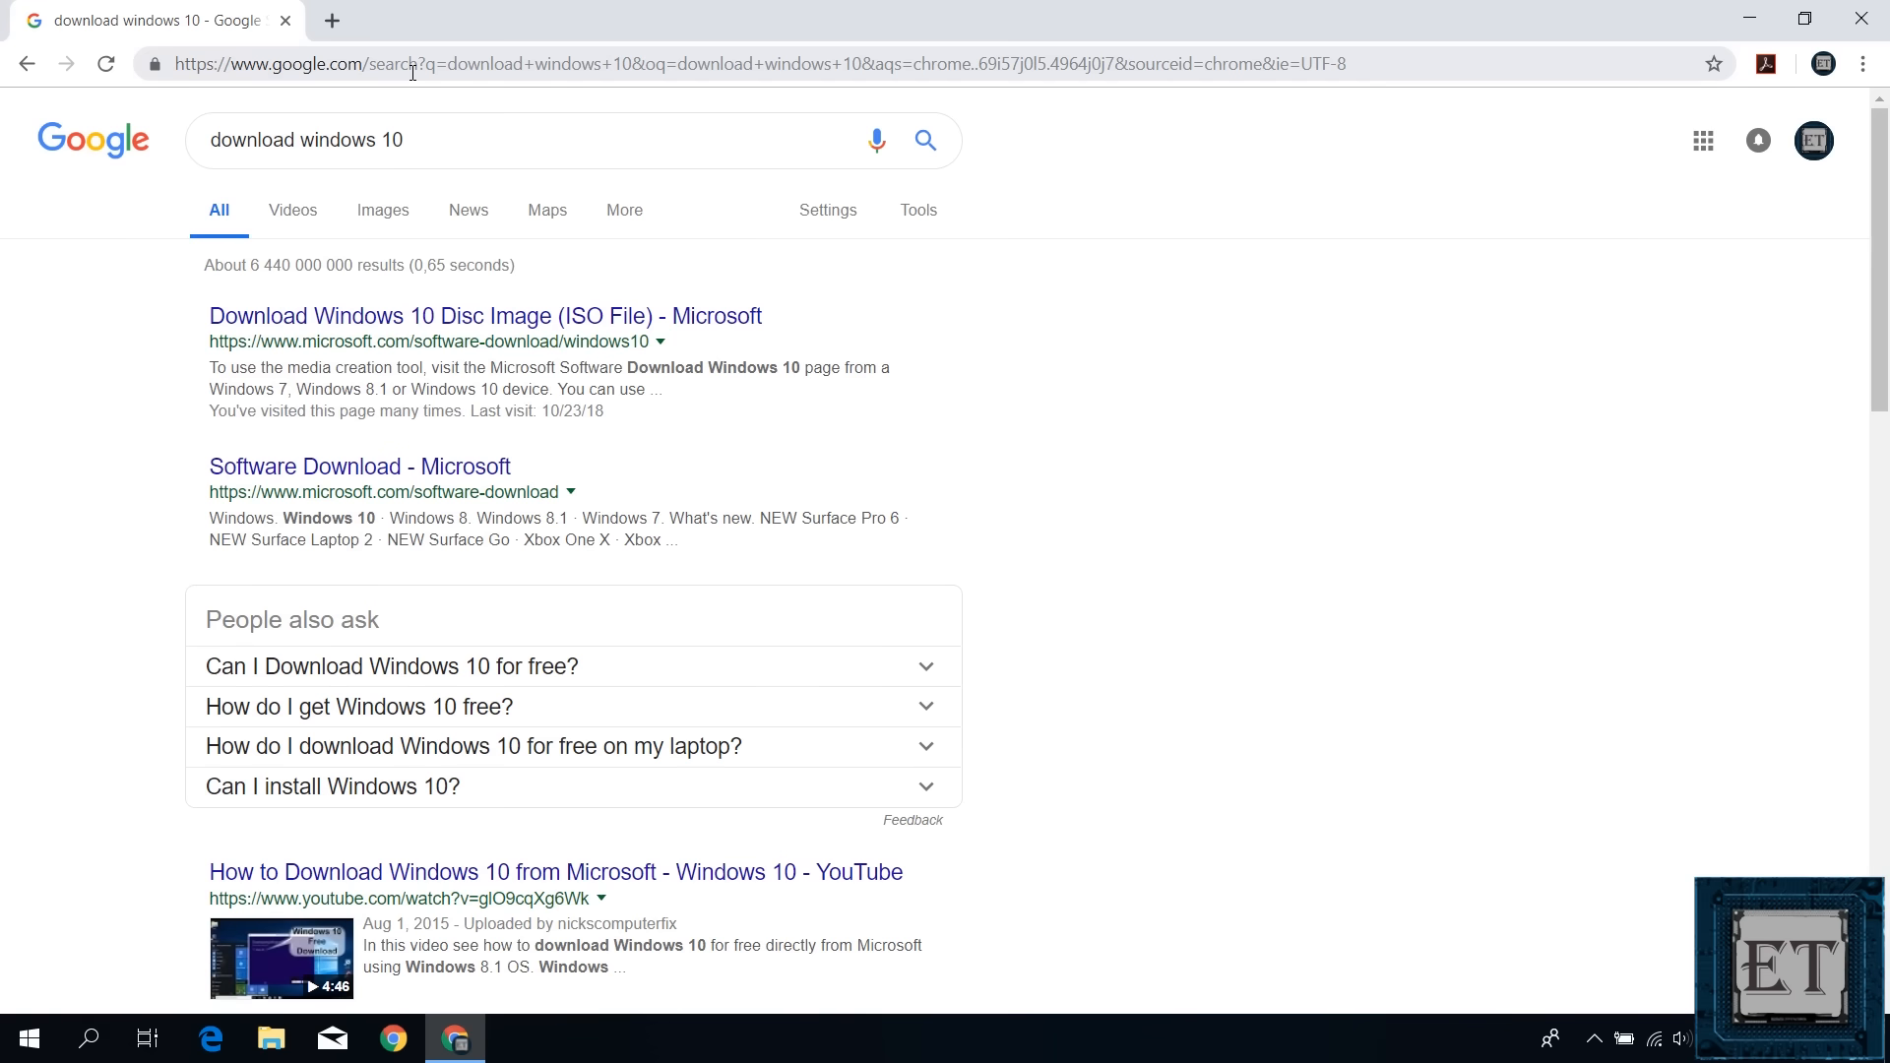
Go to Microsoft's Download Windows 10 page and download the media creation tool.
{"action": "left_click", "coordinate": [484, 315]}
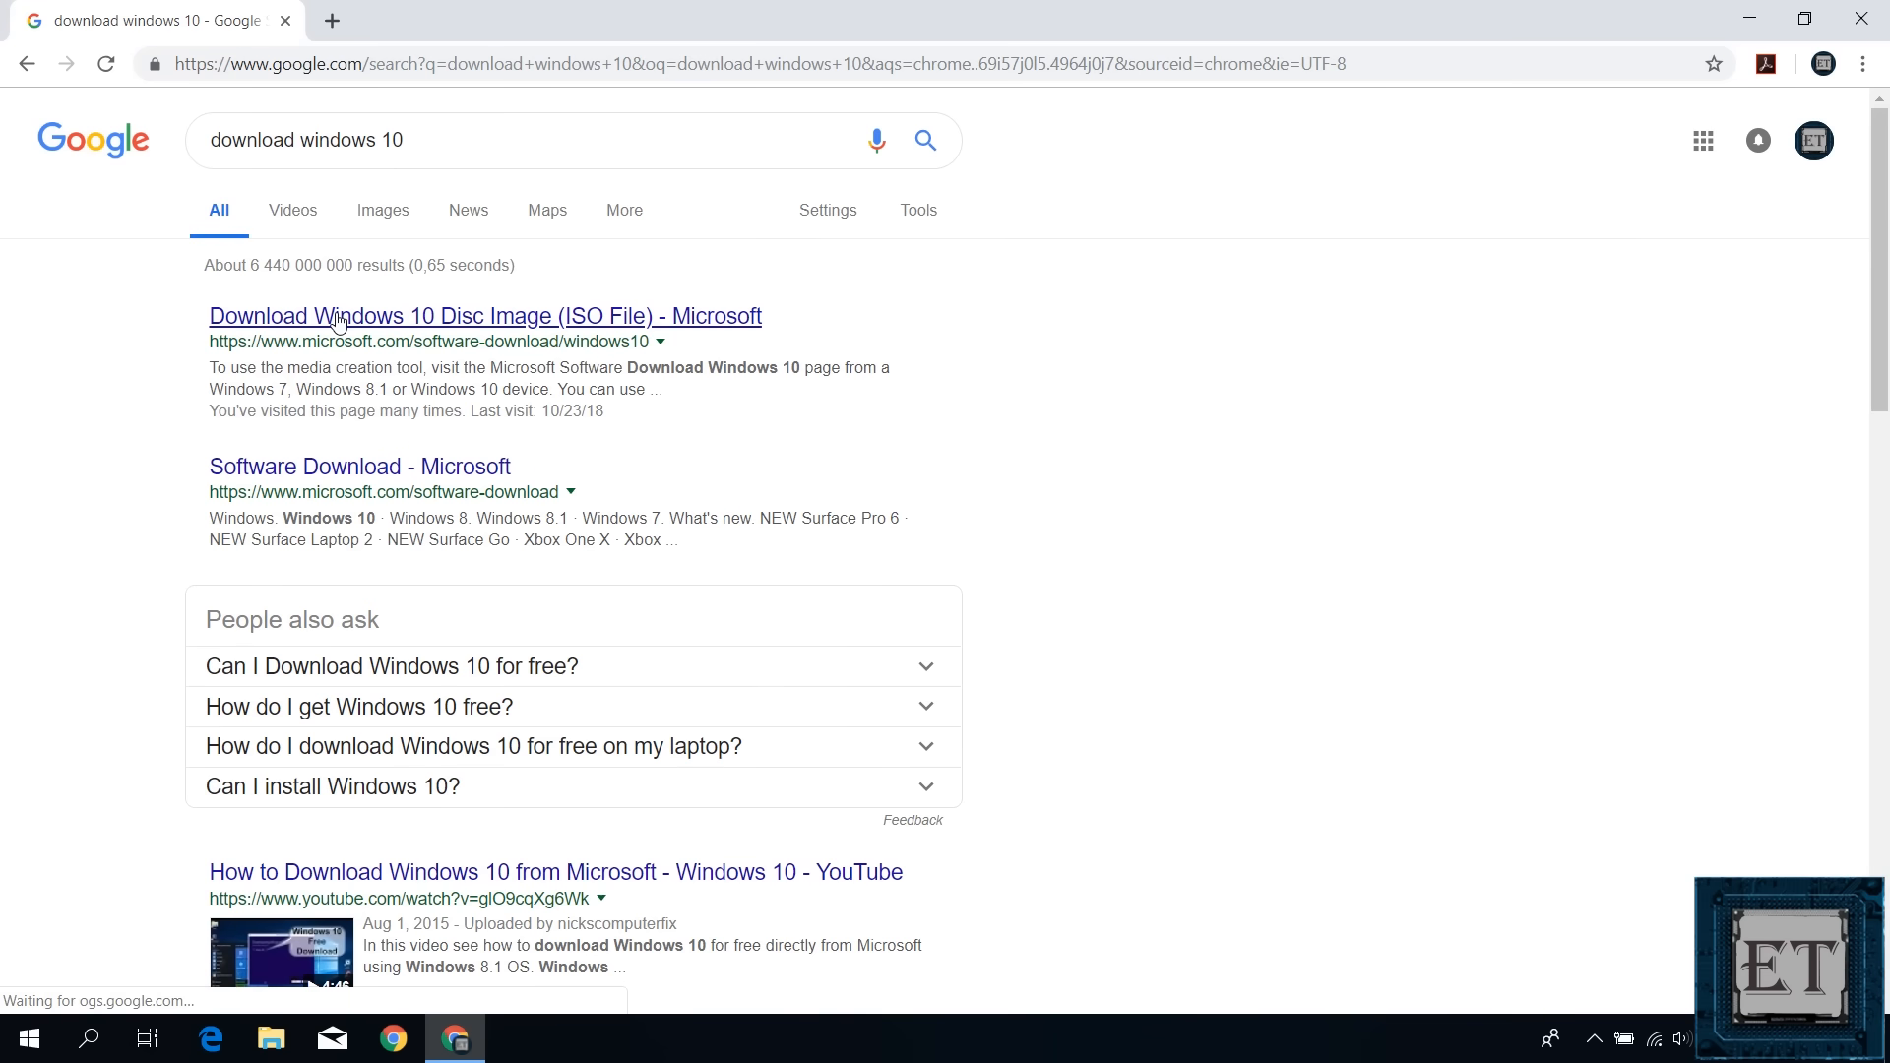
{"action": "left_click", "coordinate": [485, 315]}
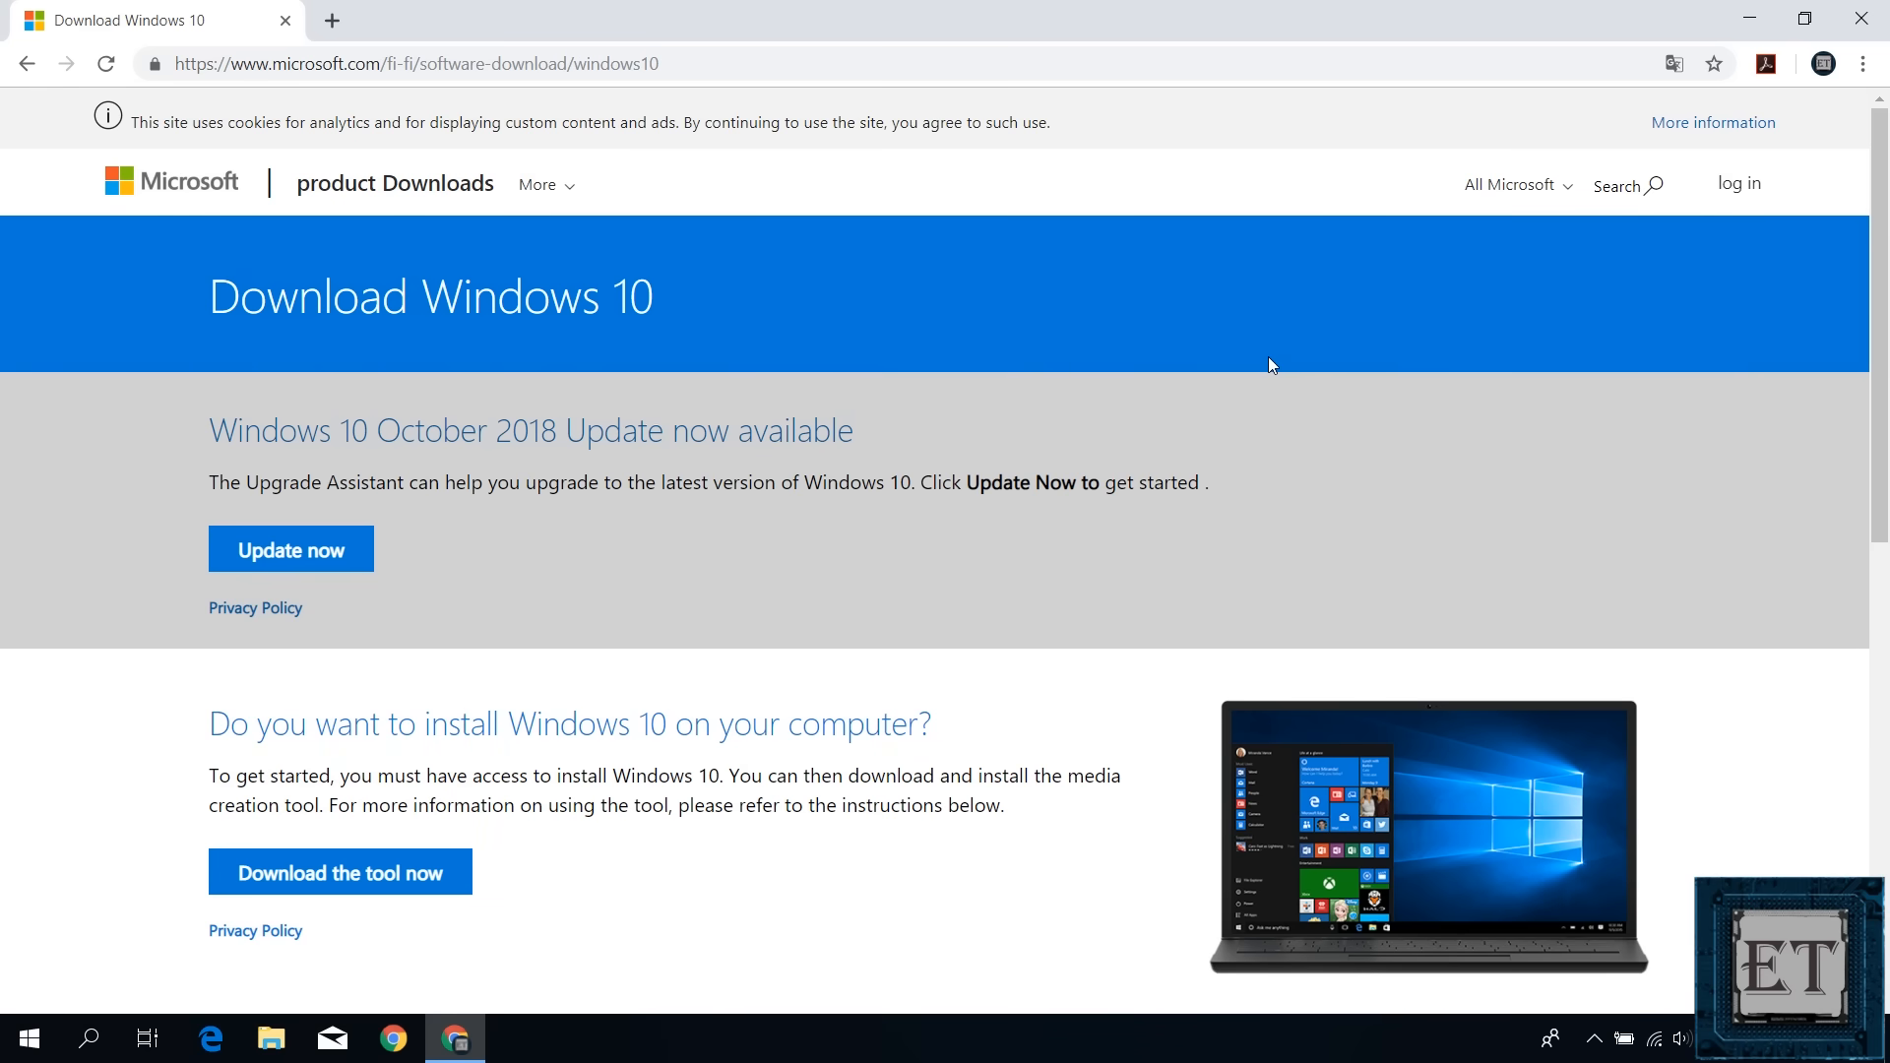
{"action": "scroll", "scroll_direction": "down", "scroll_amount": 3}
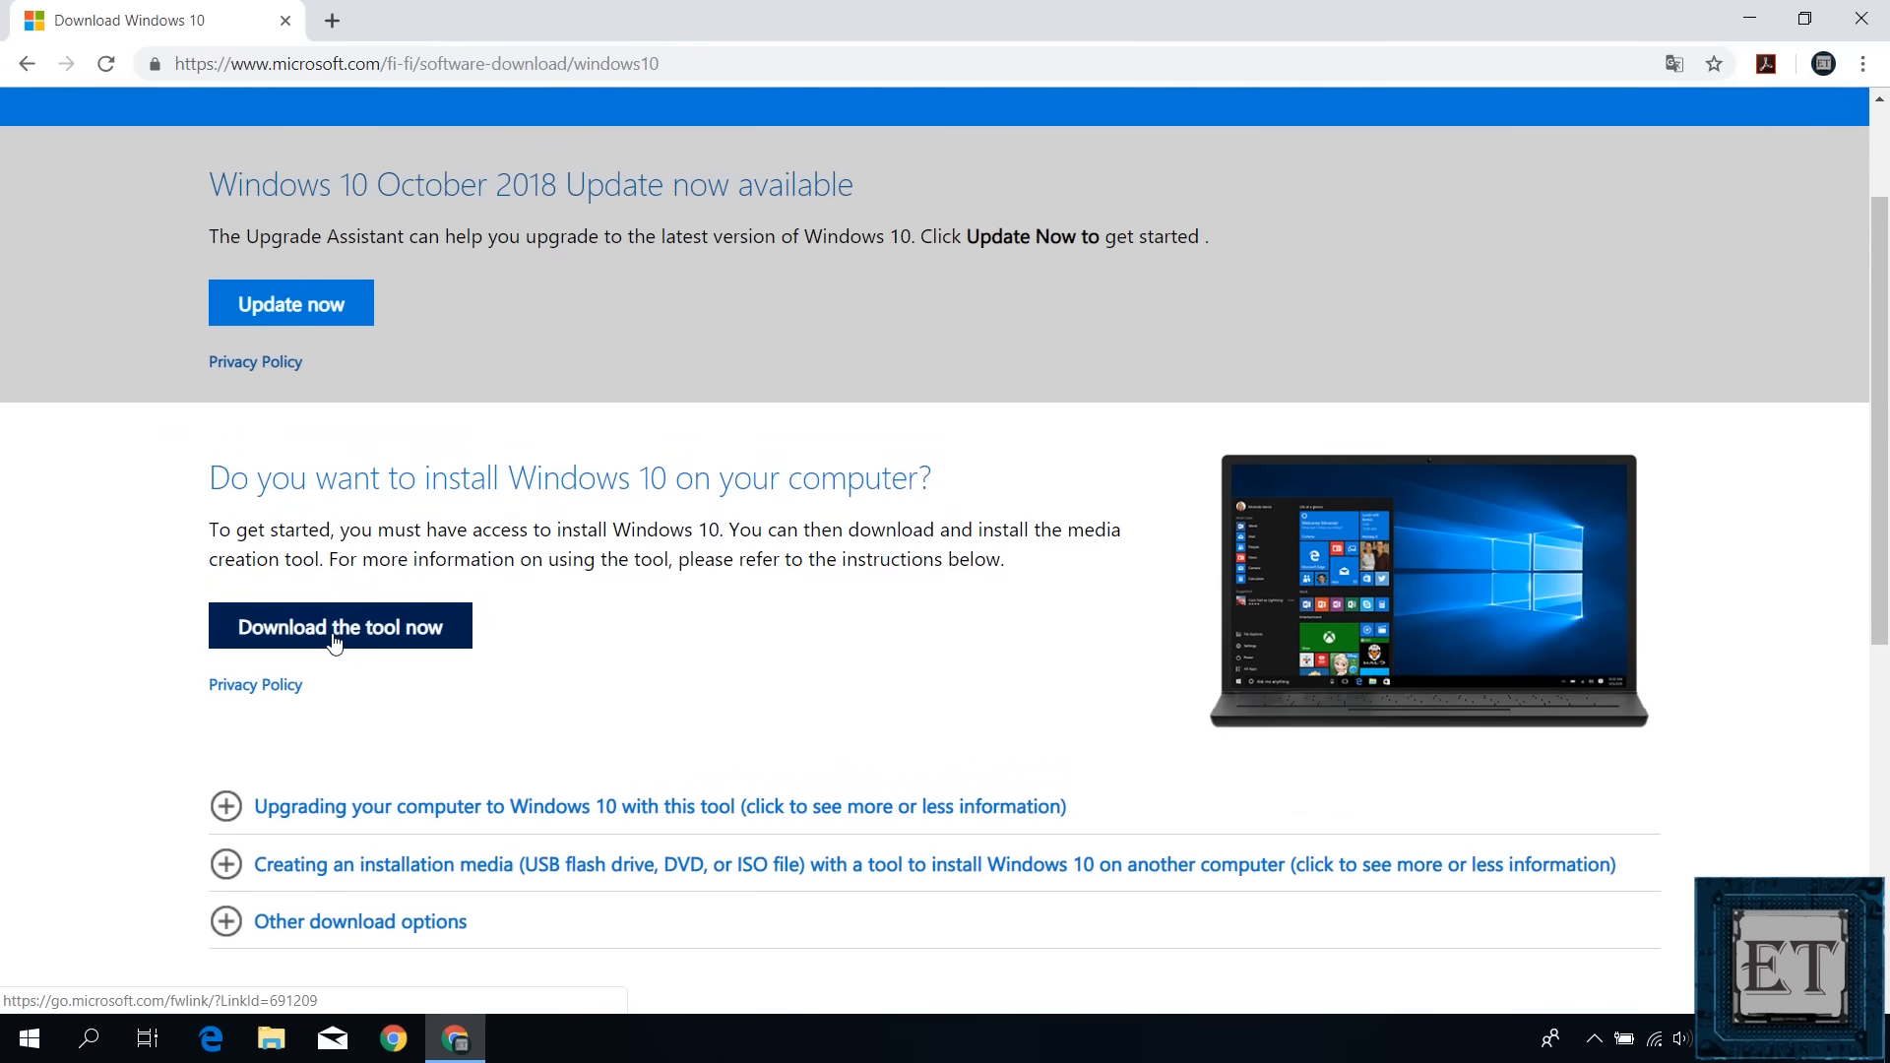
{"action": "left_click", "coordinate": [341, 626]}
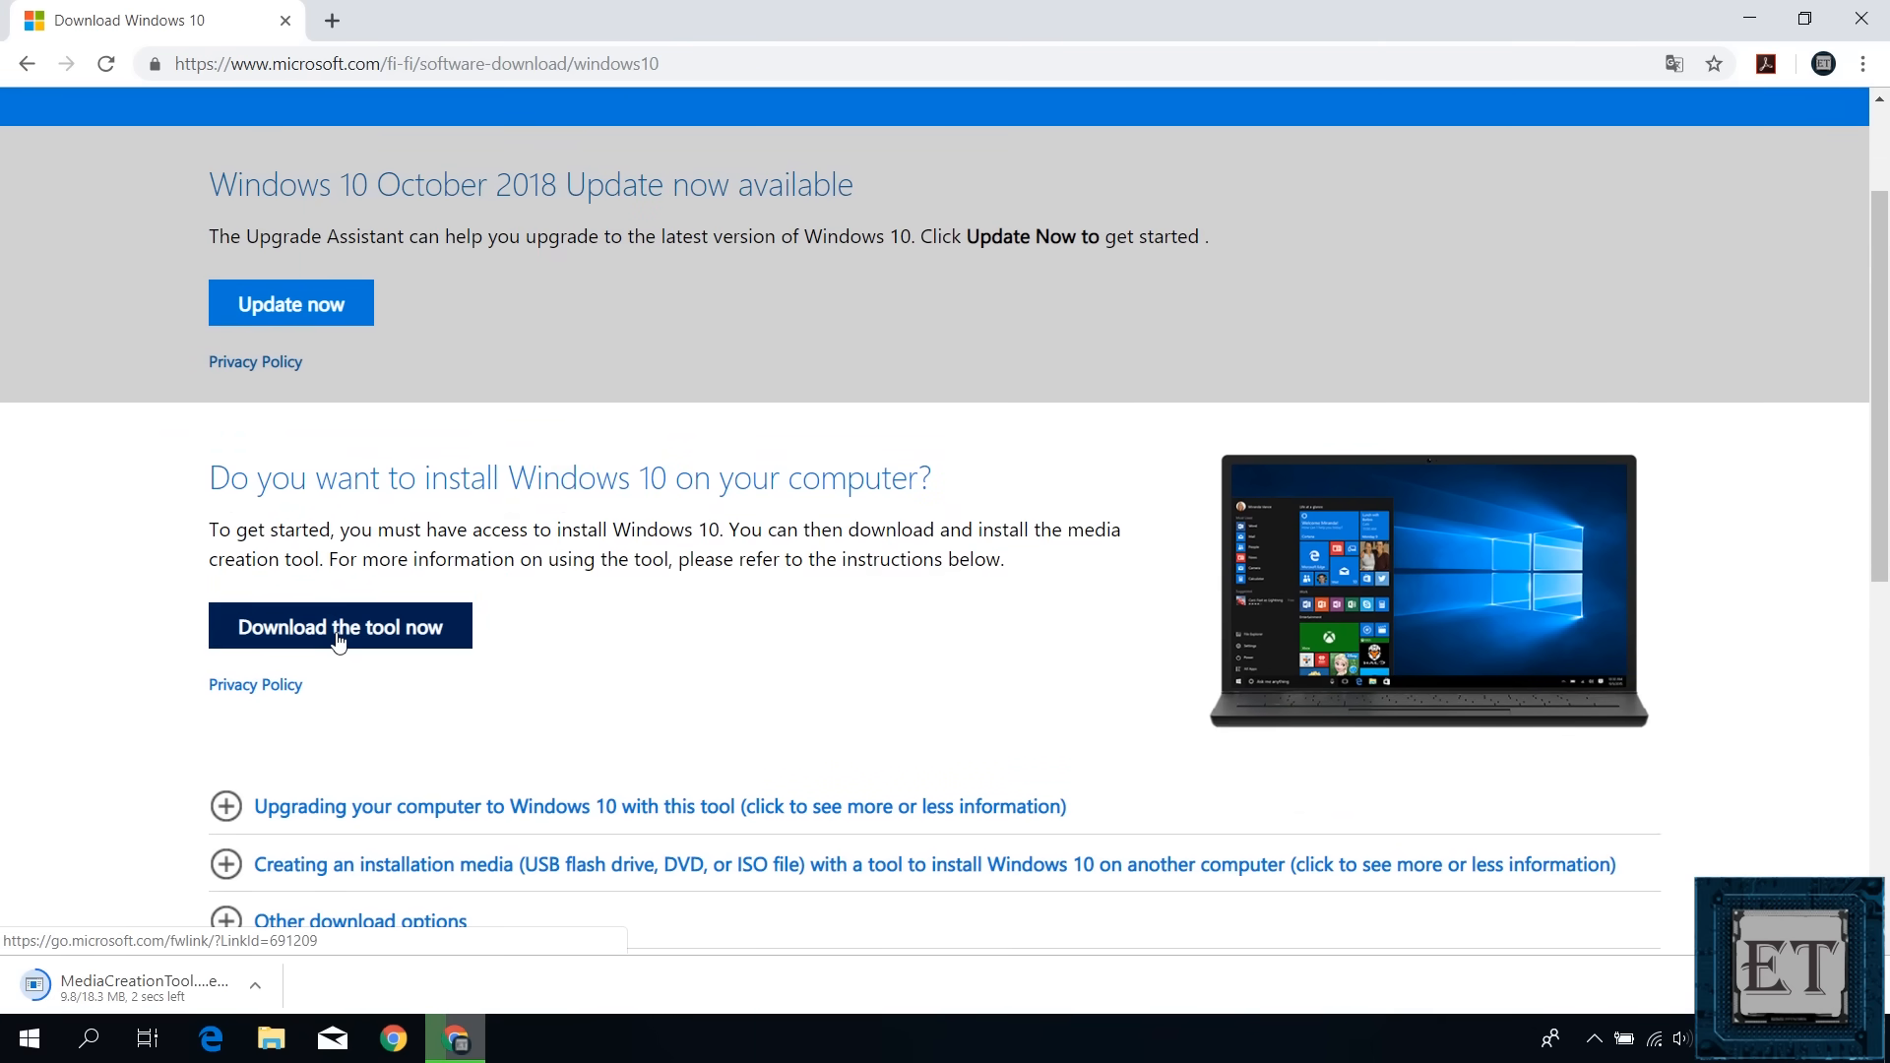
{"action": "mouse_move", "coordinate": [108, 1010]}
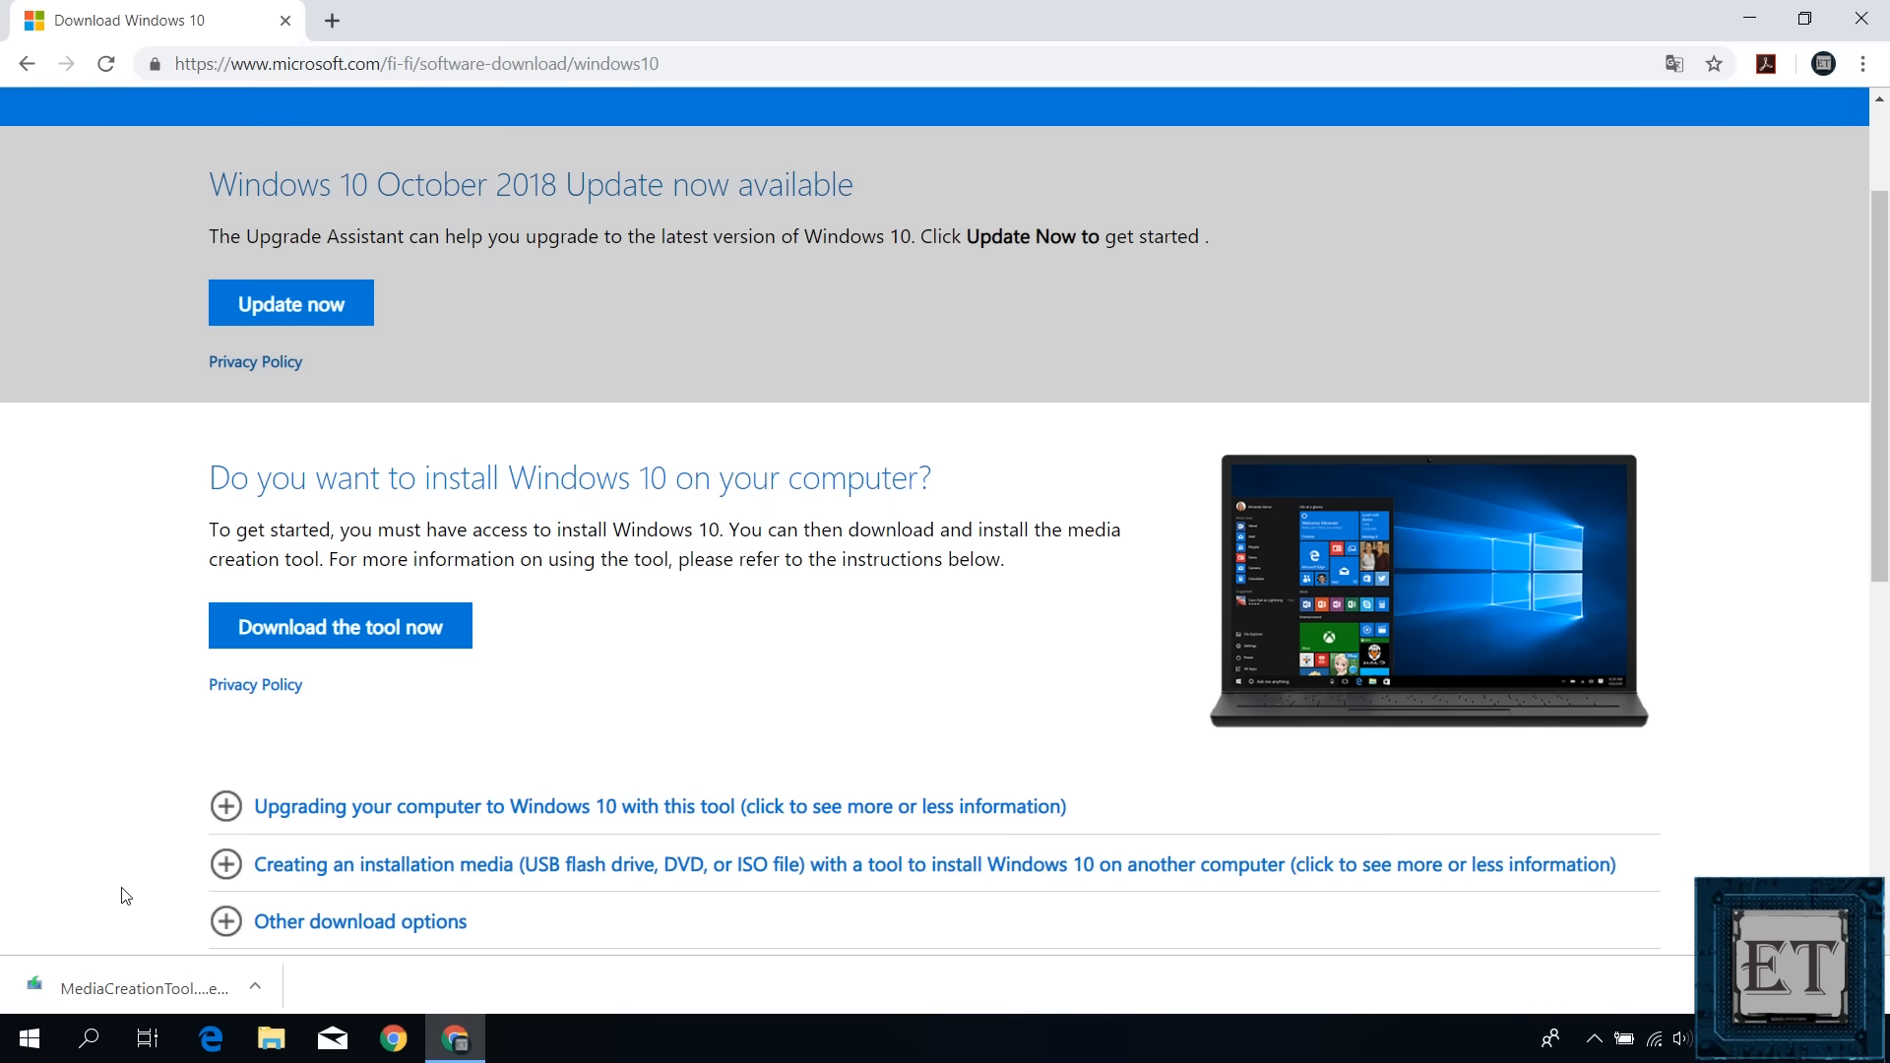
{"action": "mouse_move", "coordinate": [138, 999]}
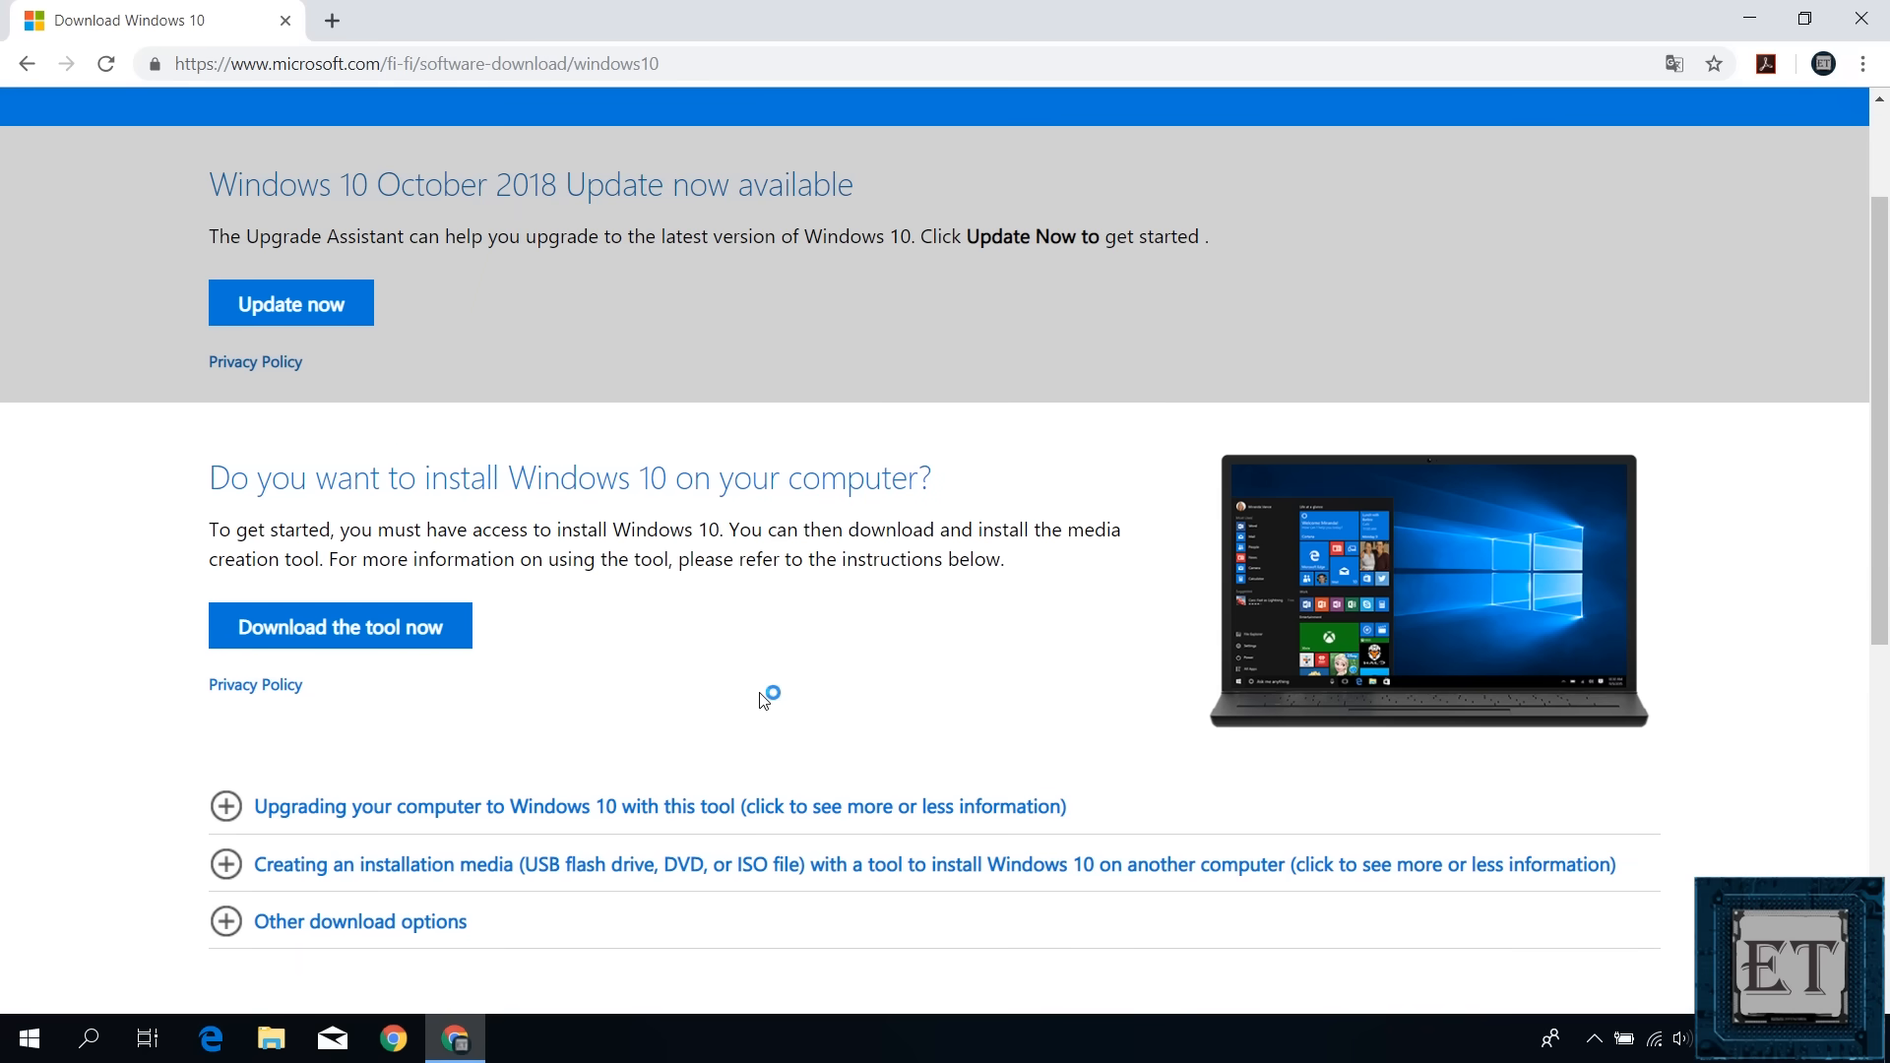
Start the media creation tool, accept the license and choose installation media for another PC.
{"action": "left_click", "coordinate": [340, 626]}
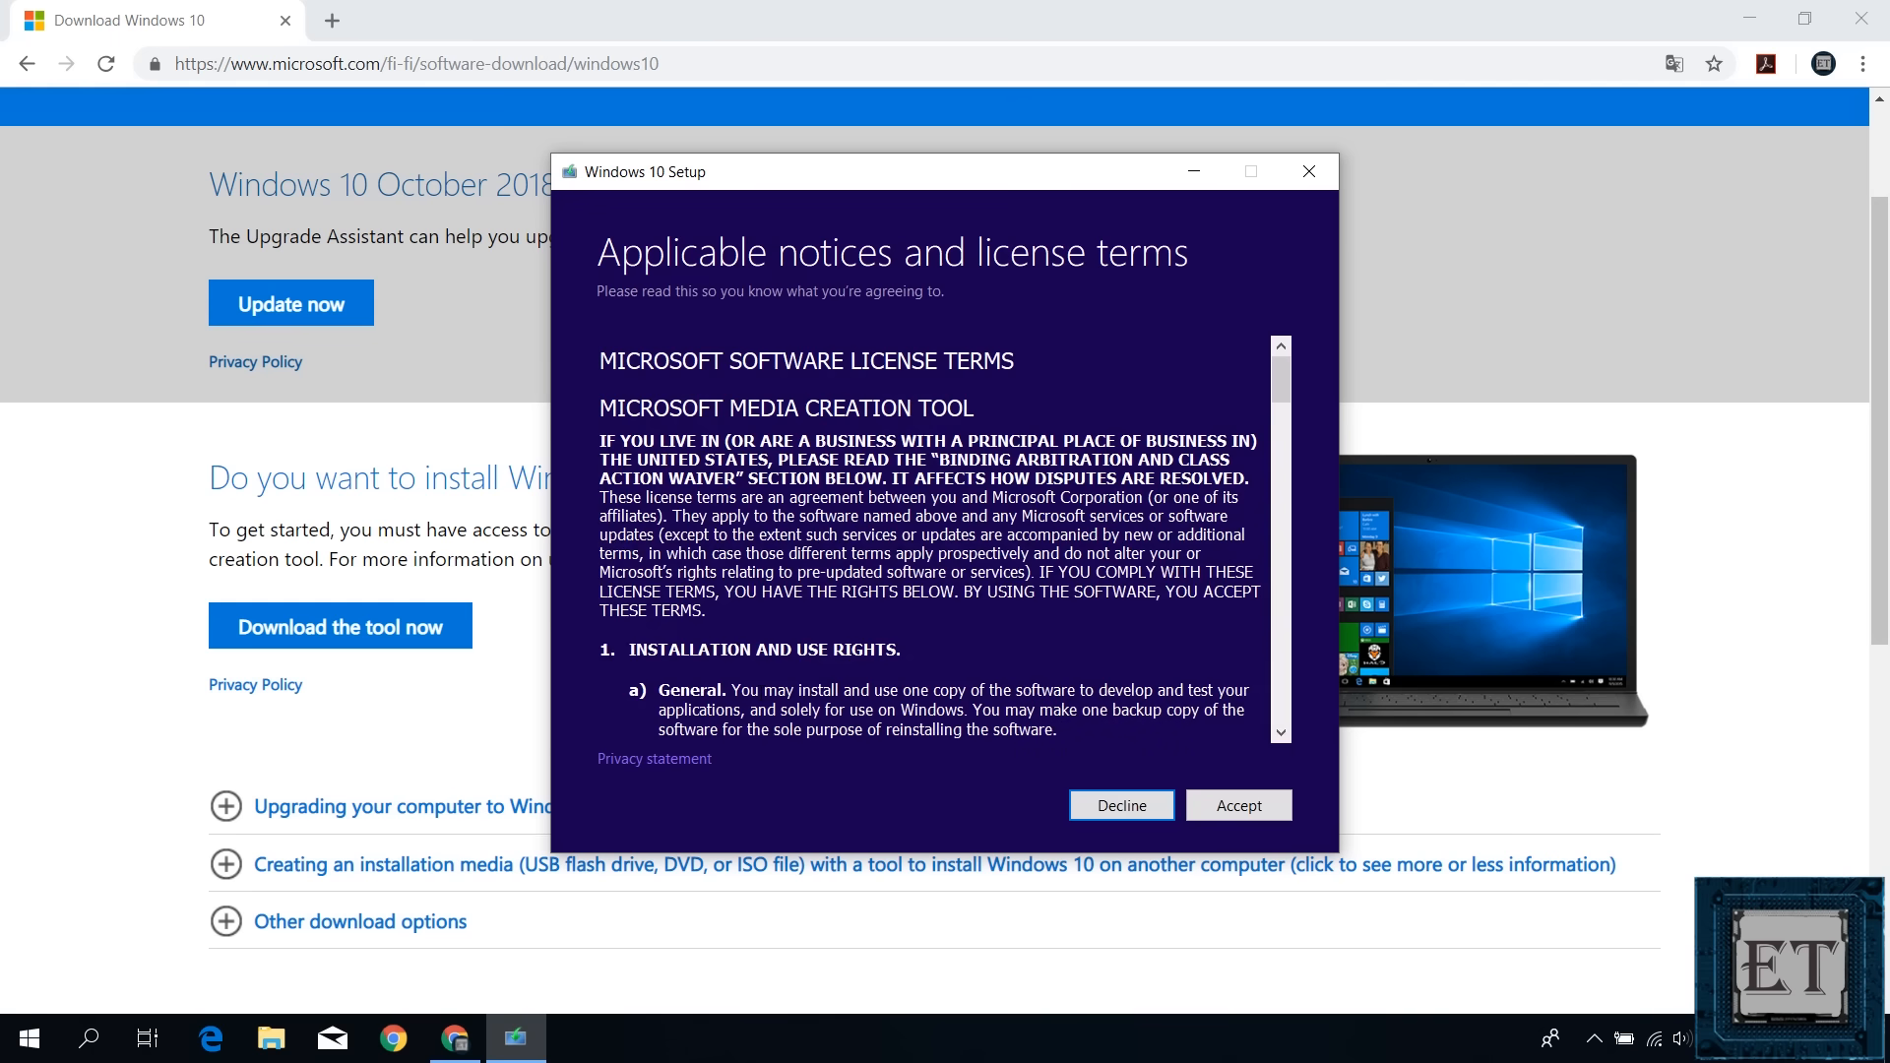
{"action": "left_click", "coordinate": [1238, 803]}
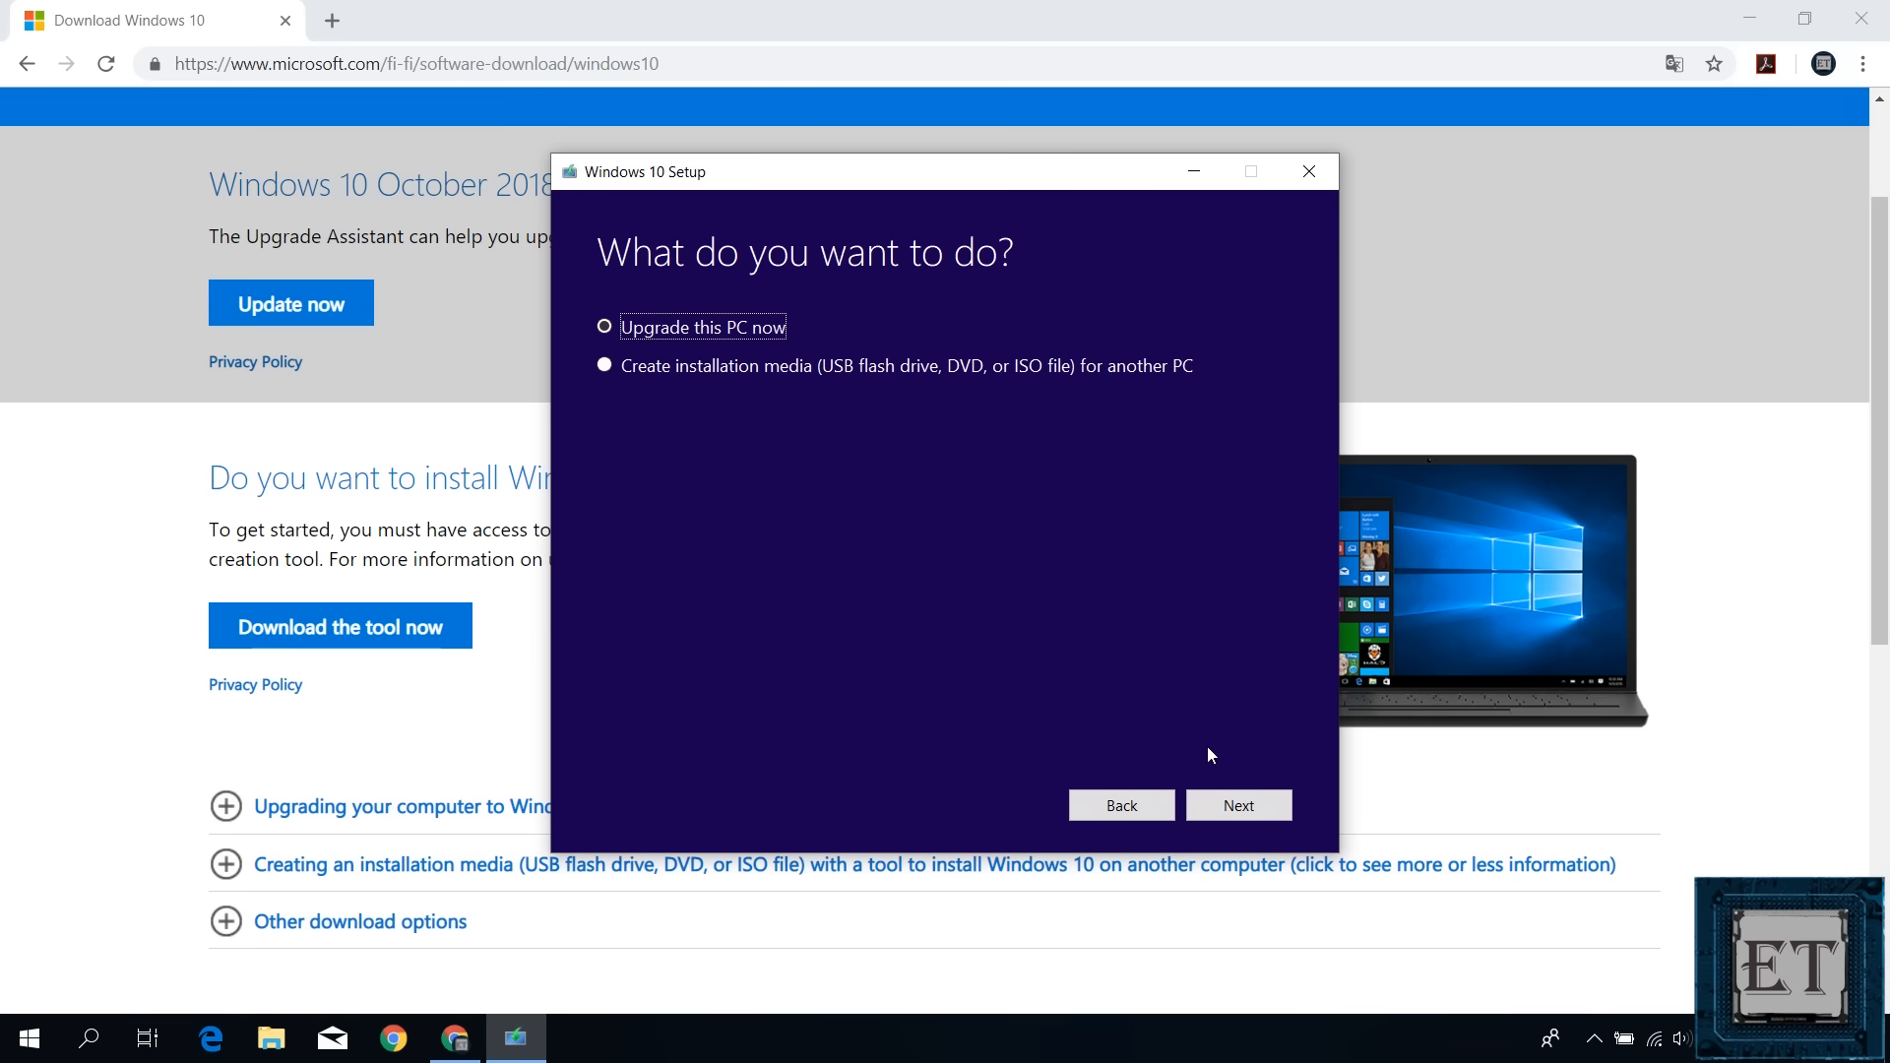
{"action": "mouse_move", "coordinate": [732, 352]}
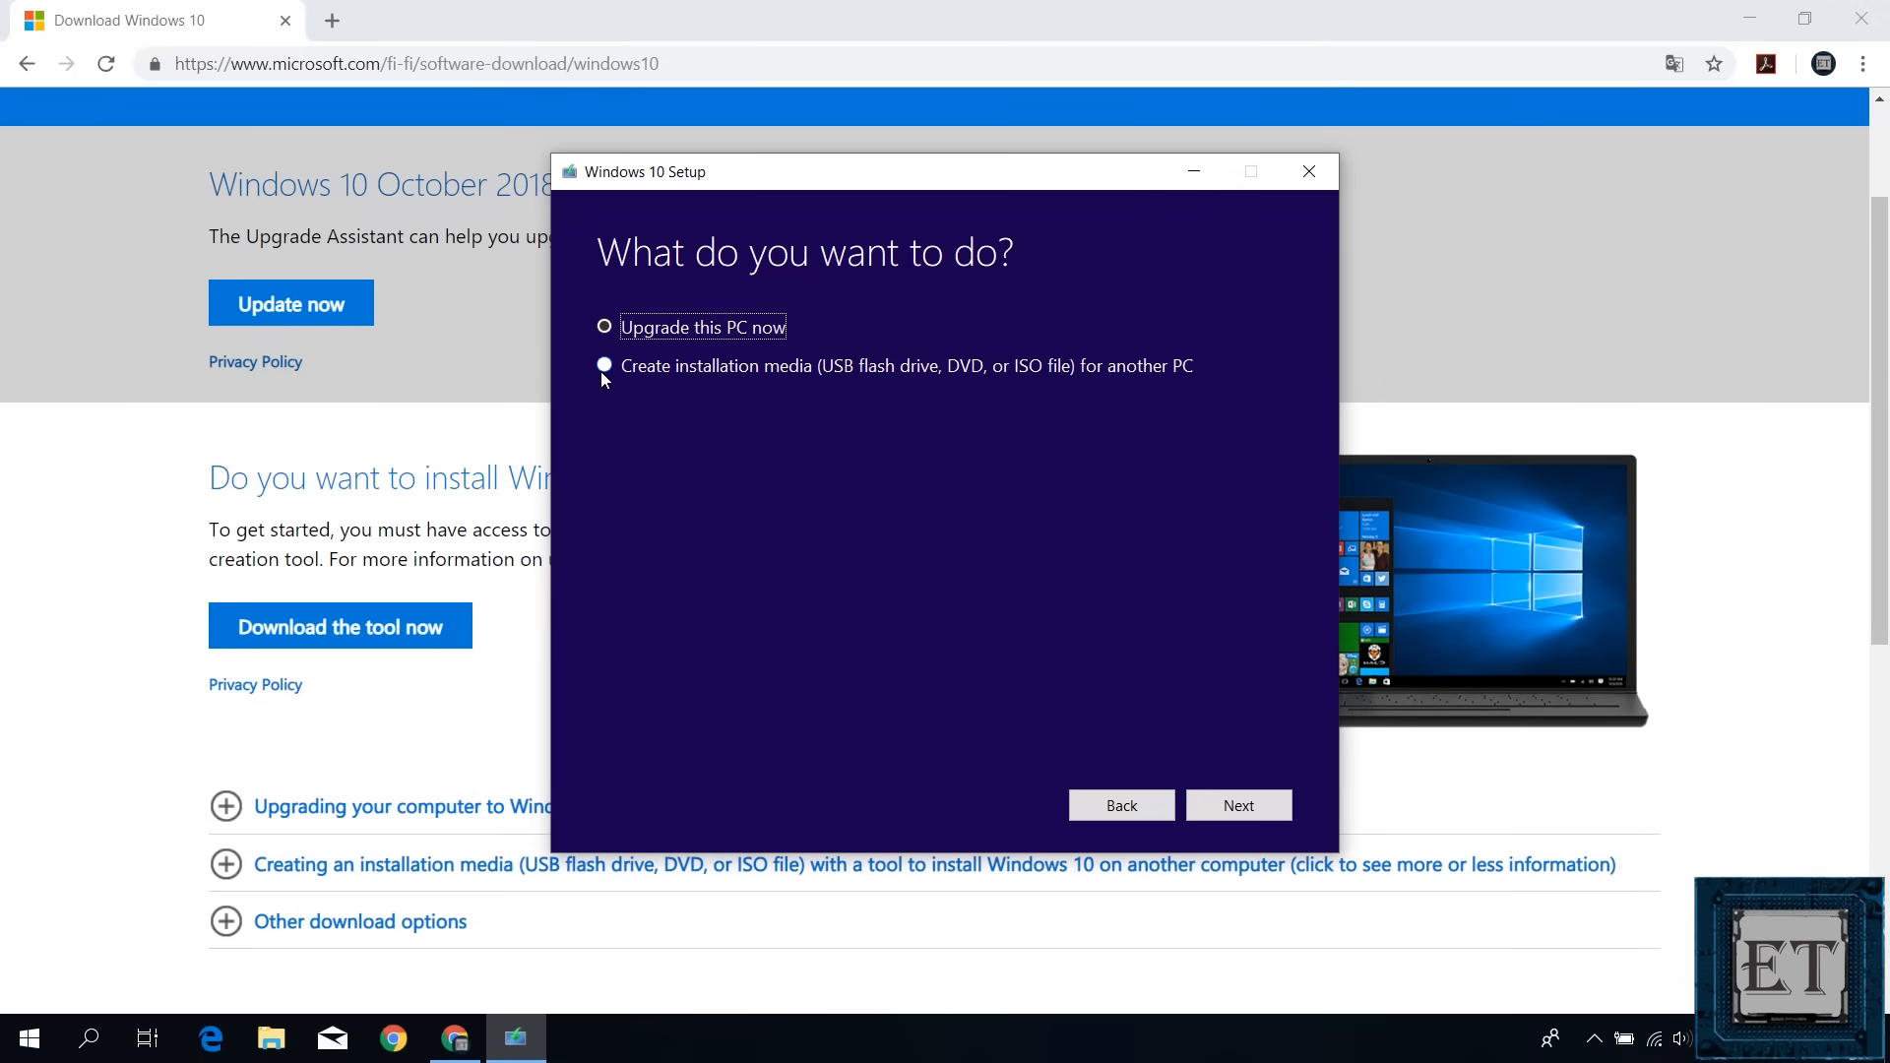
{"action": "left_click", "coordinate": [269, 1038]}
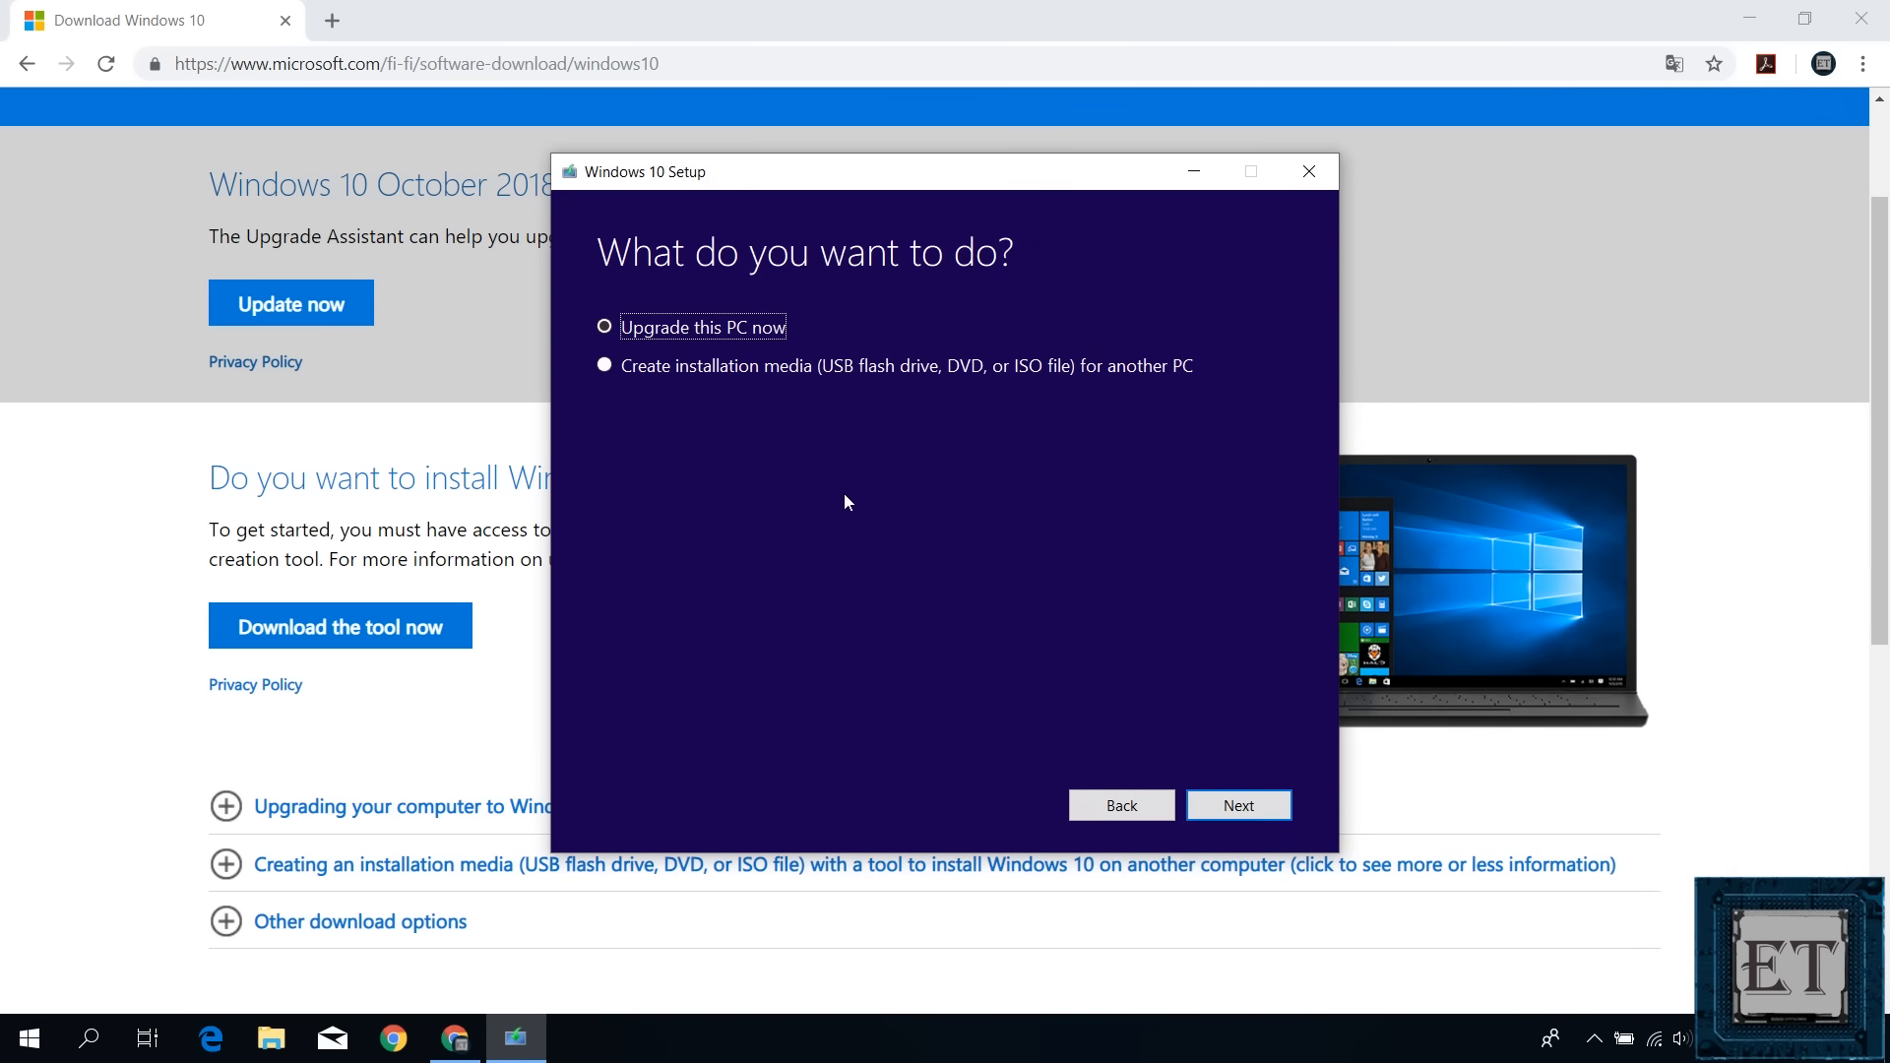
{"action": "left_click", "coordinate": [605, 366]}
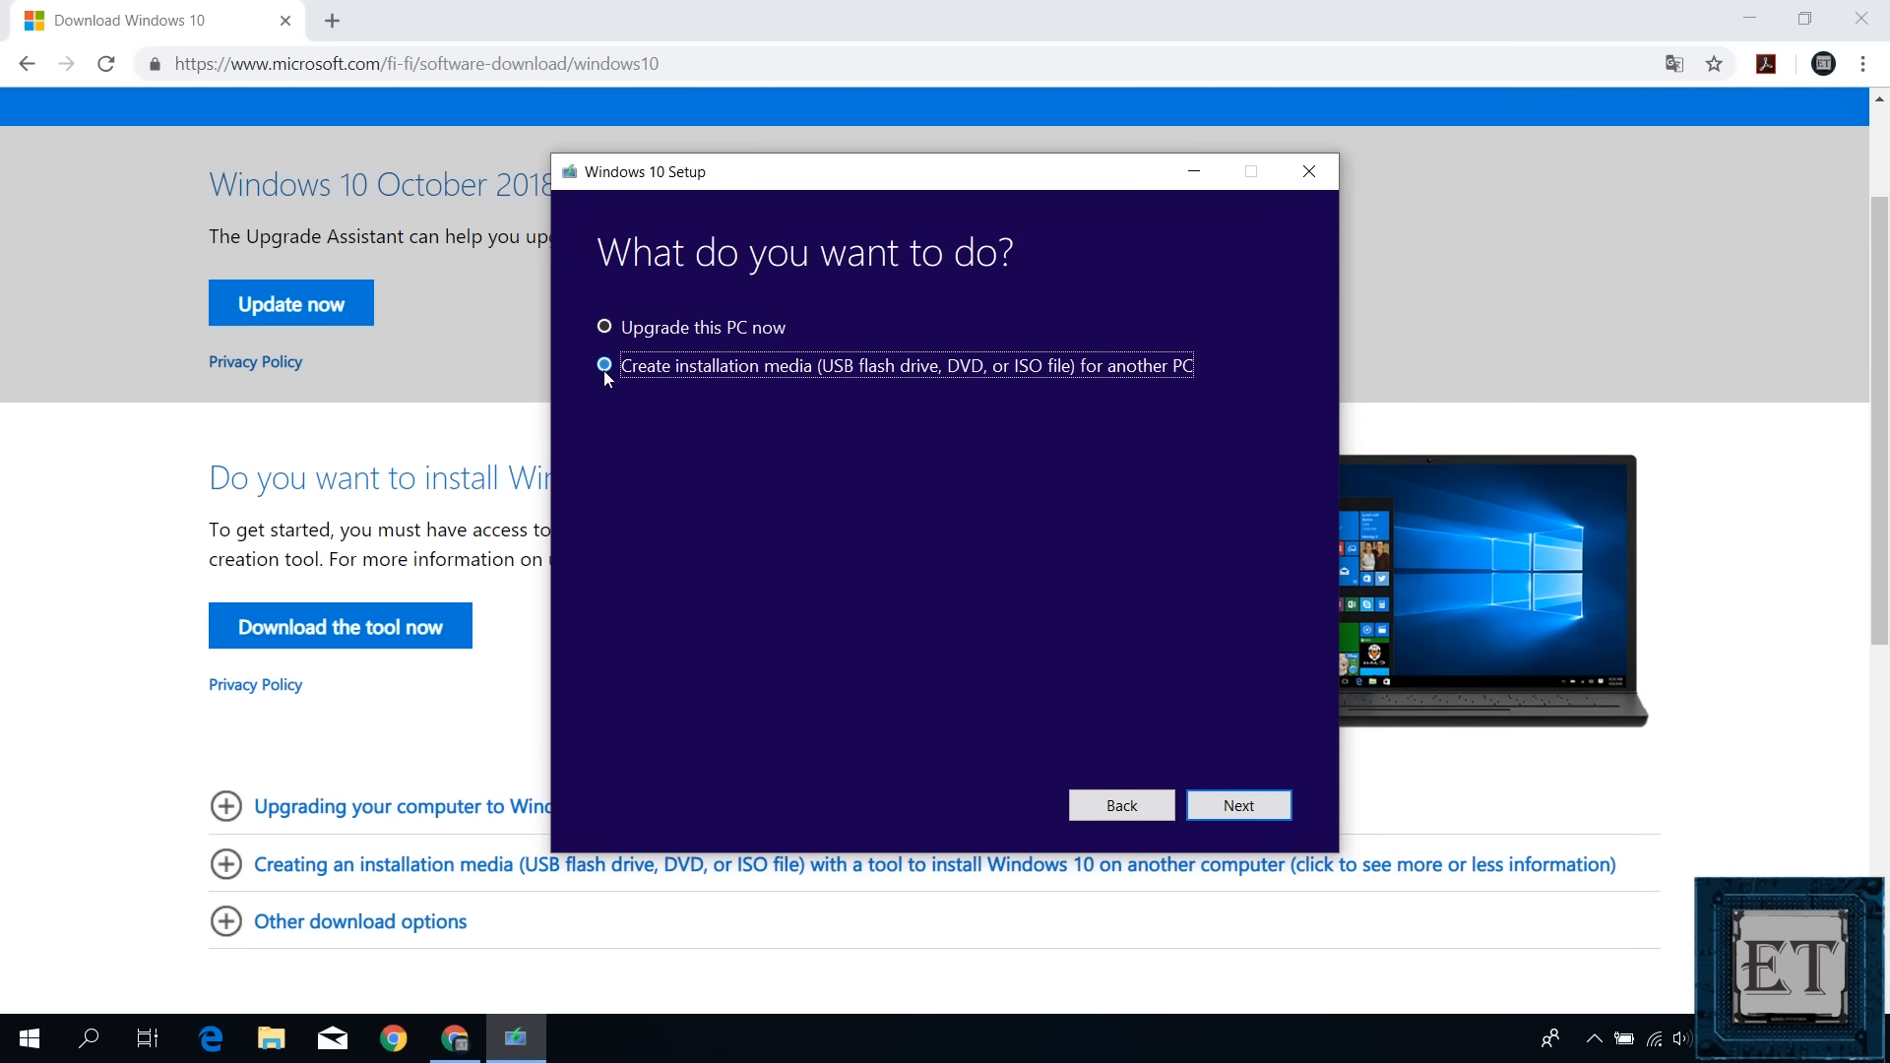
Turn off recommended options and set architecture to Both, keeping English (United States) and Windows 10.
{"action": "left_click", "coordinate": [1238, 805]}
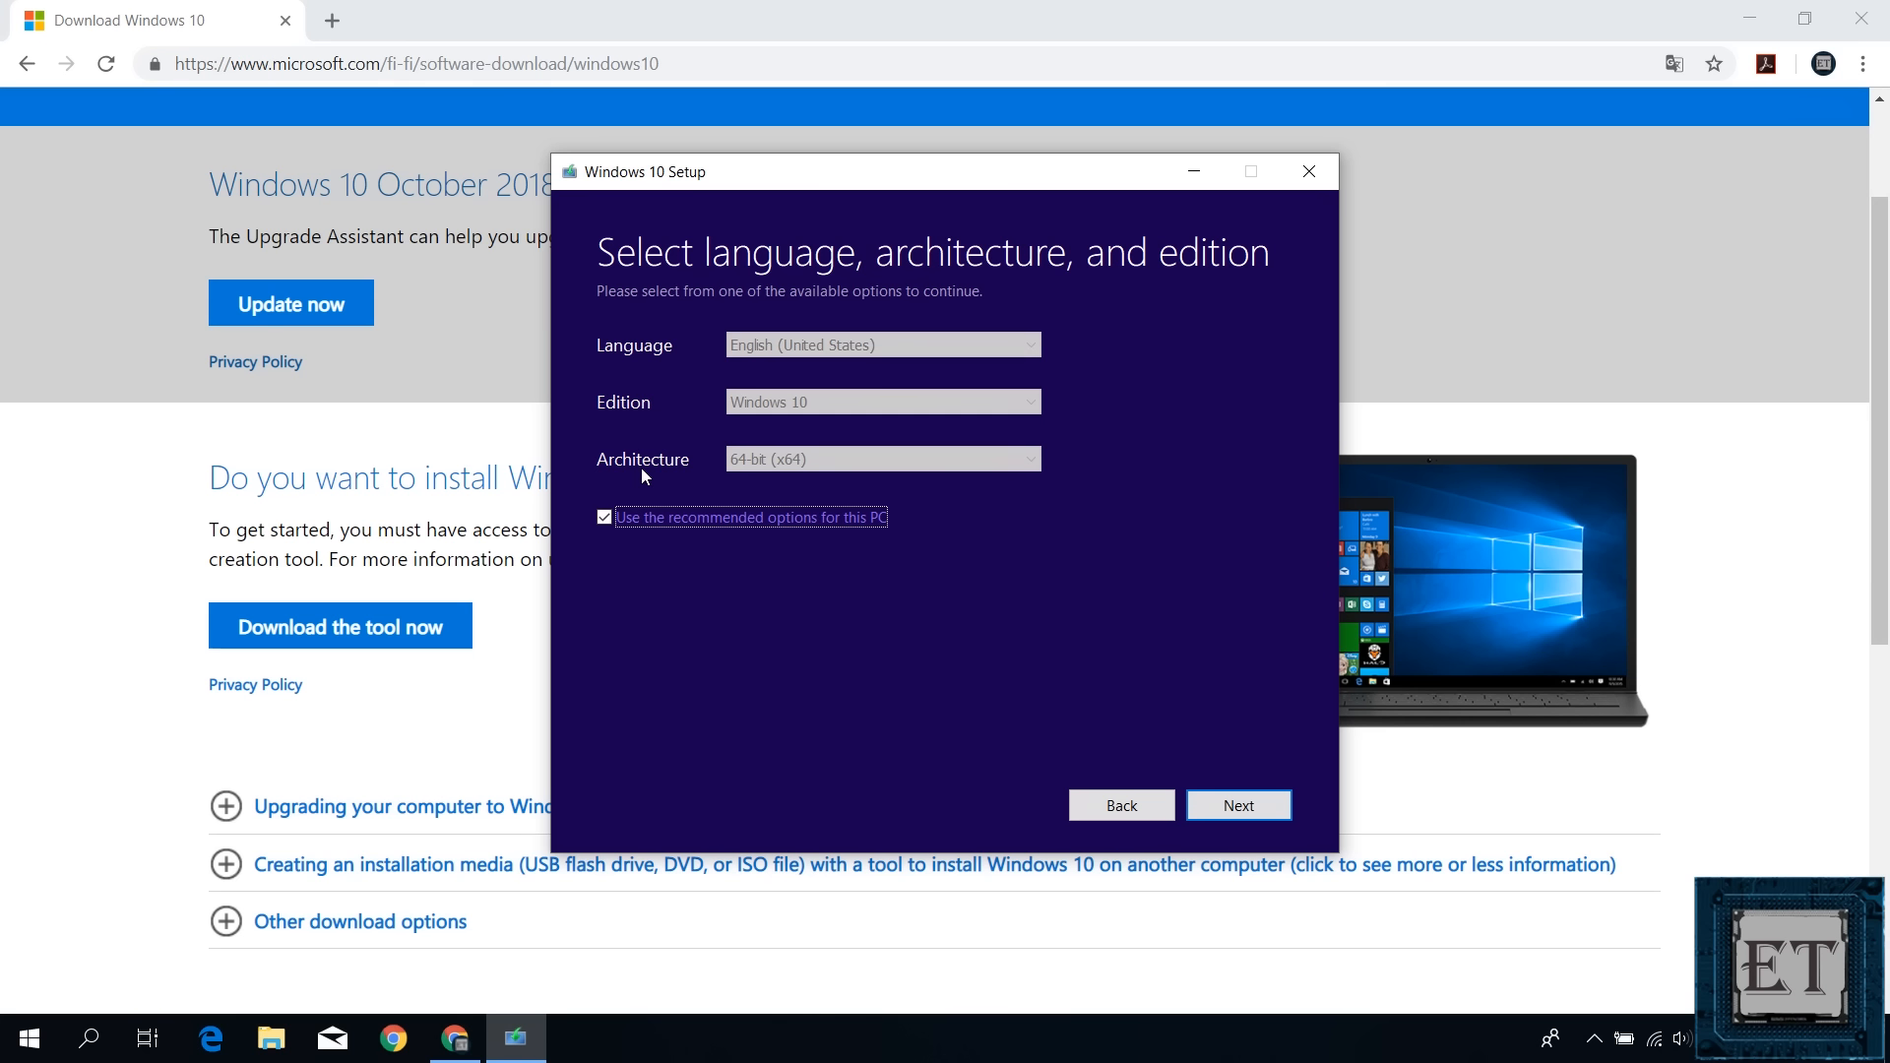
{"action": "left_click", "coordinate": [603, 518]}
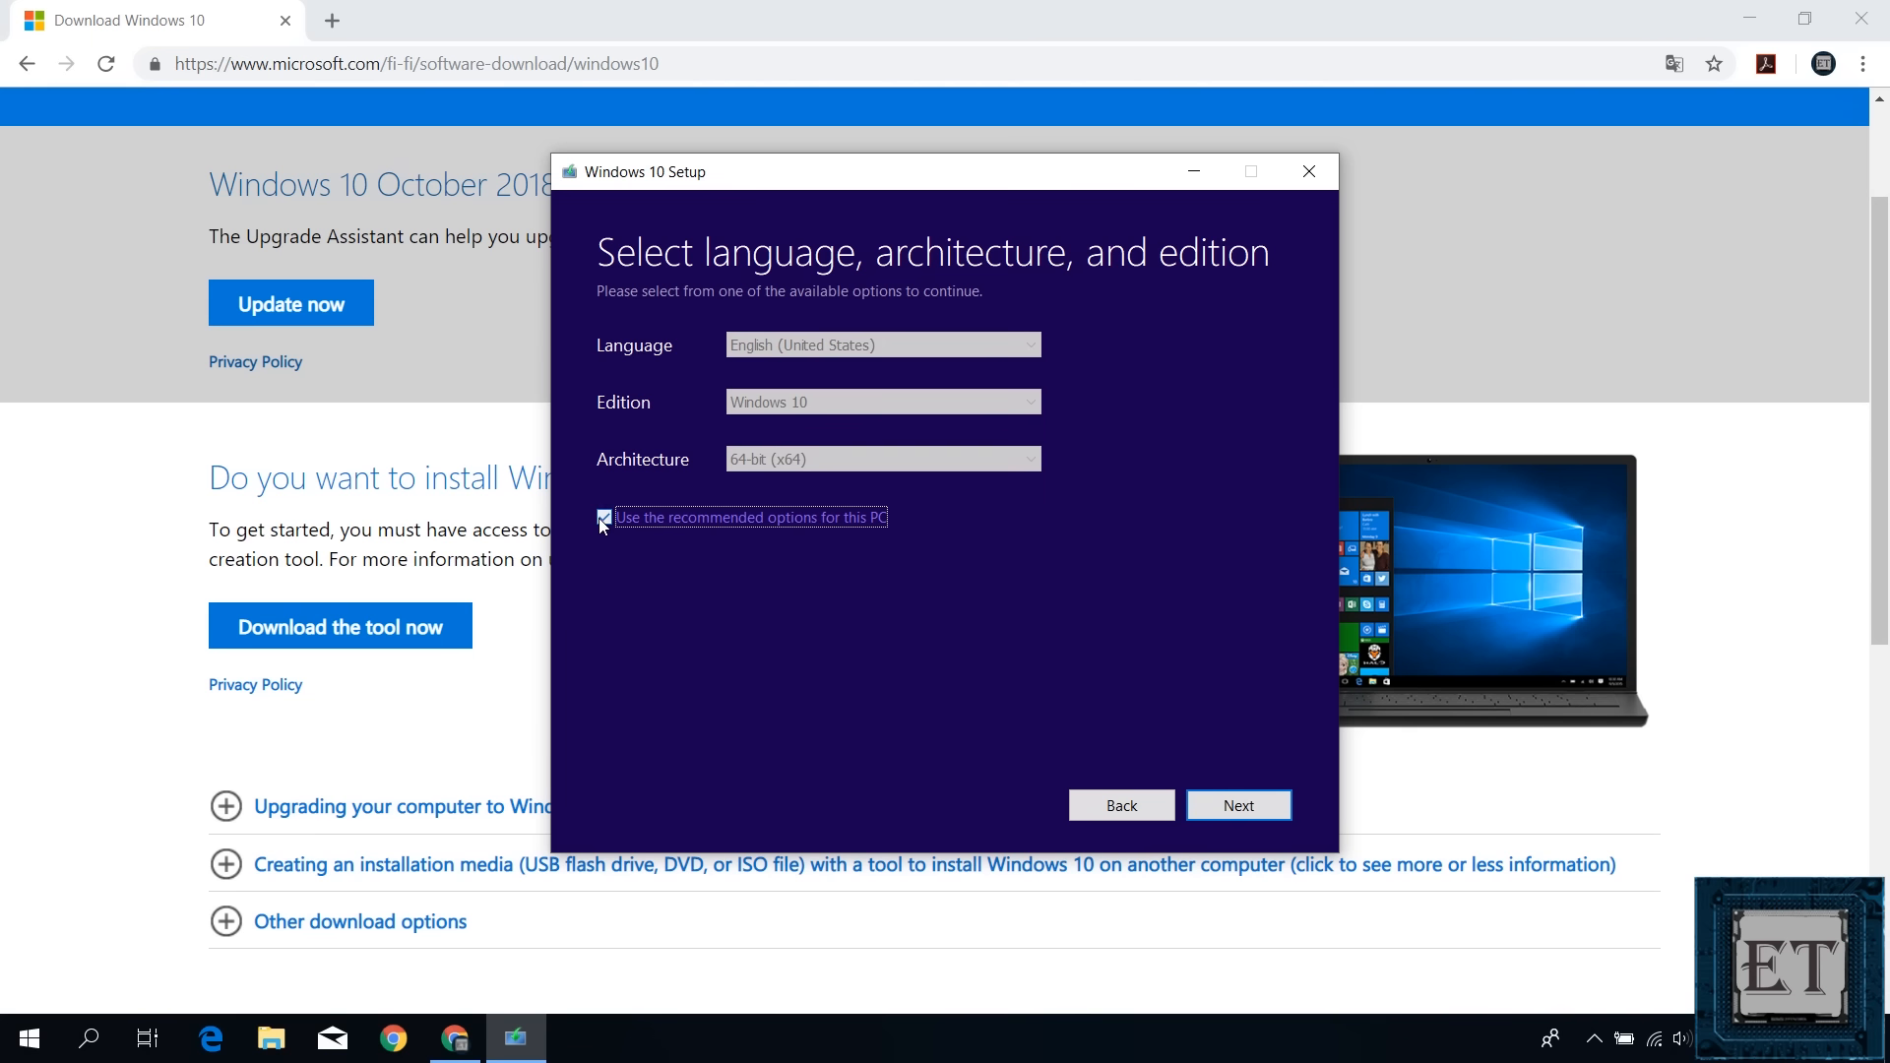
{"action": "left_click", "coordinate": [605, 517]}
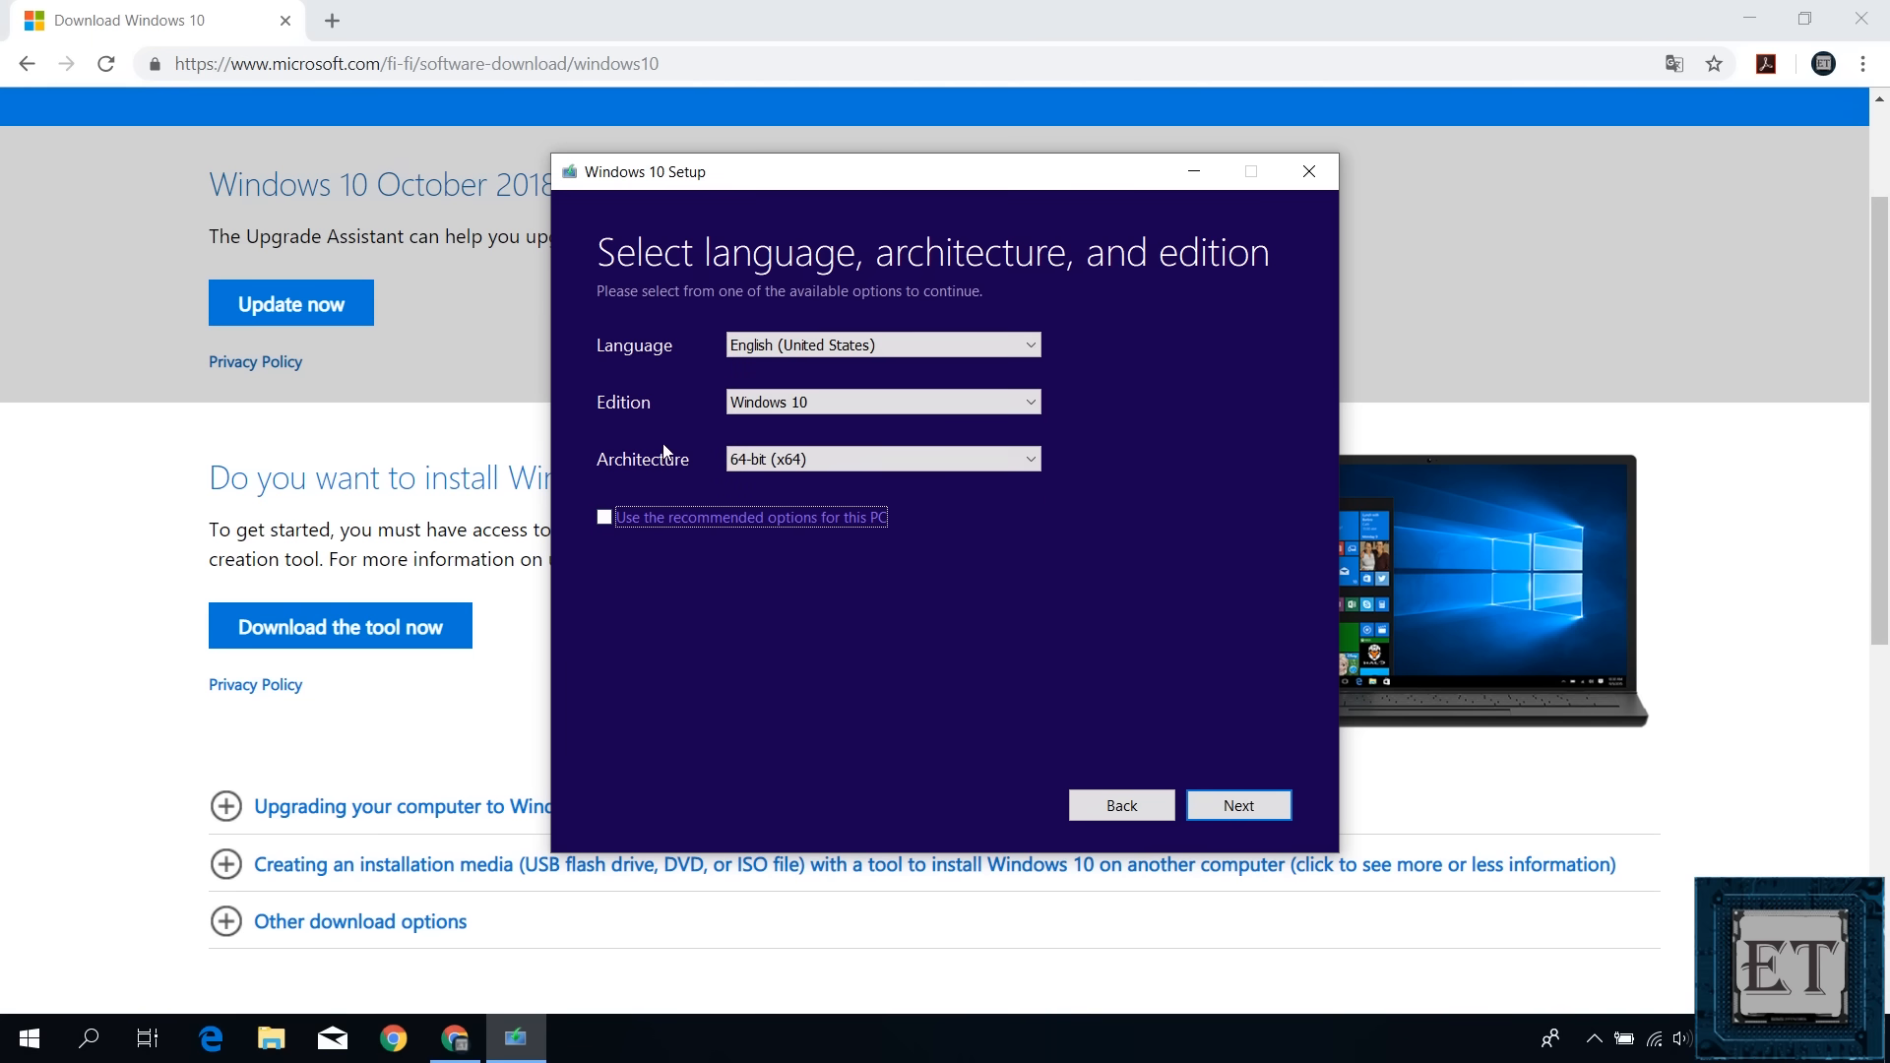
{"action": "left_click", "coordinate": [882, 345]}
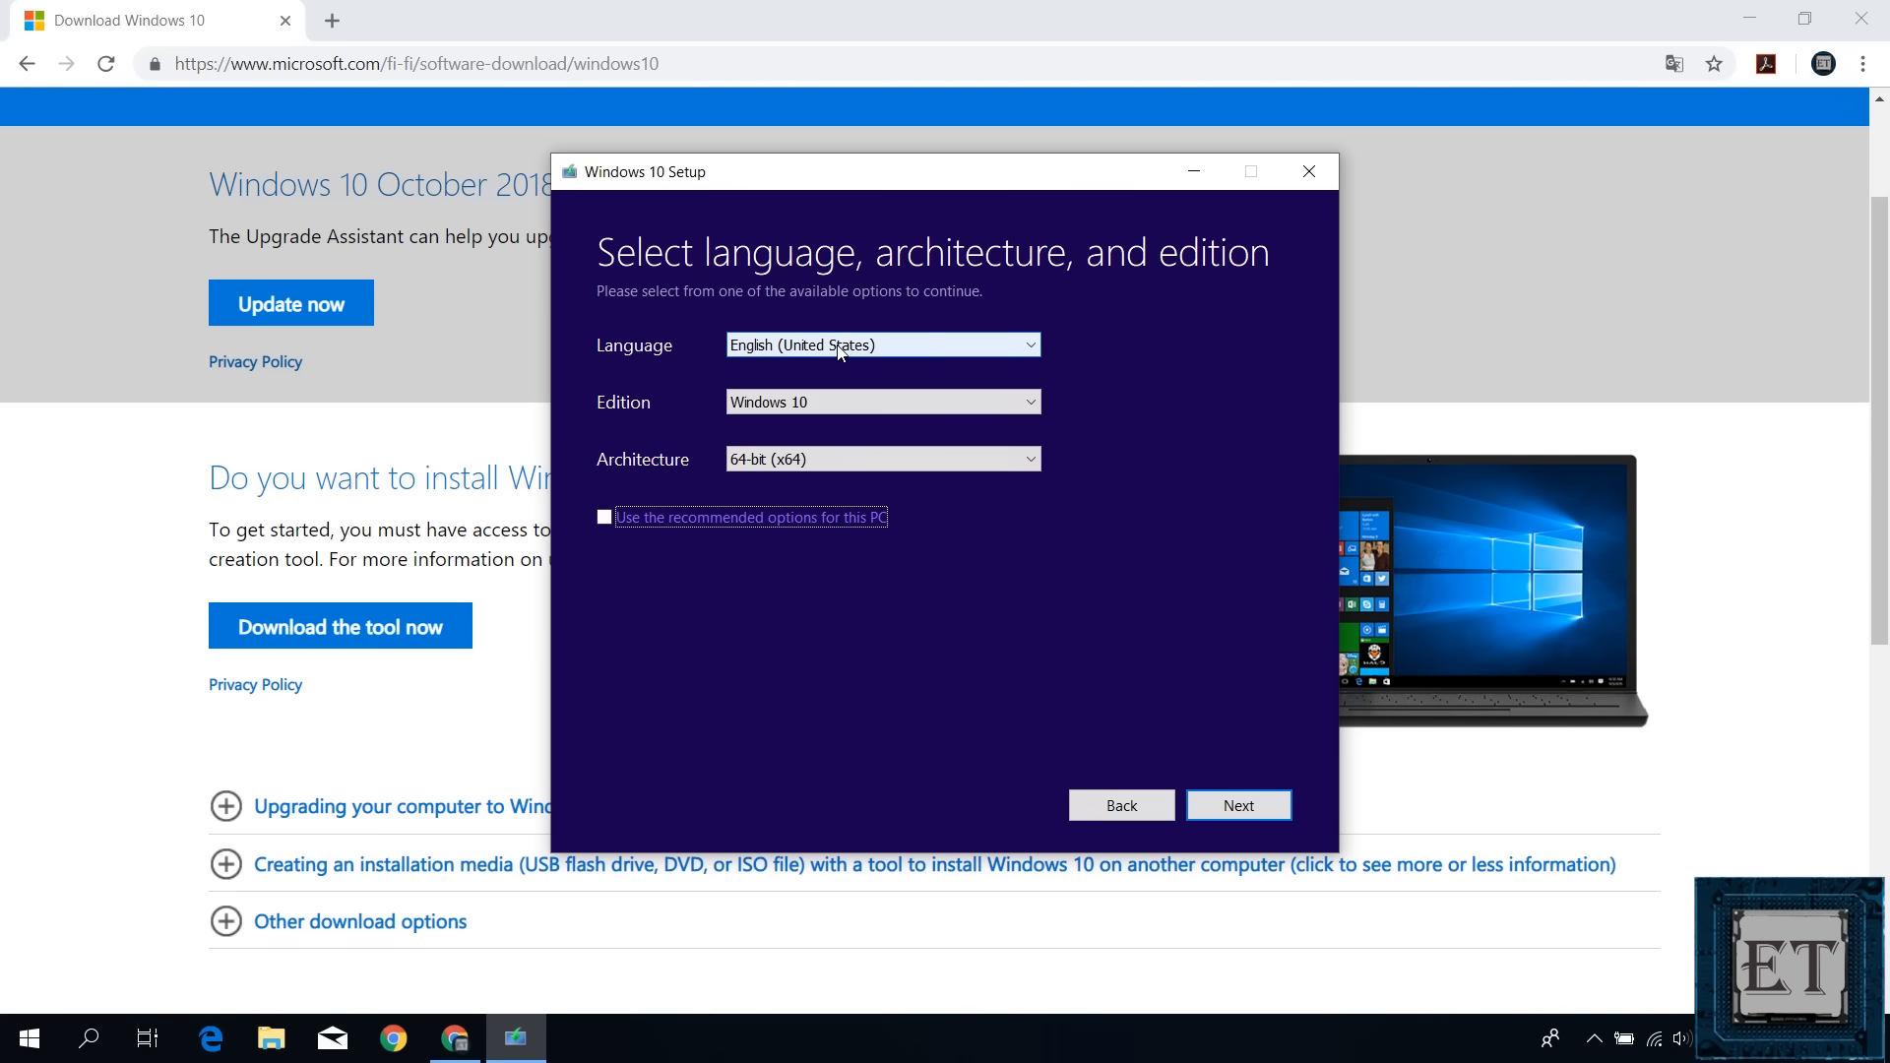
{"action": "mouse_move", "coordinate": [934, 362]}
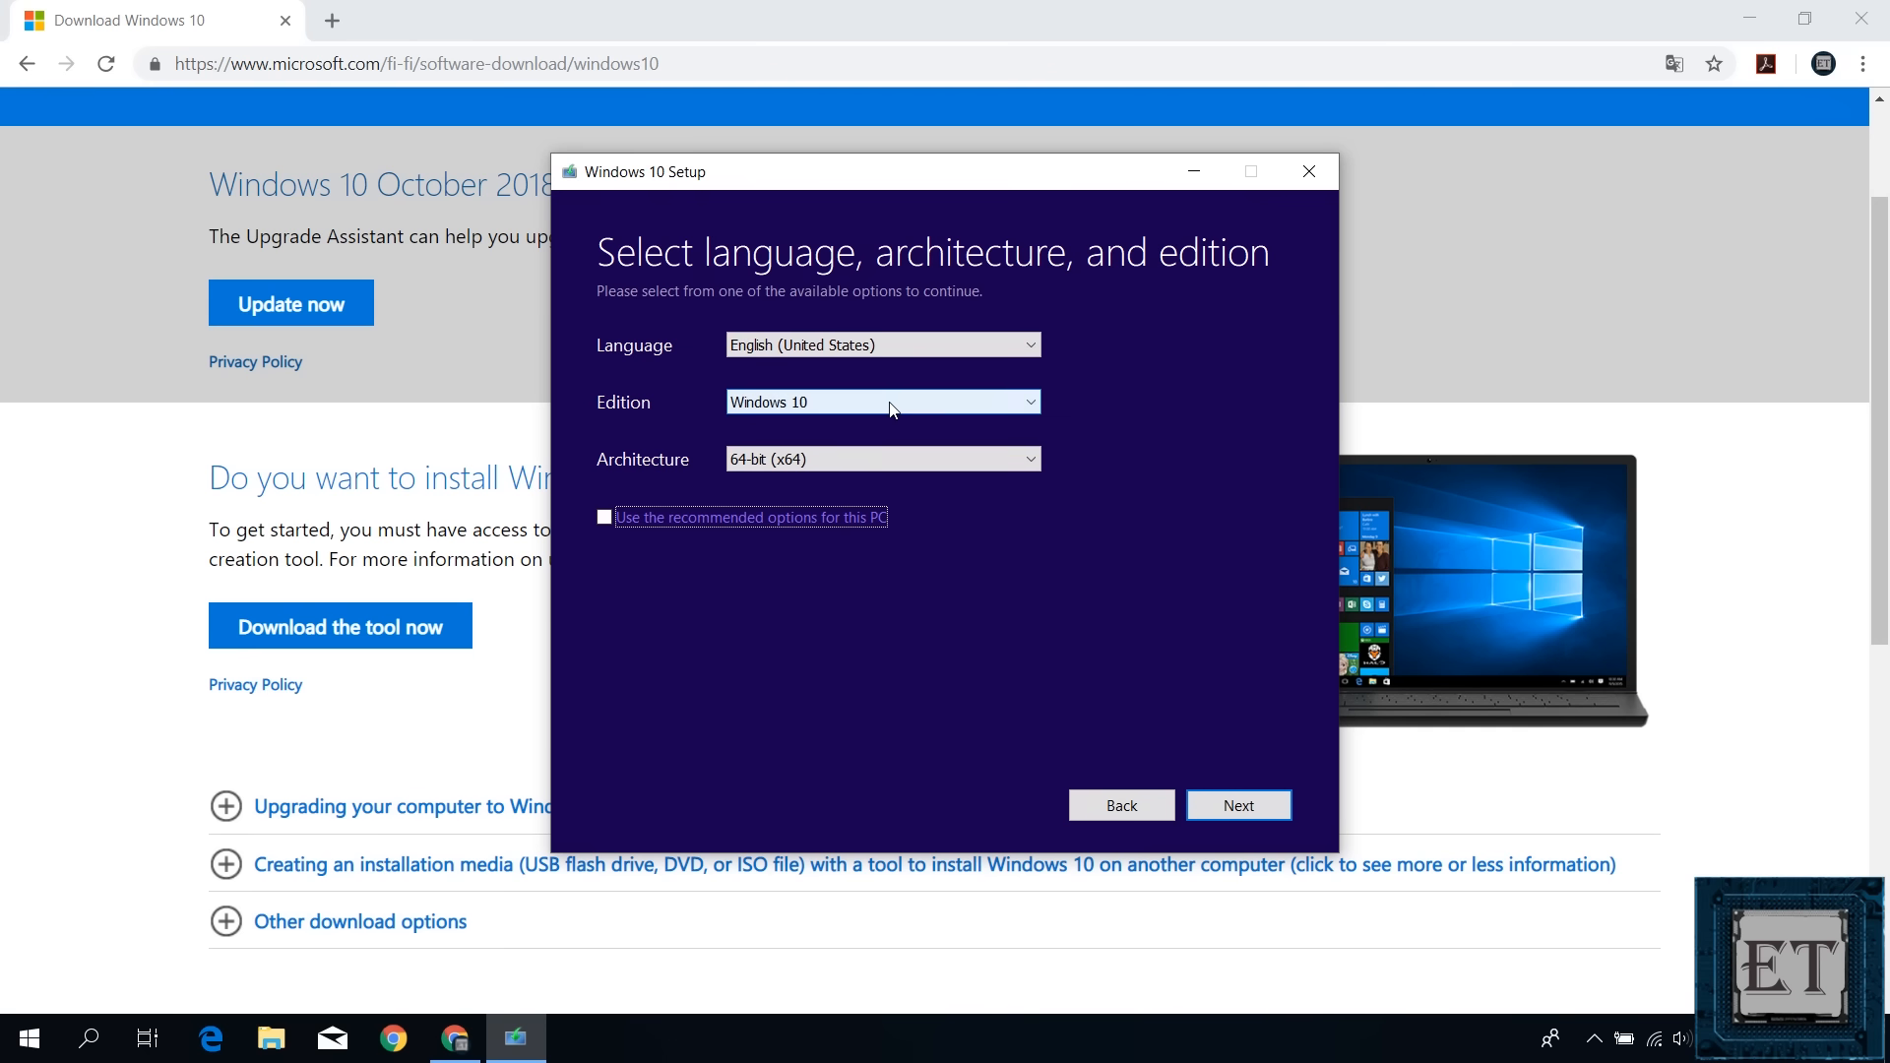
{"action": "left_click", "coordinate": [882, 459]}
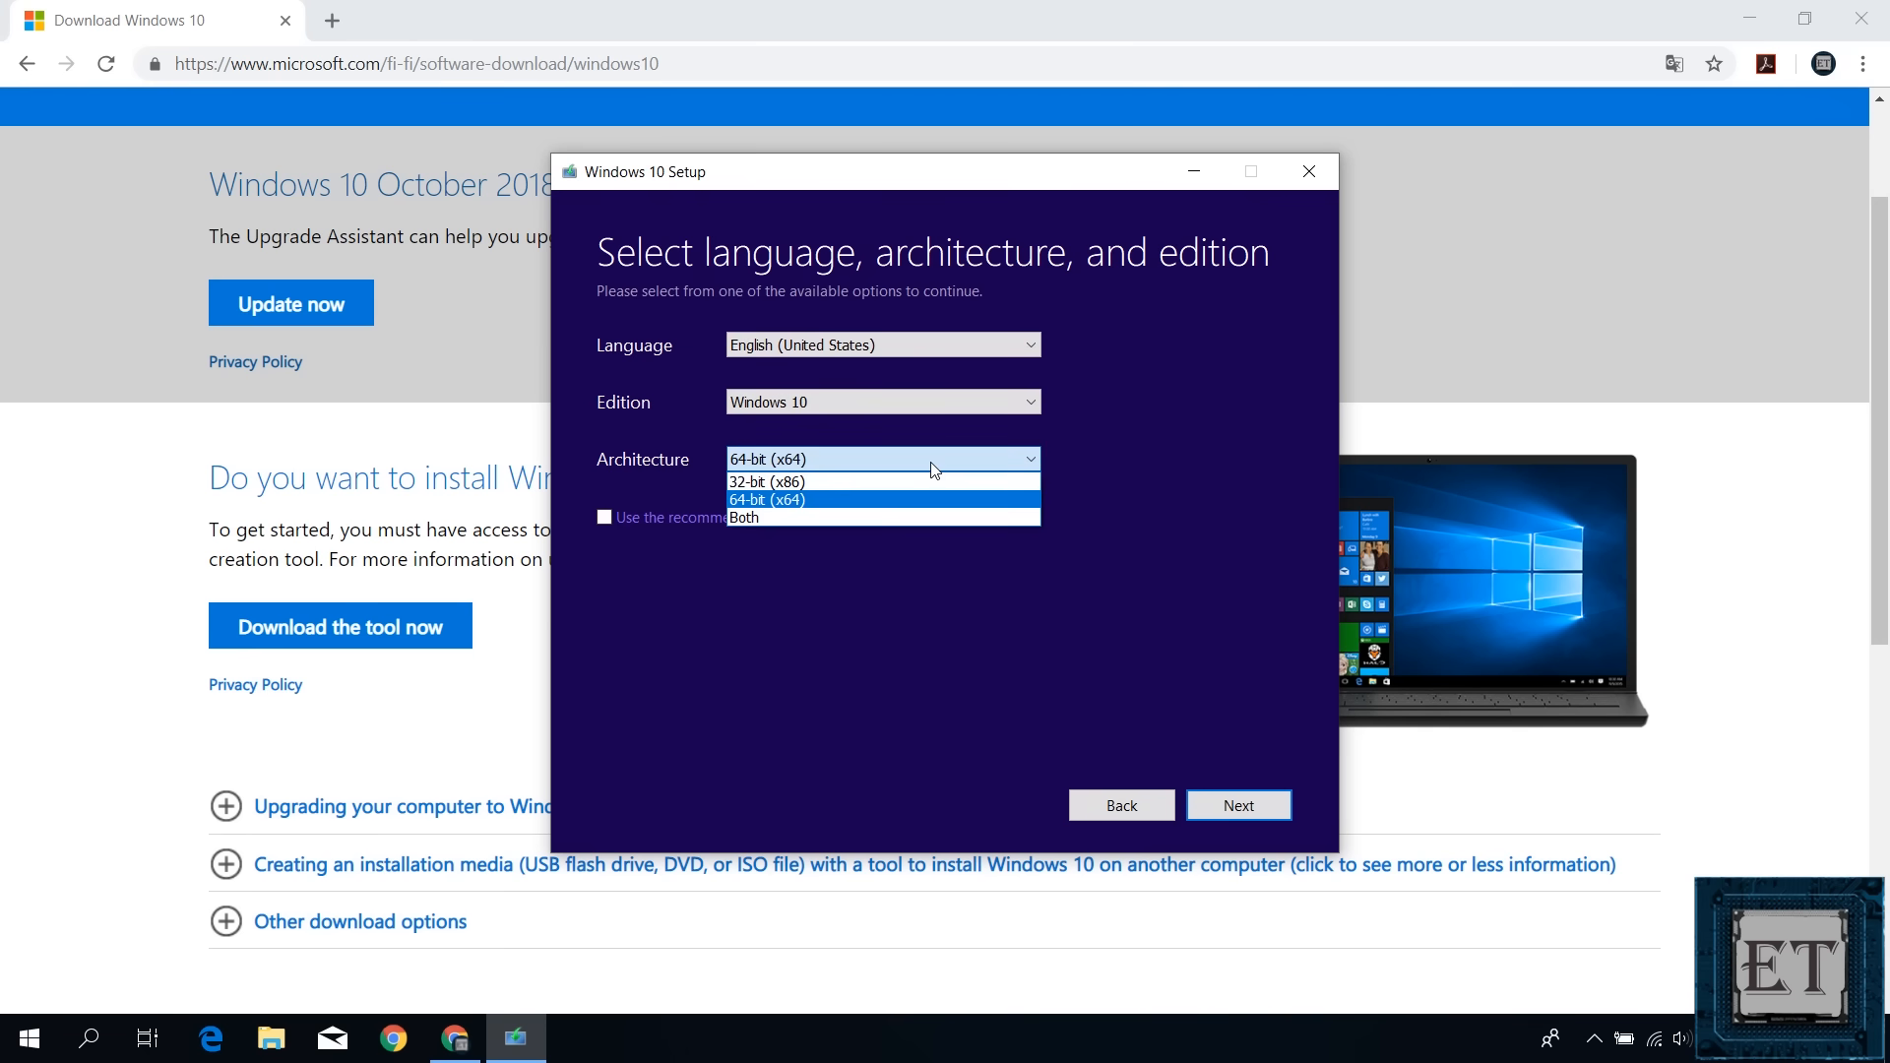
{"action": "mouse_move", "coordinate": [928, 481]}
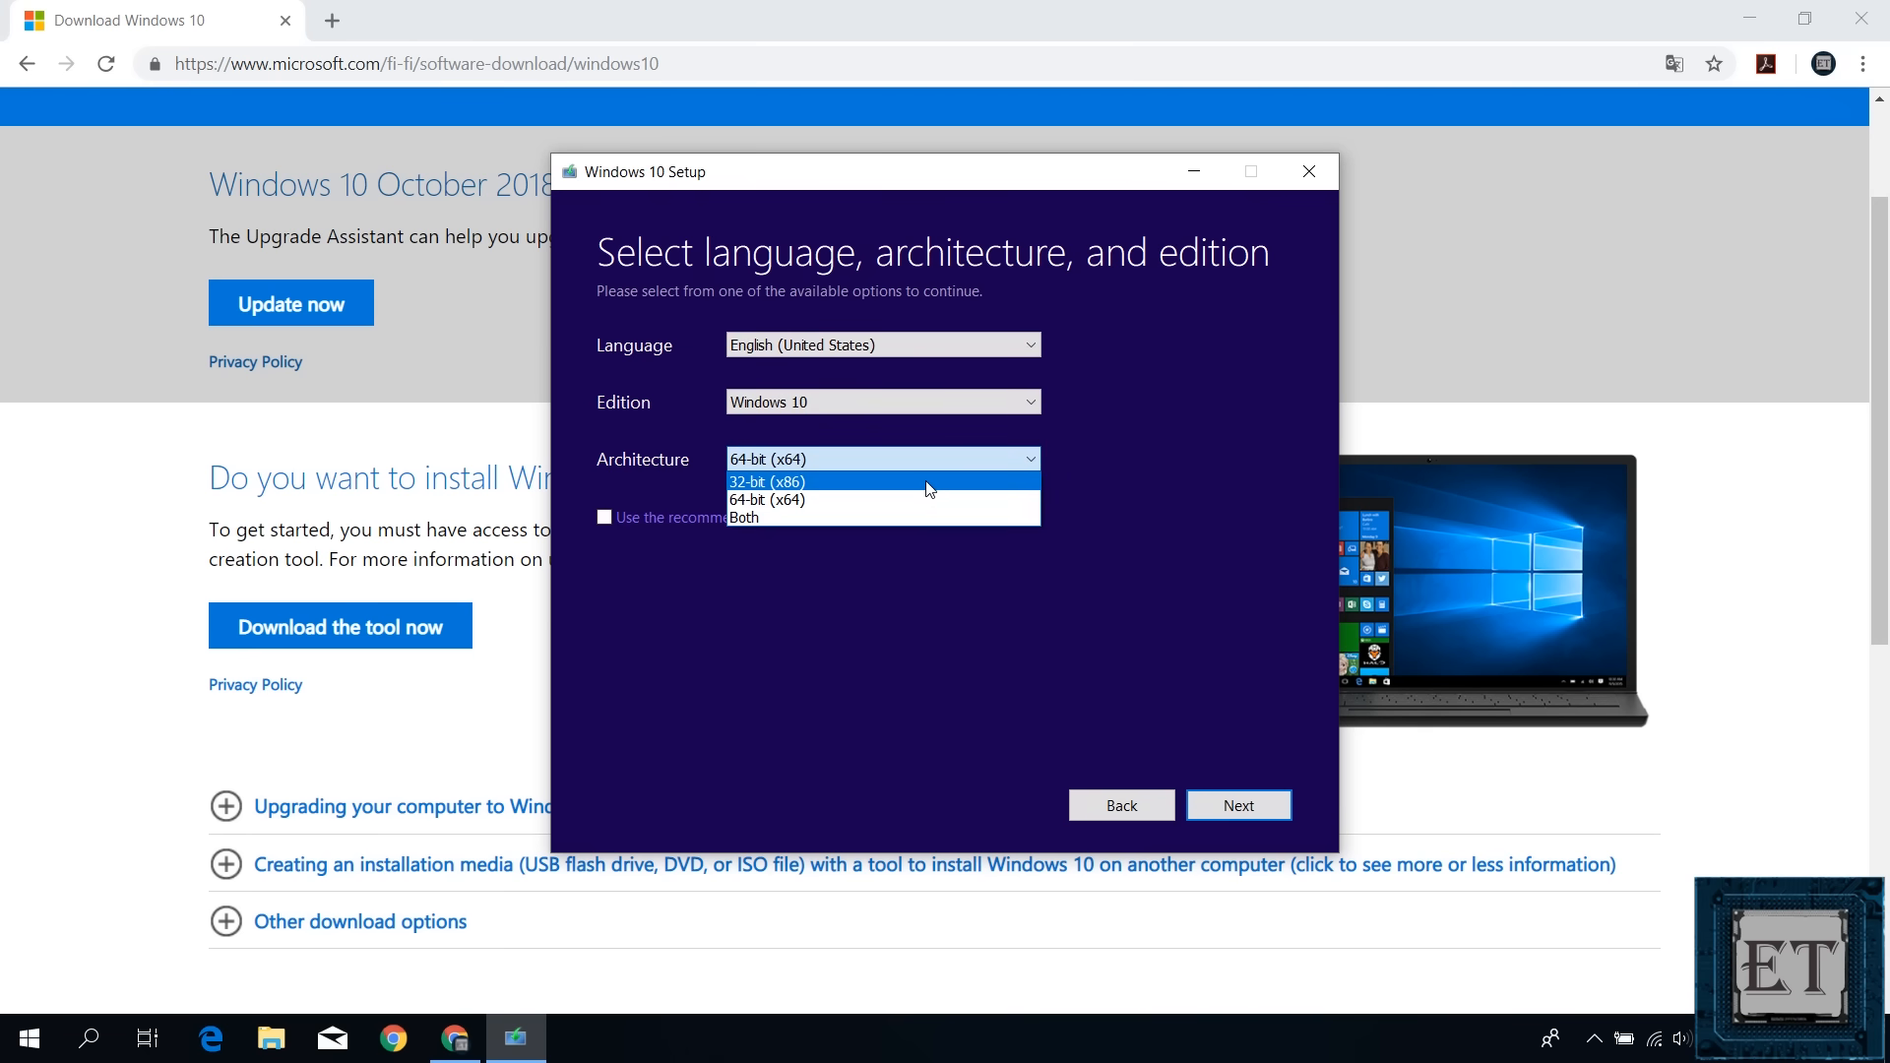
{"action": "mouse_move", "coordinate": [920, 518]}
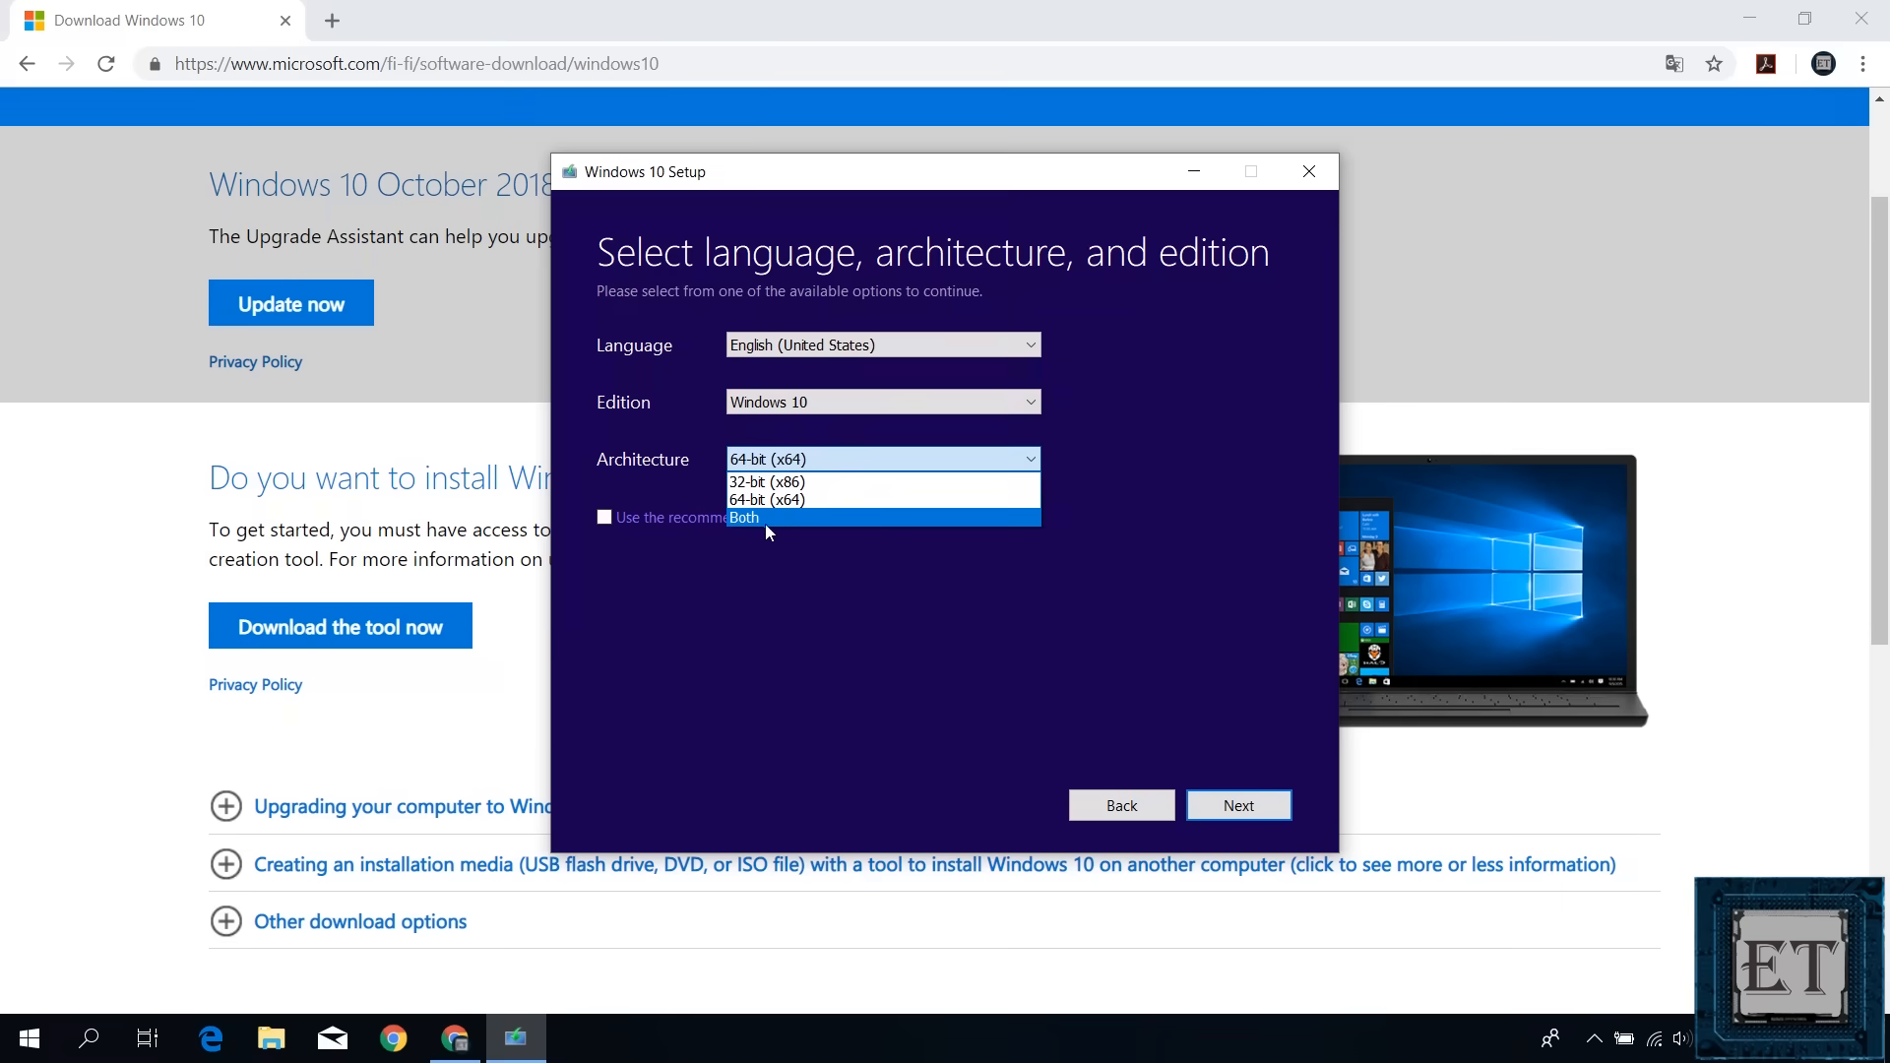
{"action": "left_click", "coordinate": [745, 518]}
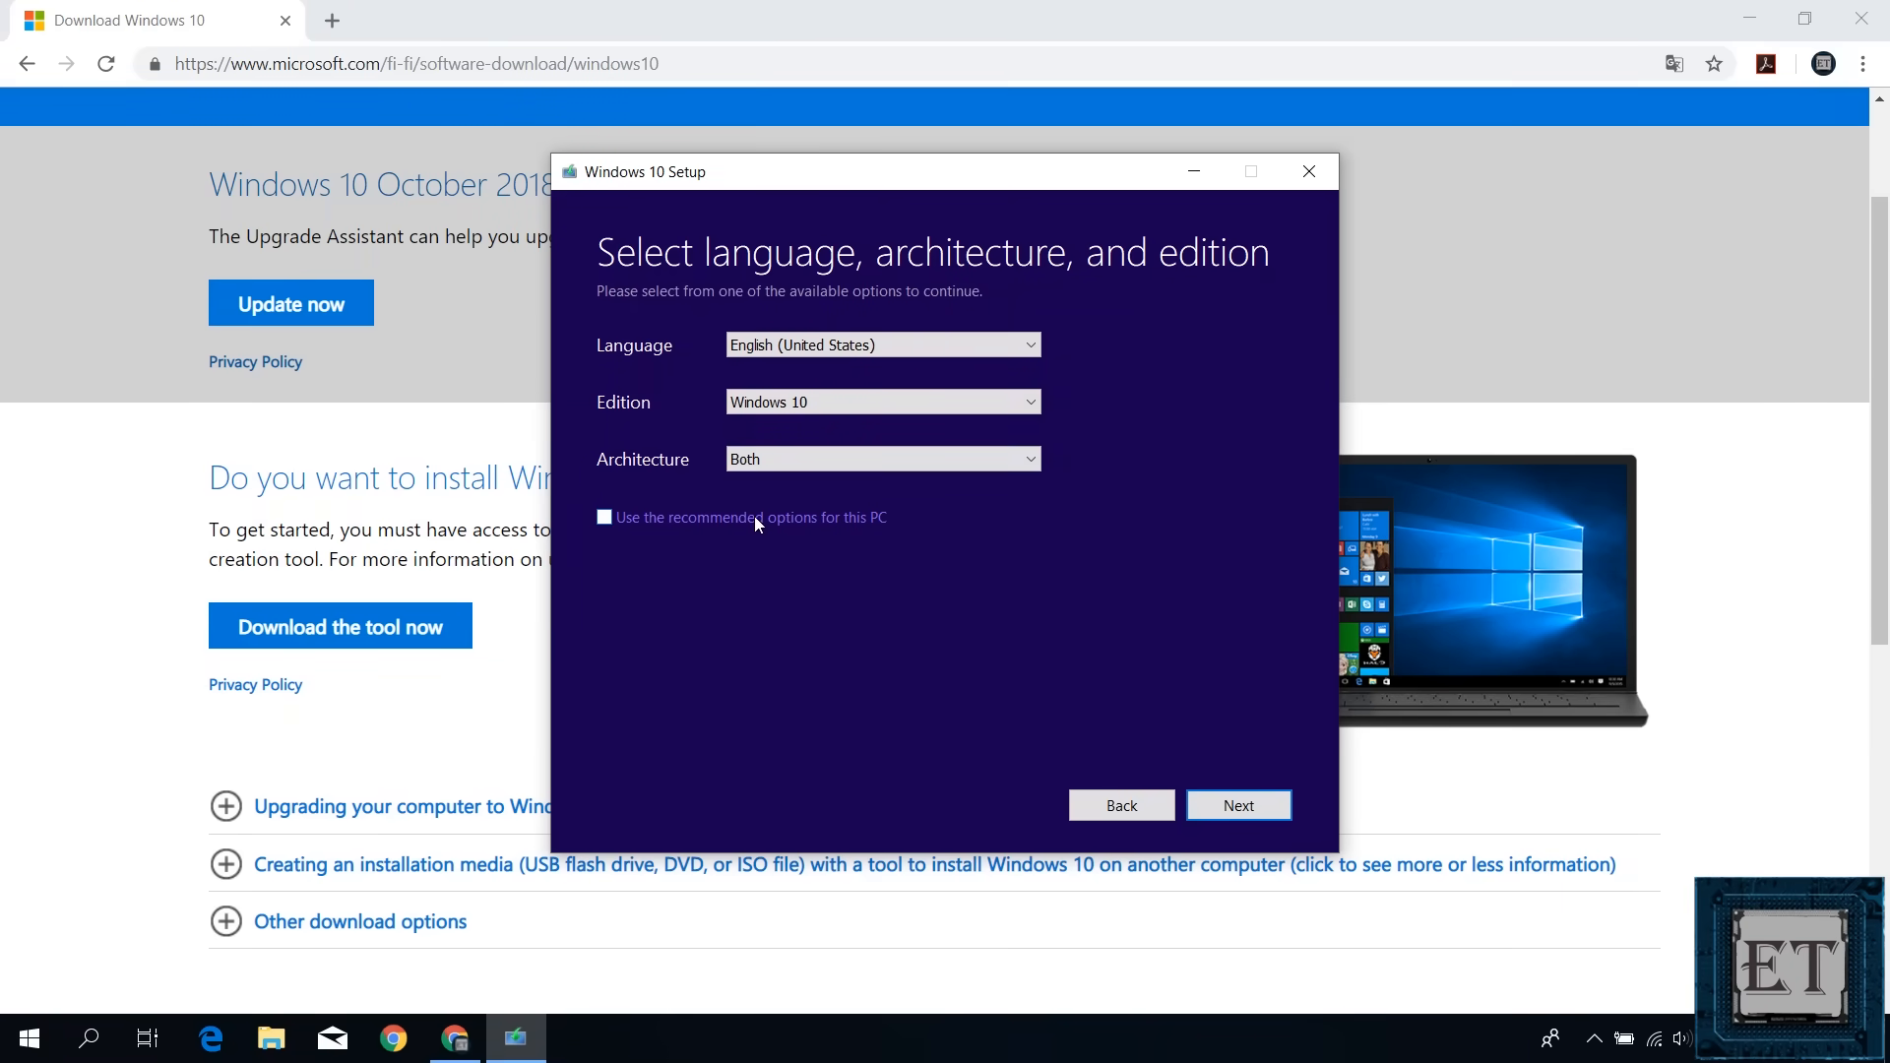
Choose USB flash drive as the media and select the H: (New Volume) removable drive.
{"action": "left_click", "coordinate": [1238, 805]}
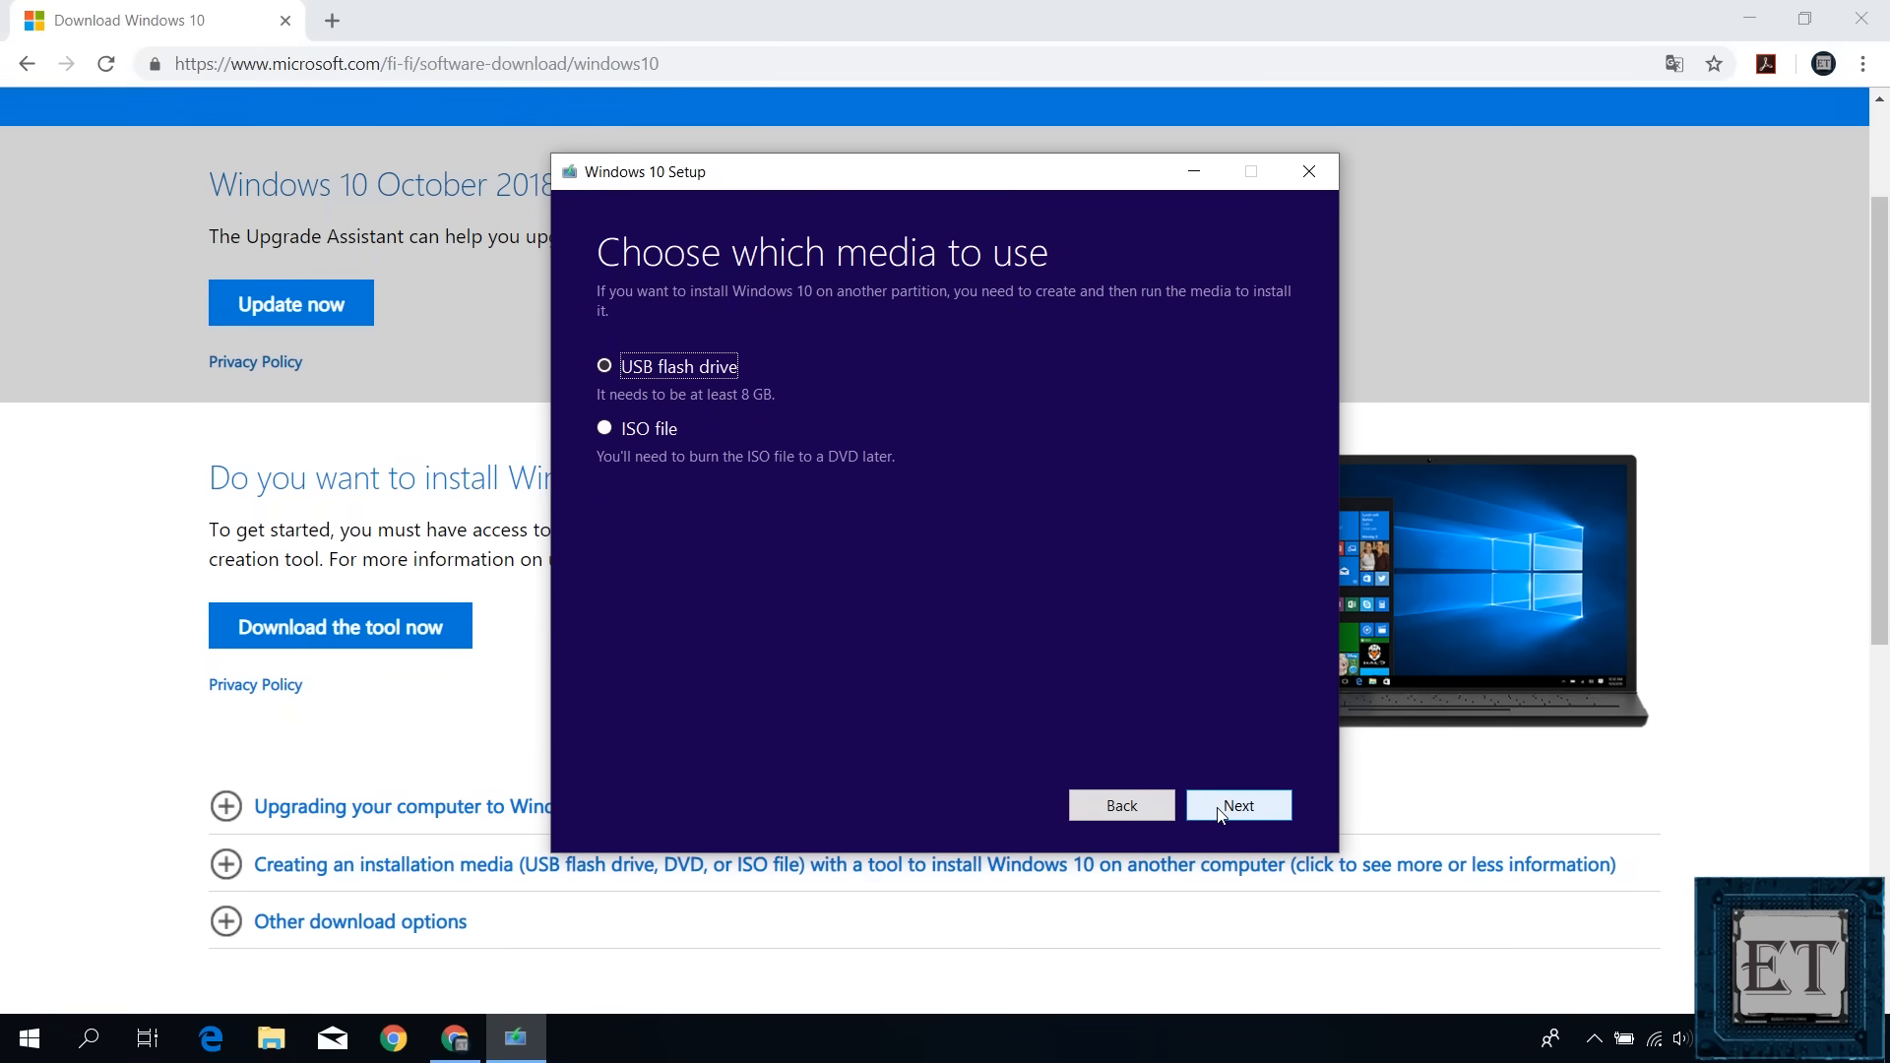
{"action": "mouse_move", "coordinate": [1055, 624]}
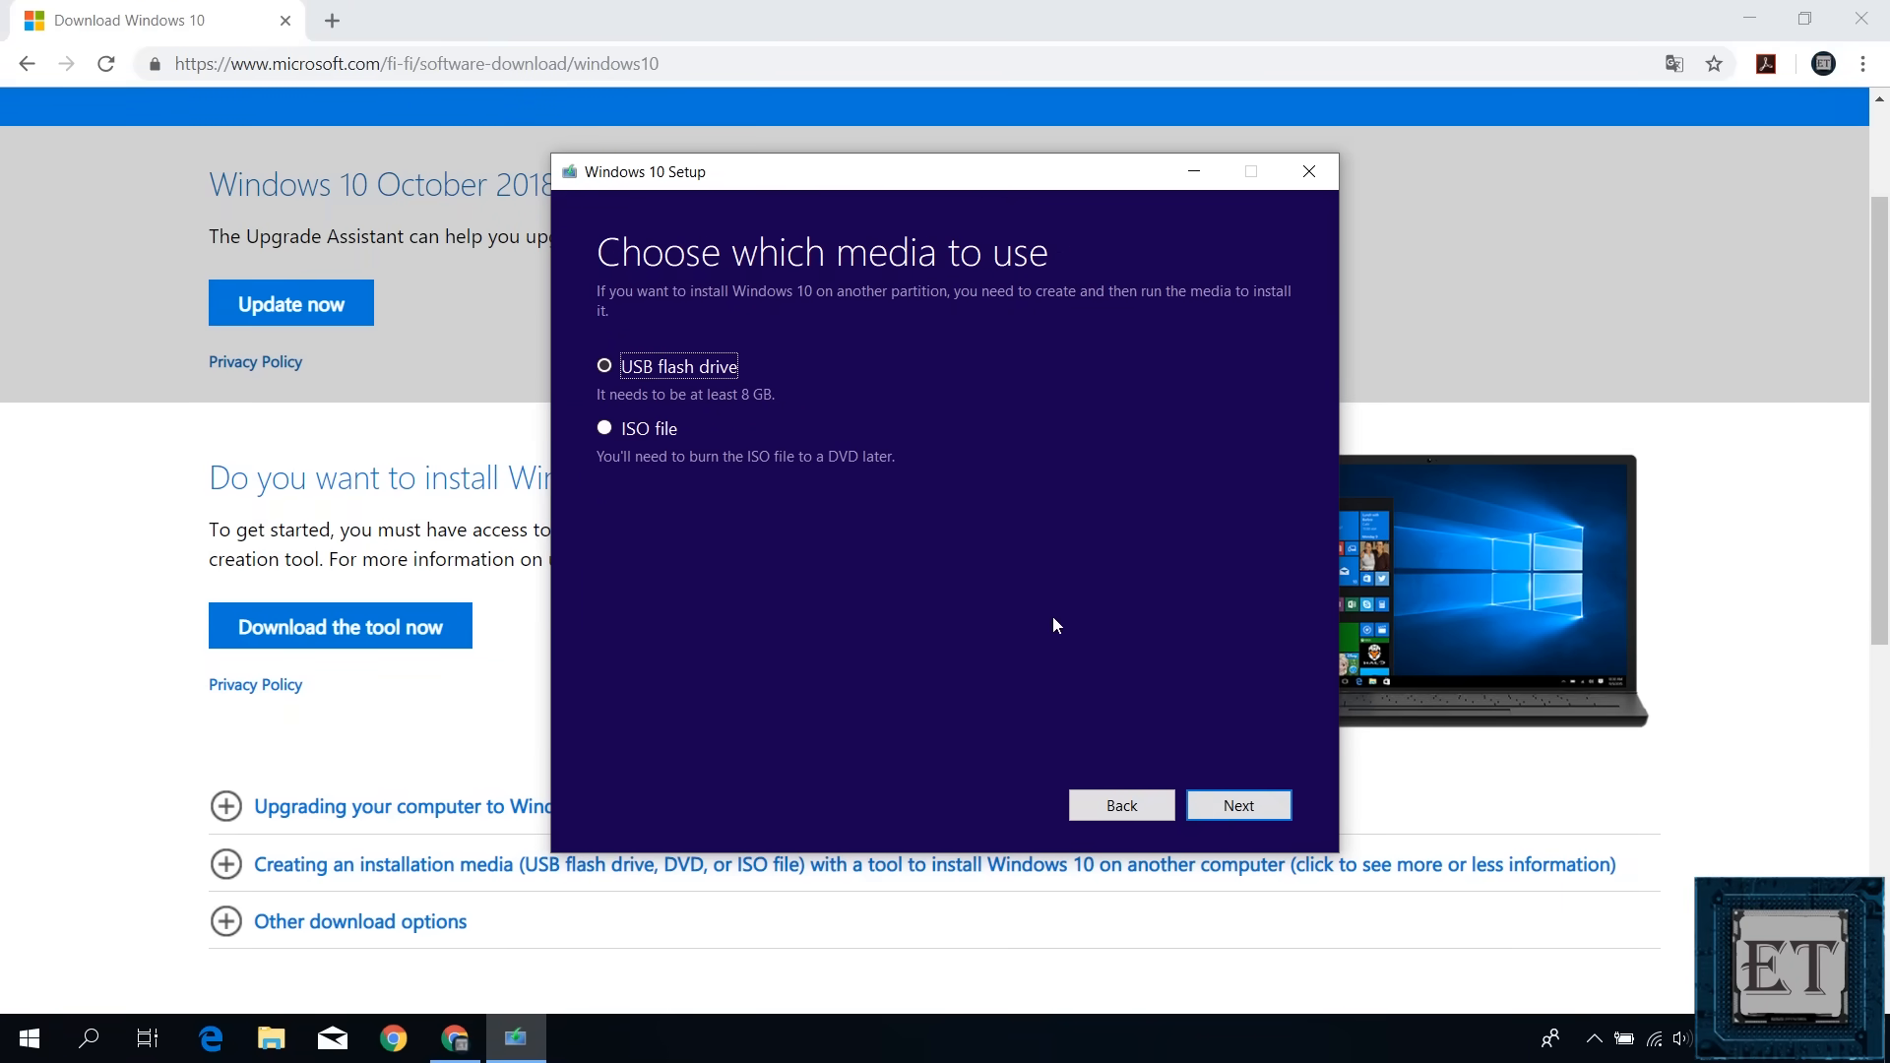
{"action": "mouse_move", "coordinate": [1042, 621]}
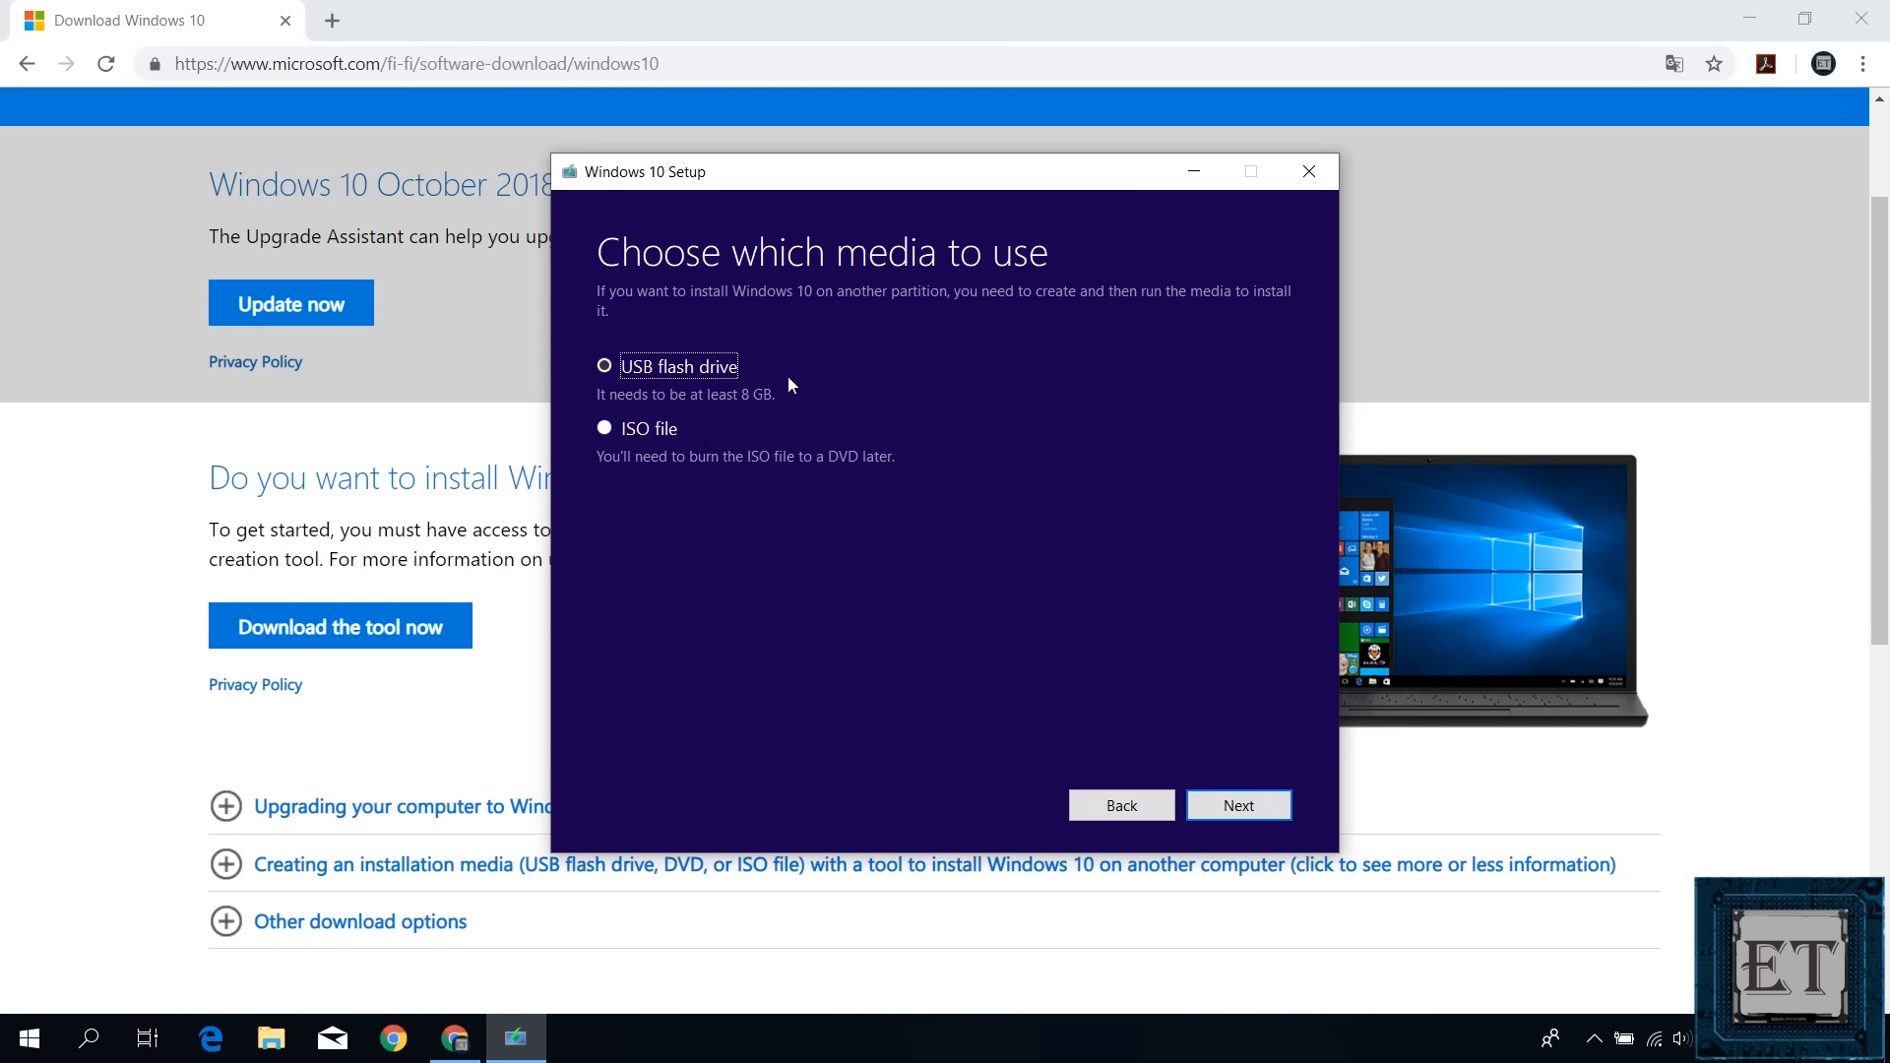
{"action": "left_click", "coordinate": [604, 366]}
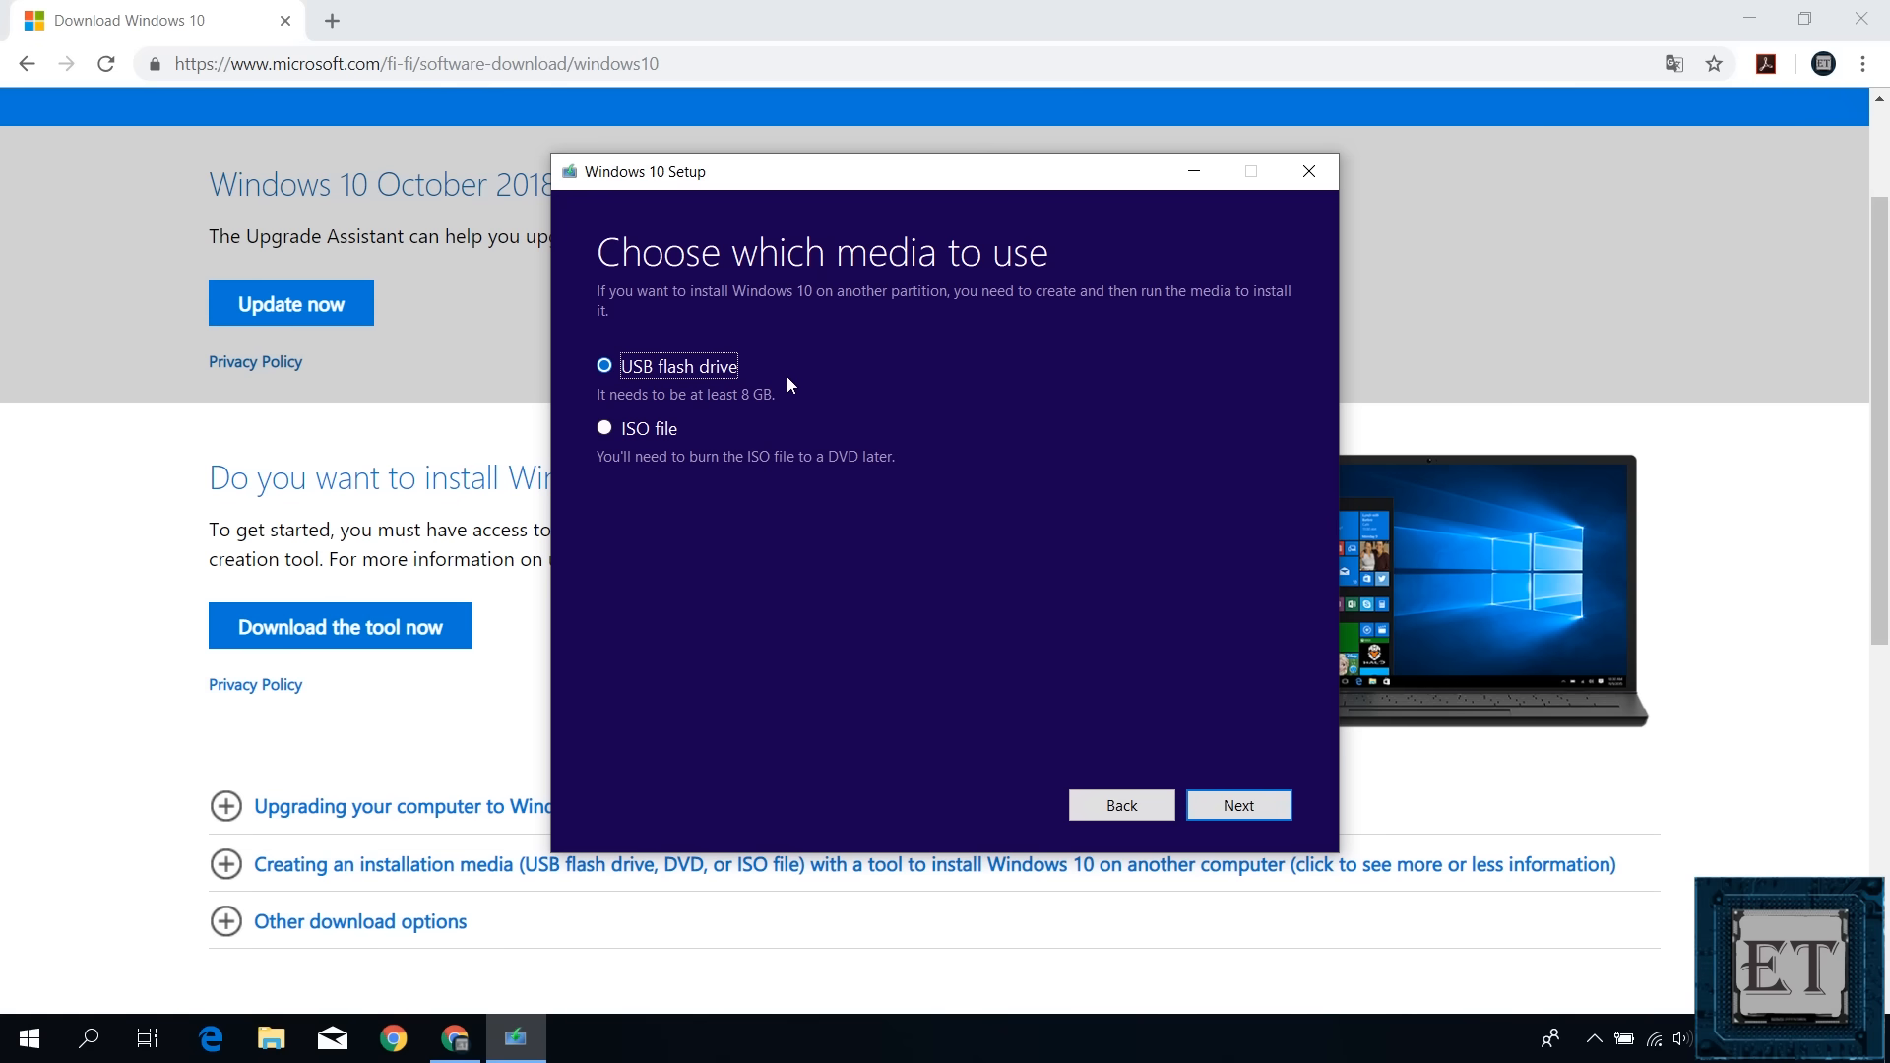
{"action": "left_click", "coordinate": [1236, 803]}
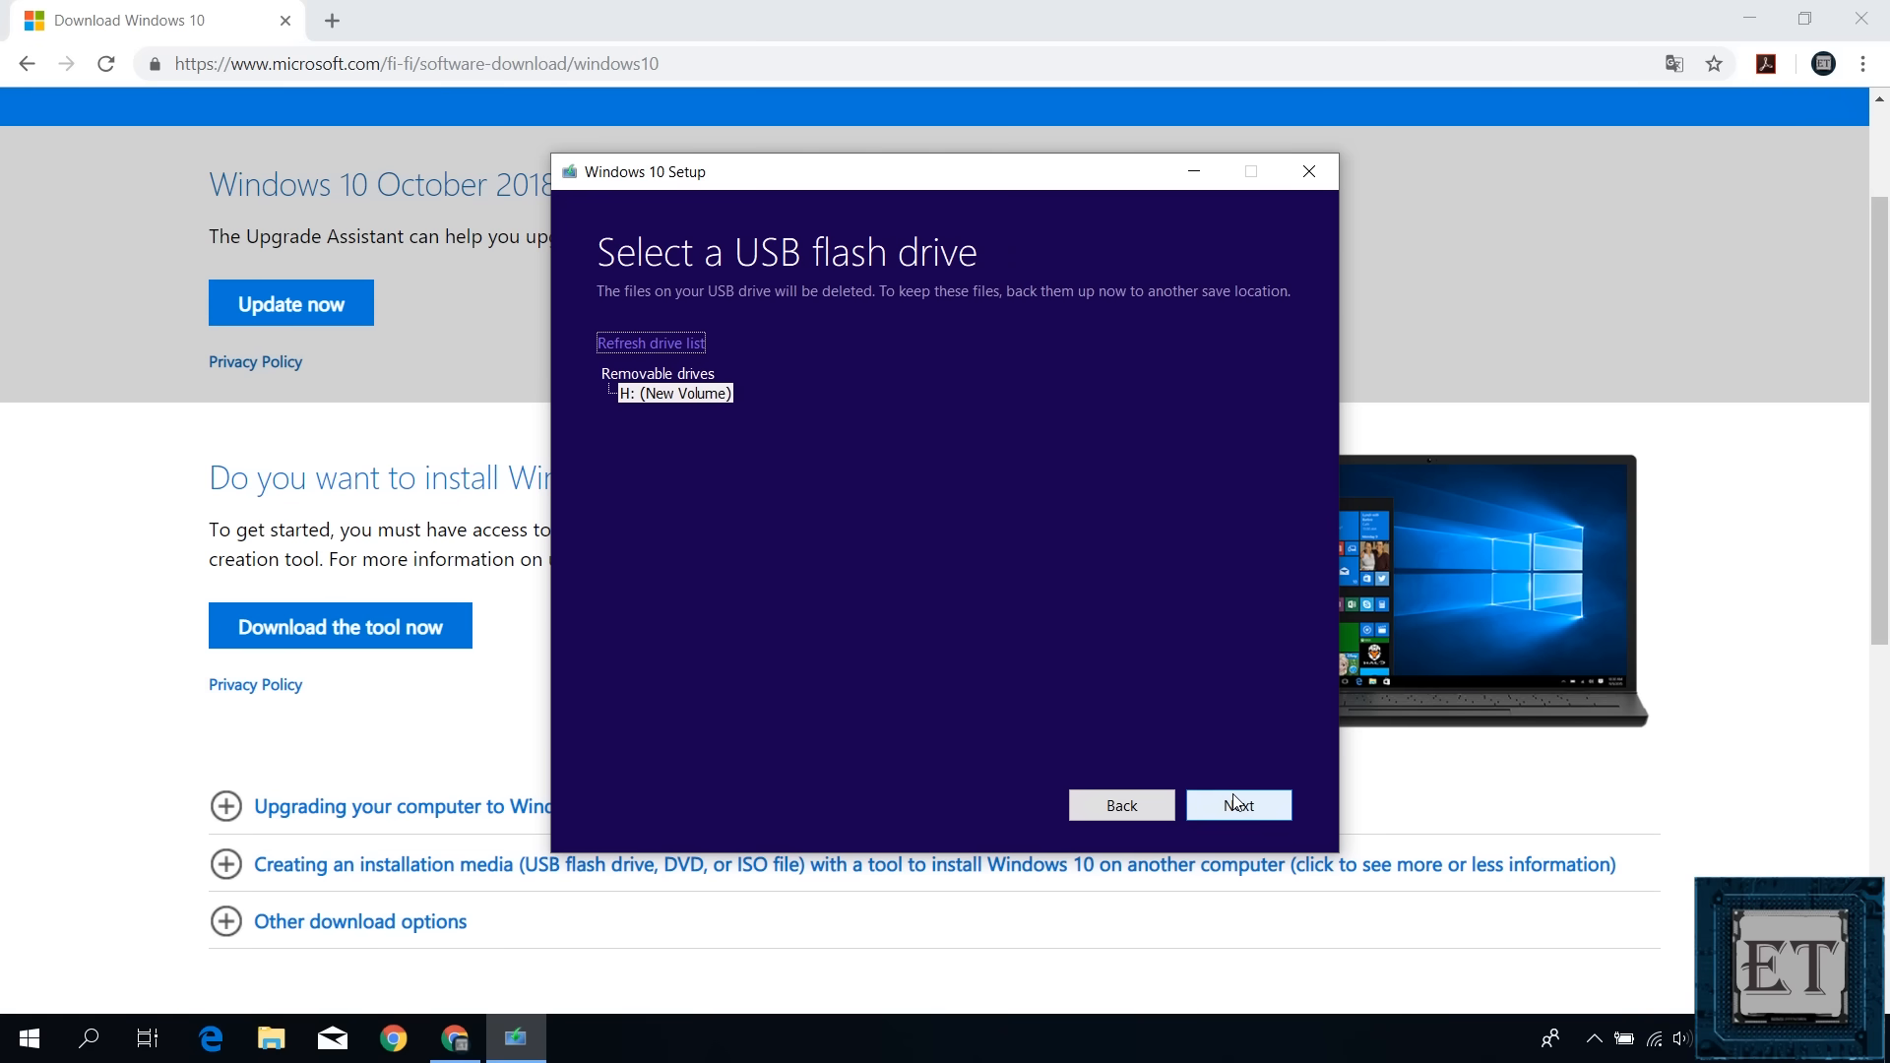
{"action": "left_click", "coordinate": [270, 1037]}
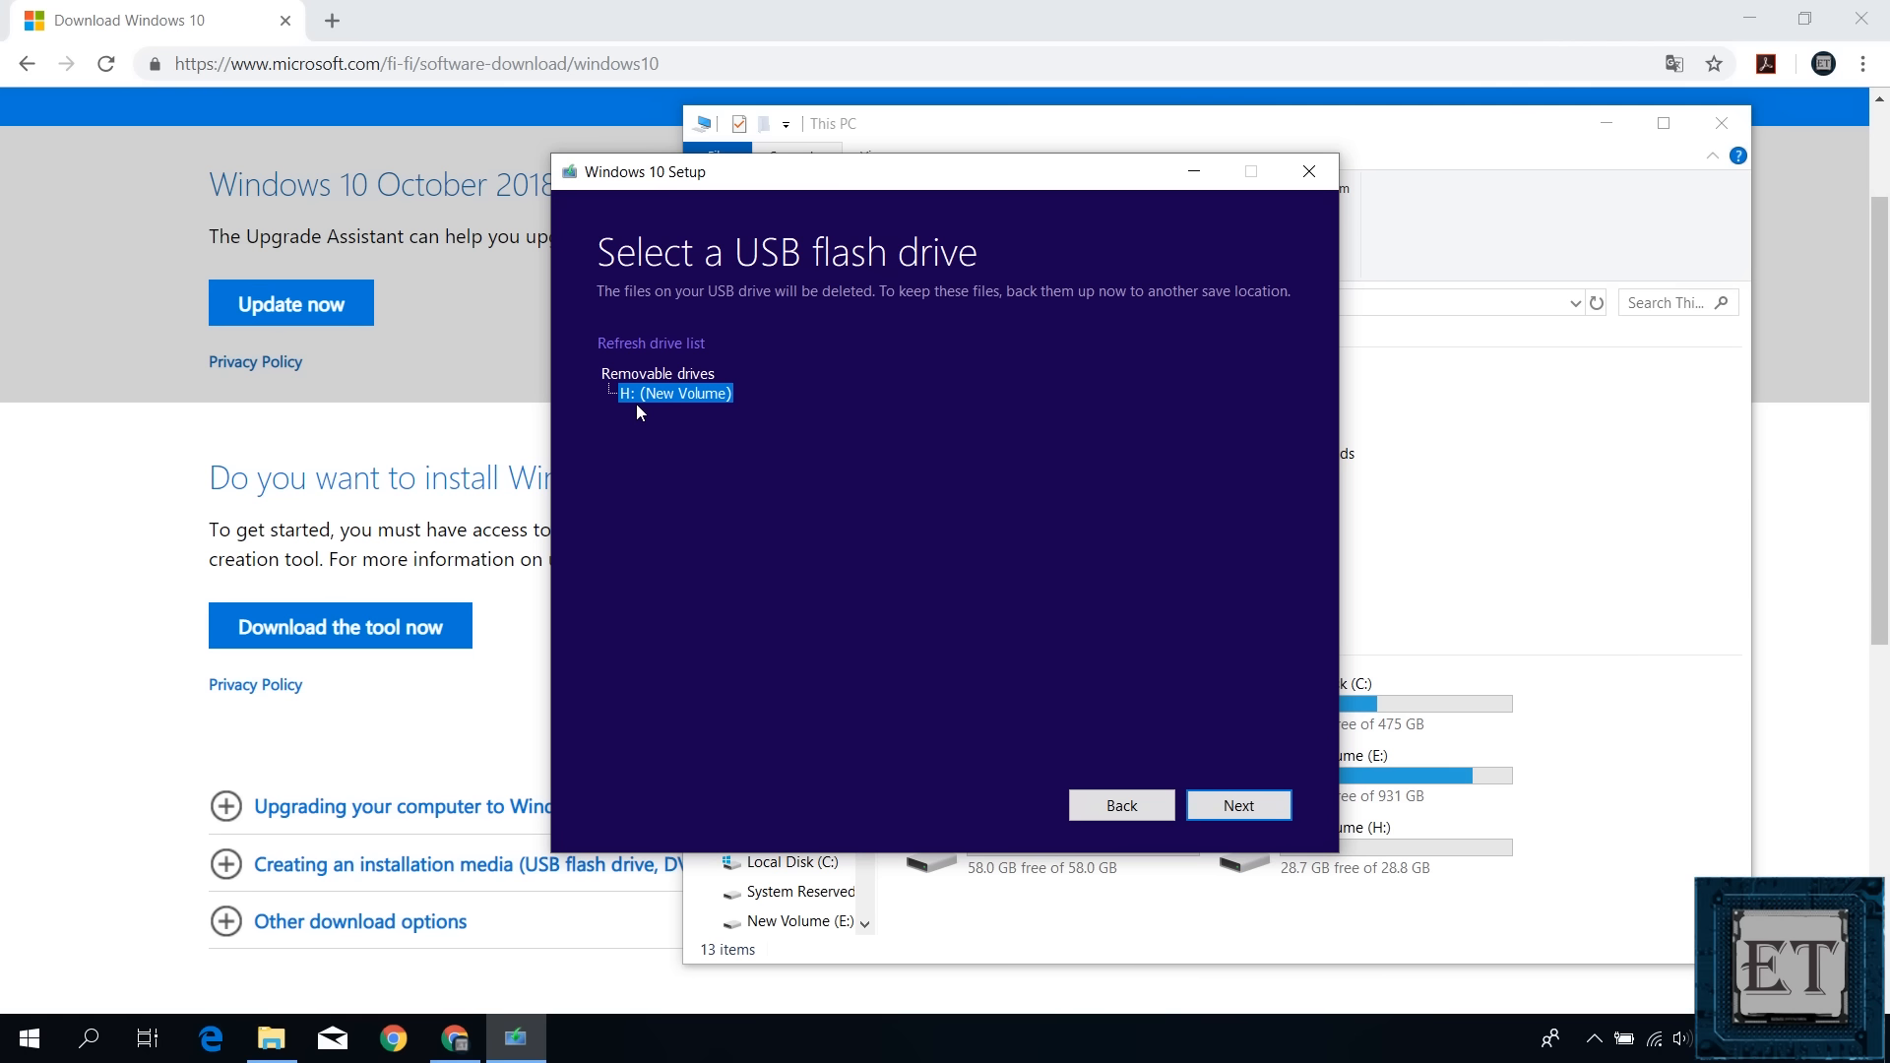
{"action": "mouse_move", "coordinate": [657, 433]}
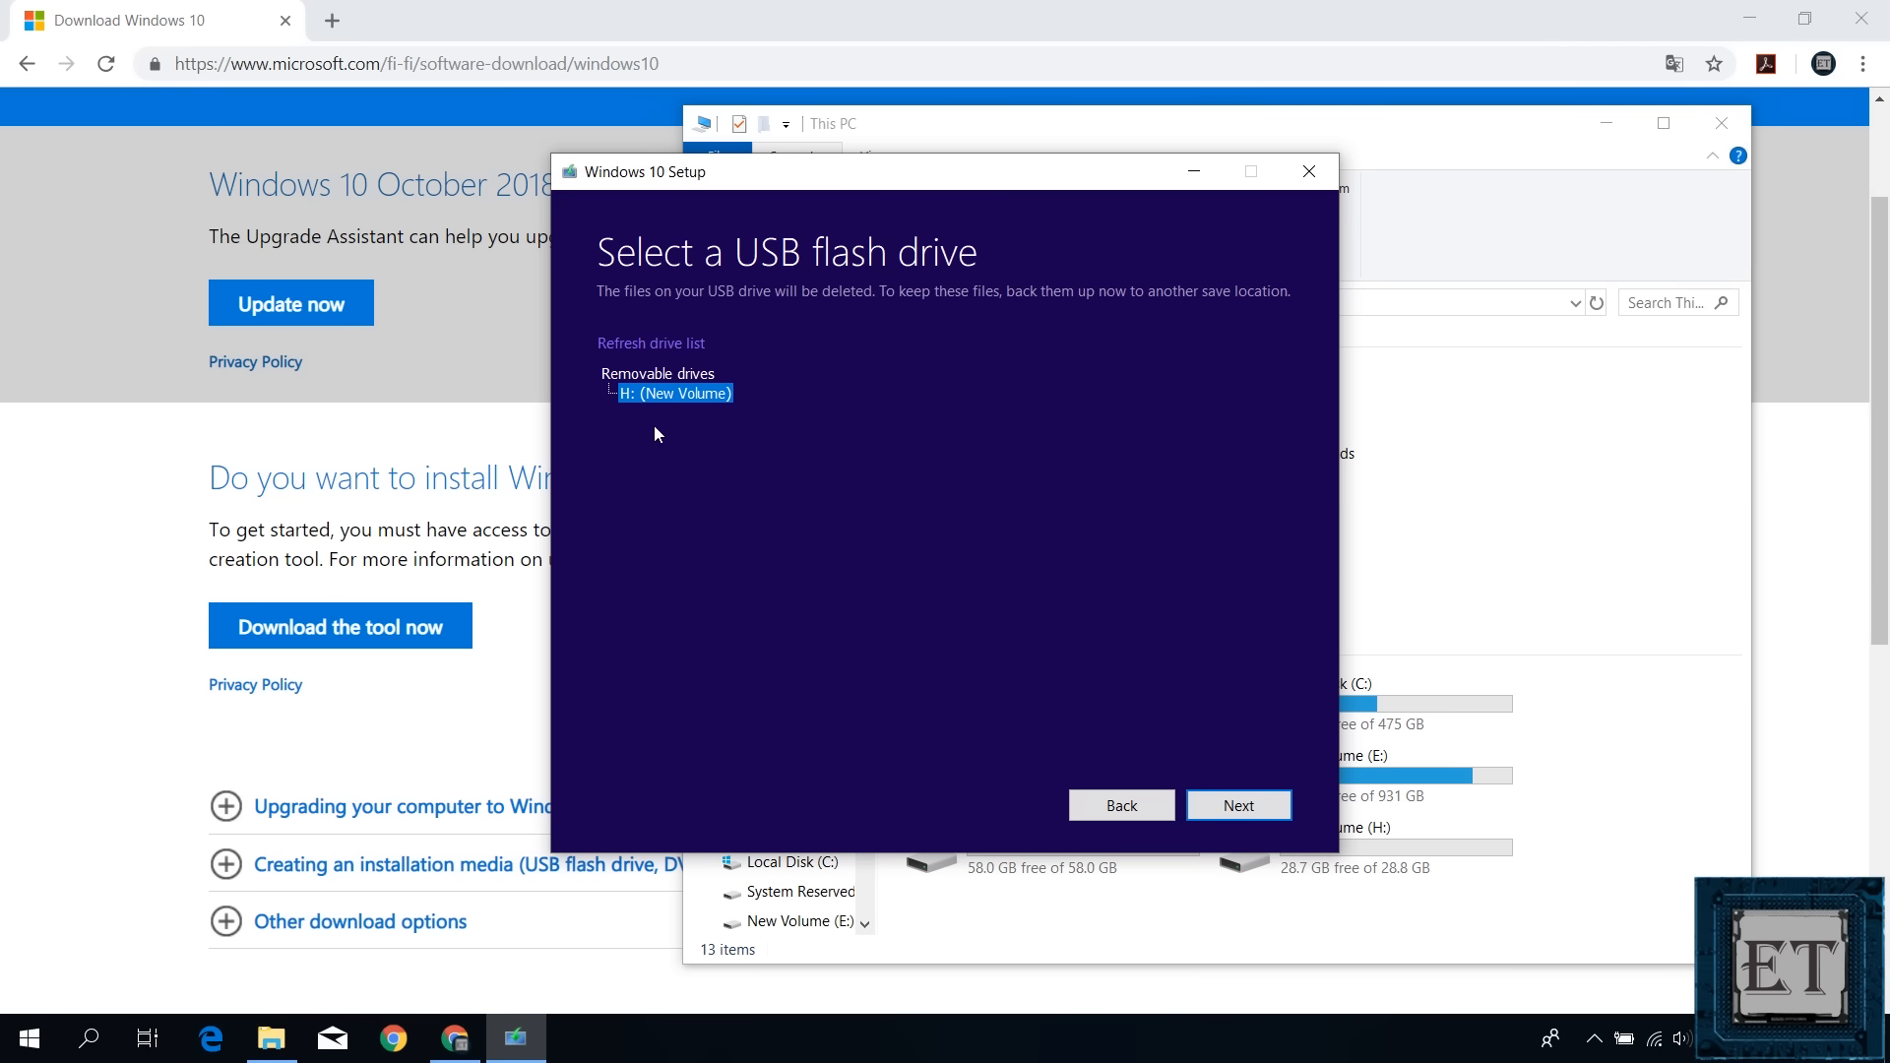
Start downloading Windows 10 and writing it to the H: drive.
{"action": "left_click", "coordinate": [1238, 803]}
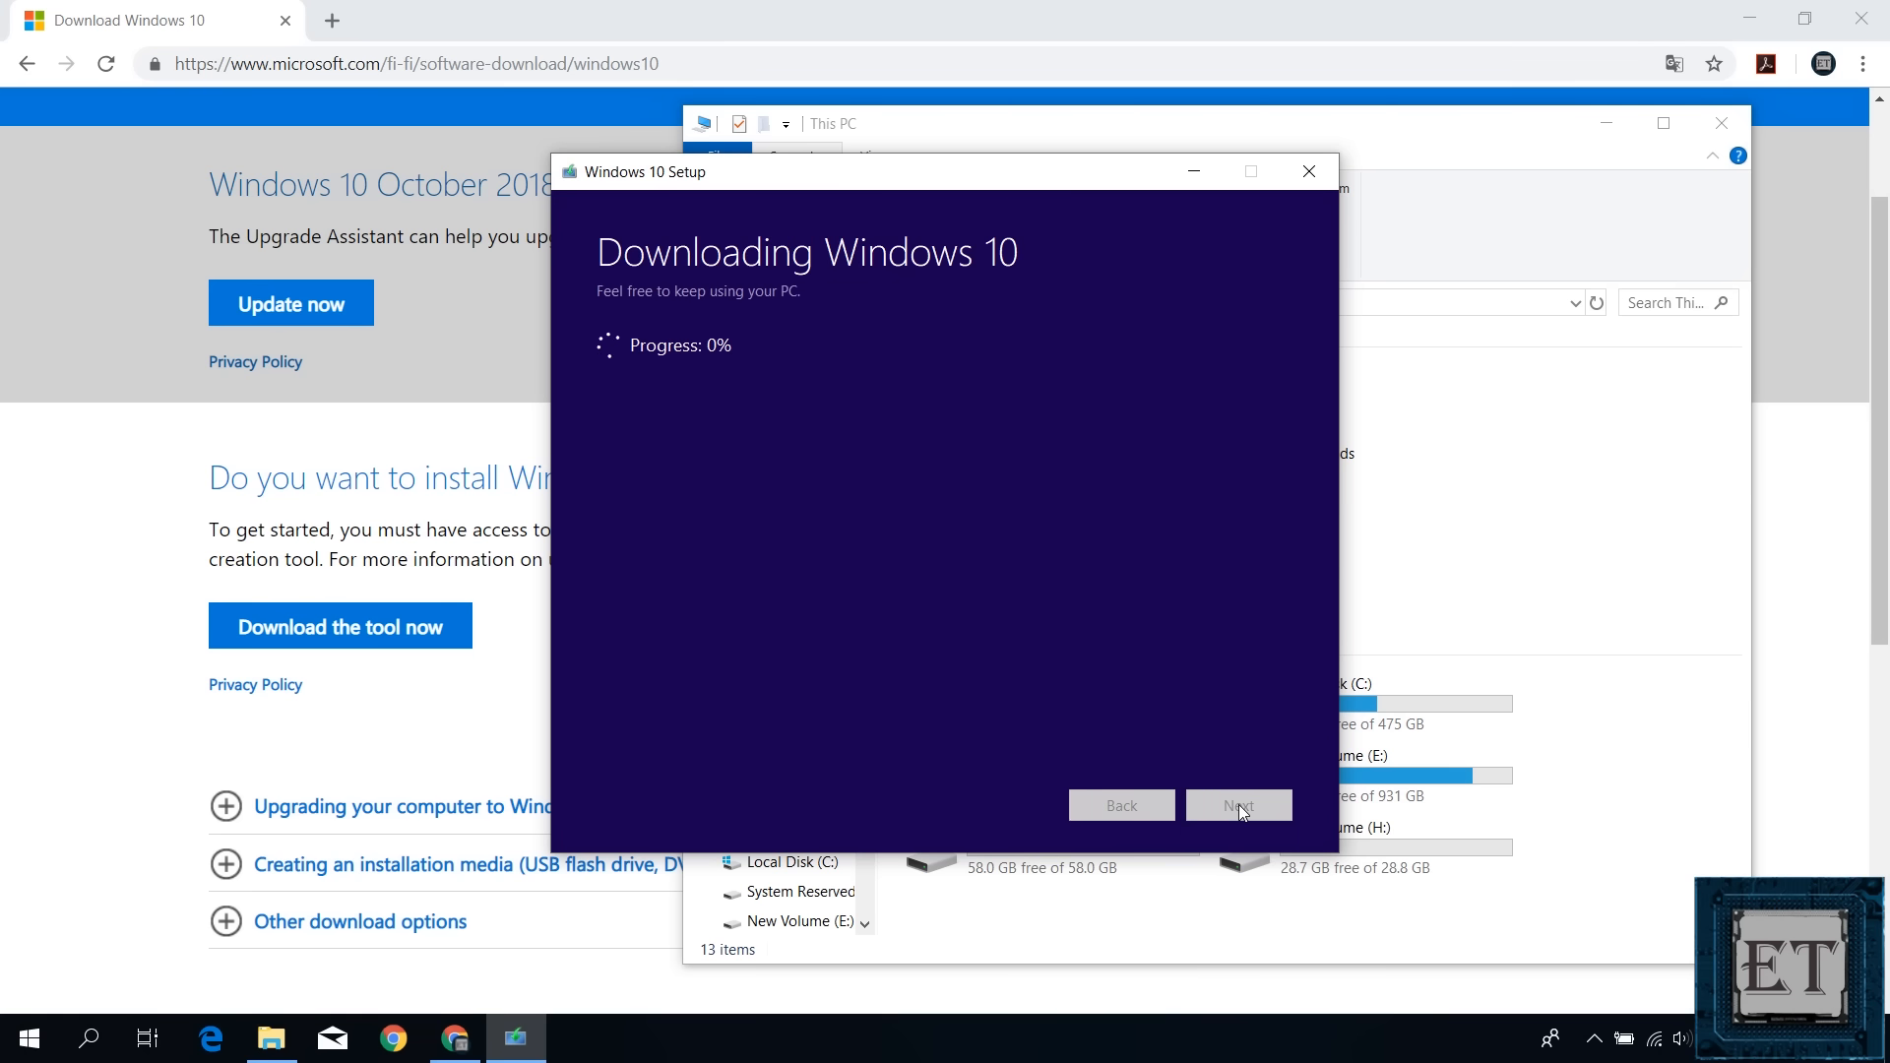
{"action": "mouse_move", "coordinate": [1234, 736]}
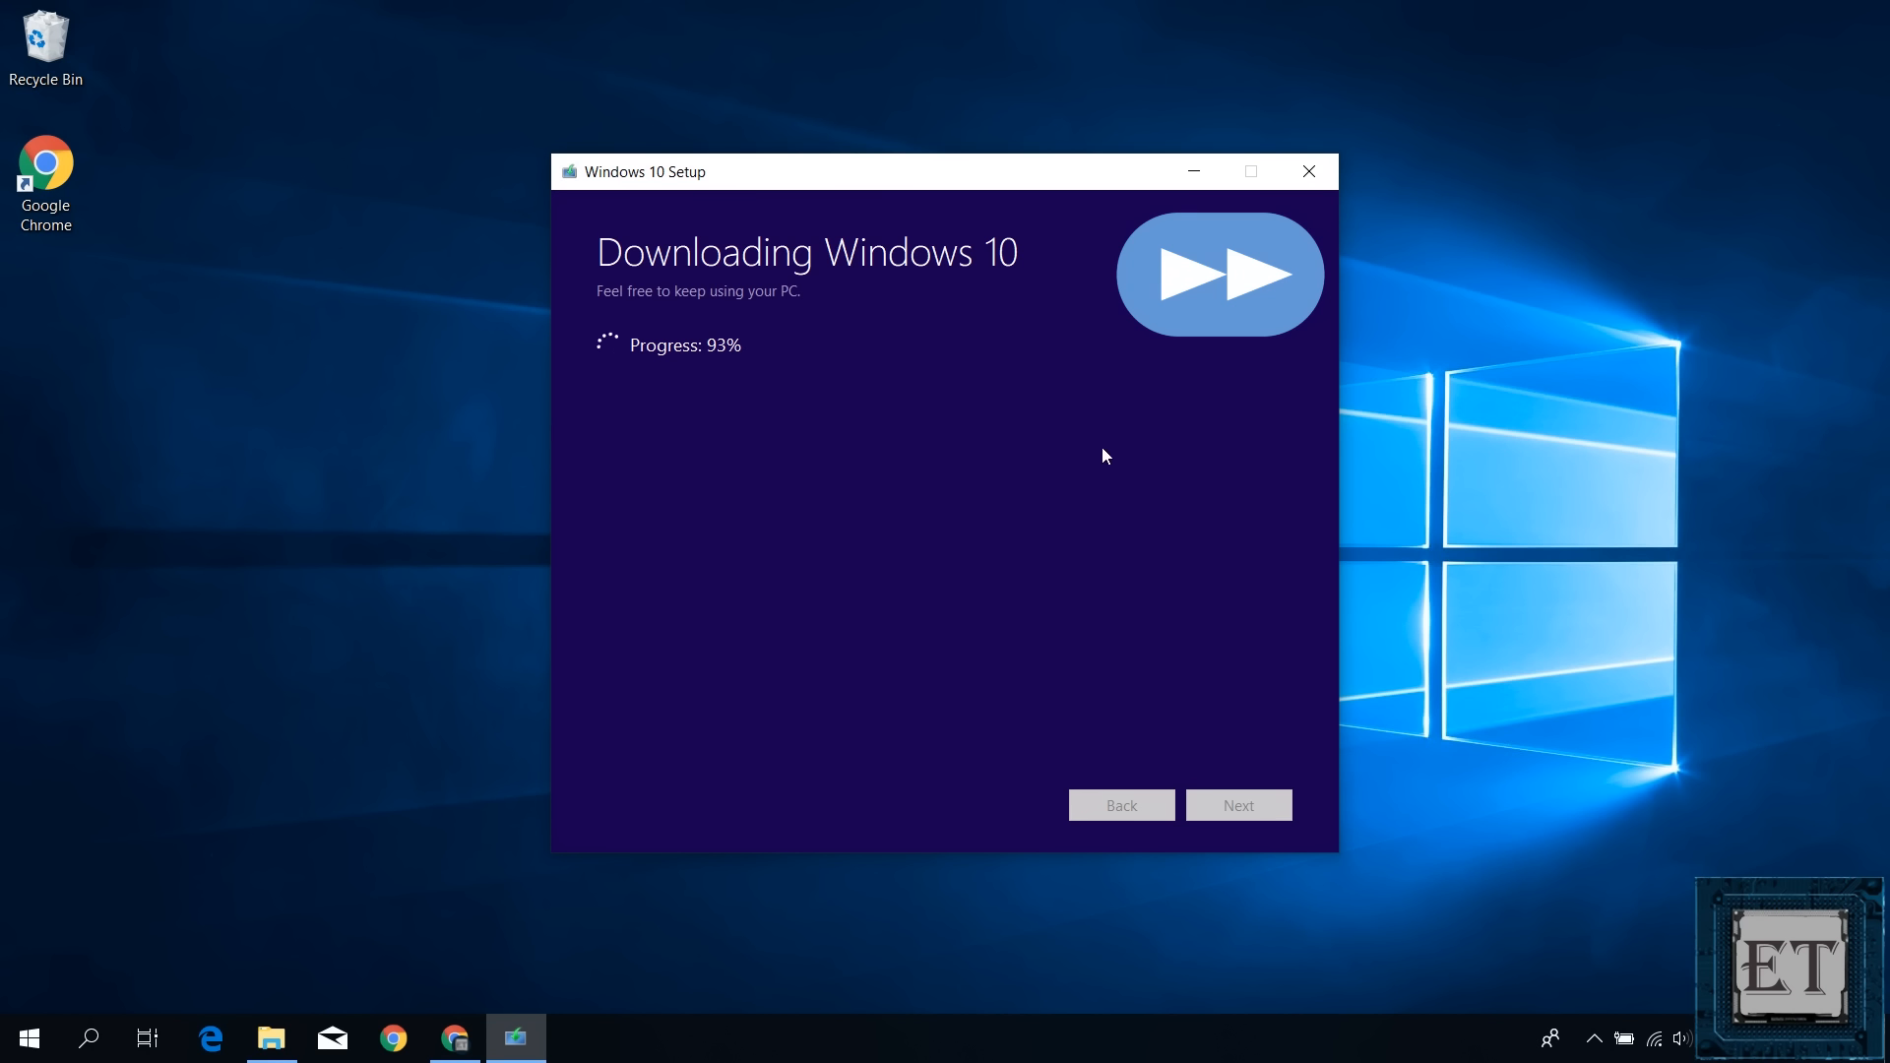
{"action": "mouse_move", "coordinate": [1014, 502]}
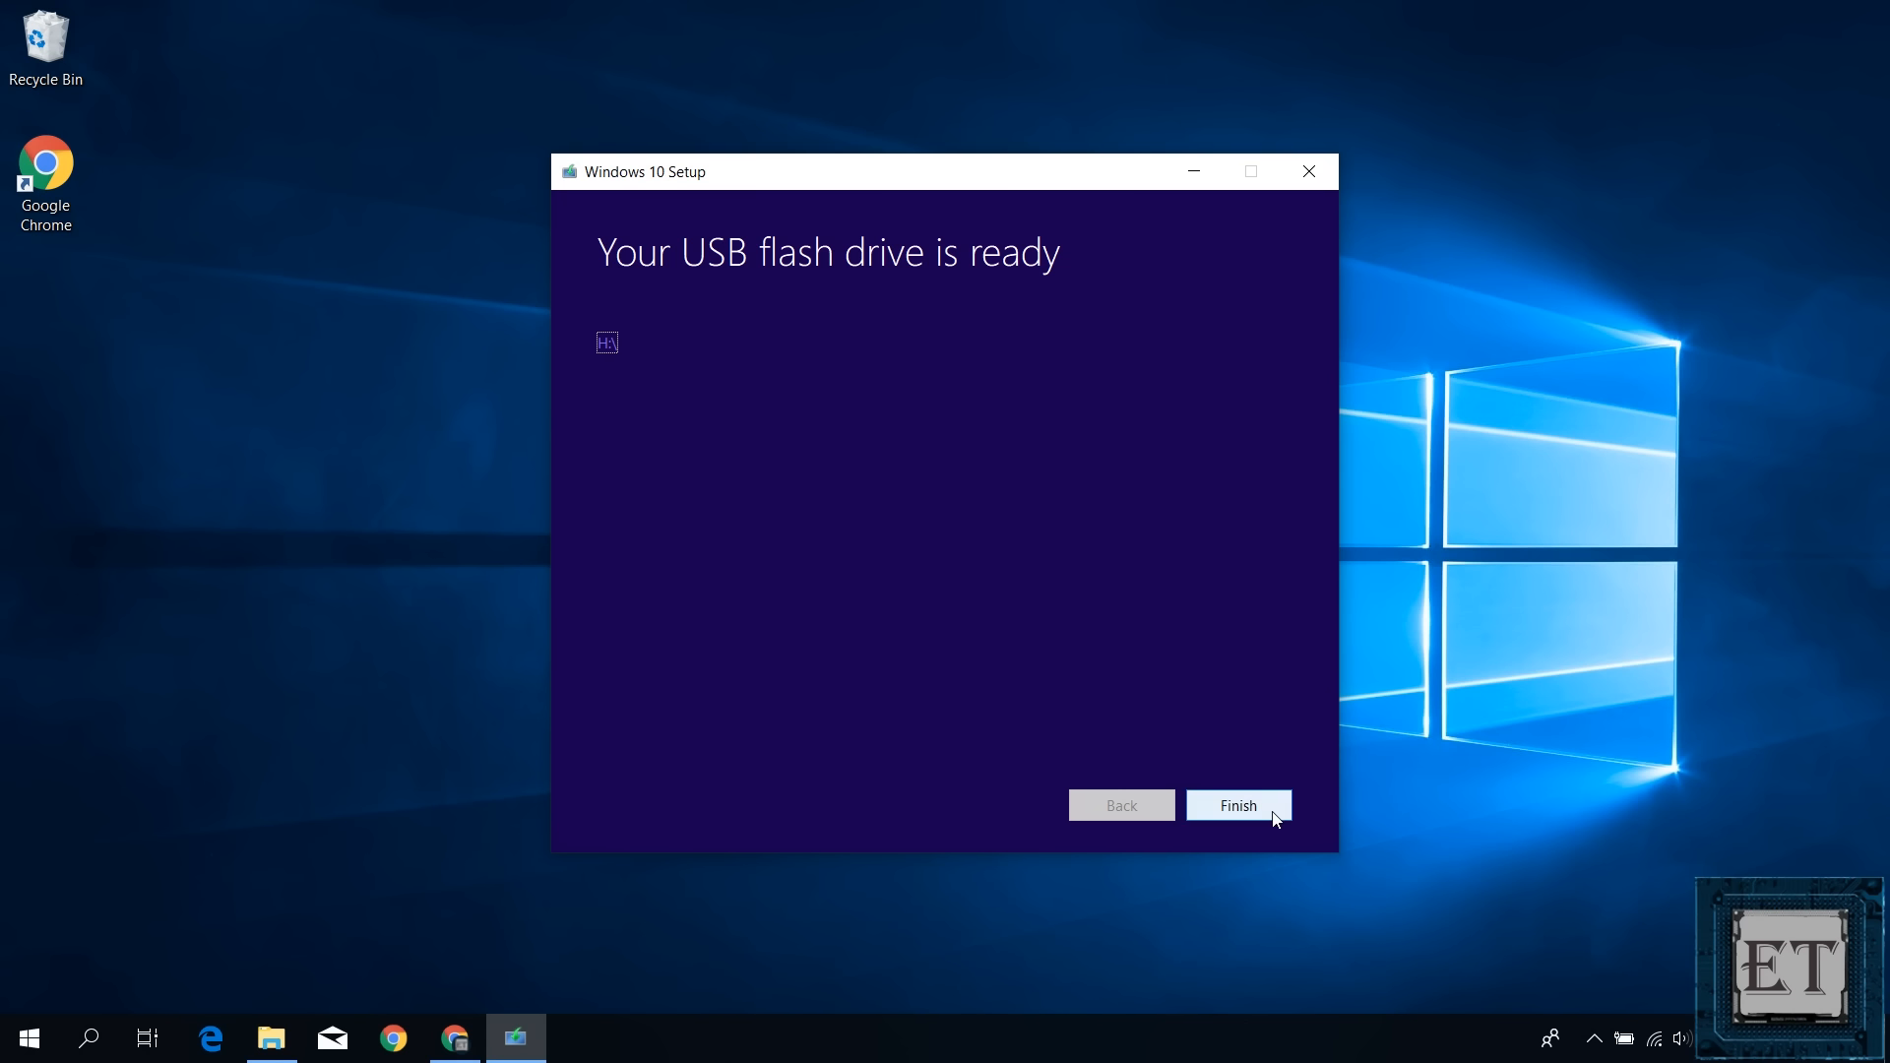
Finish setup and inspect the ESD-USB (H:) drive with its boot, efi, x64 and x86 folders.
{"action": "left_click", "coordinate": [1236, 806]}
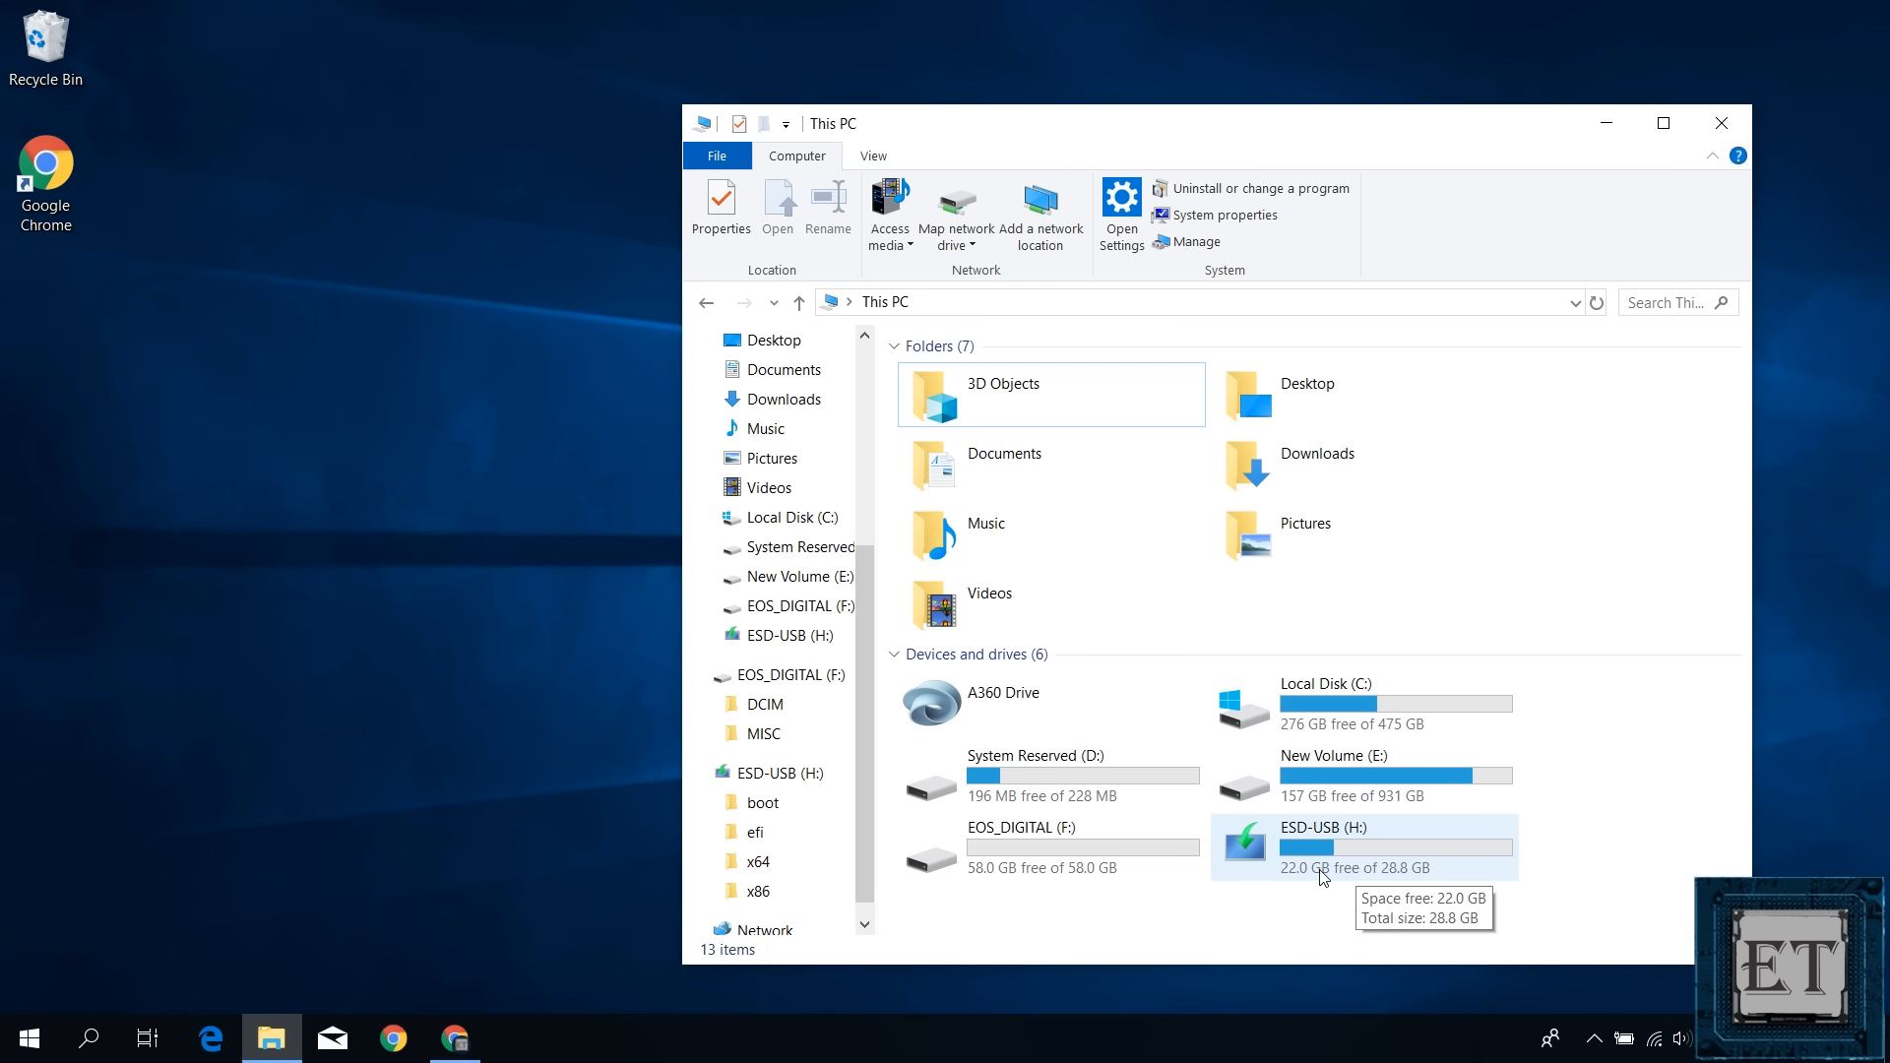
{"action": "mouse_move", "coordinate": [1332, 878]}
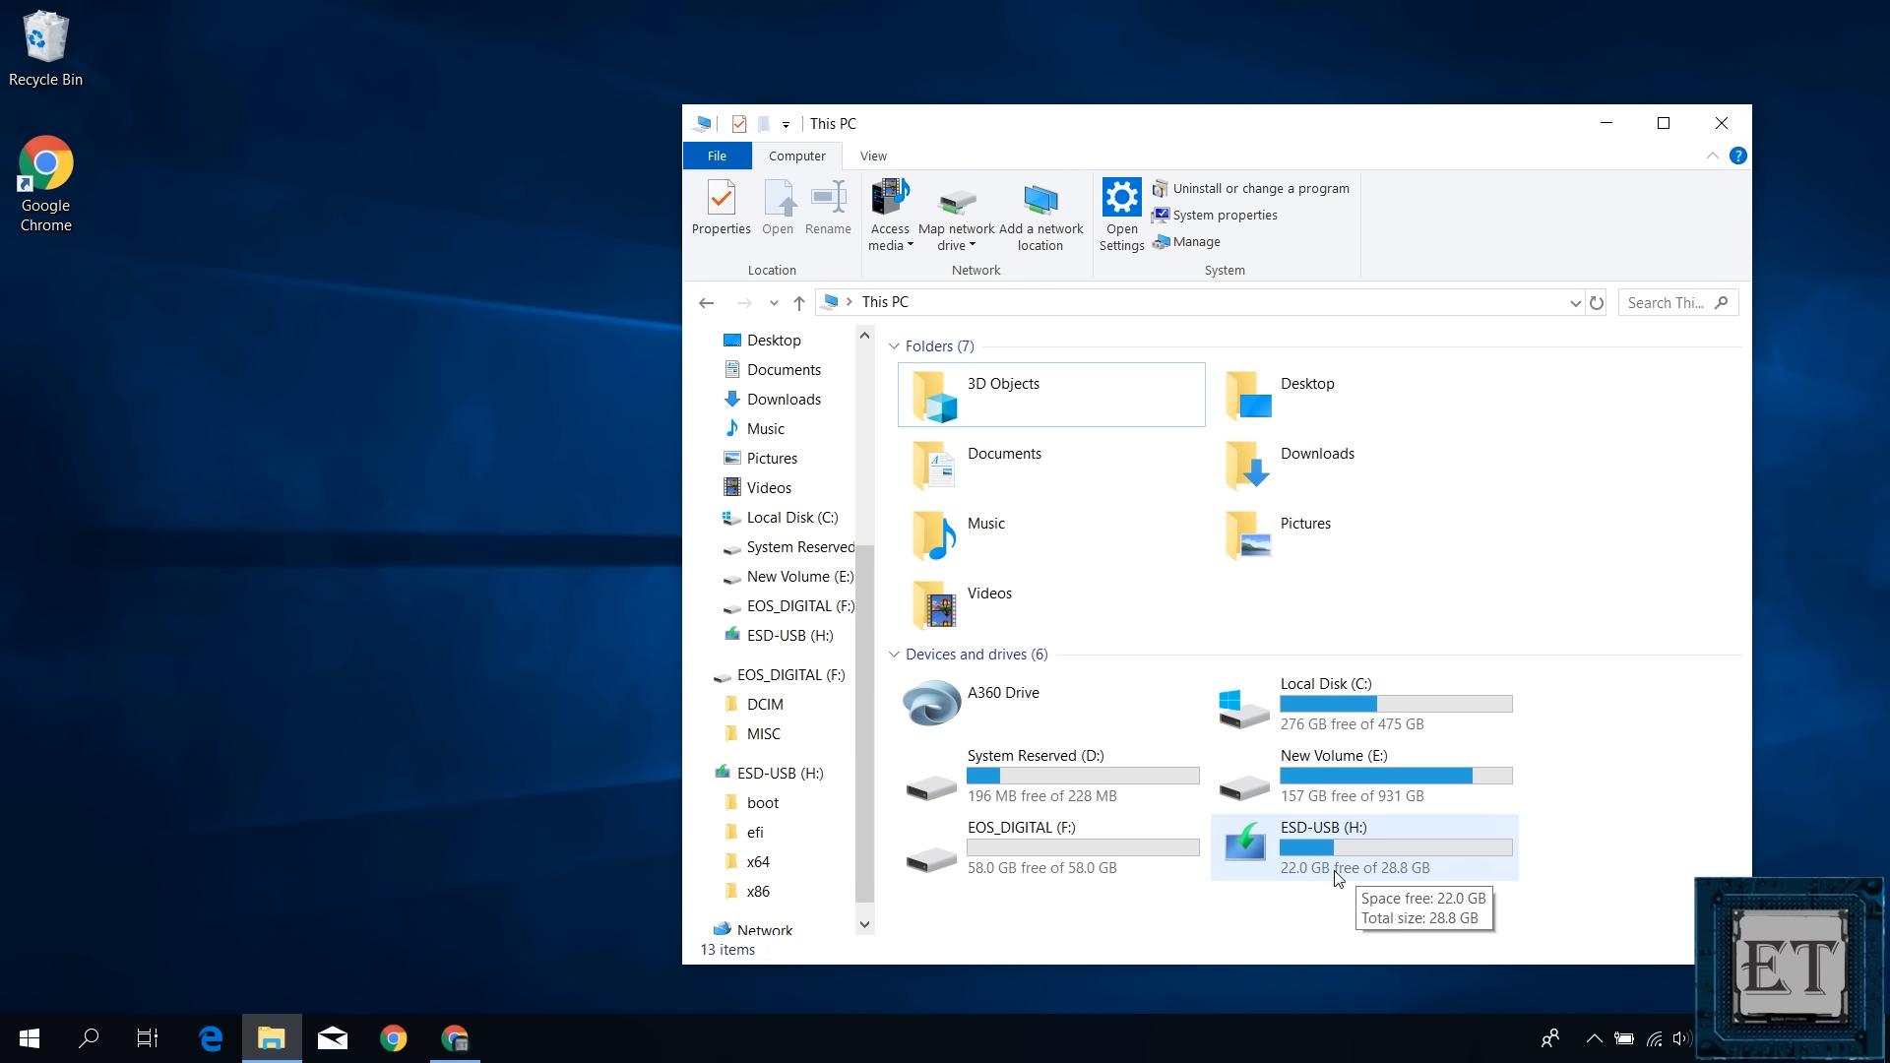
{"action": "double_click", "coordinate": [1335, 845]}
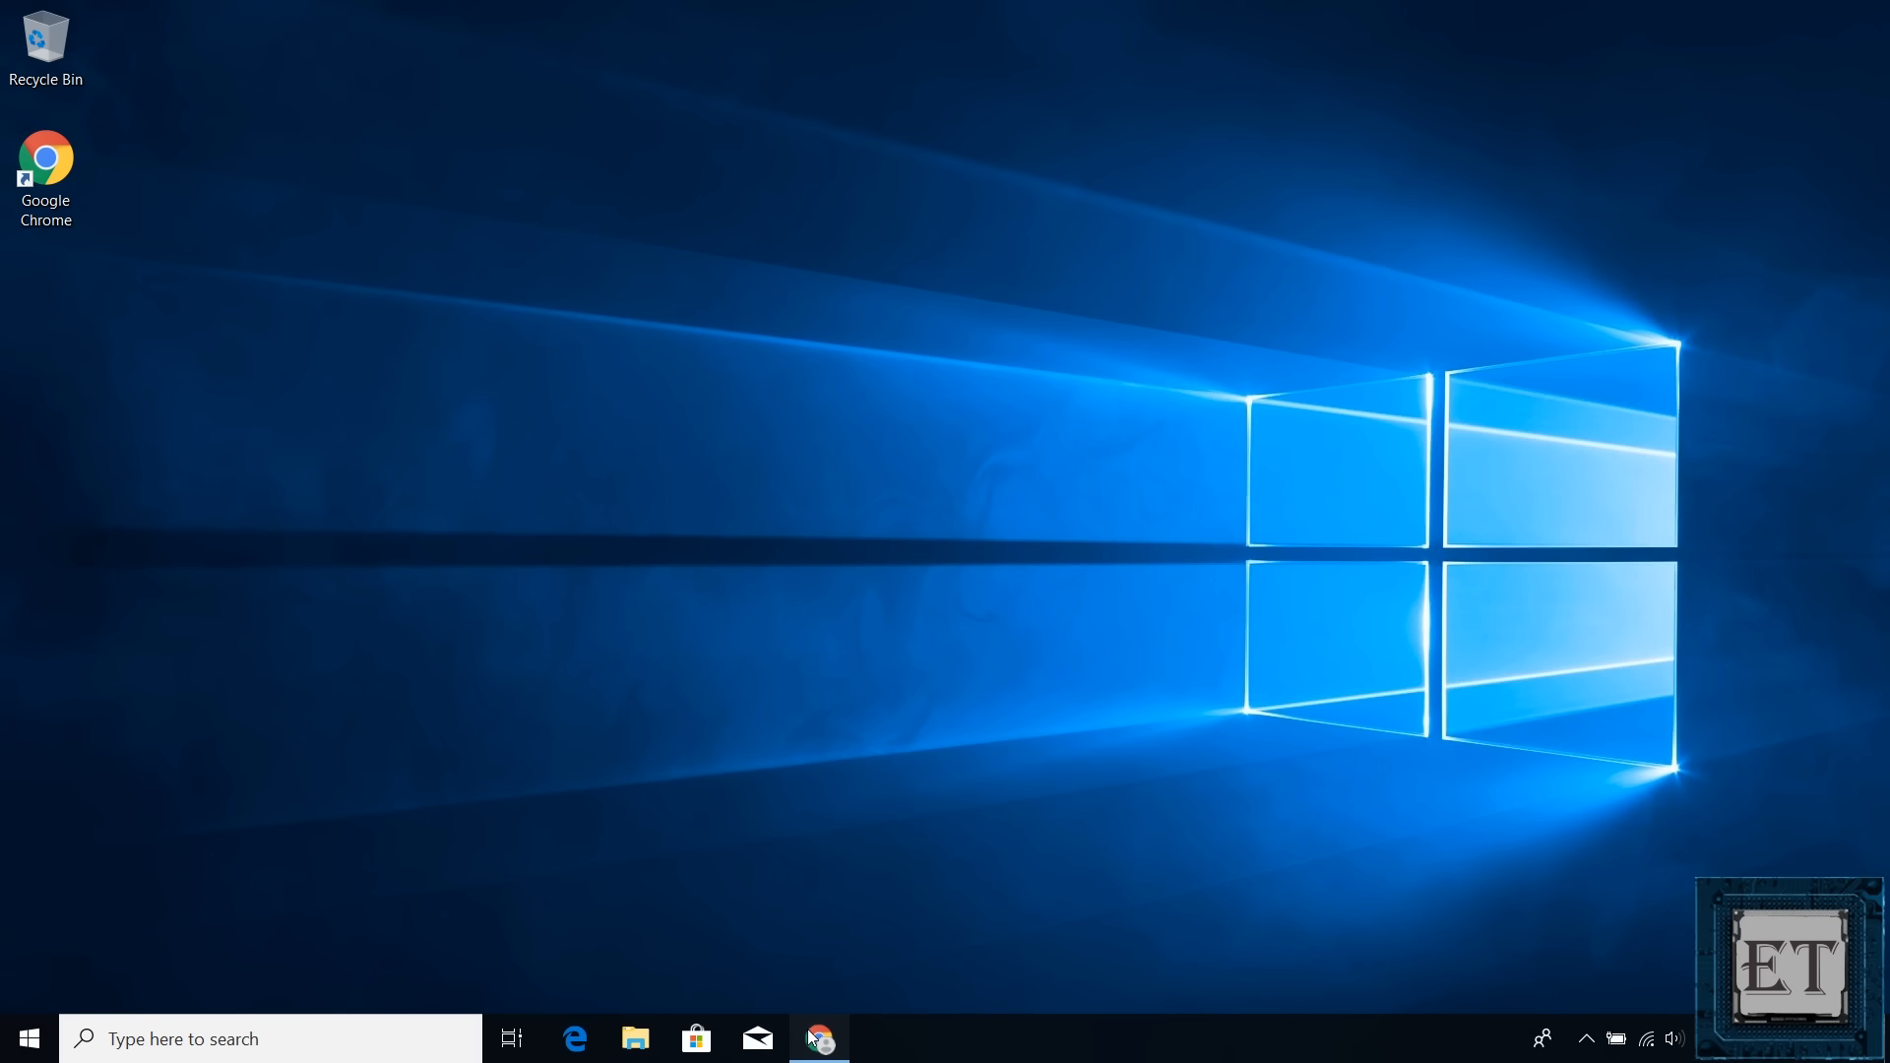
Relaunch the tool, accept the license and keep installation media with architecture set to Both.
{"action": "left_click", "coordinate": [819, 1038]}
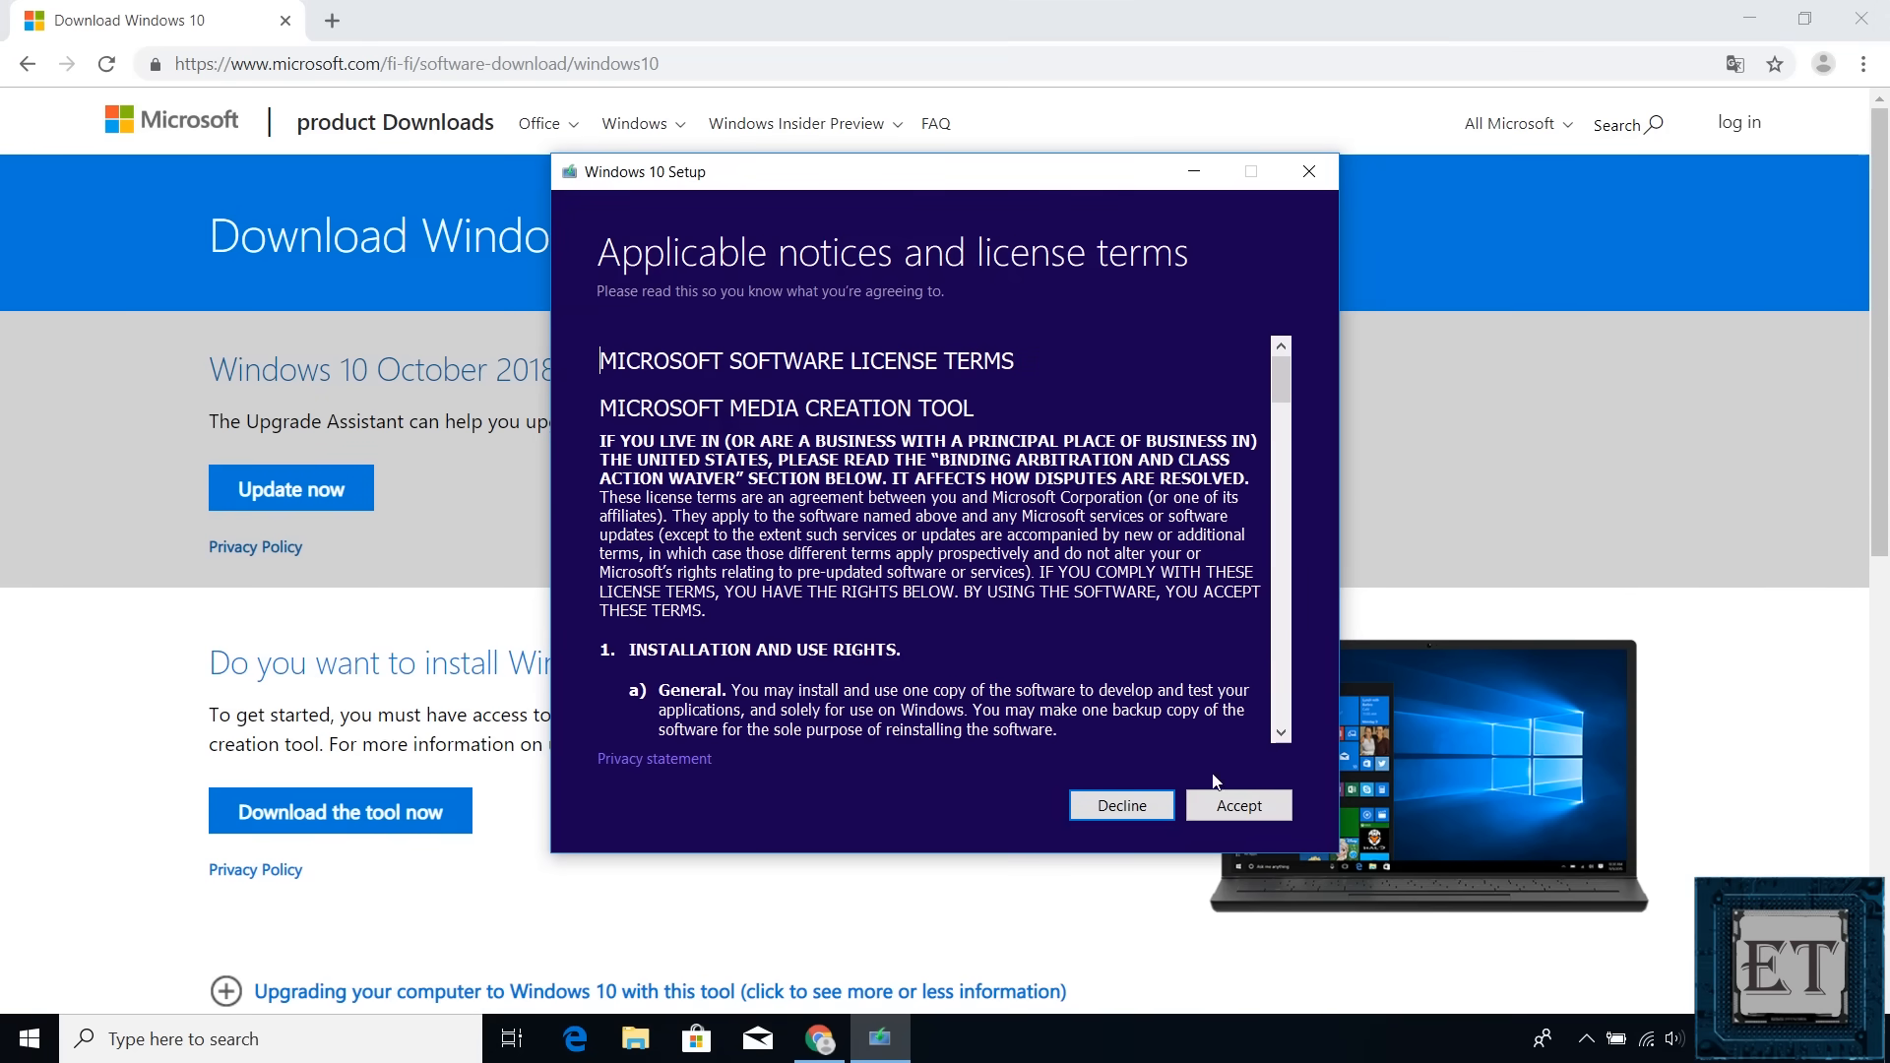
{"action": "left_click", "coordinate": [1236, 805]}
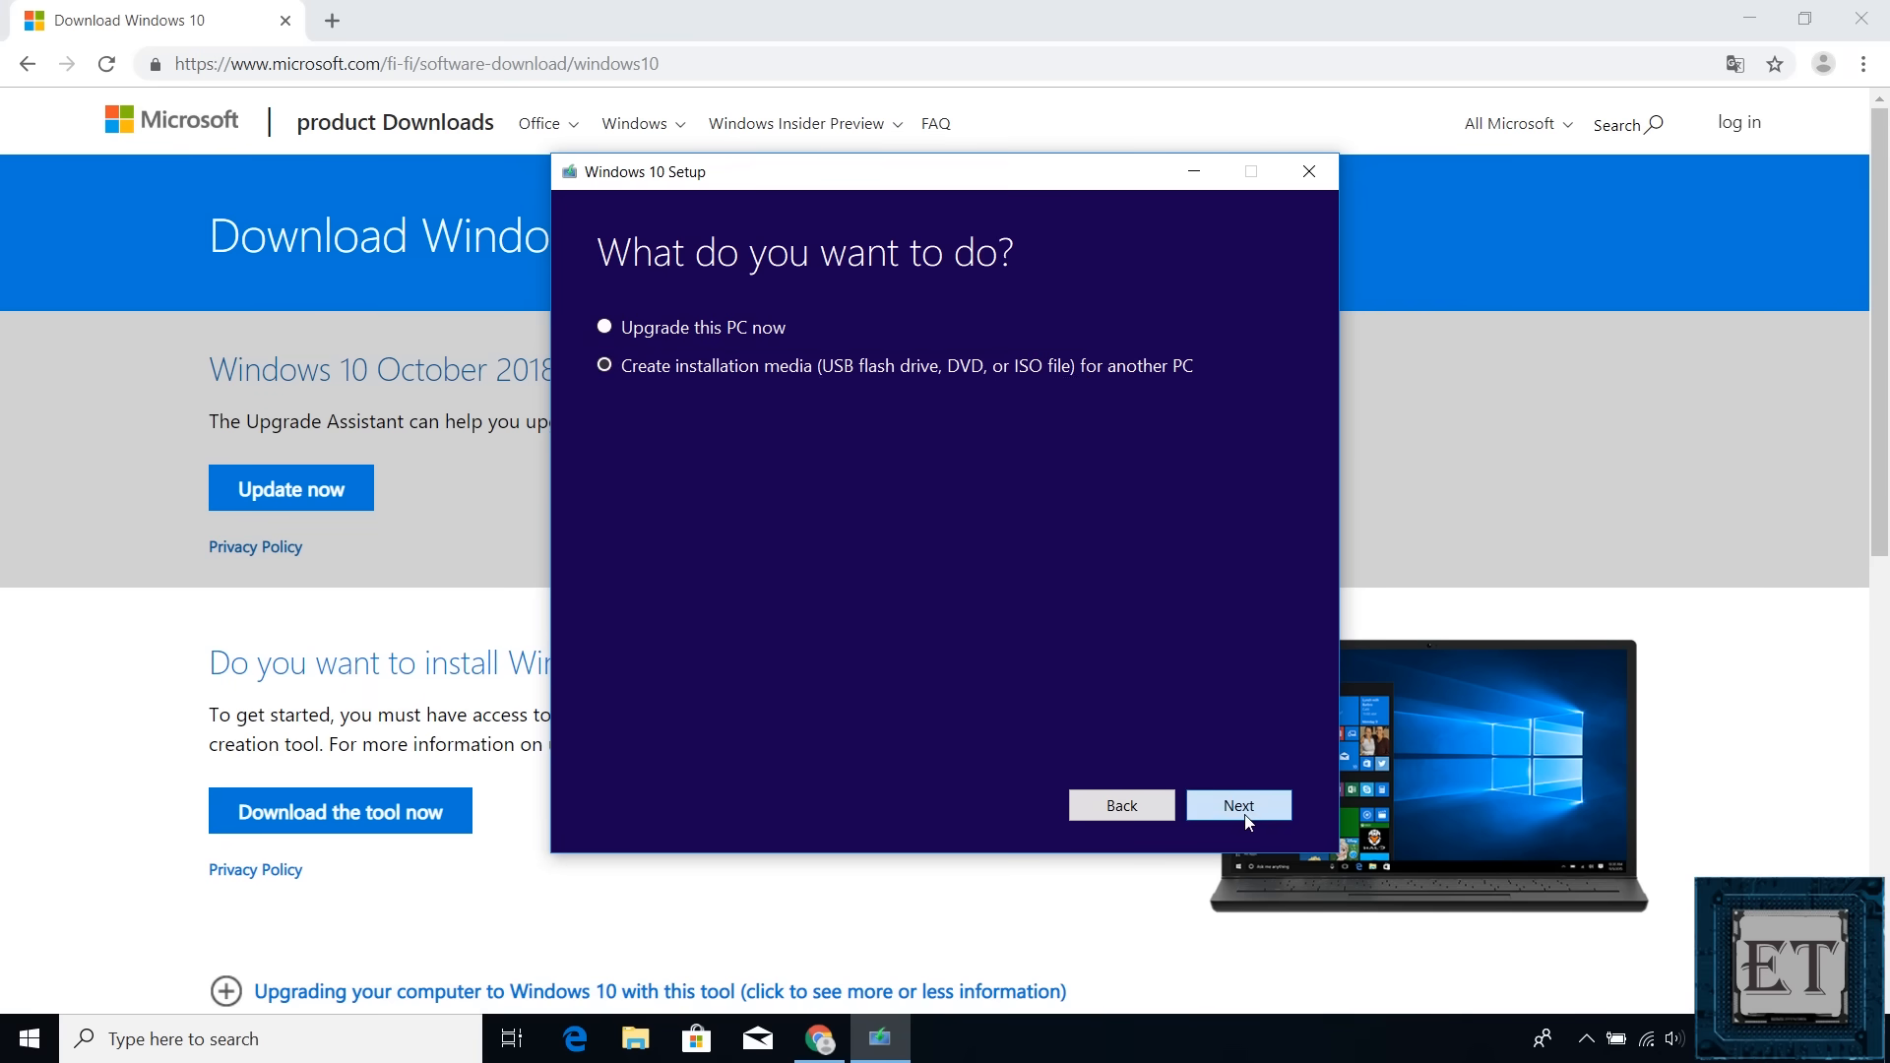
{"action": "left_click", "coordinate": [1236, 805]}
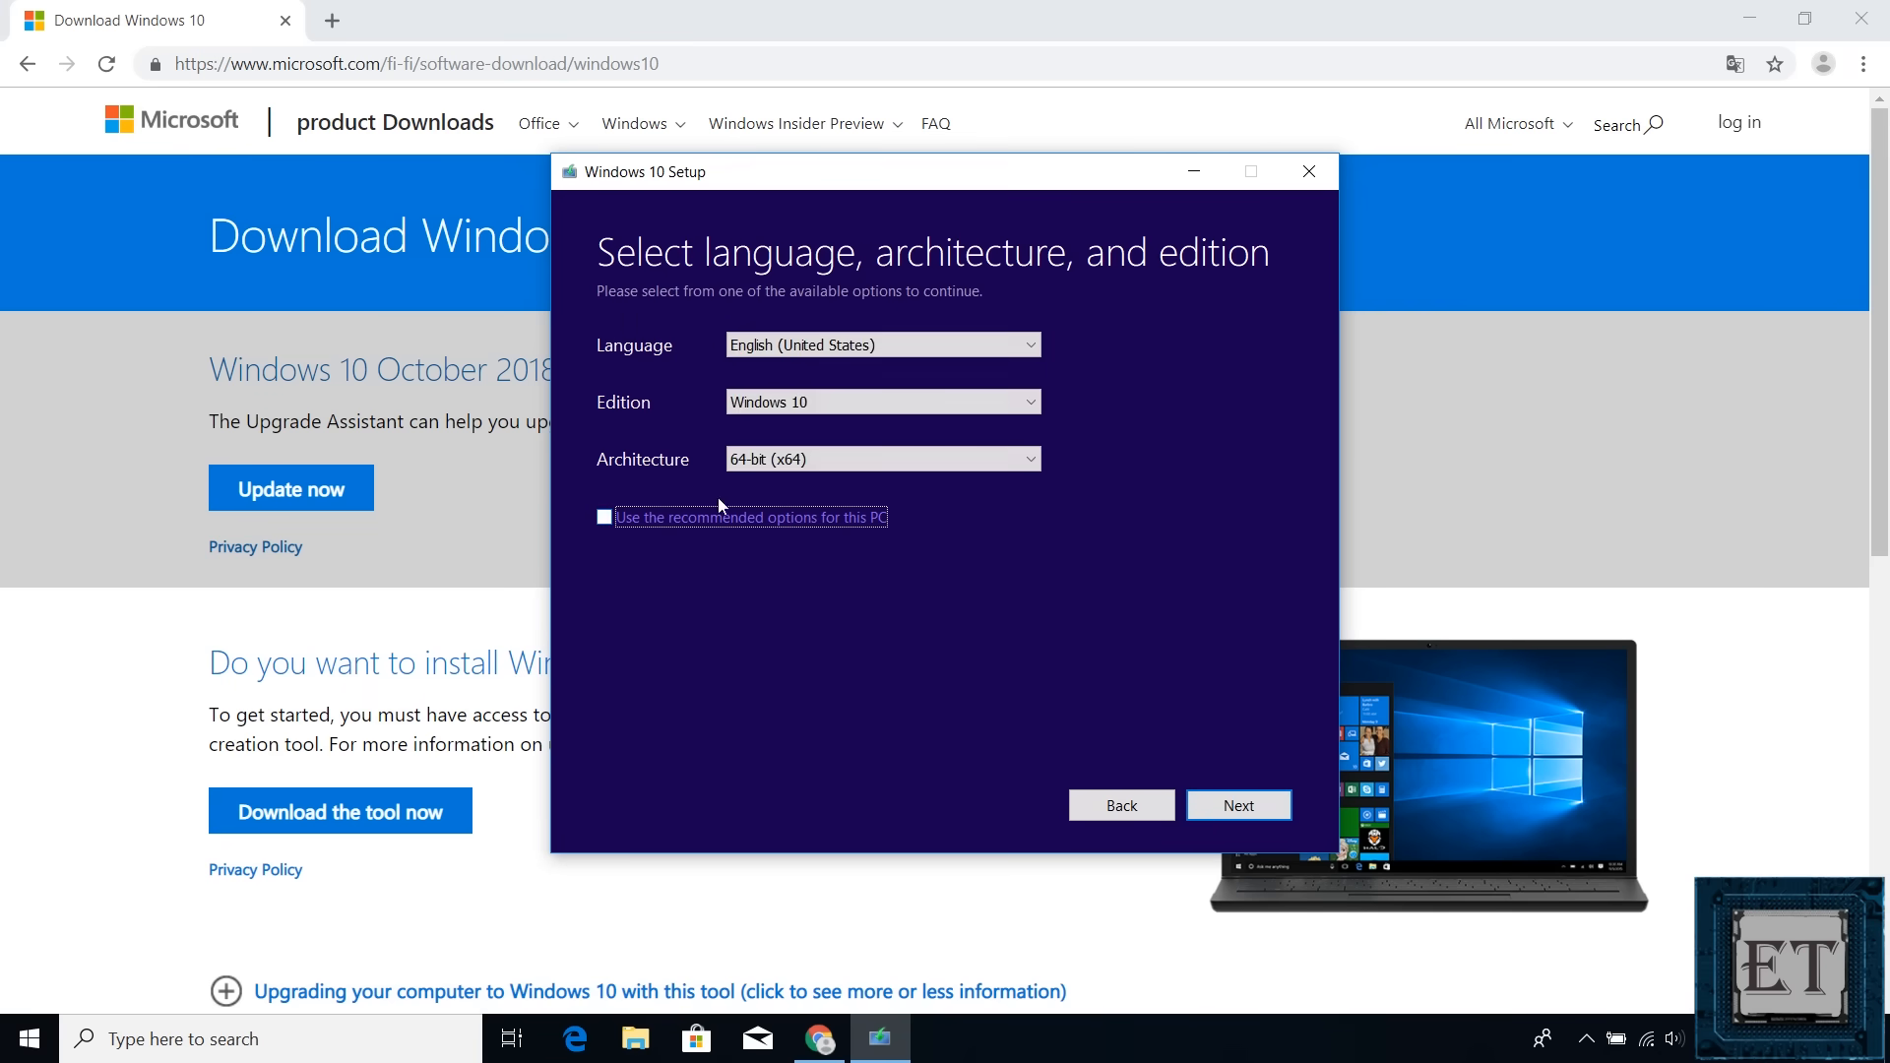
{"action": "left_click", "coordinate": [882, 459]}
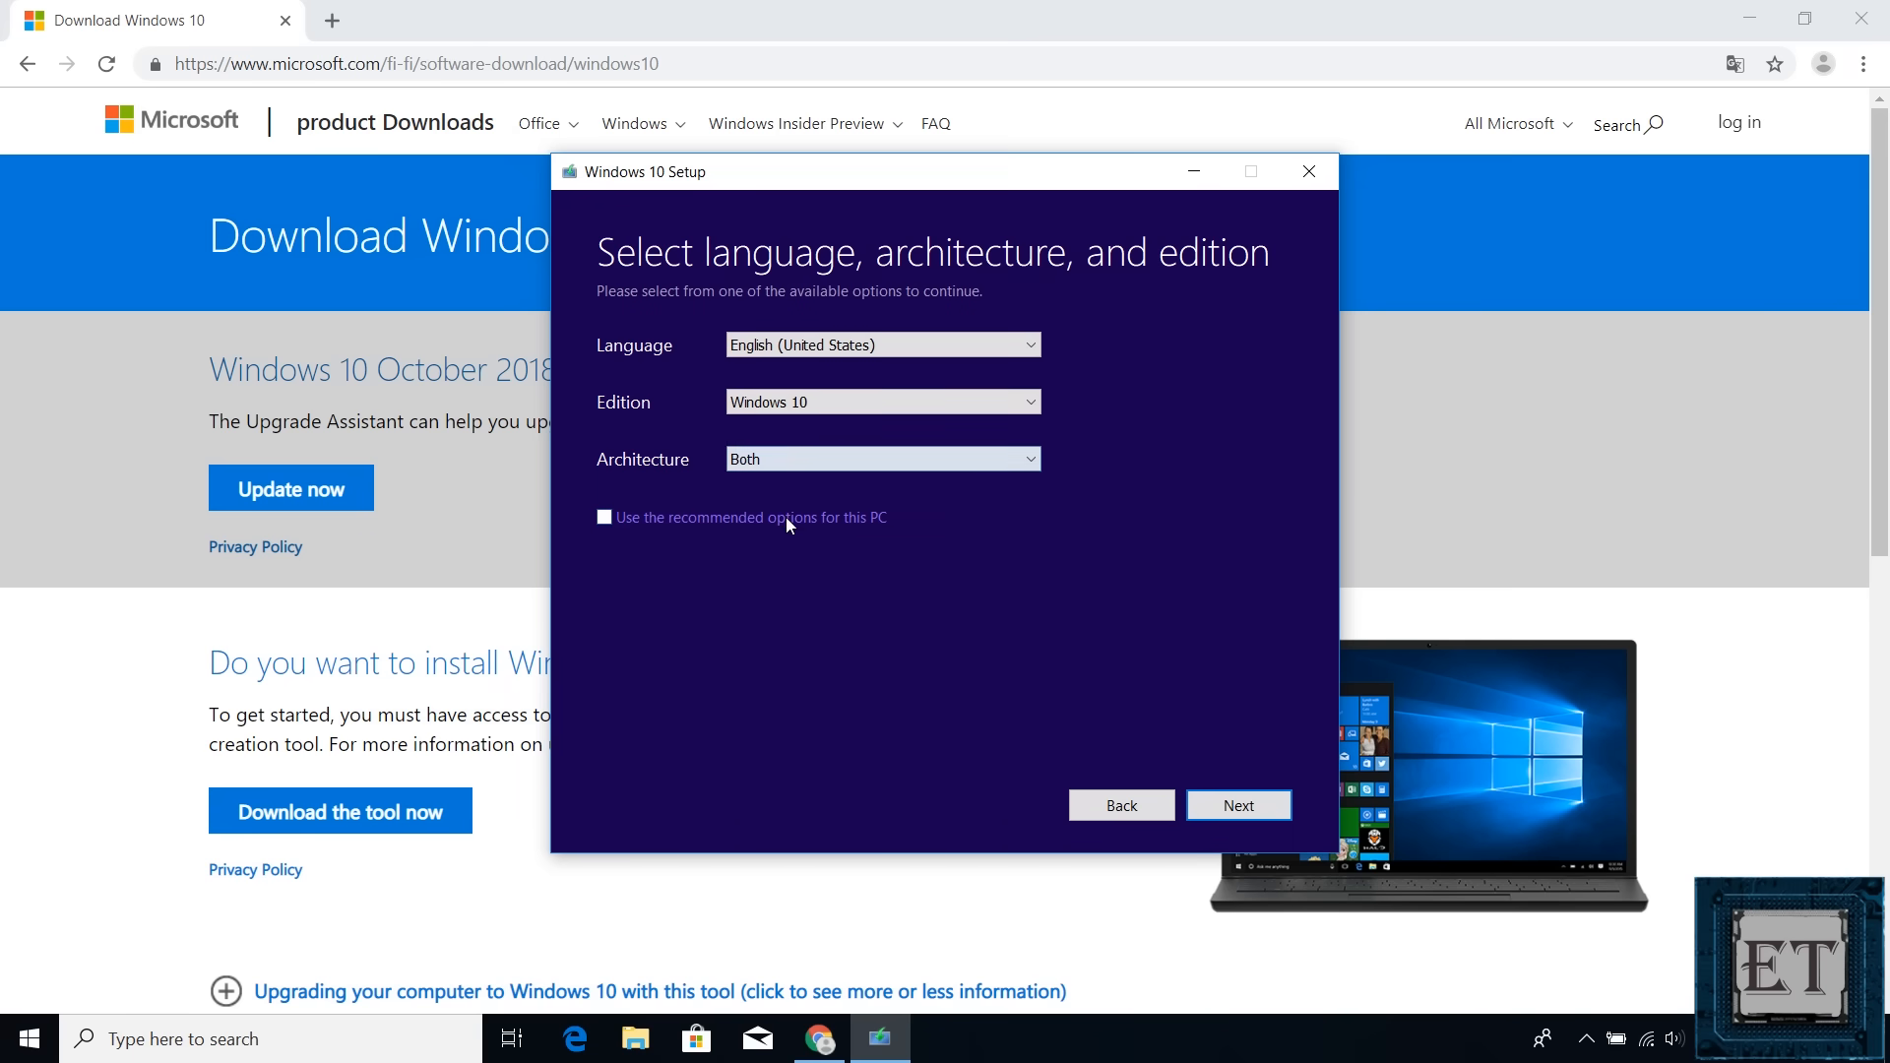
{"action": "left_click", "coordinate": [1239, 805]}
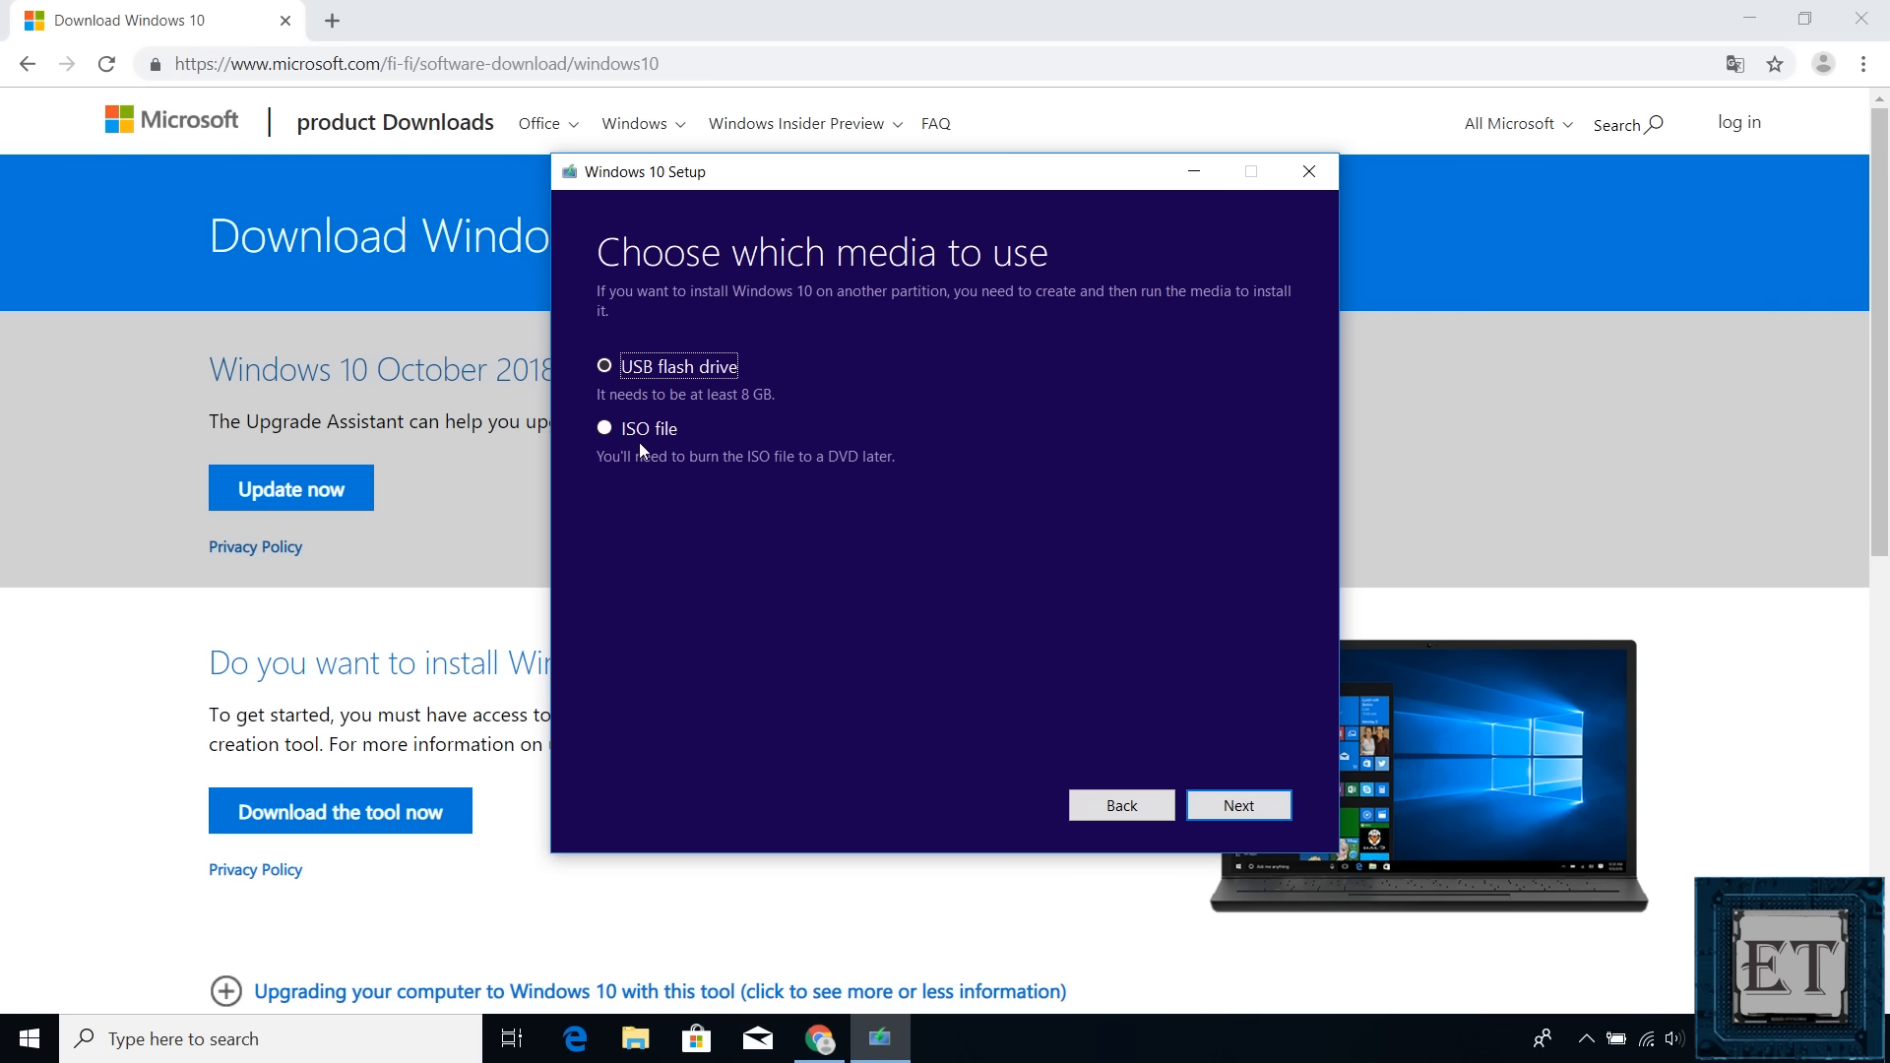
Choose ISO file and save it to the Desktop as Windows.iso, then finish.
{"action": "left_click", "coordinate": [604, 428]}
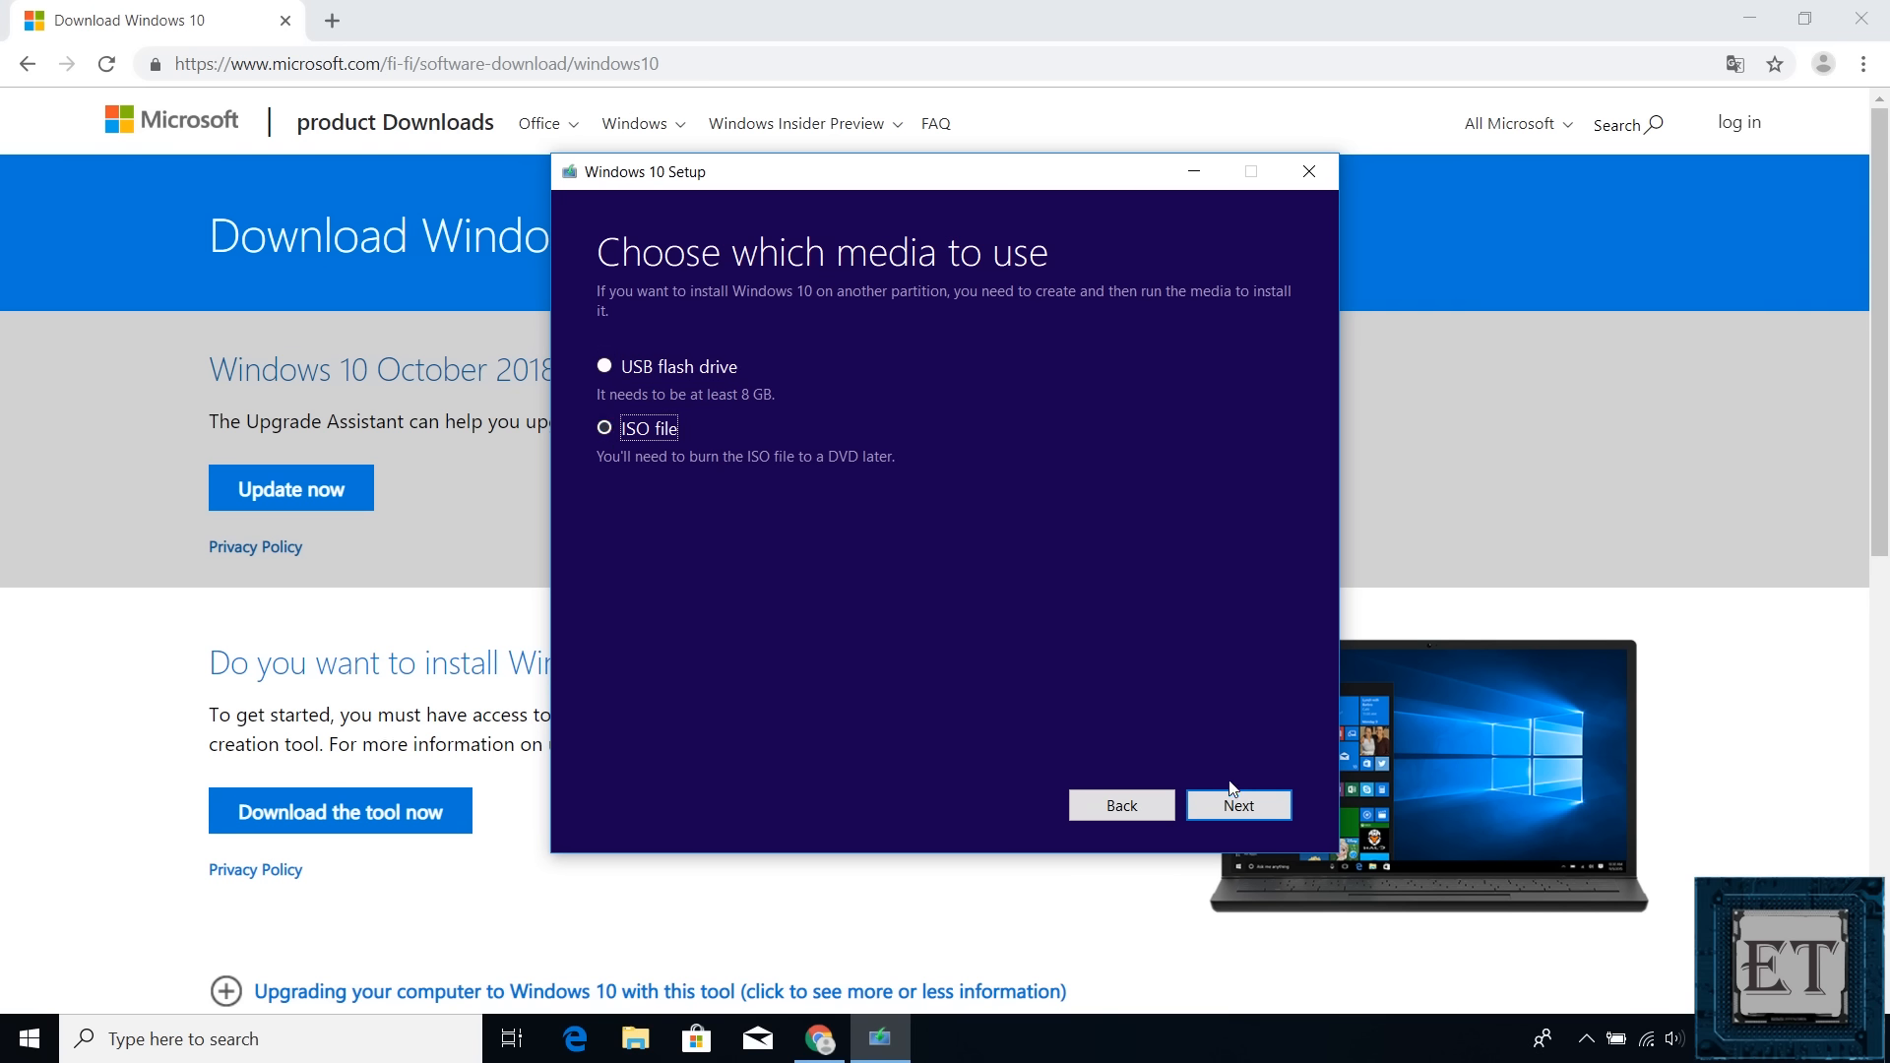
{"action": "left_click", "coordinate": [1238, 805]}
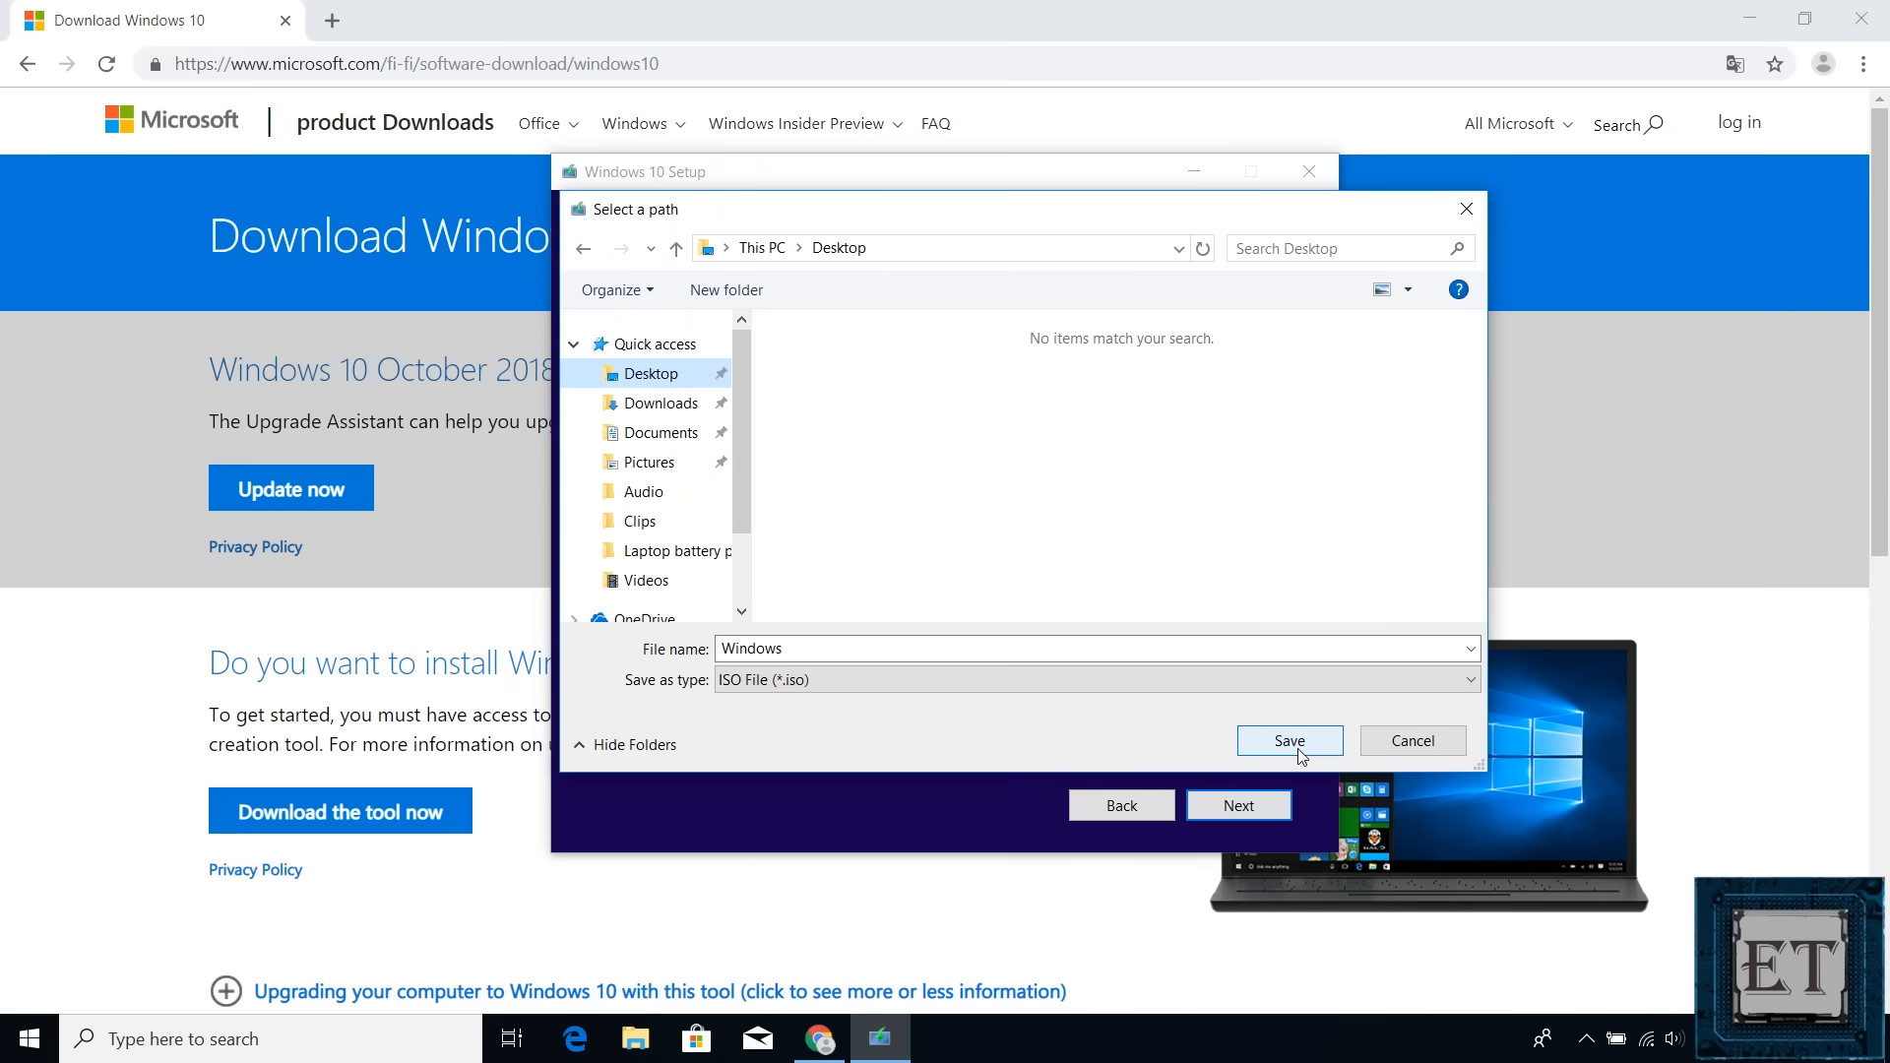
{"action": "left_click", "coordinate": [1288, 740]}
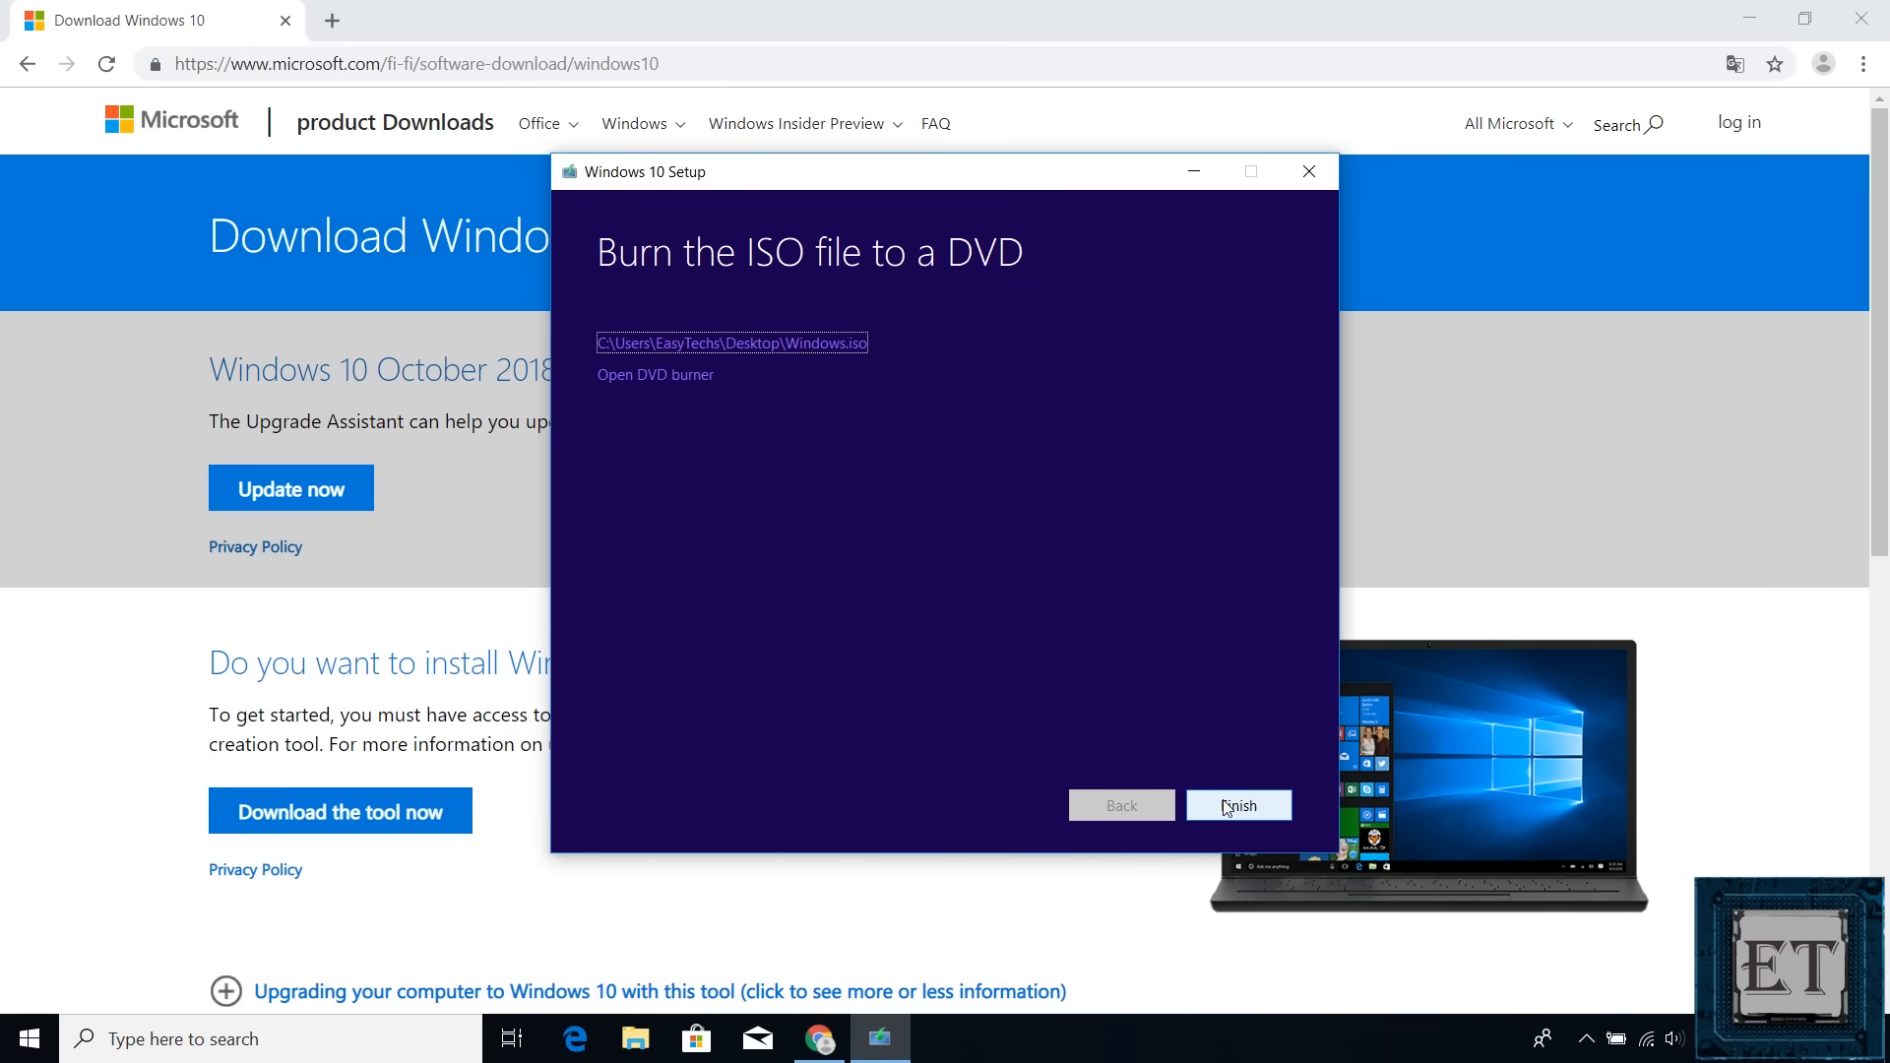
{"action": "left_click", "coordinate": [1239, 805]}
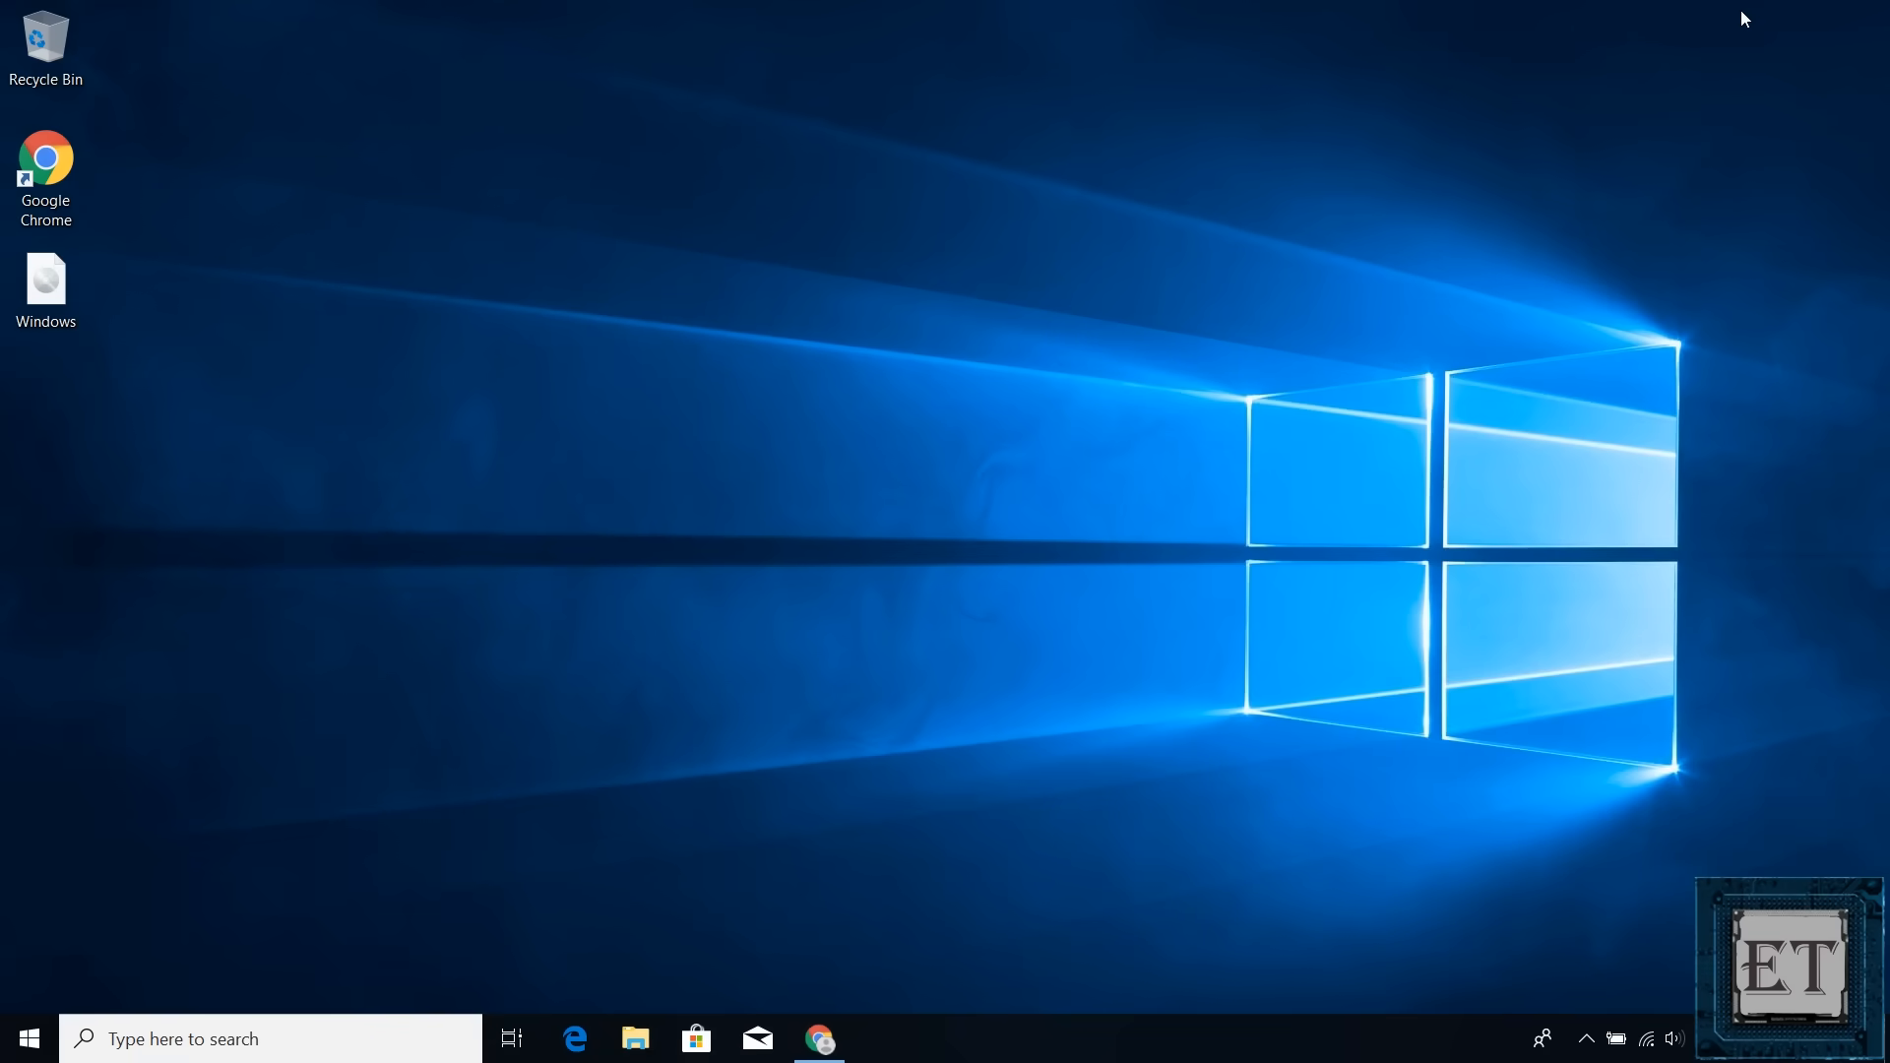
Search for Rufus, reach rufus.ie and download rufus-3.4.exe.
{"action": "left_click", "coordinate": [45, 285]}
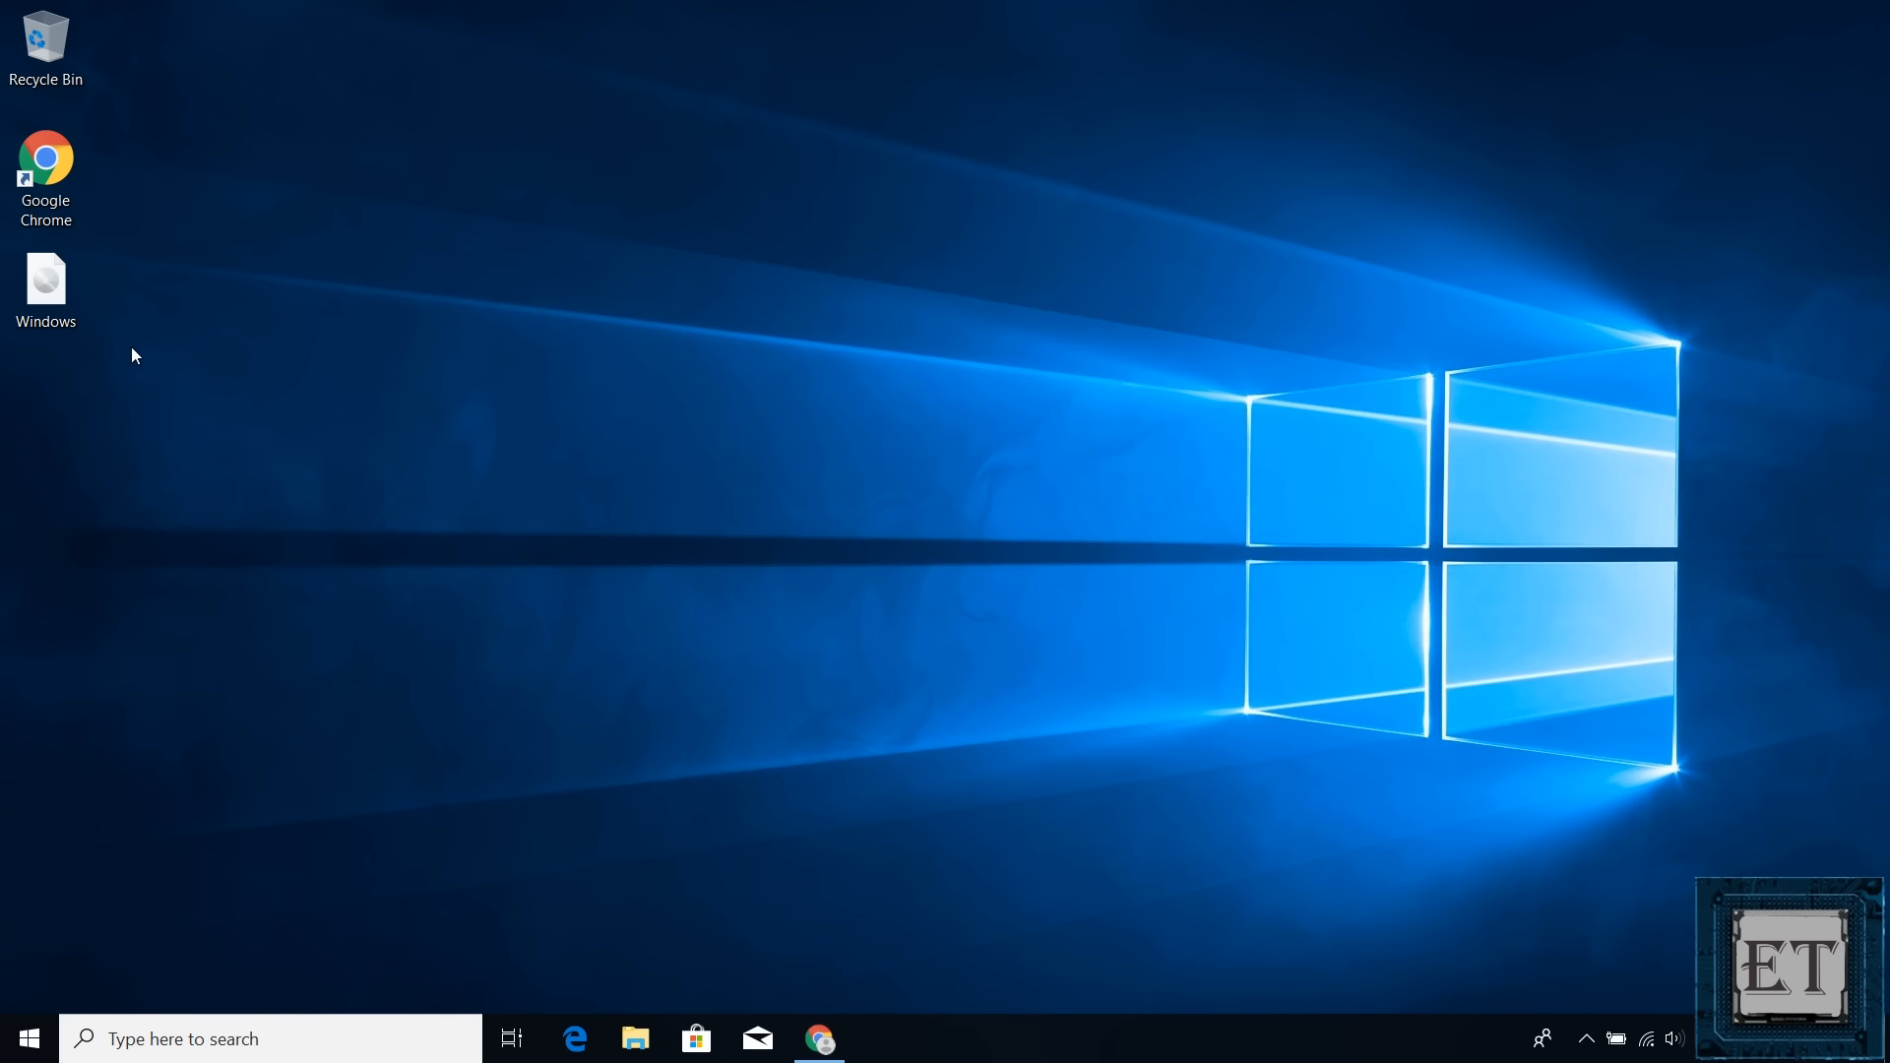
{"action": "mouse_move", "coordinate": [6, 551]}
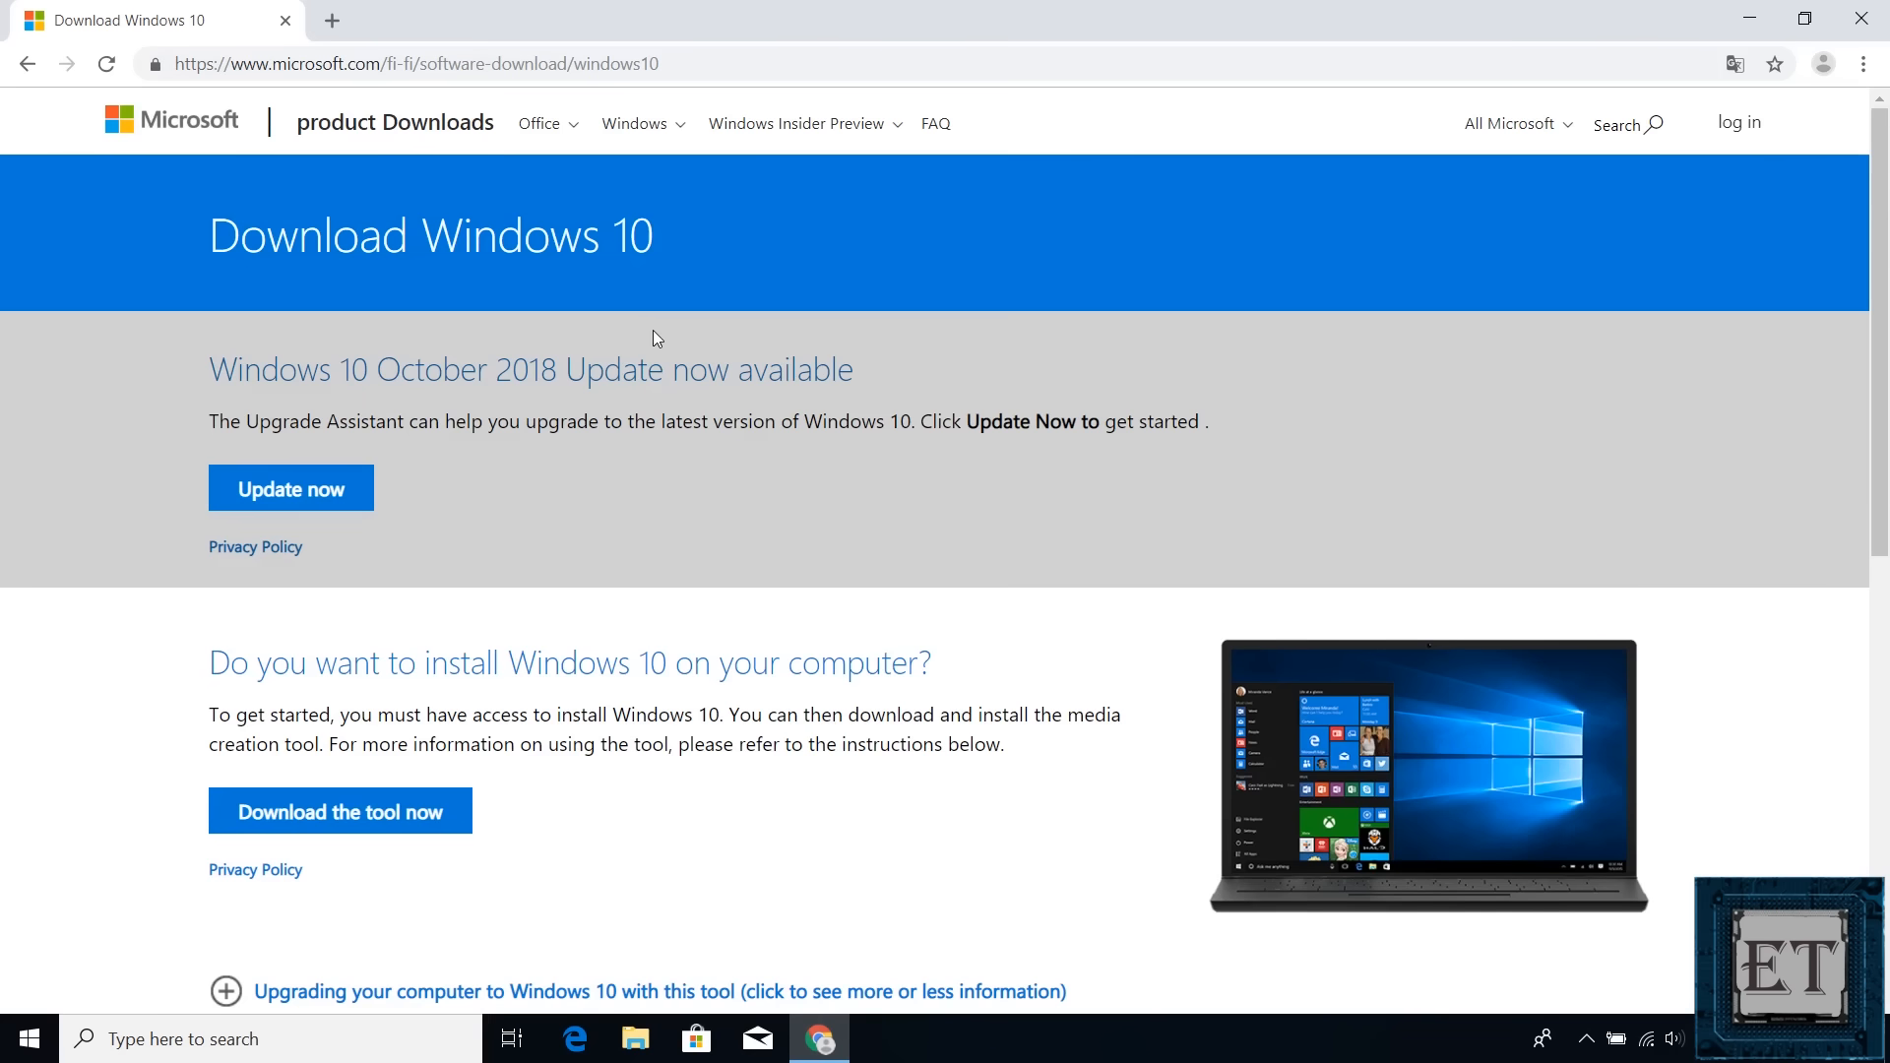
{"action": "type", "text": "rufus&oq=rufus&aqs=chrome..69i57j0l5.1365j0j7&sourceid=chrome&ie=UTF-8"}
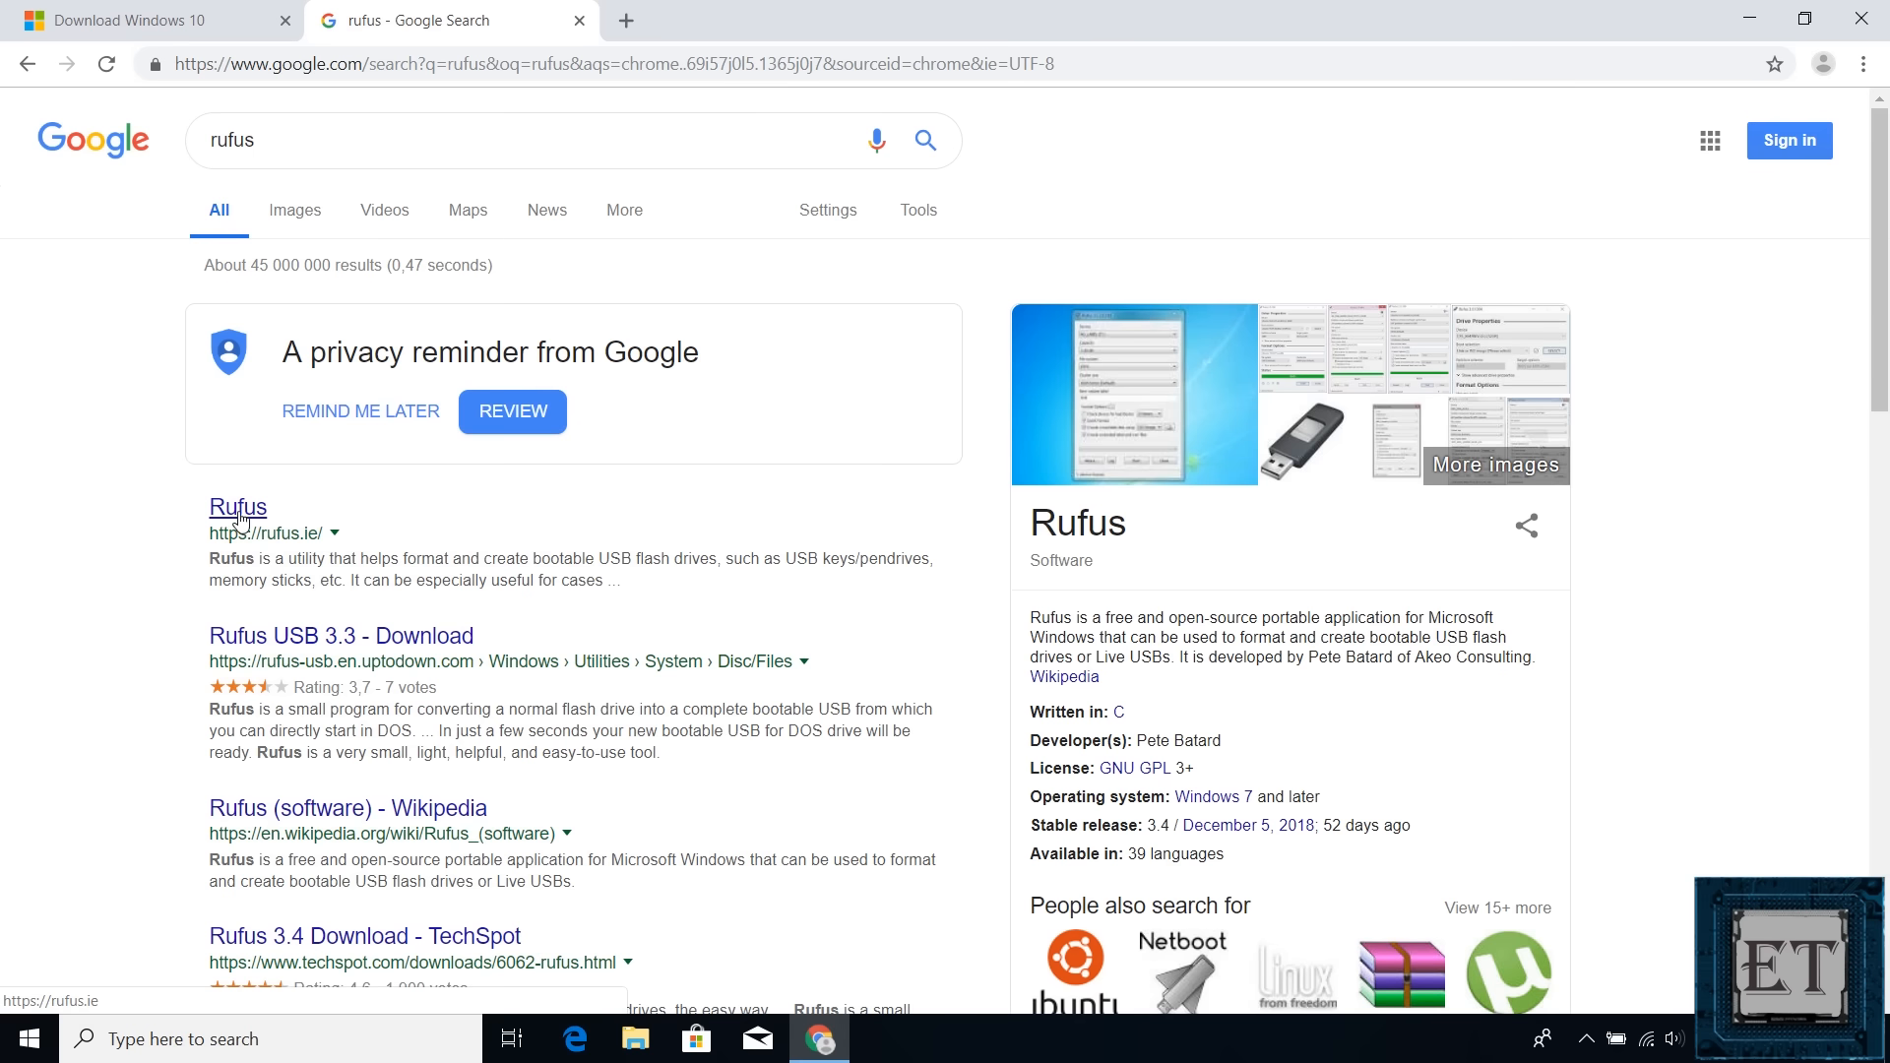
{"action": "left_click", "coordinate": [239, 506]}
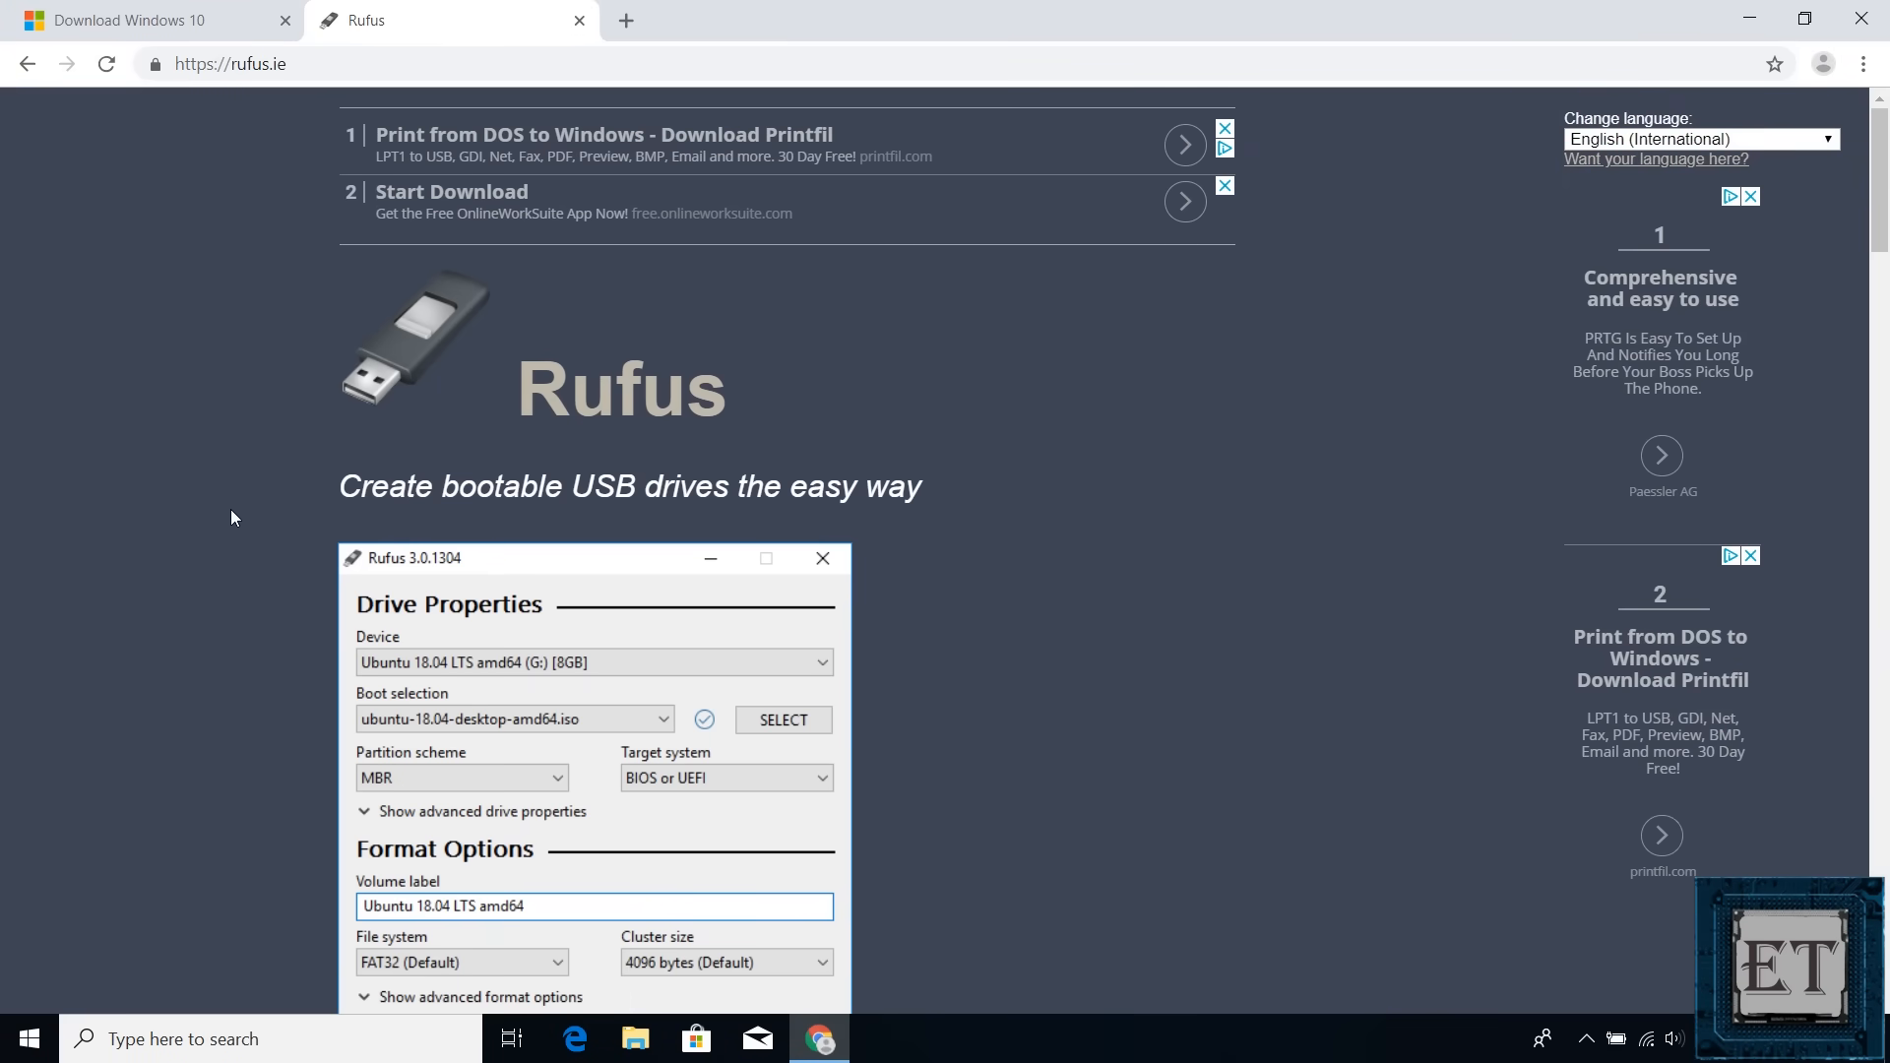
{"action": "mouse_move", "coordinate": [1490, 280]}
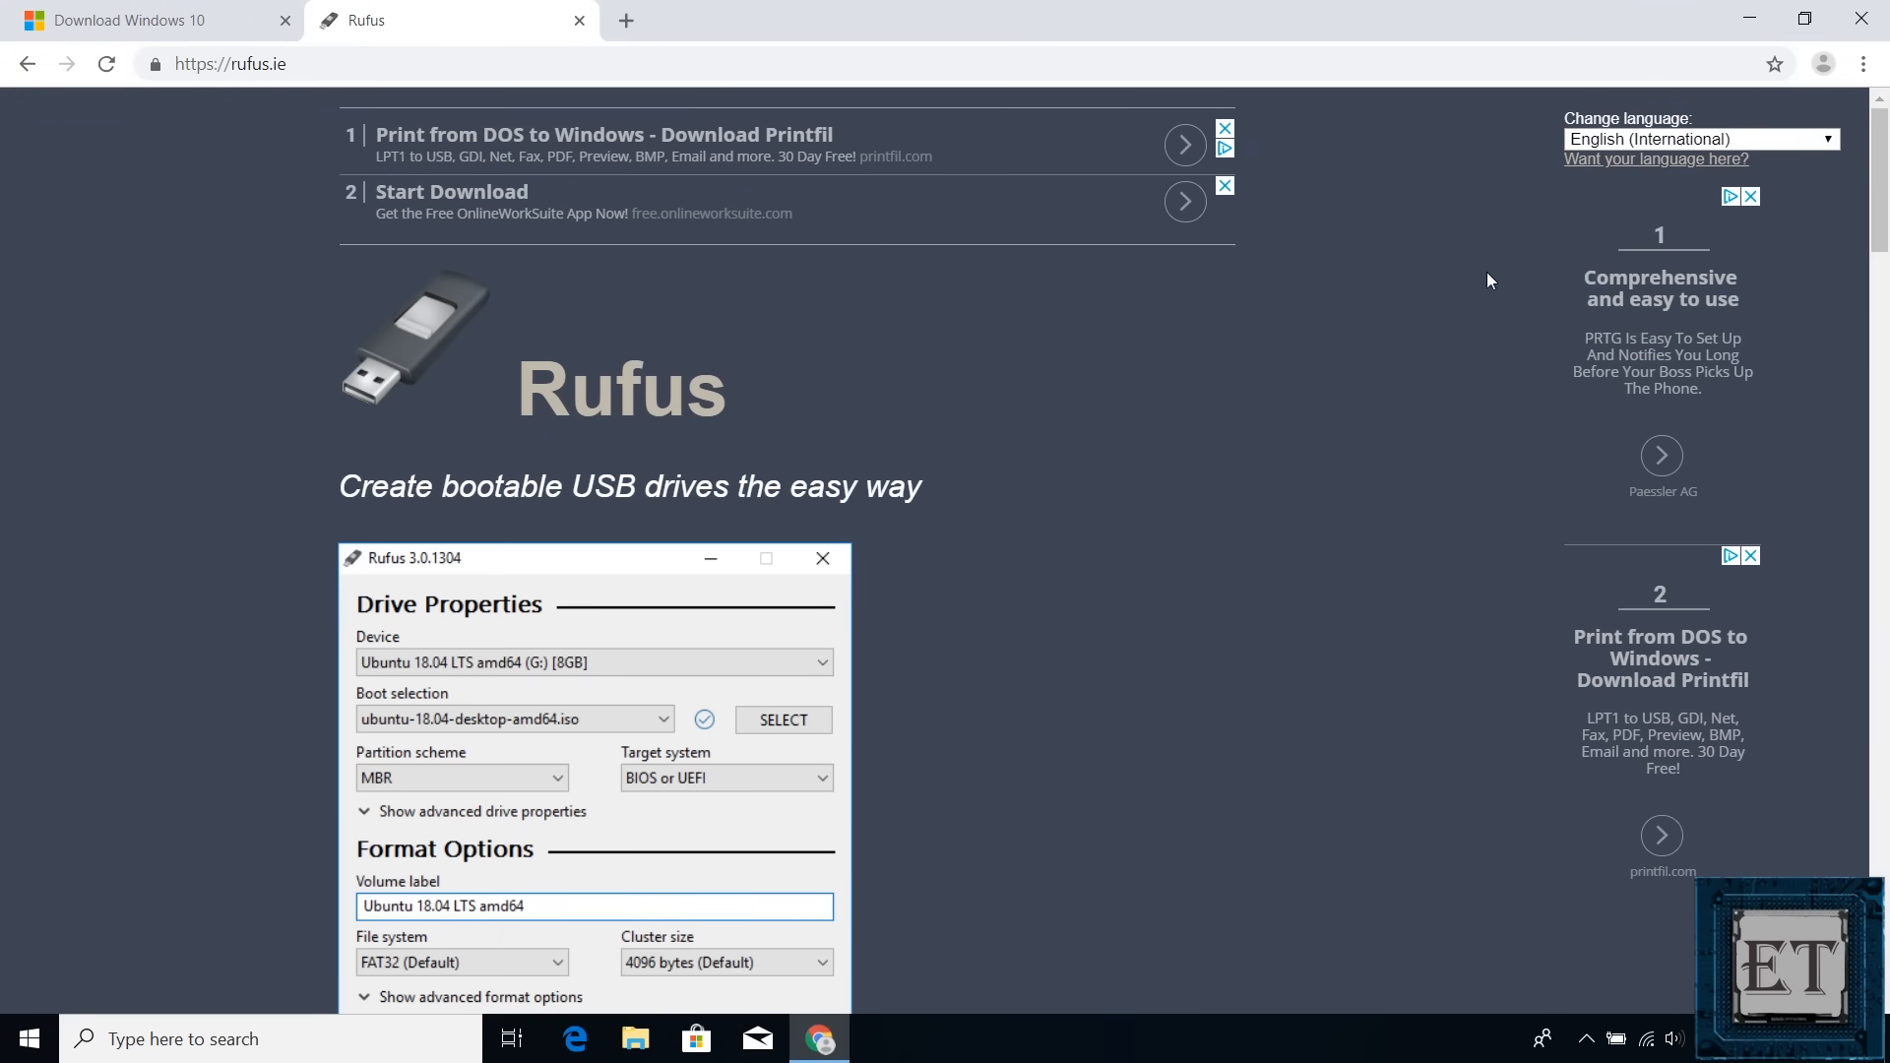
{"action": "scroll", "scroll_direction": "down", "scroll_amount": 3}
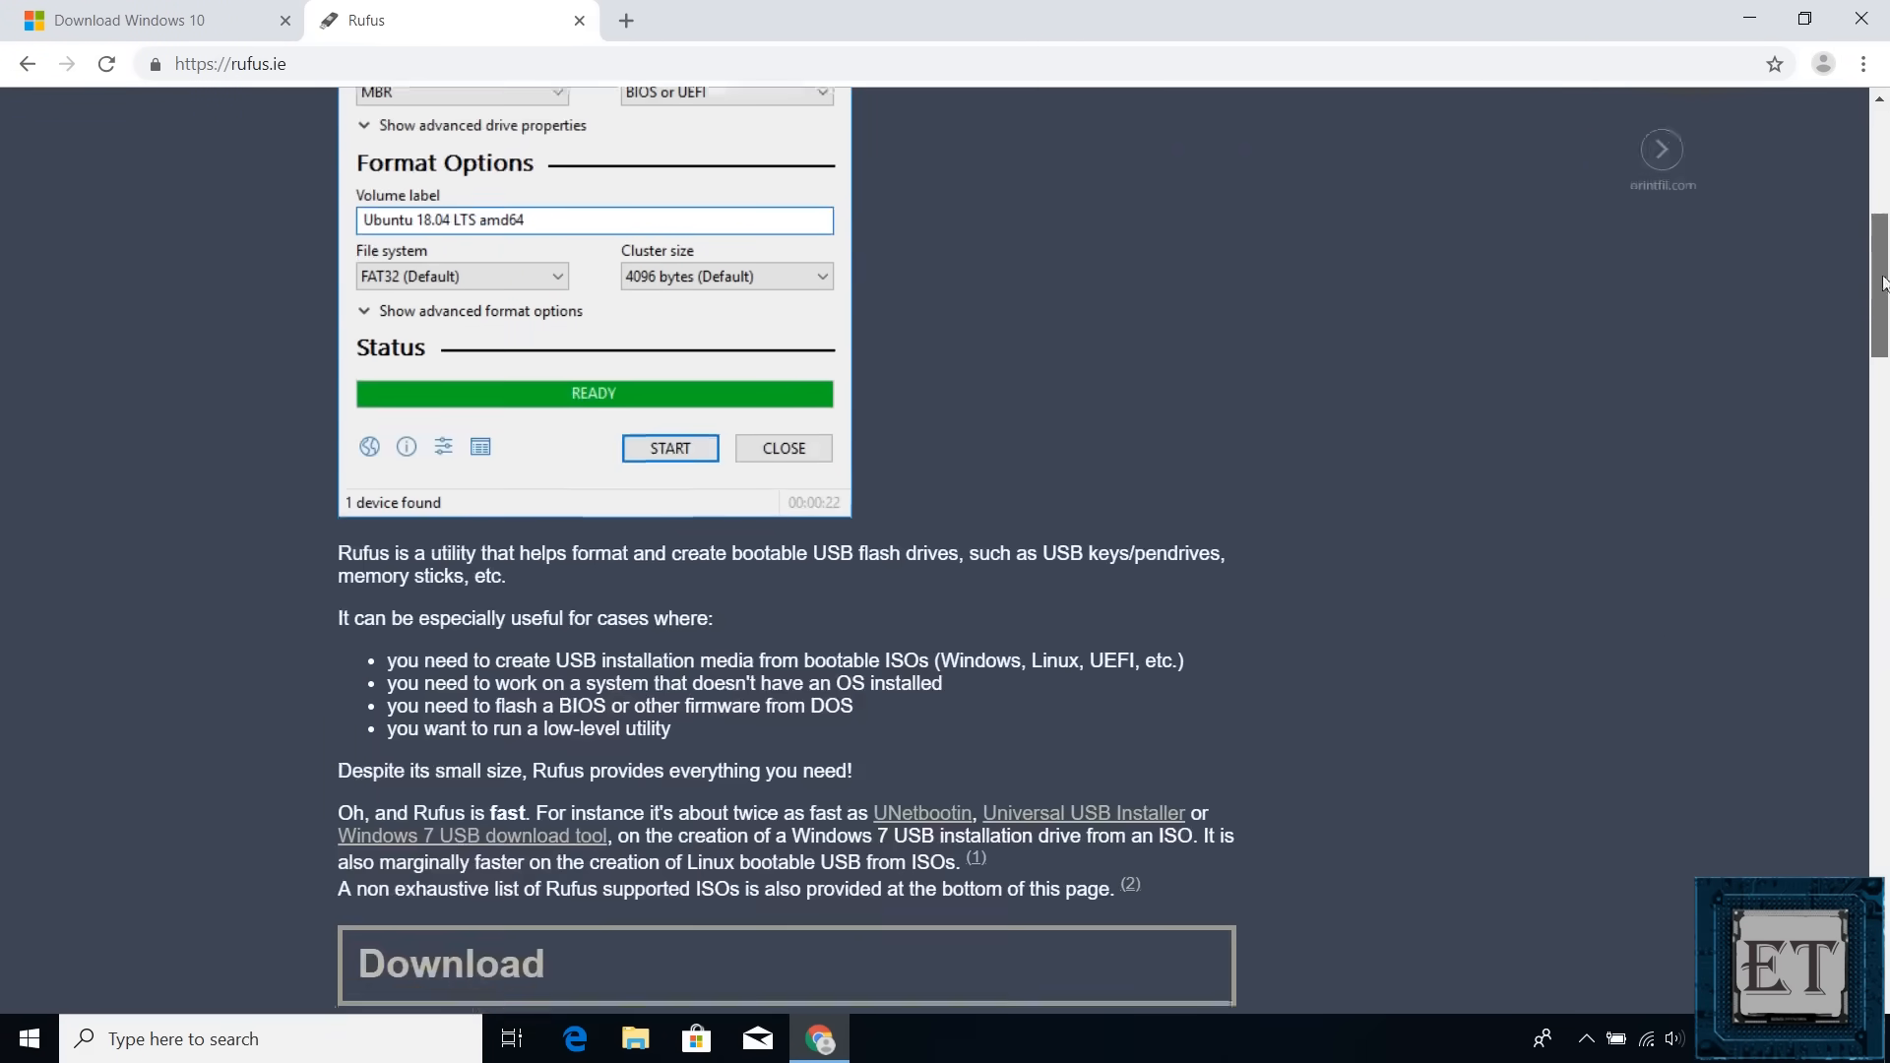
{"action": "scroll", "scroll_direction": "down", "scroll_amount": 3}
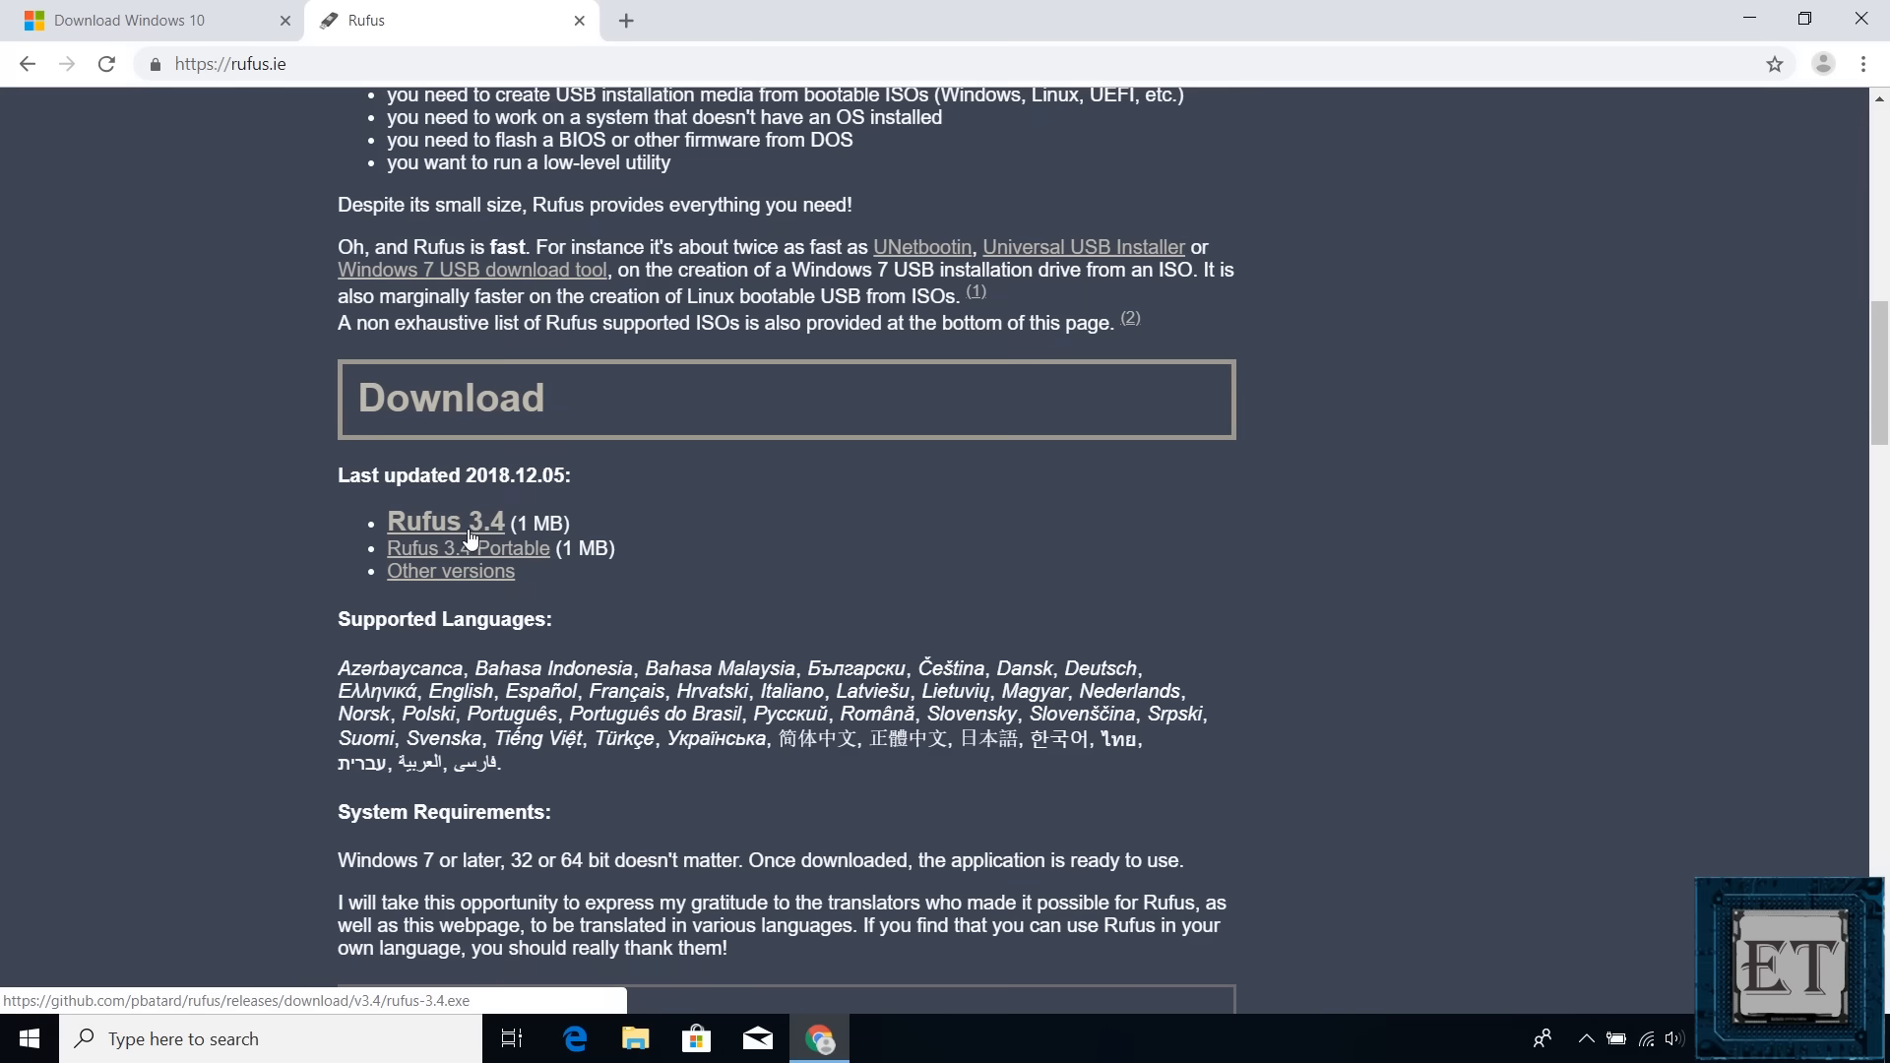
{"action": "left_click", "coordinate": [445, 520]}
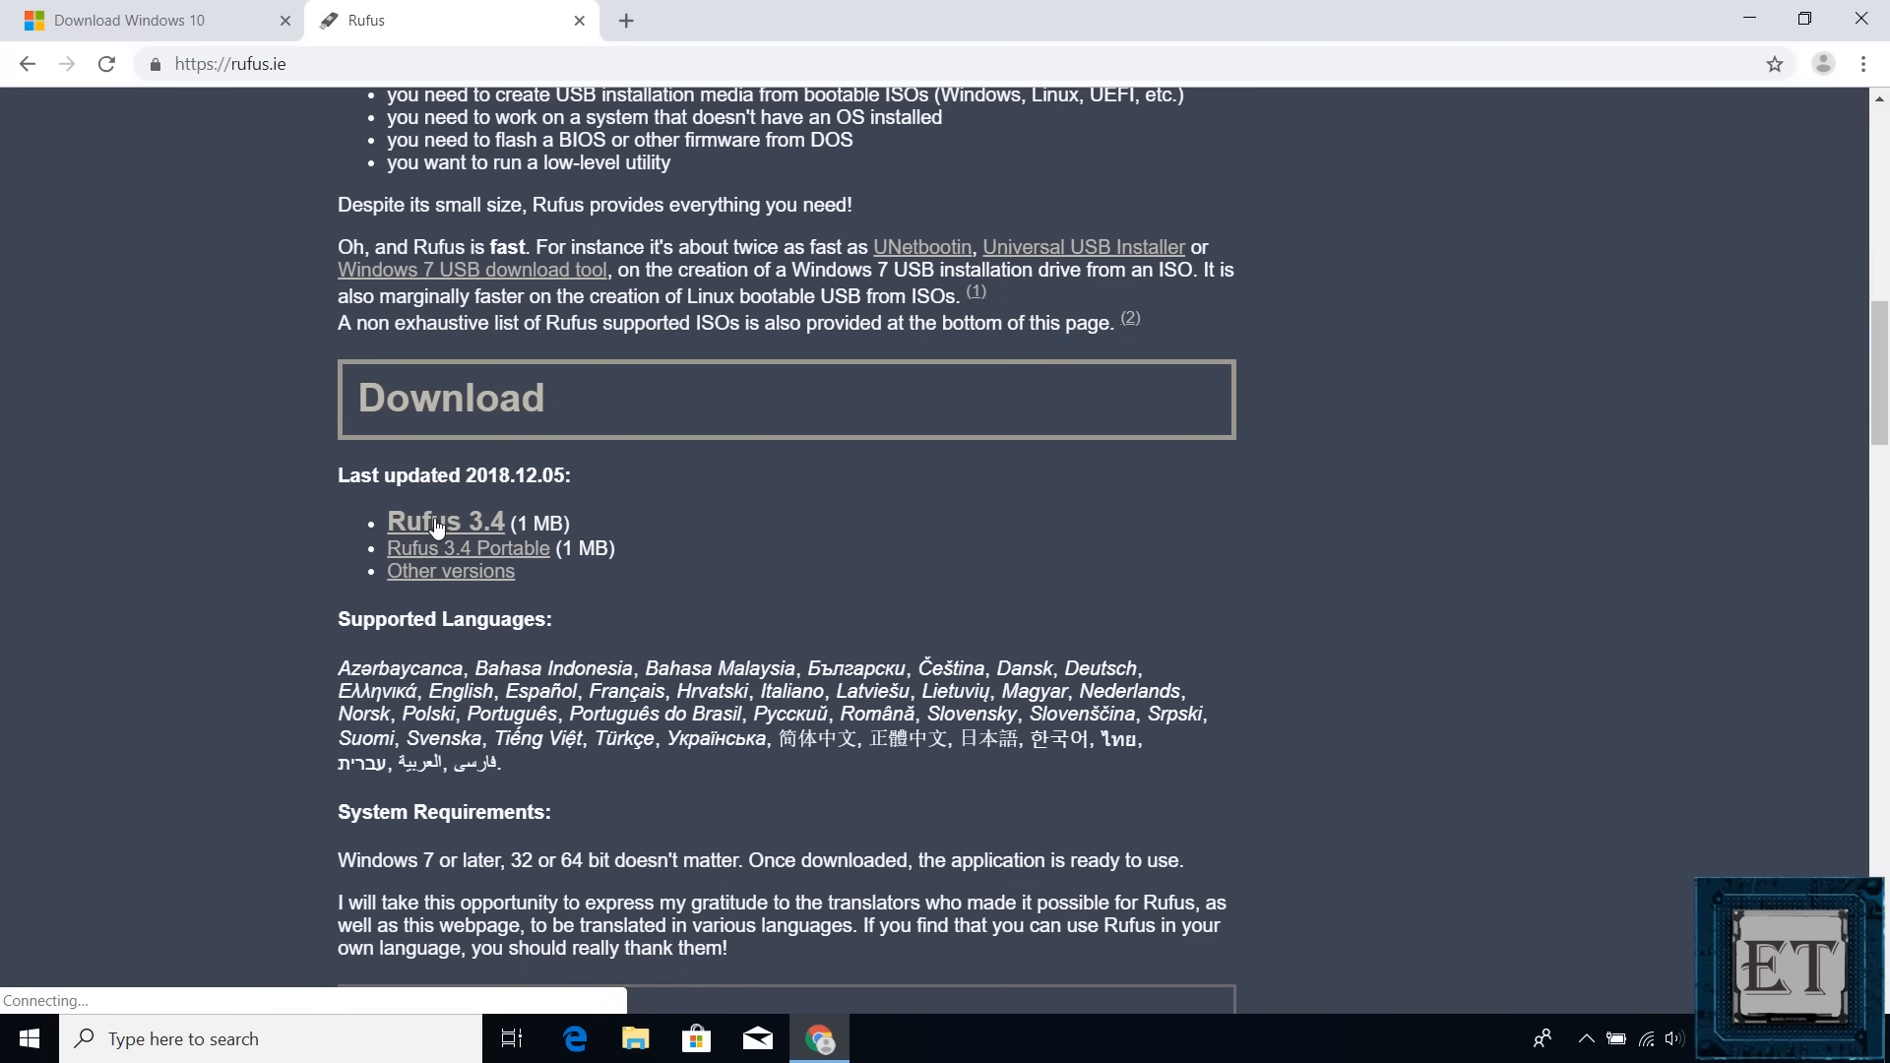
{"action": "left_click", "coordinate": [445, 520]}
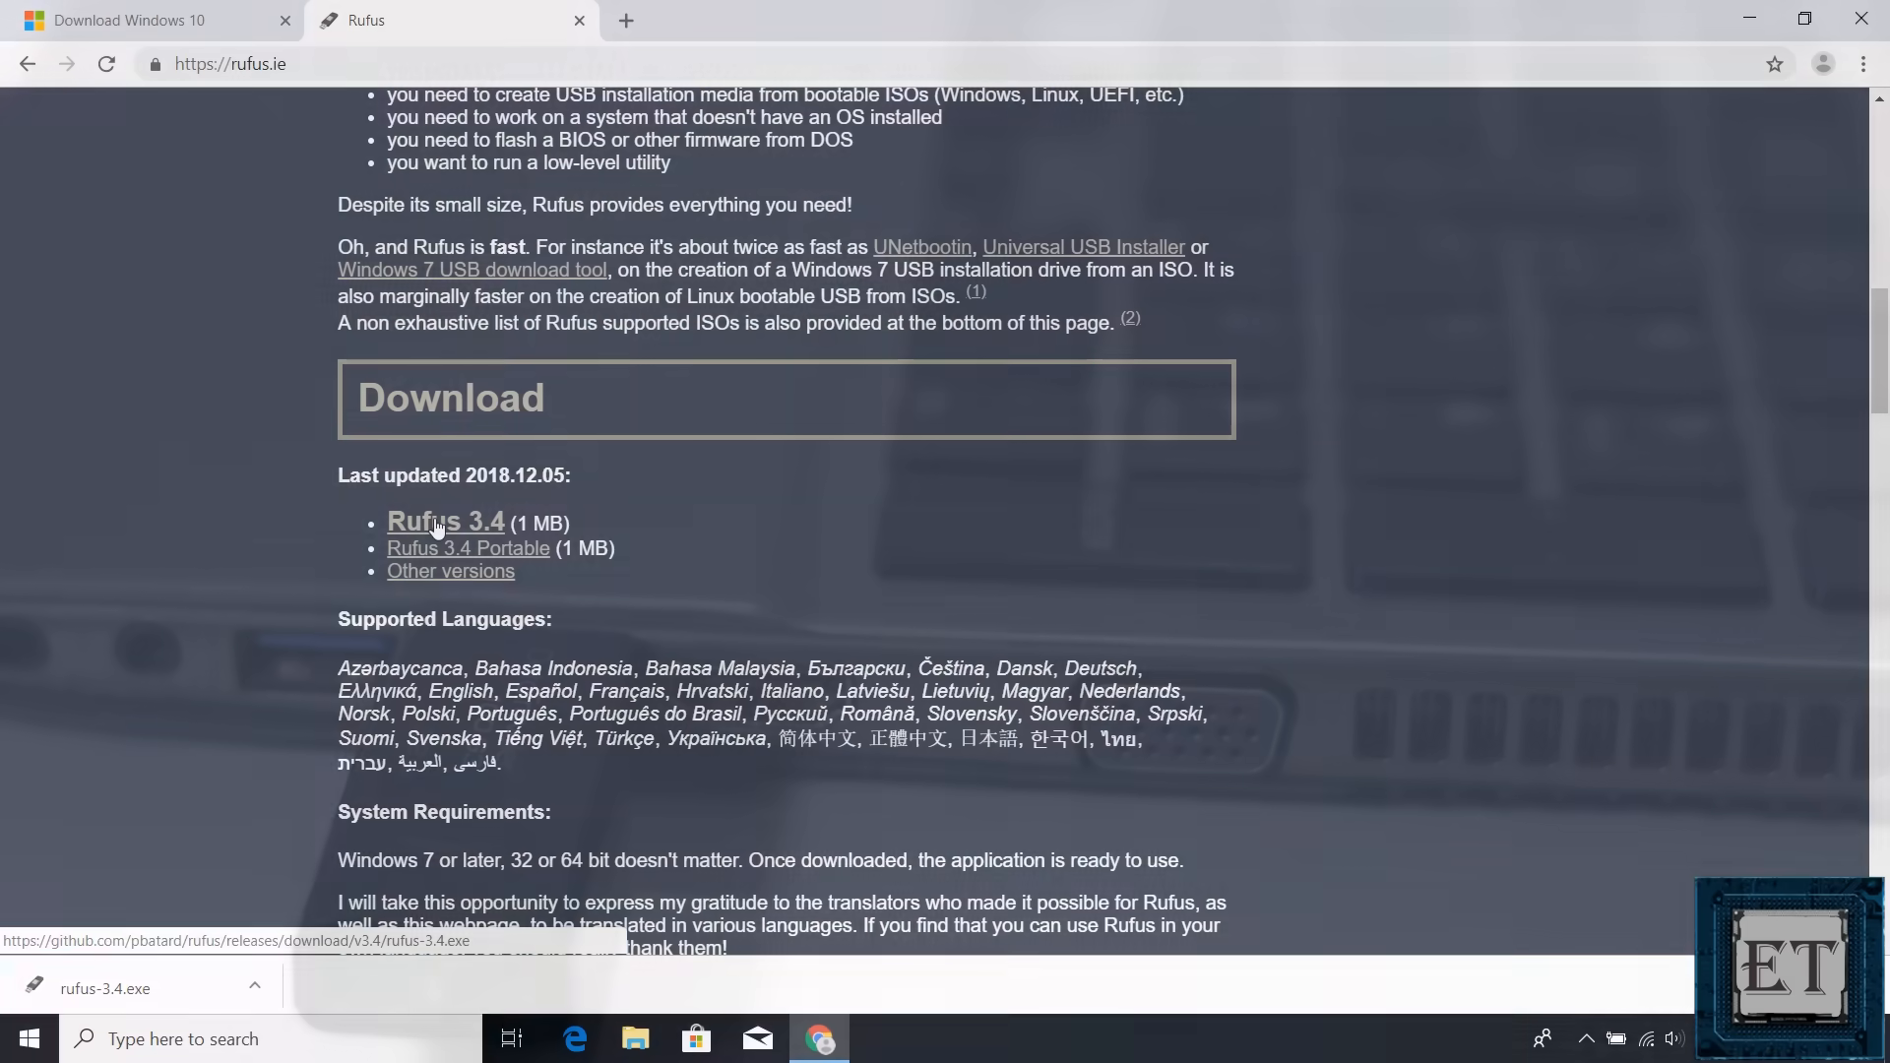
Glance at the empty USB drive folder, close it and launch rufus-3.4.exe.
{"action": "left_click", "coordinate": [636, 1038]}
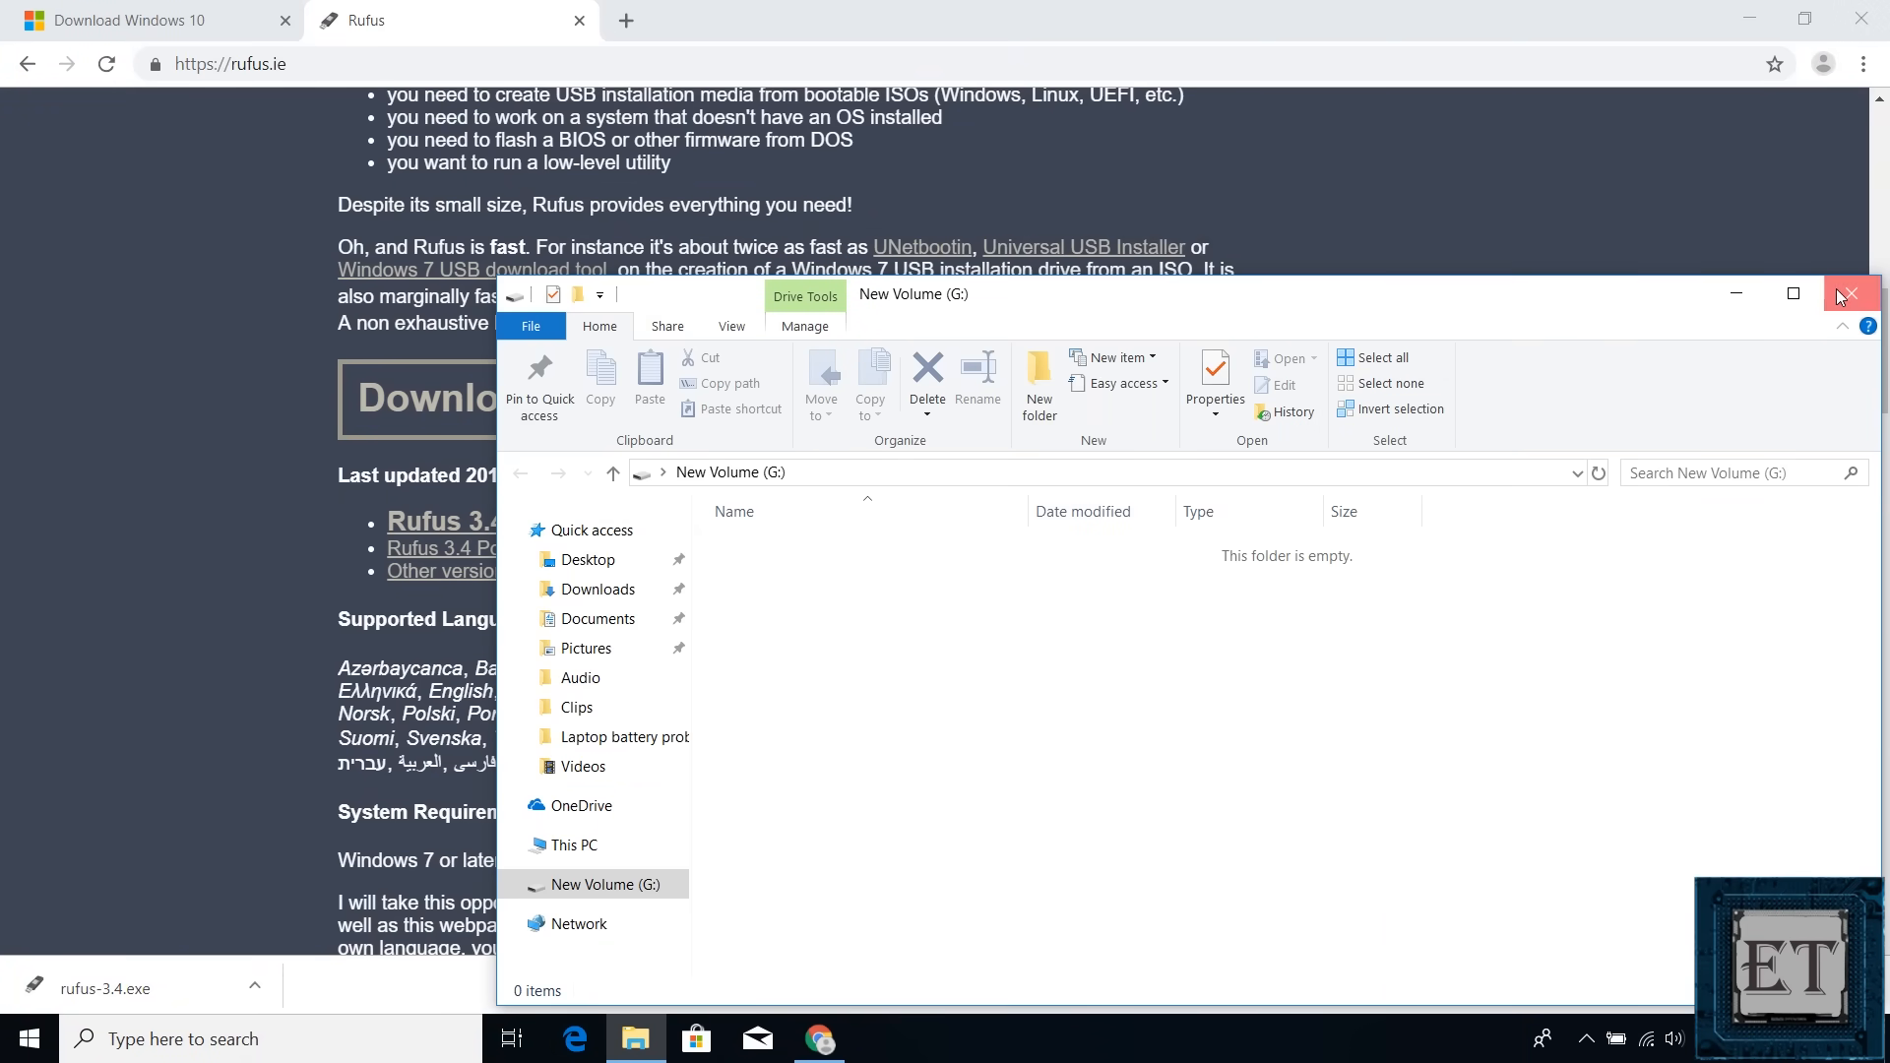
{"action": "left_click", "coordinate": [1849, 294]}
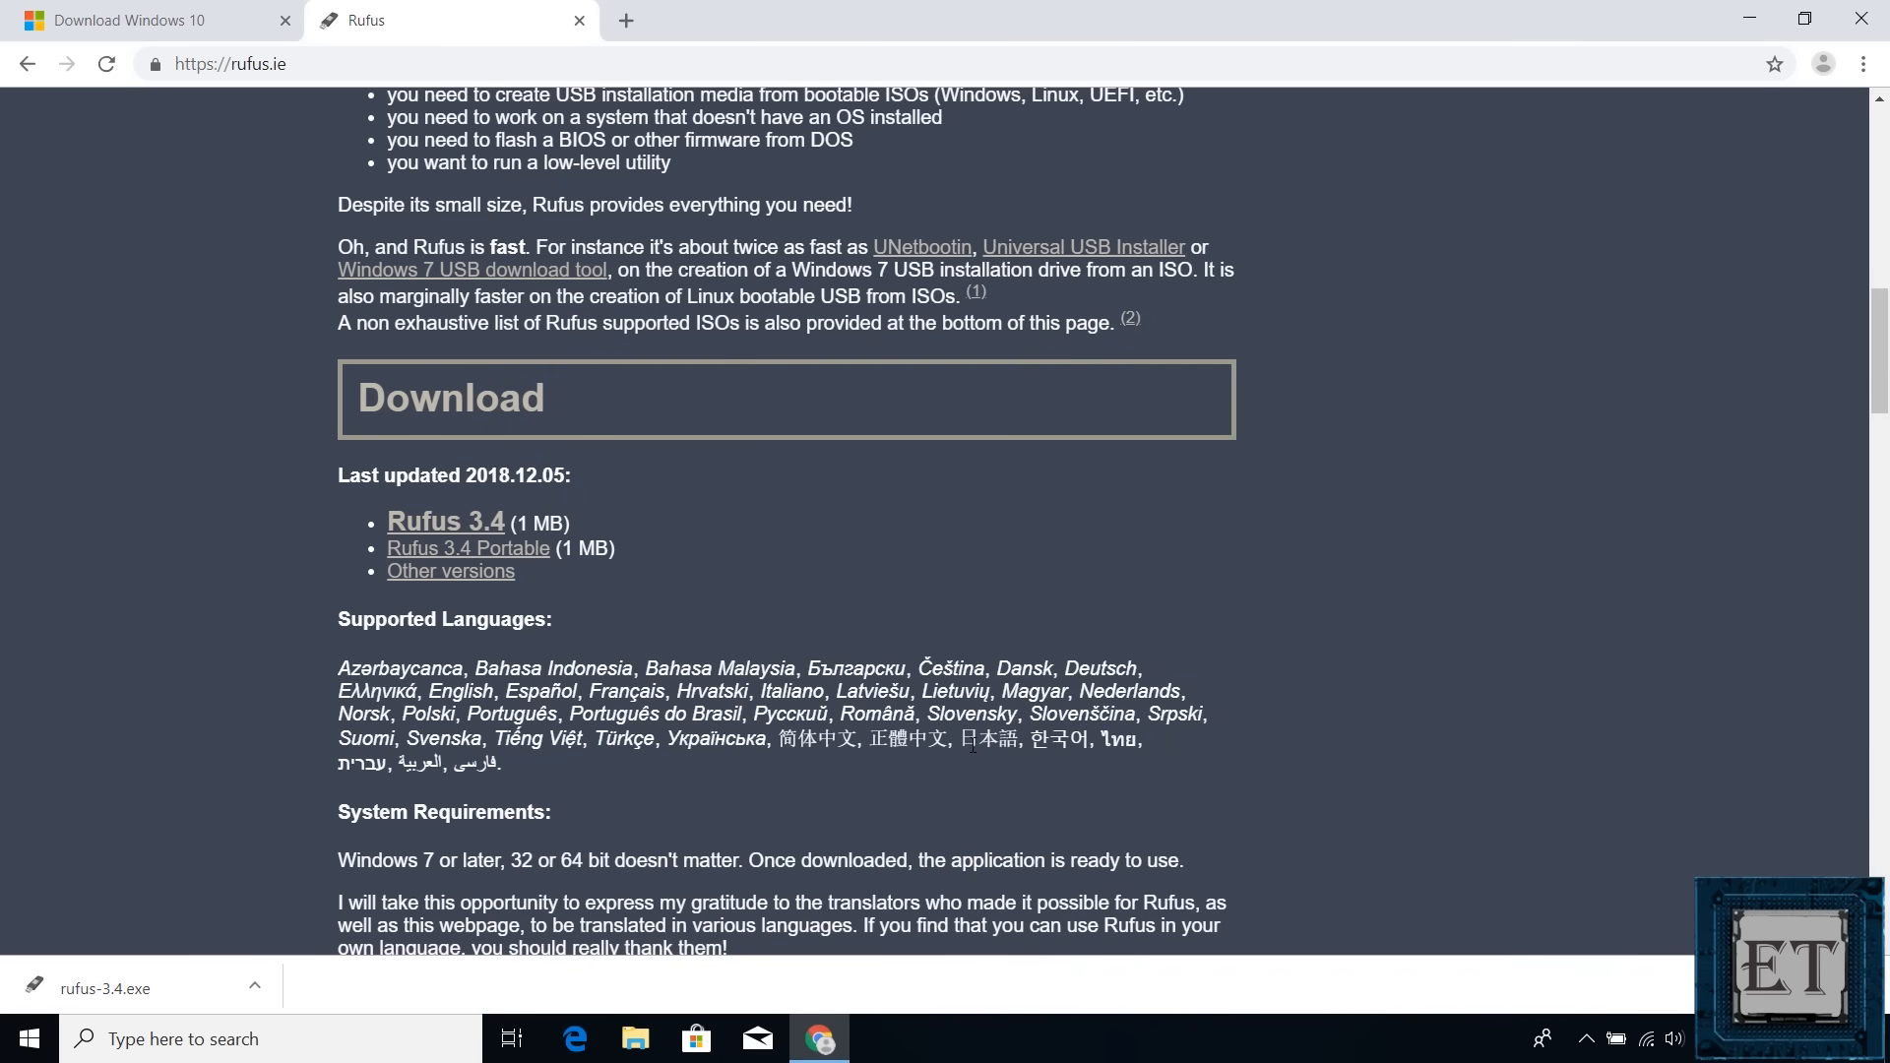
{"action": "left_click", "coordinate": [132, 987]}
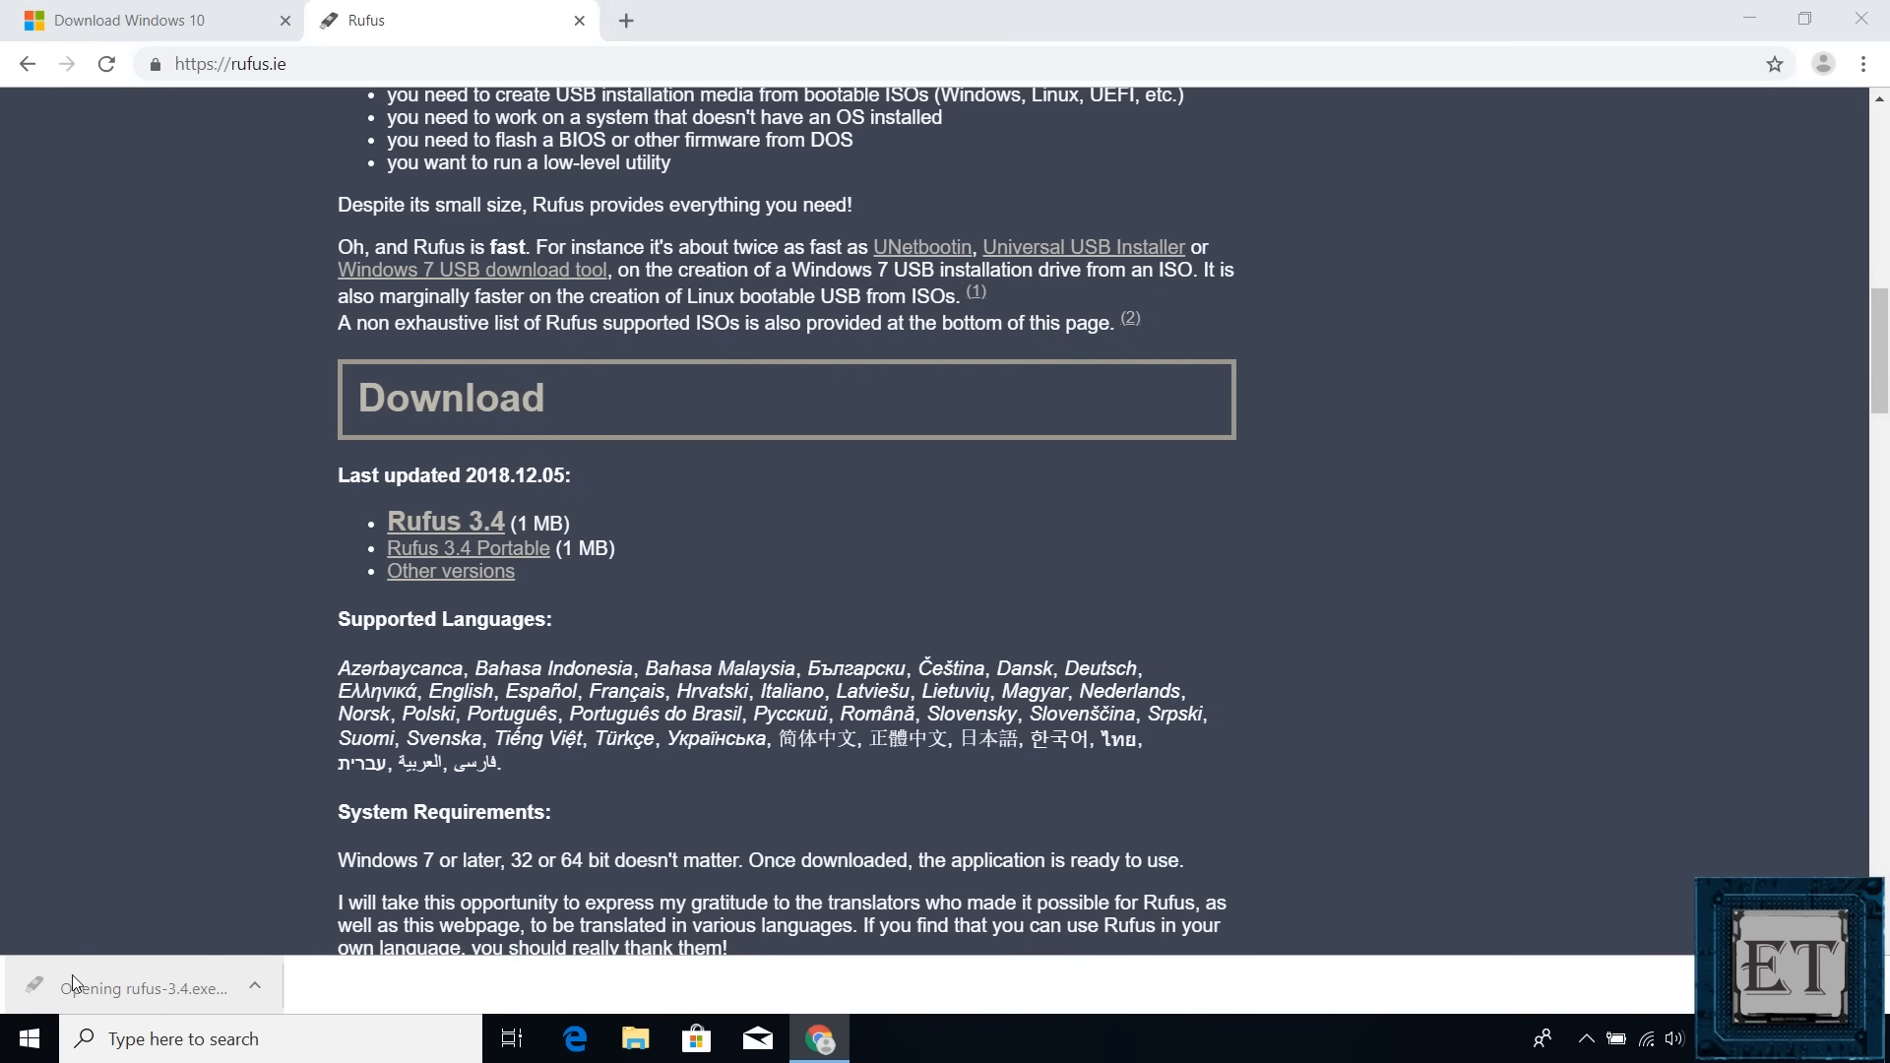
{"action": "left_click", "coordinate": [144, 987]}
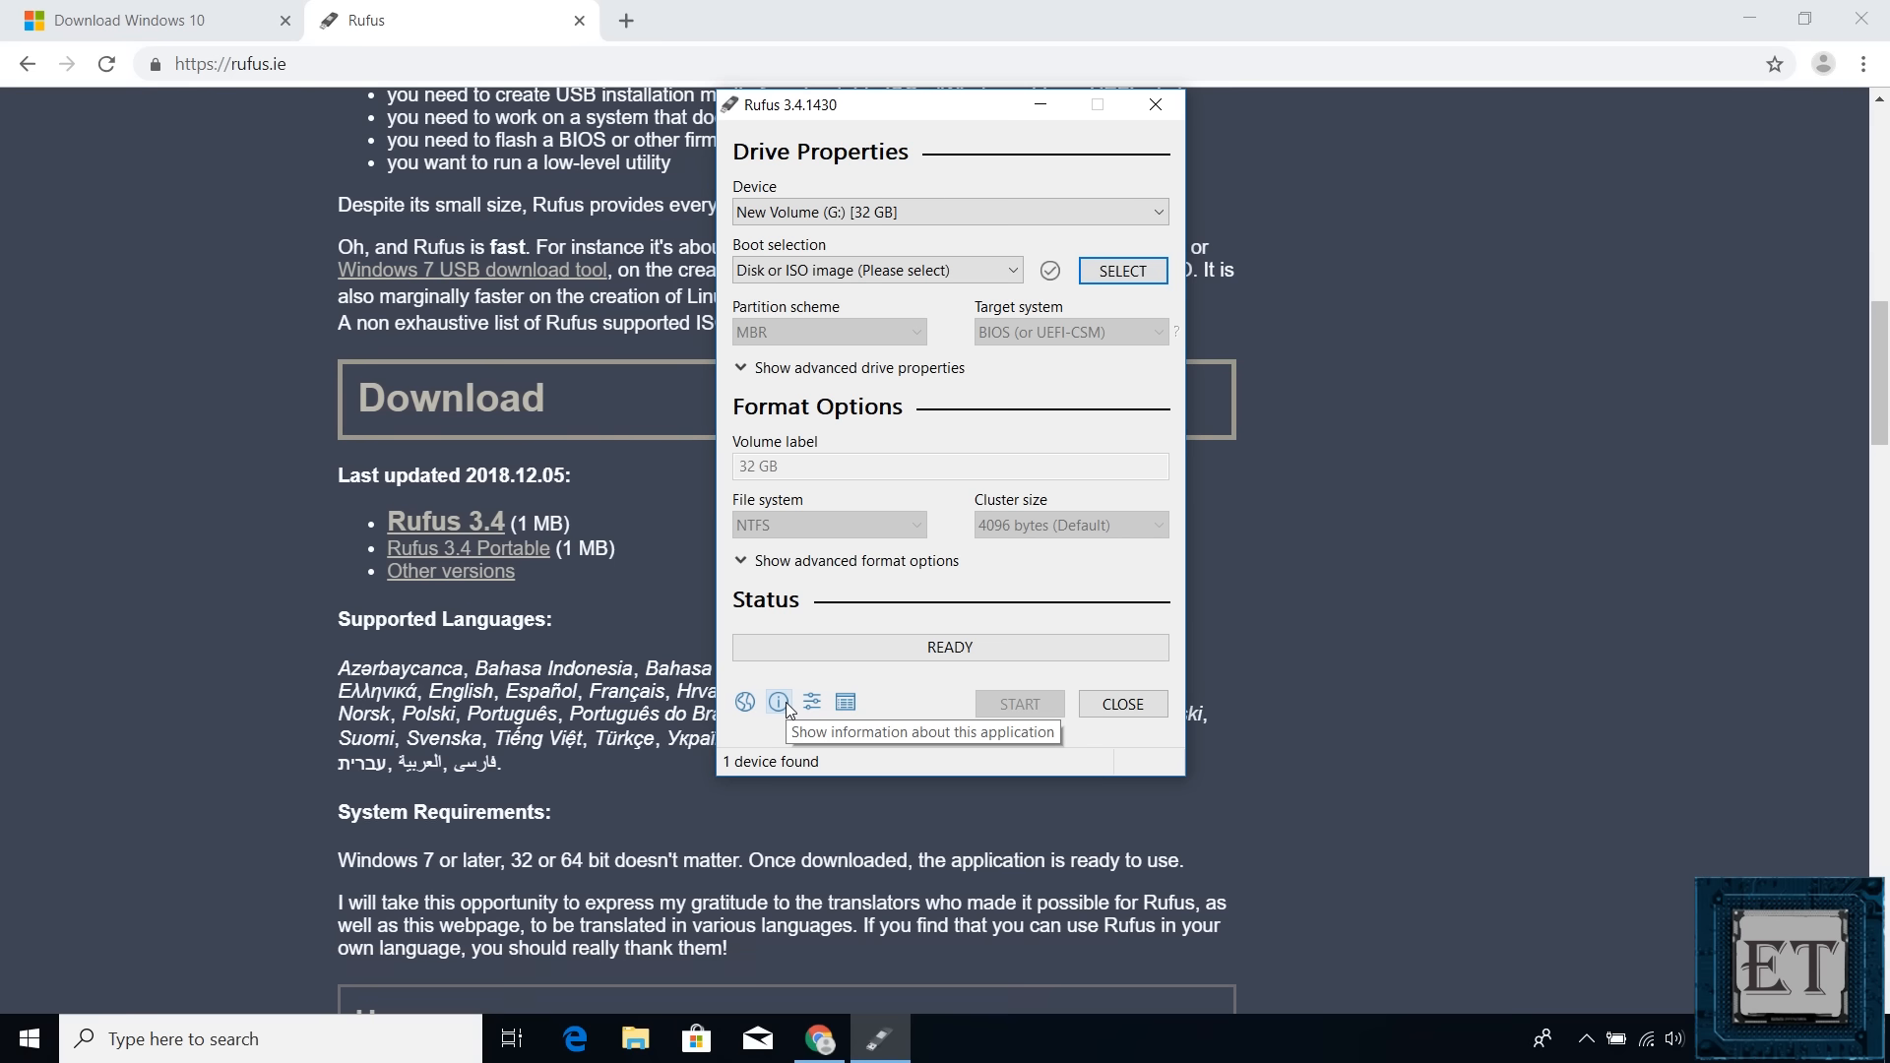
{"action": "mouse_move", "coordinate": [805, 697]}
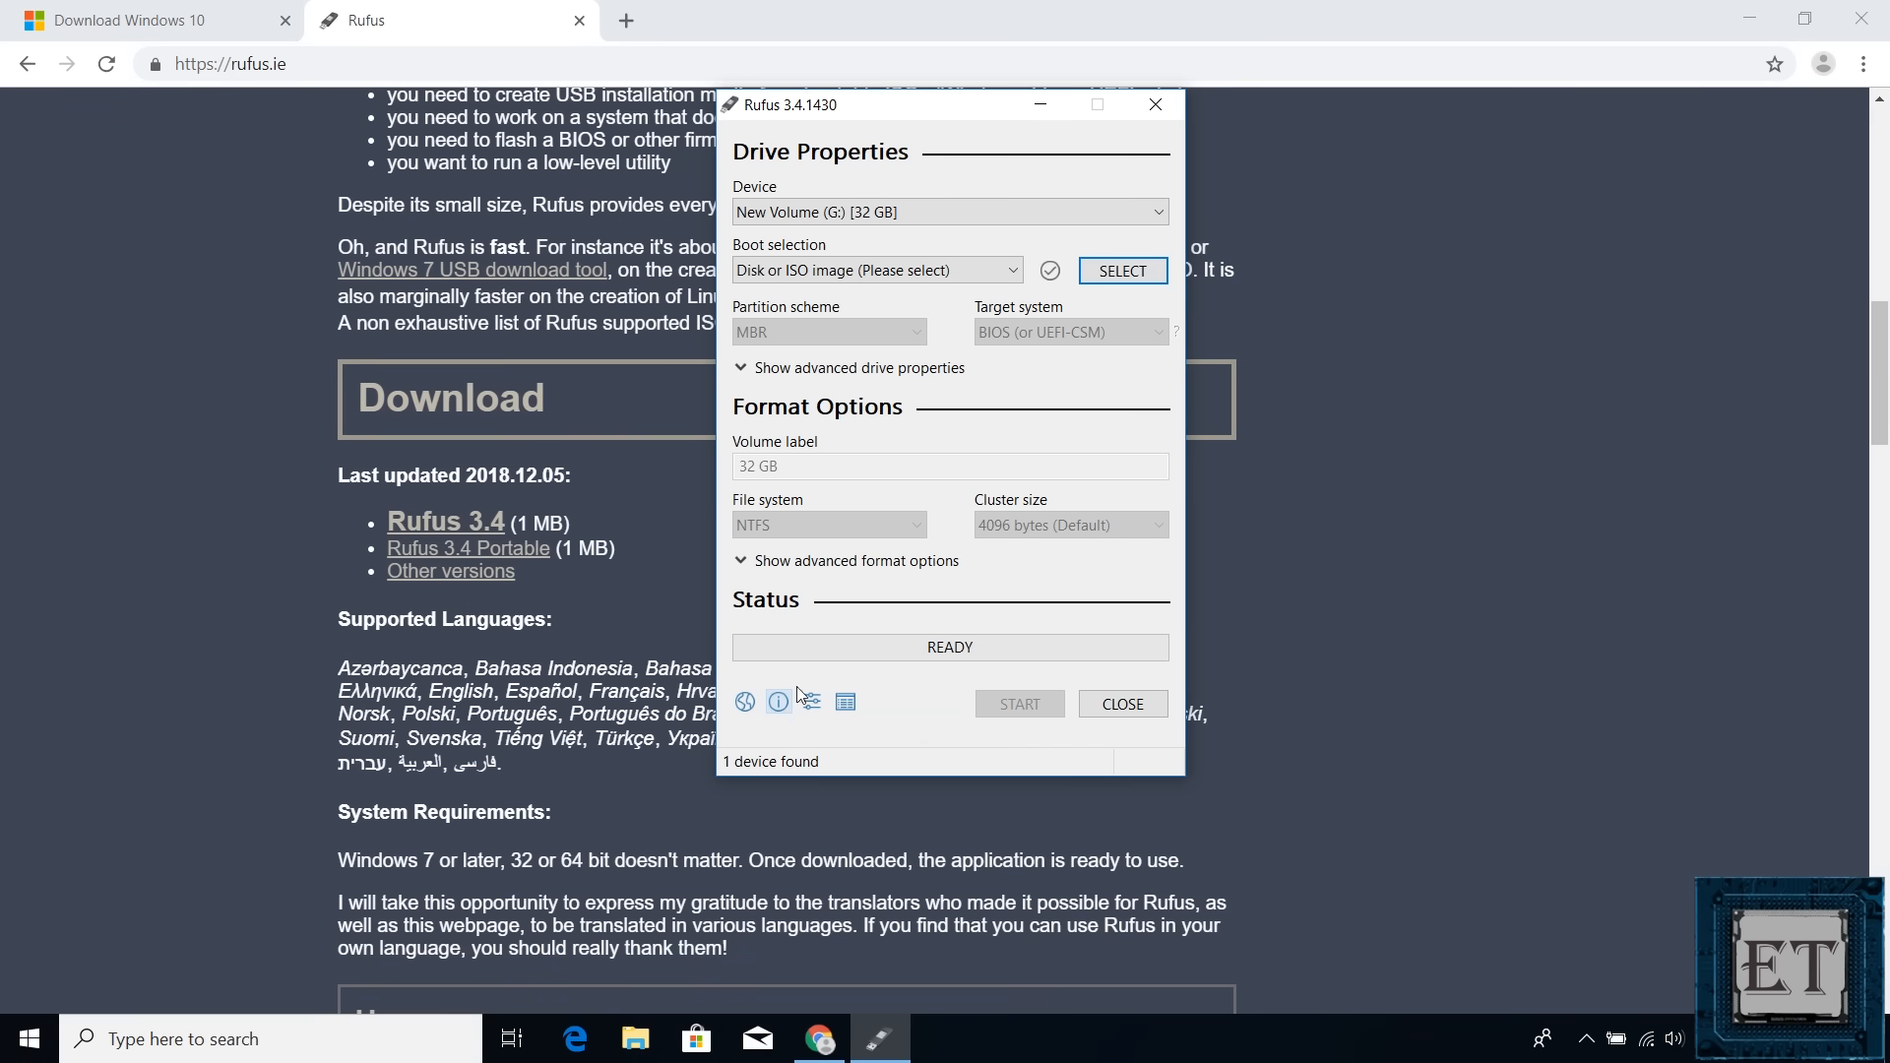
Keep 'Disk or ISO image' as boot source and browse to the Desktop for Windows.iso.
{"action": "left_click", "coordinate": [949, 211]}
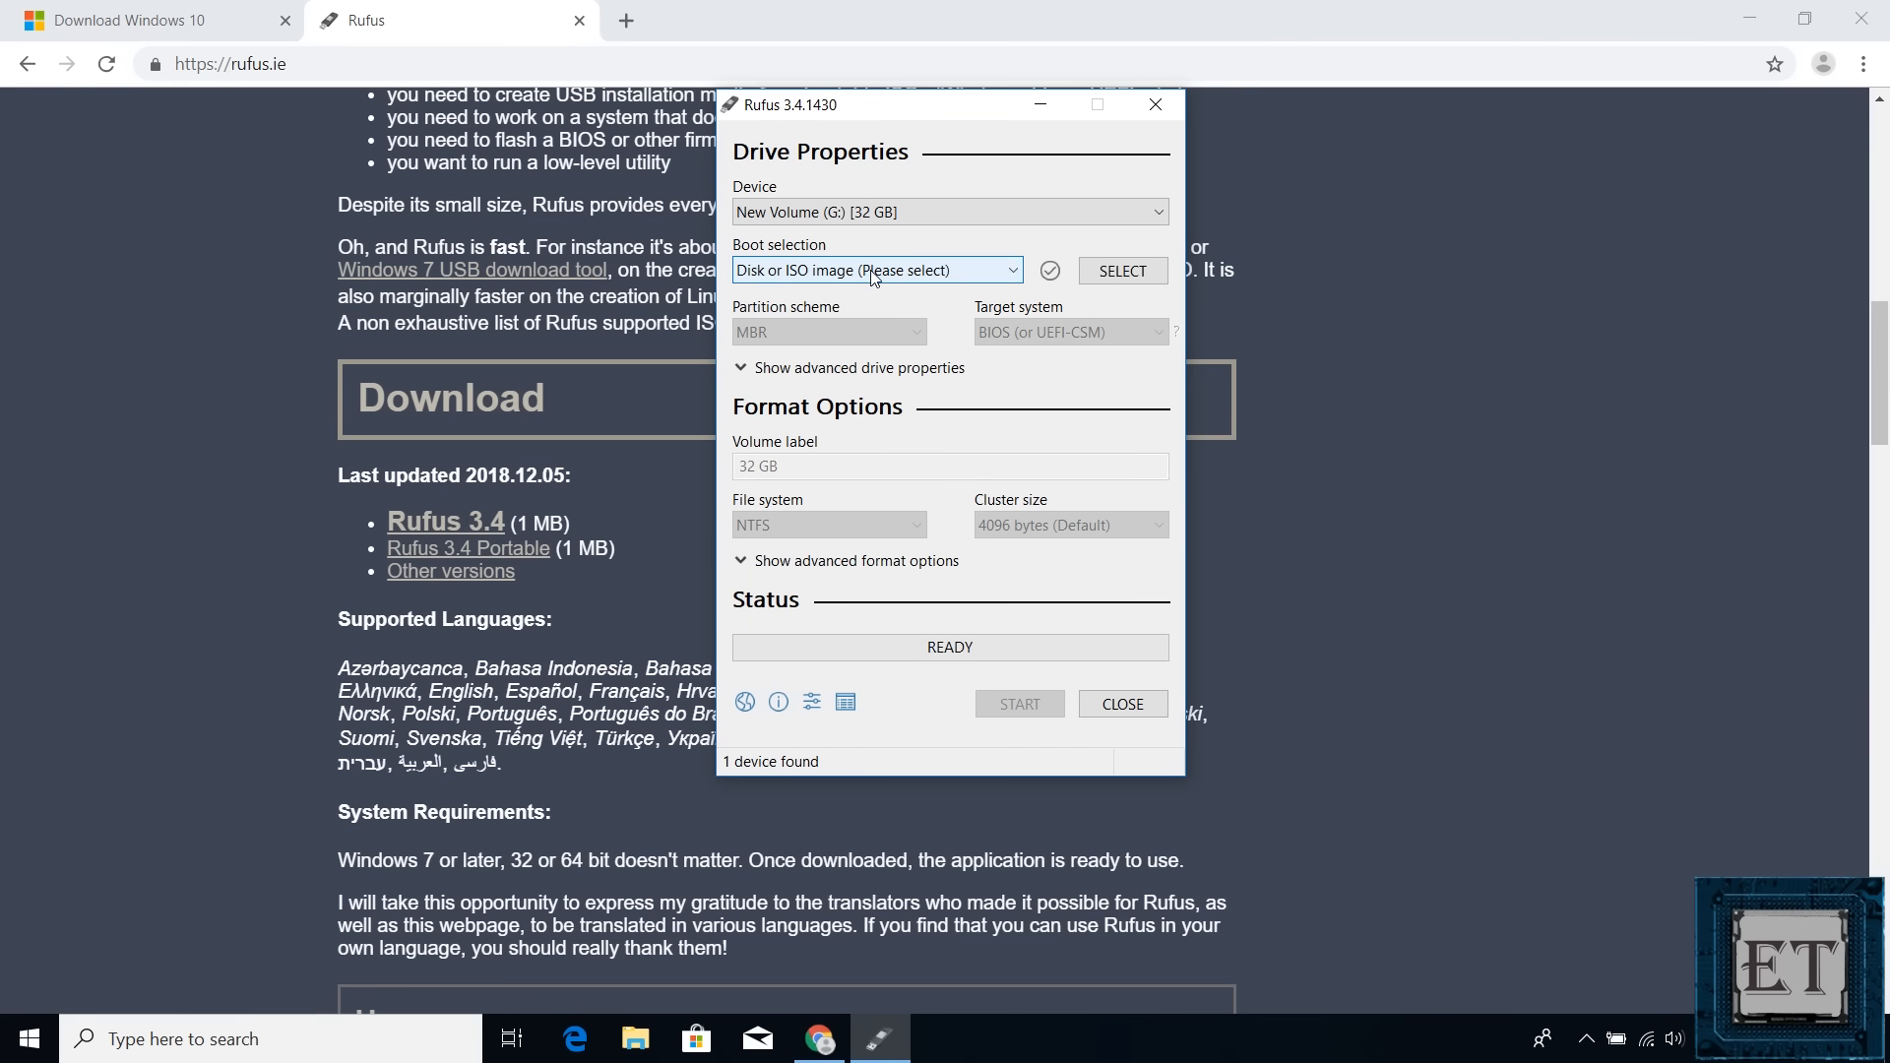
{"action": "left_click", "coordinate": [874, 270]}
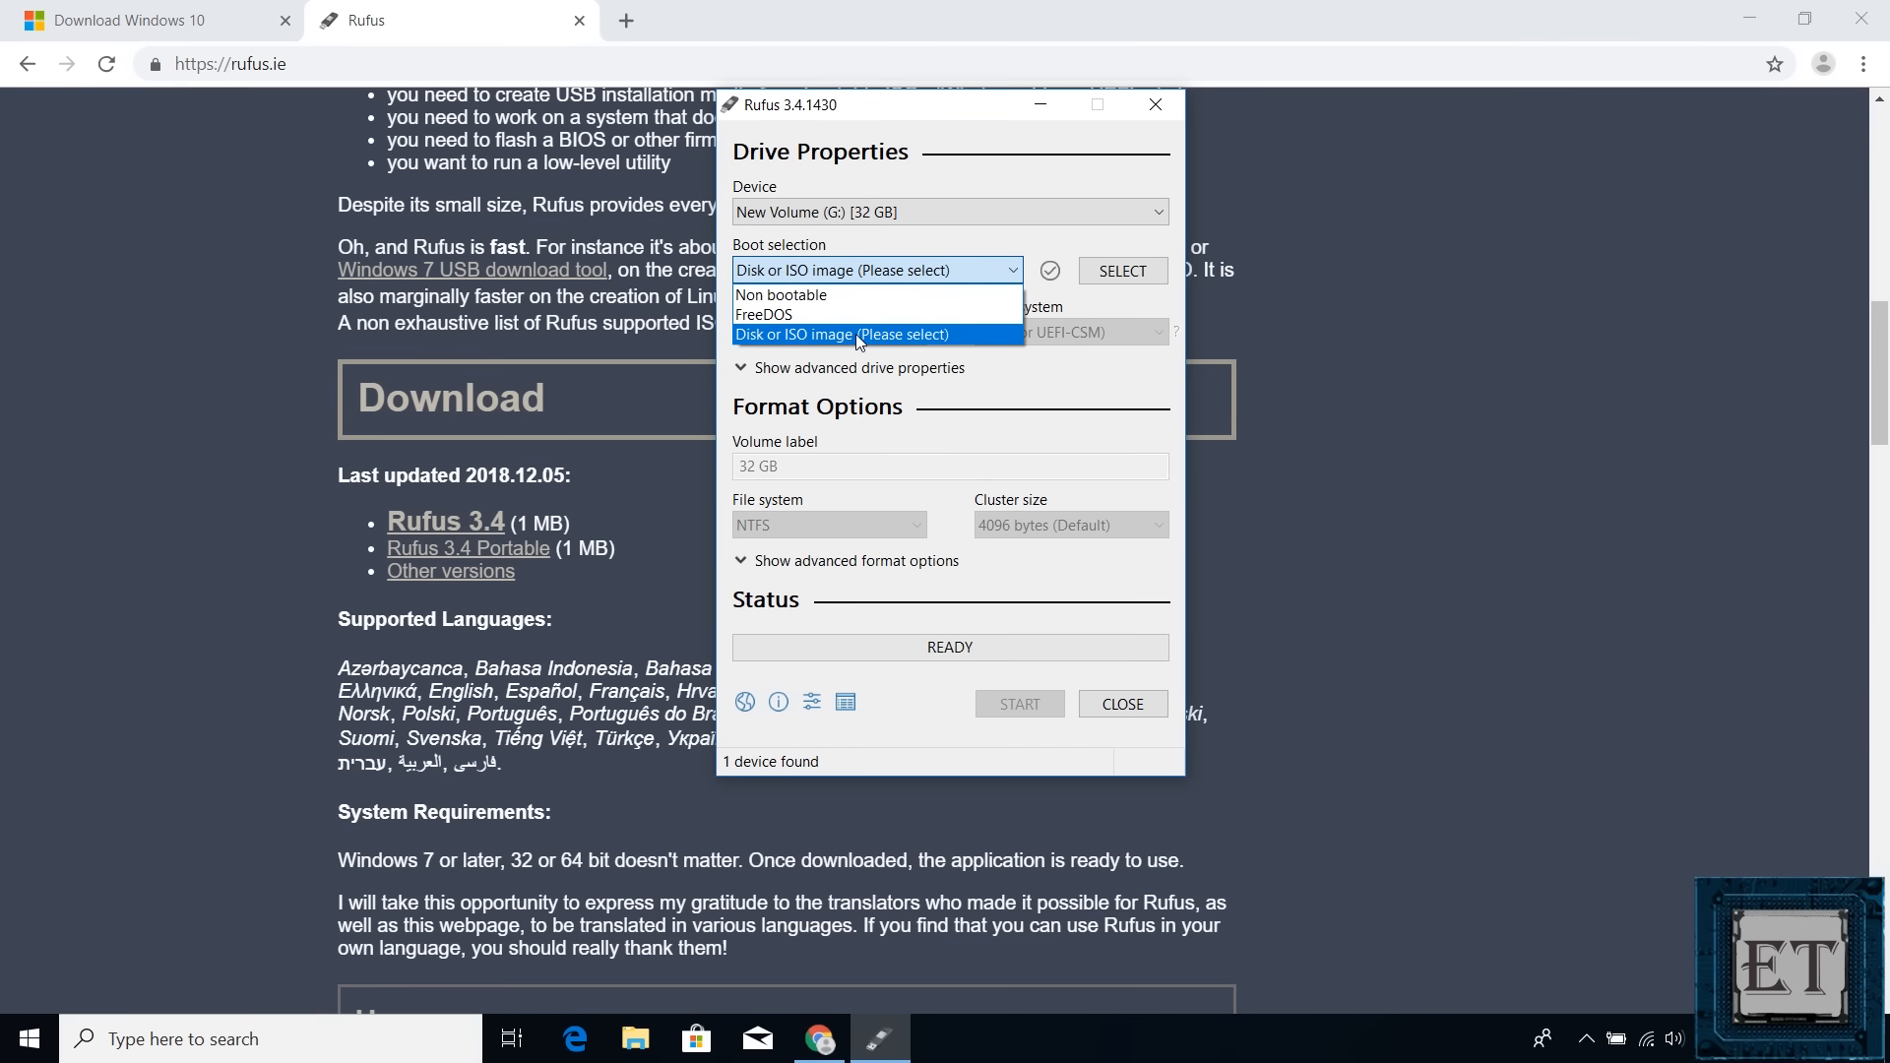
{"action": "left_click", "coordinate": [845, 335]}
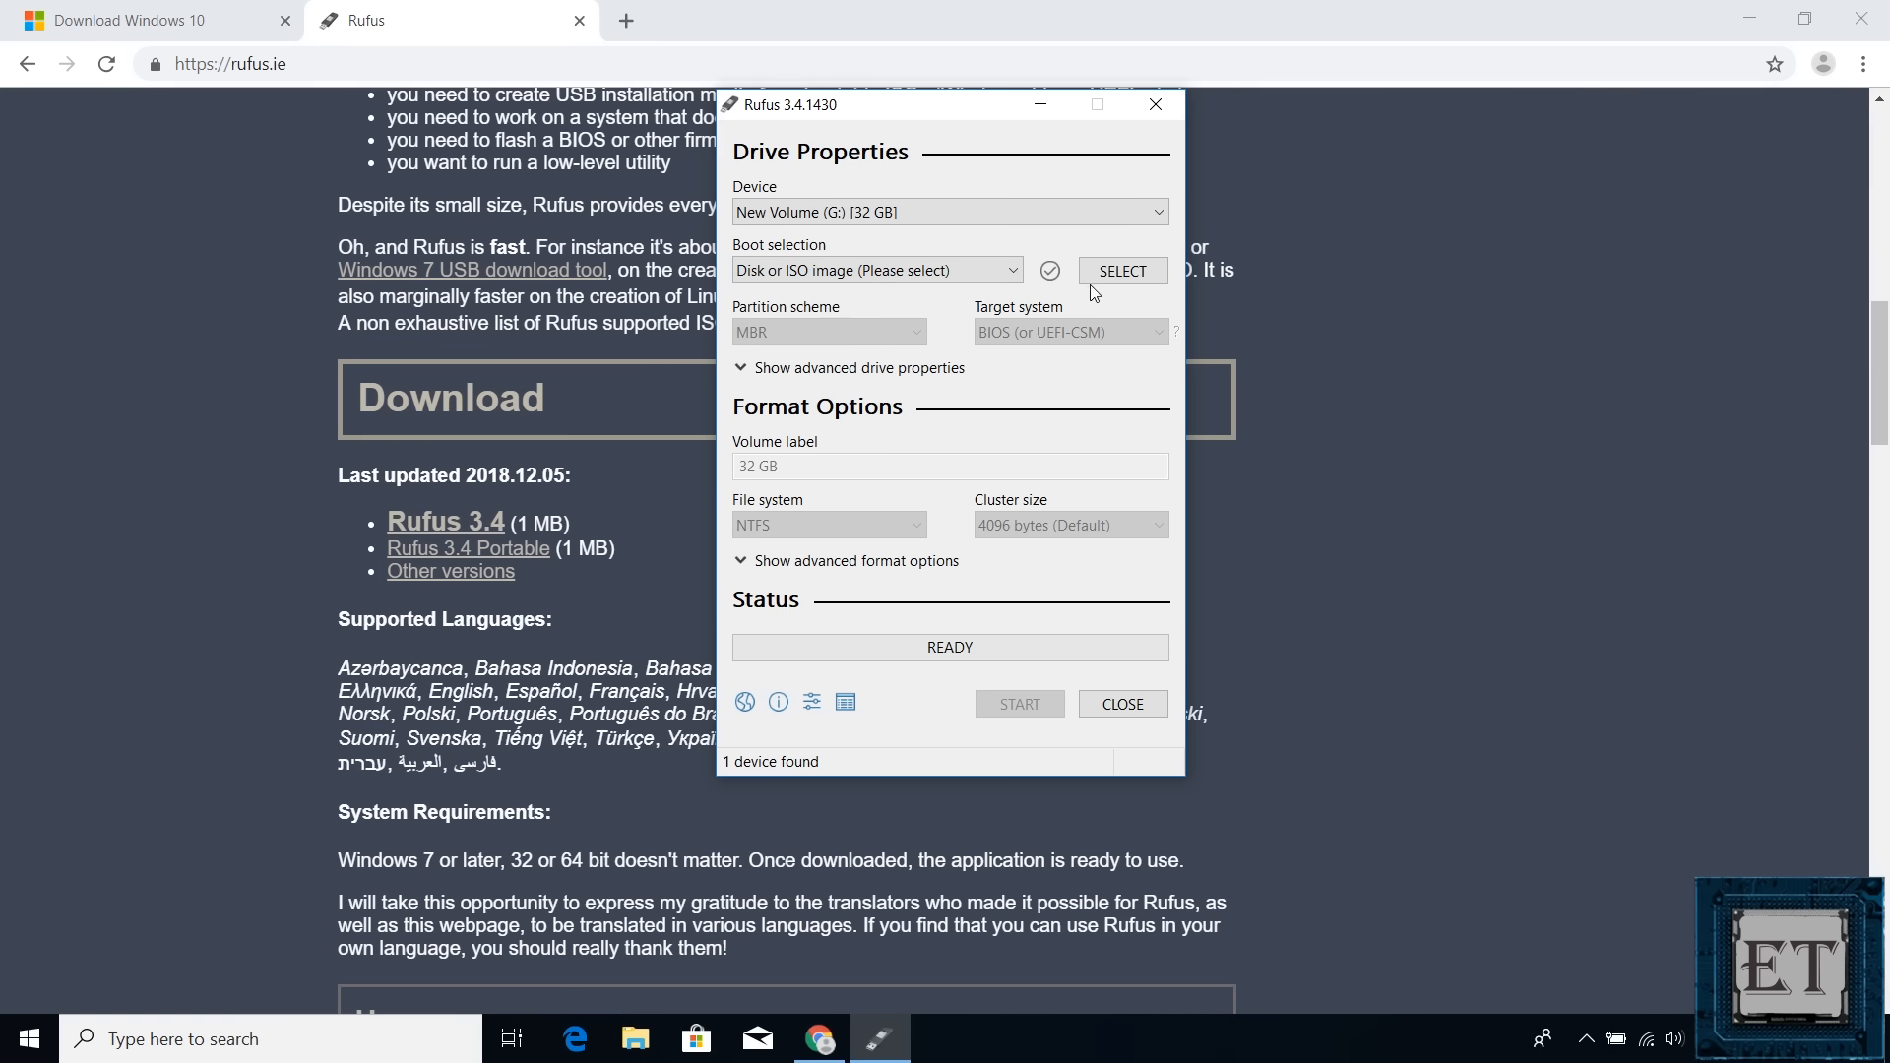
{"action": "left_click", "coordinate": [1120, 269]}
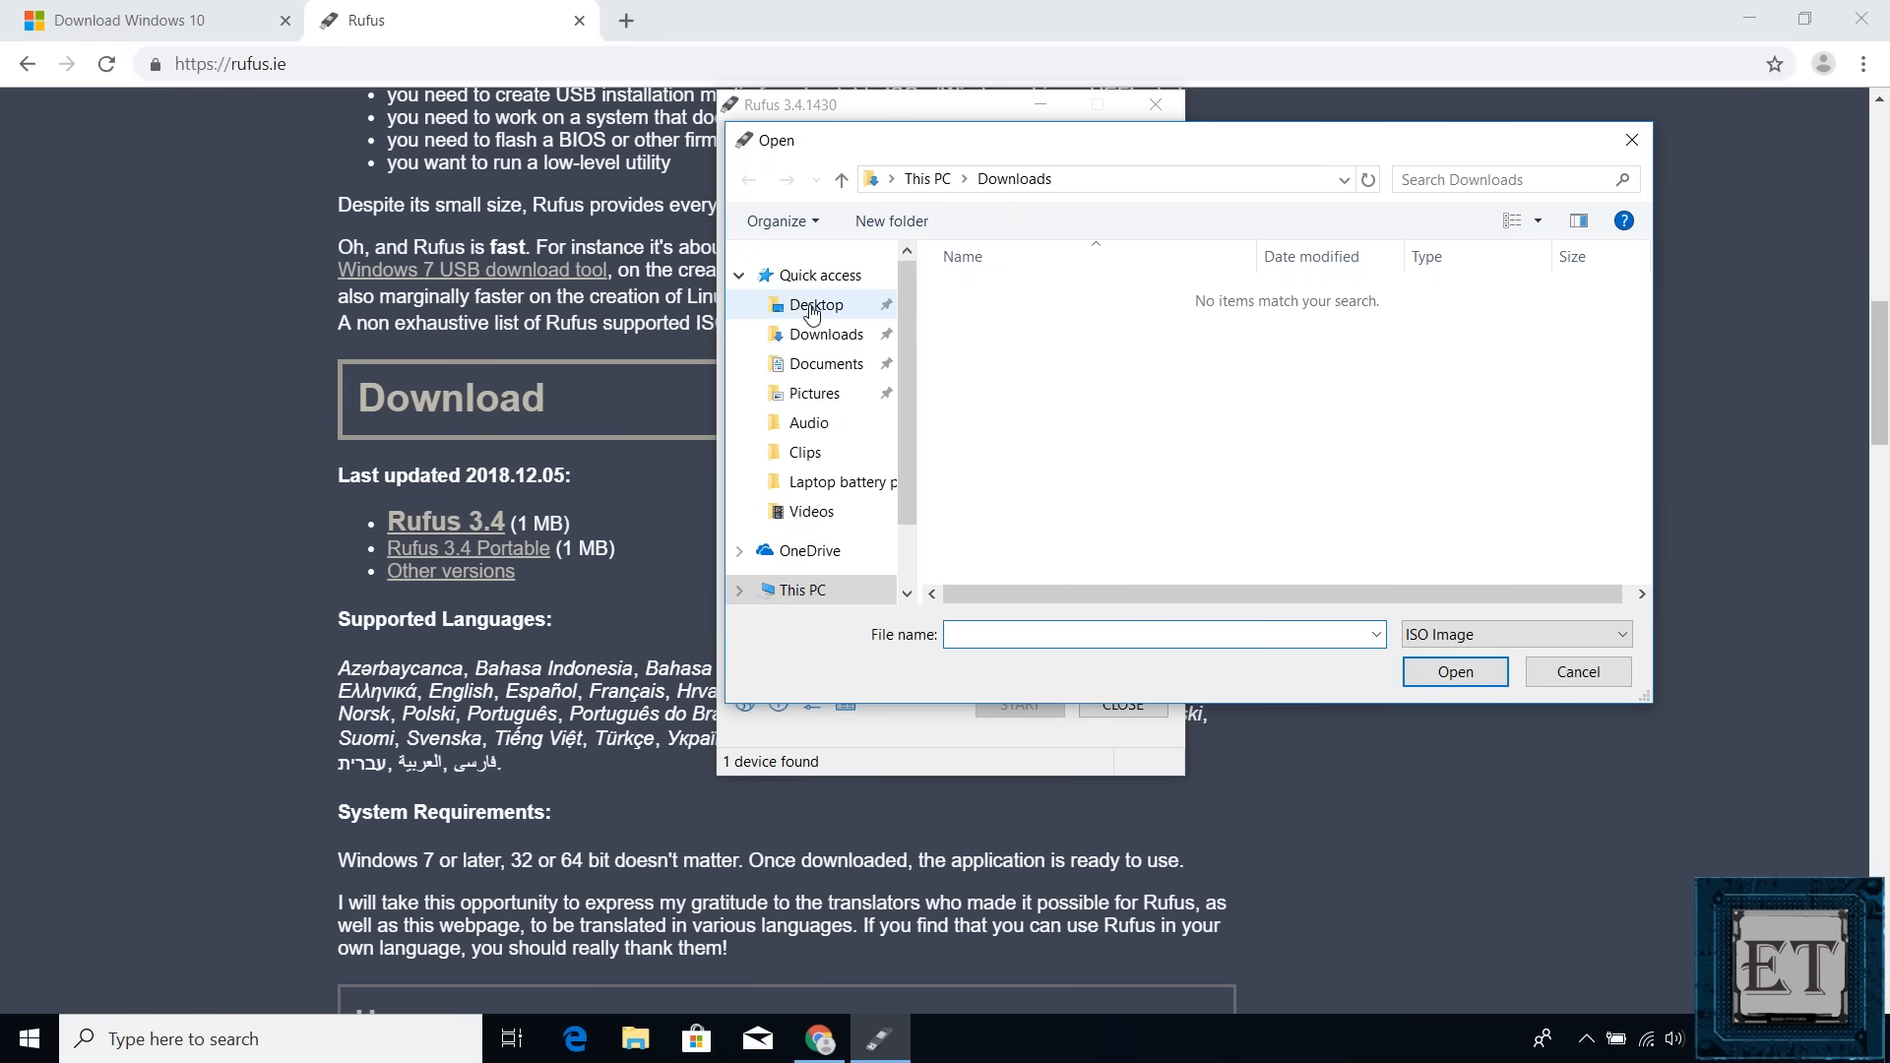
{"action": "left_click", "coordinate": [817, 303]}
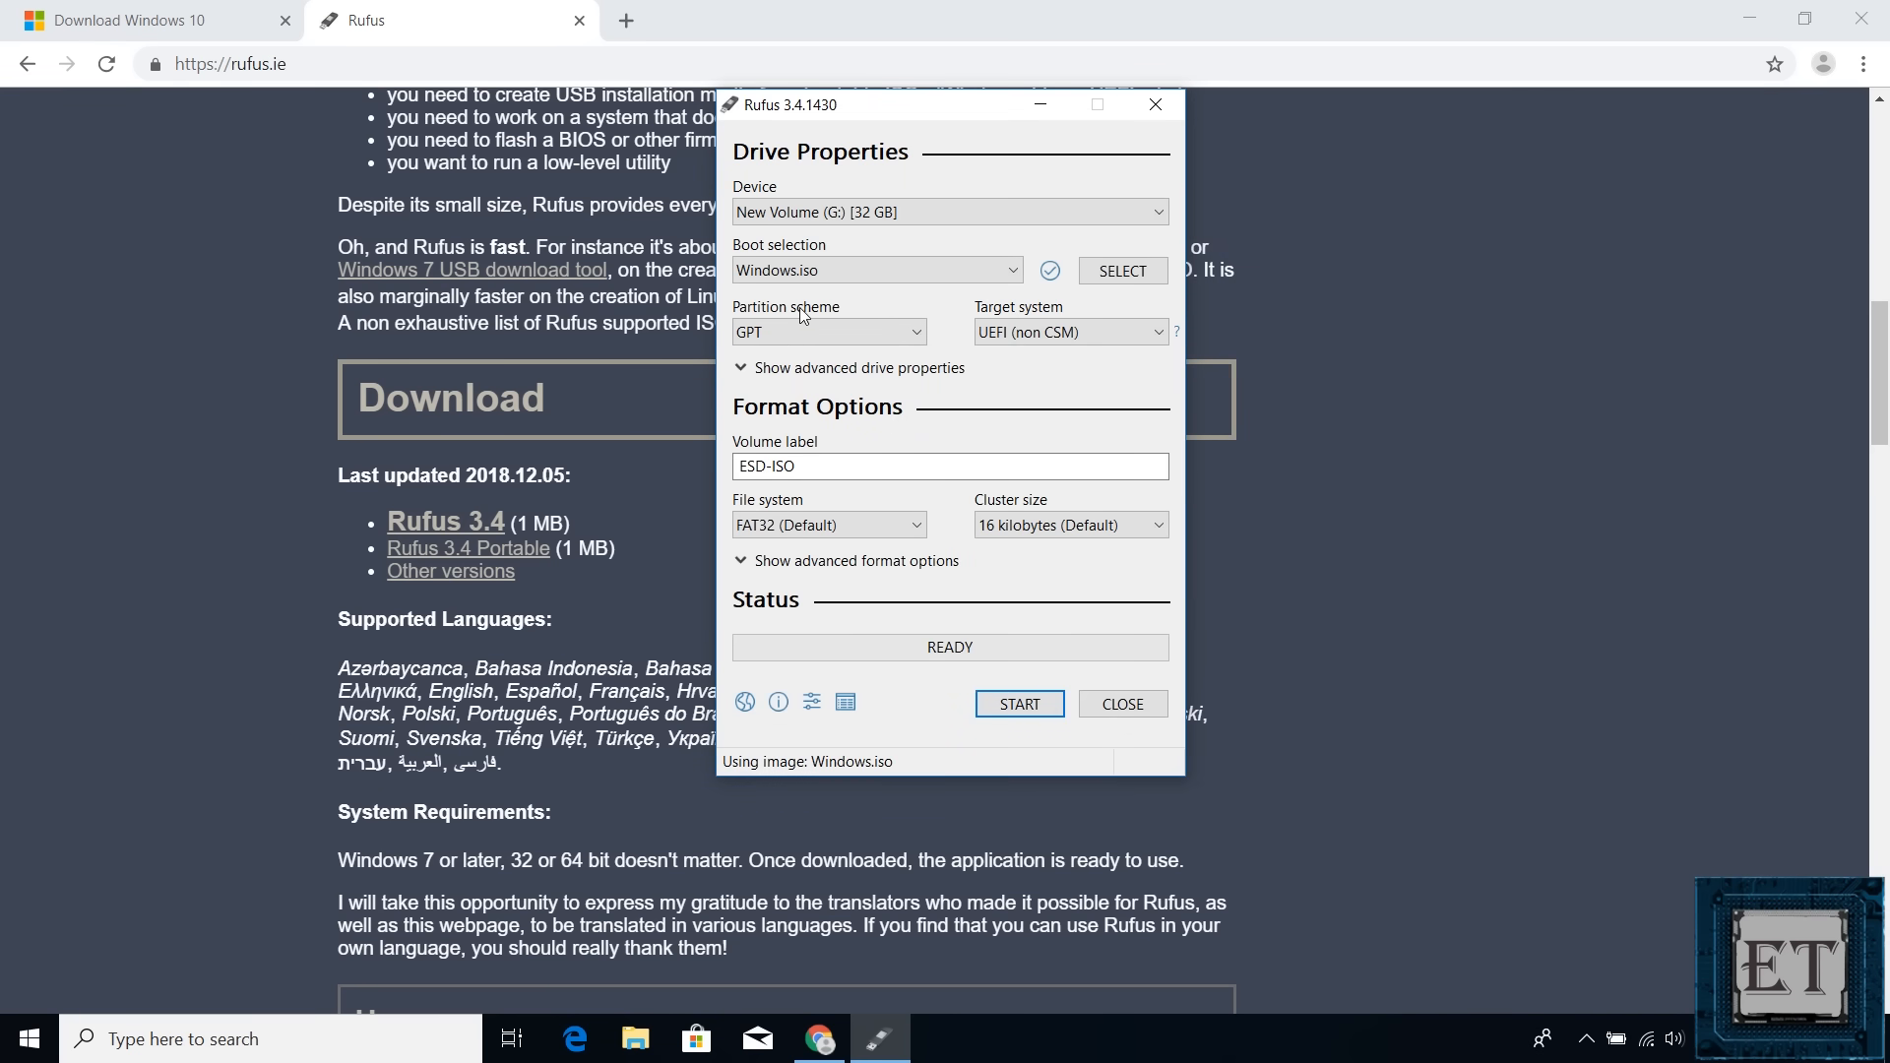
Review the partition scheme choices, keep GPT, and search Windows for 'disk partition'.
{"action": "left_click", "coordinate": [829, 331]}
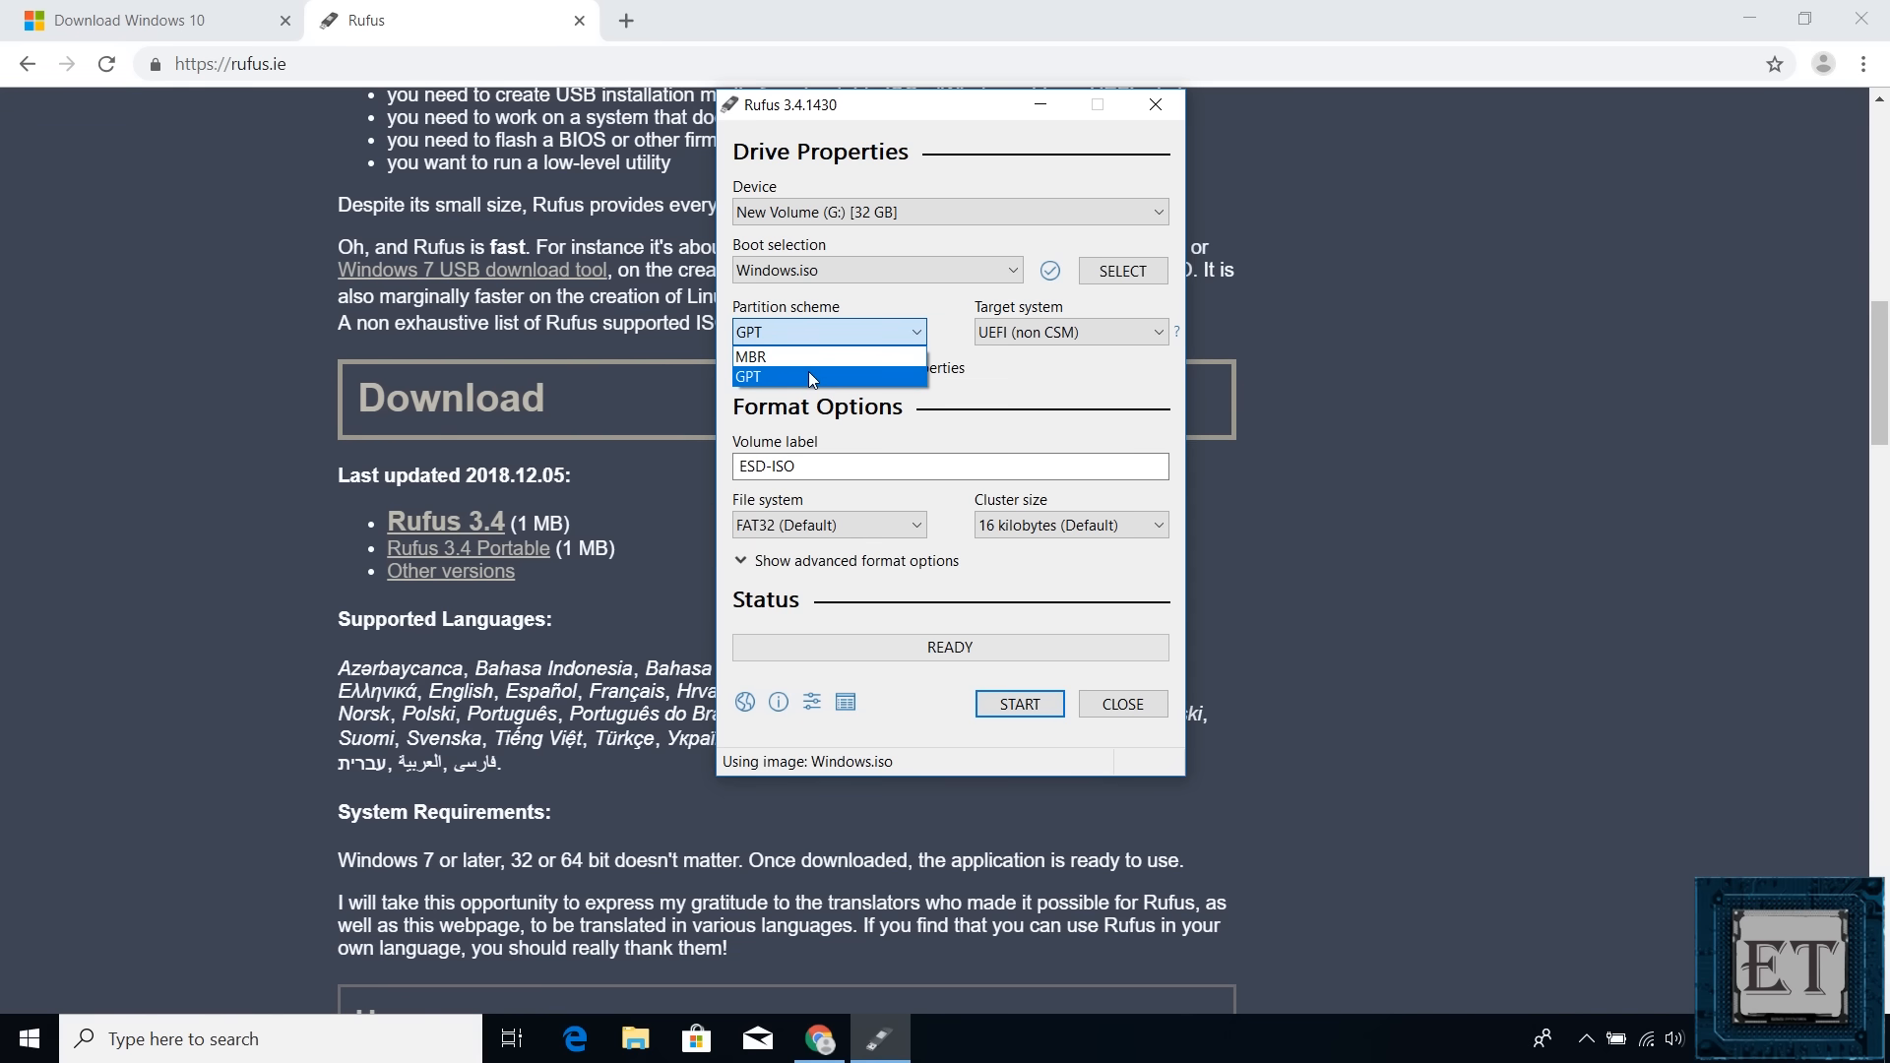
{"action": "mouse_move", "coordinate": [807, 384]}
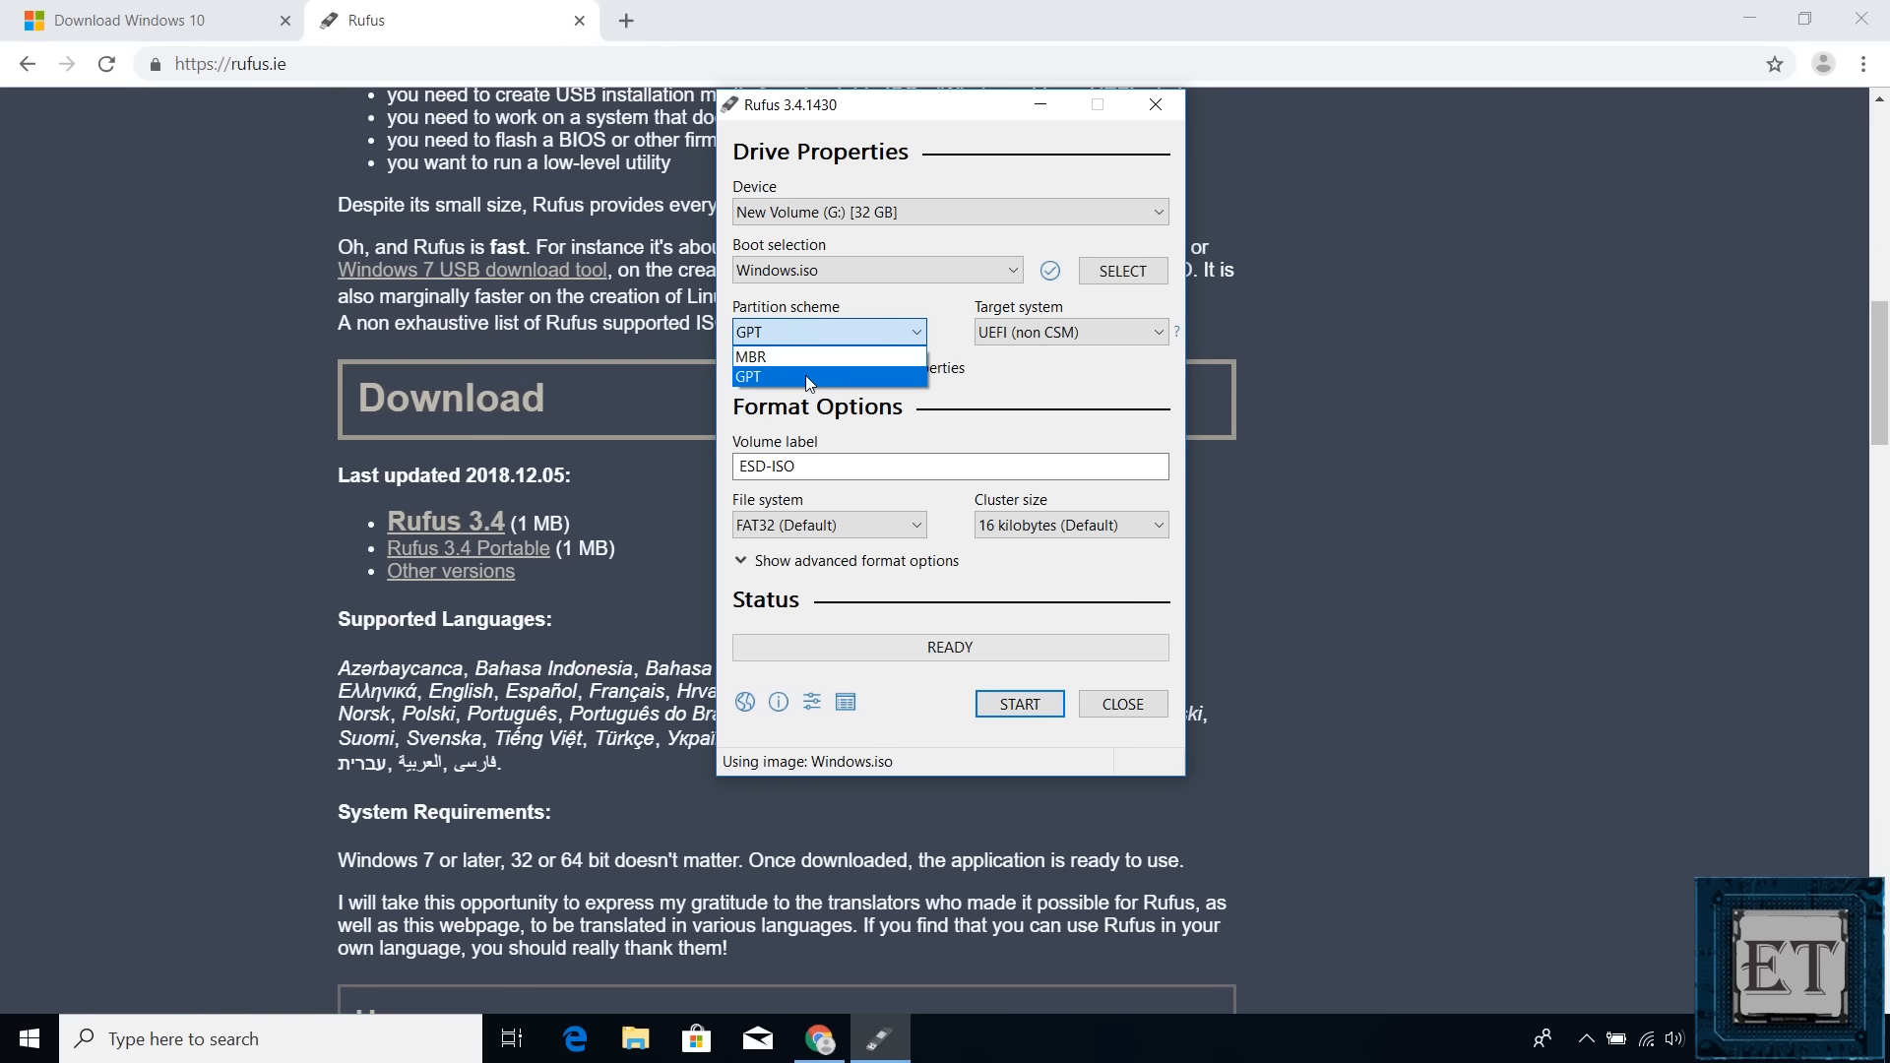
{"action": "mouse_move", "coordinate": [169, 750]}
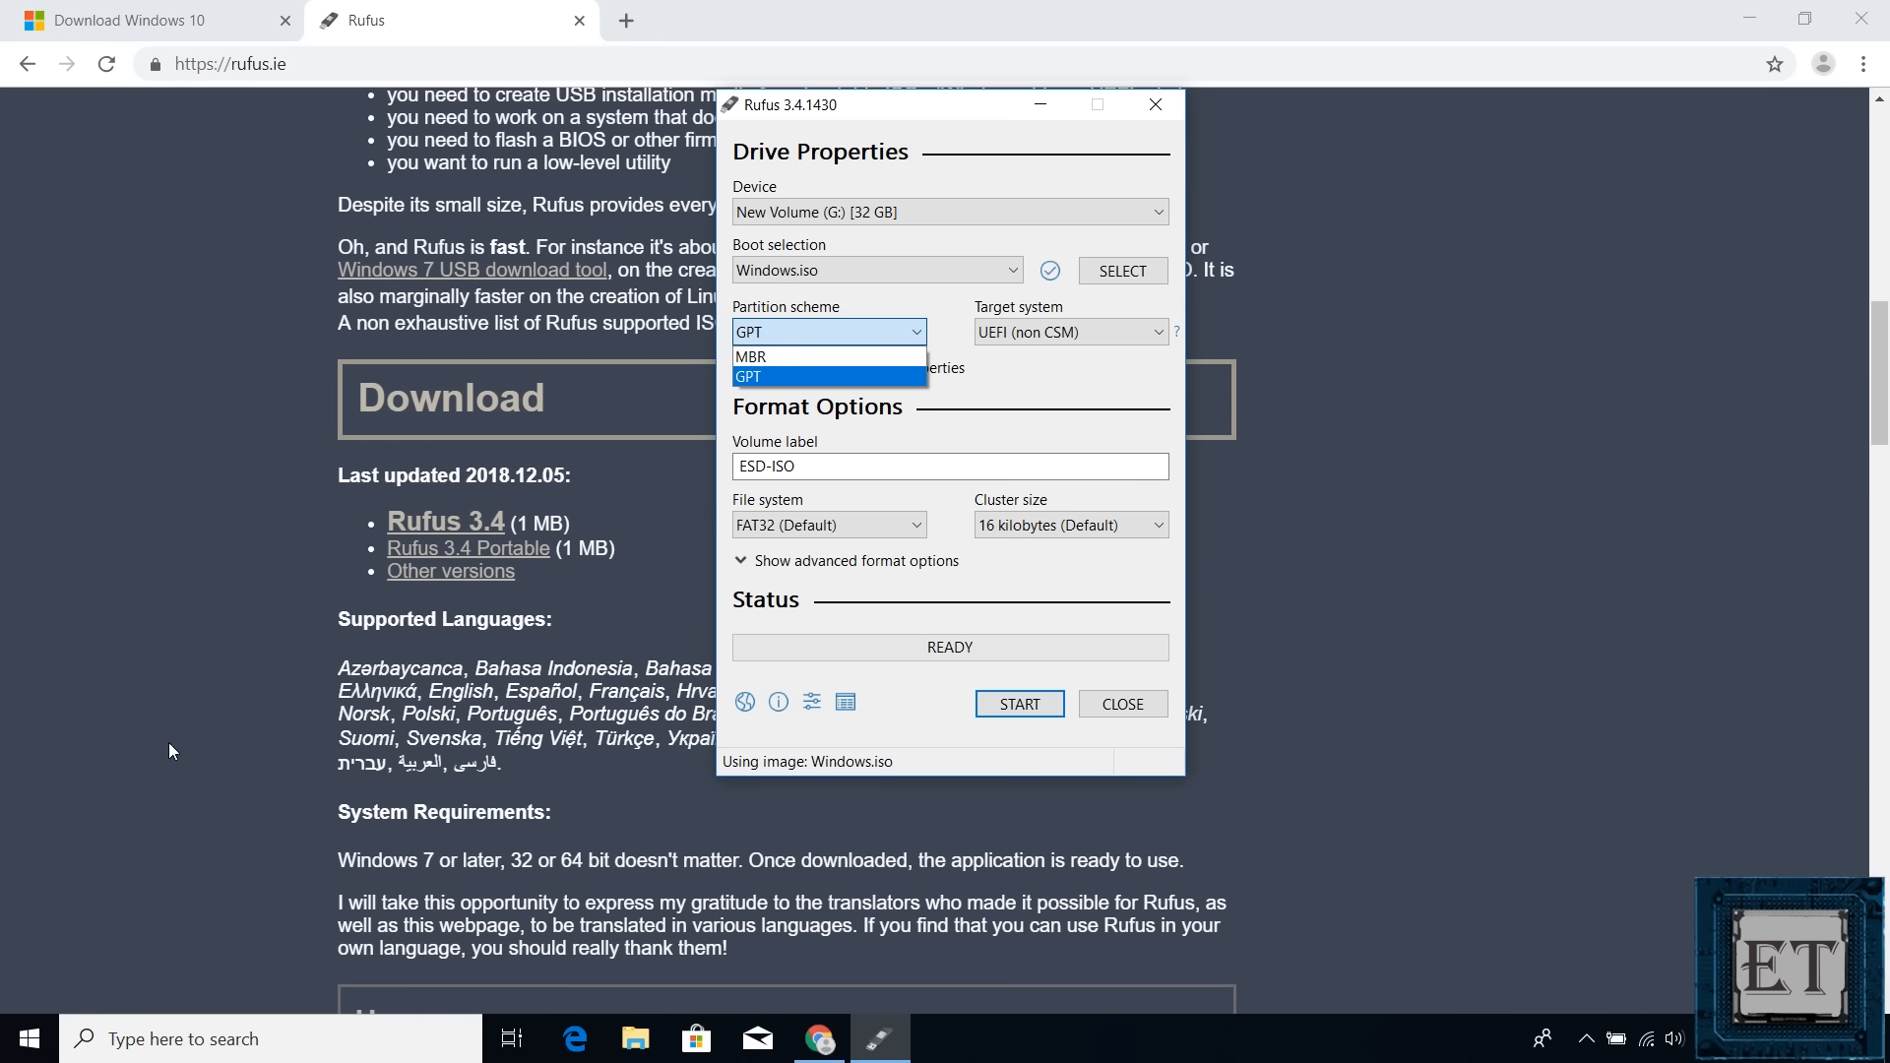
{"action": "left_click", "coordinate": [26, 1038]}
{"action": "type", "text": "disk partition"}
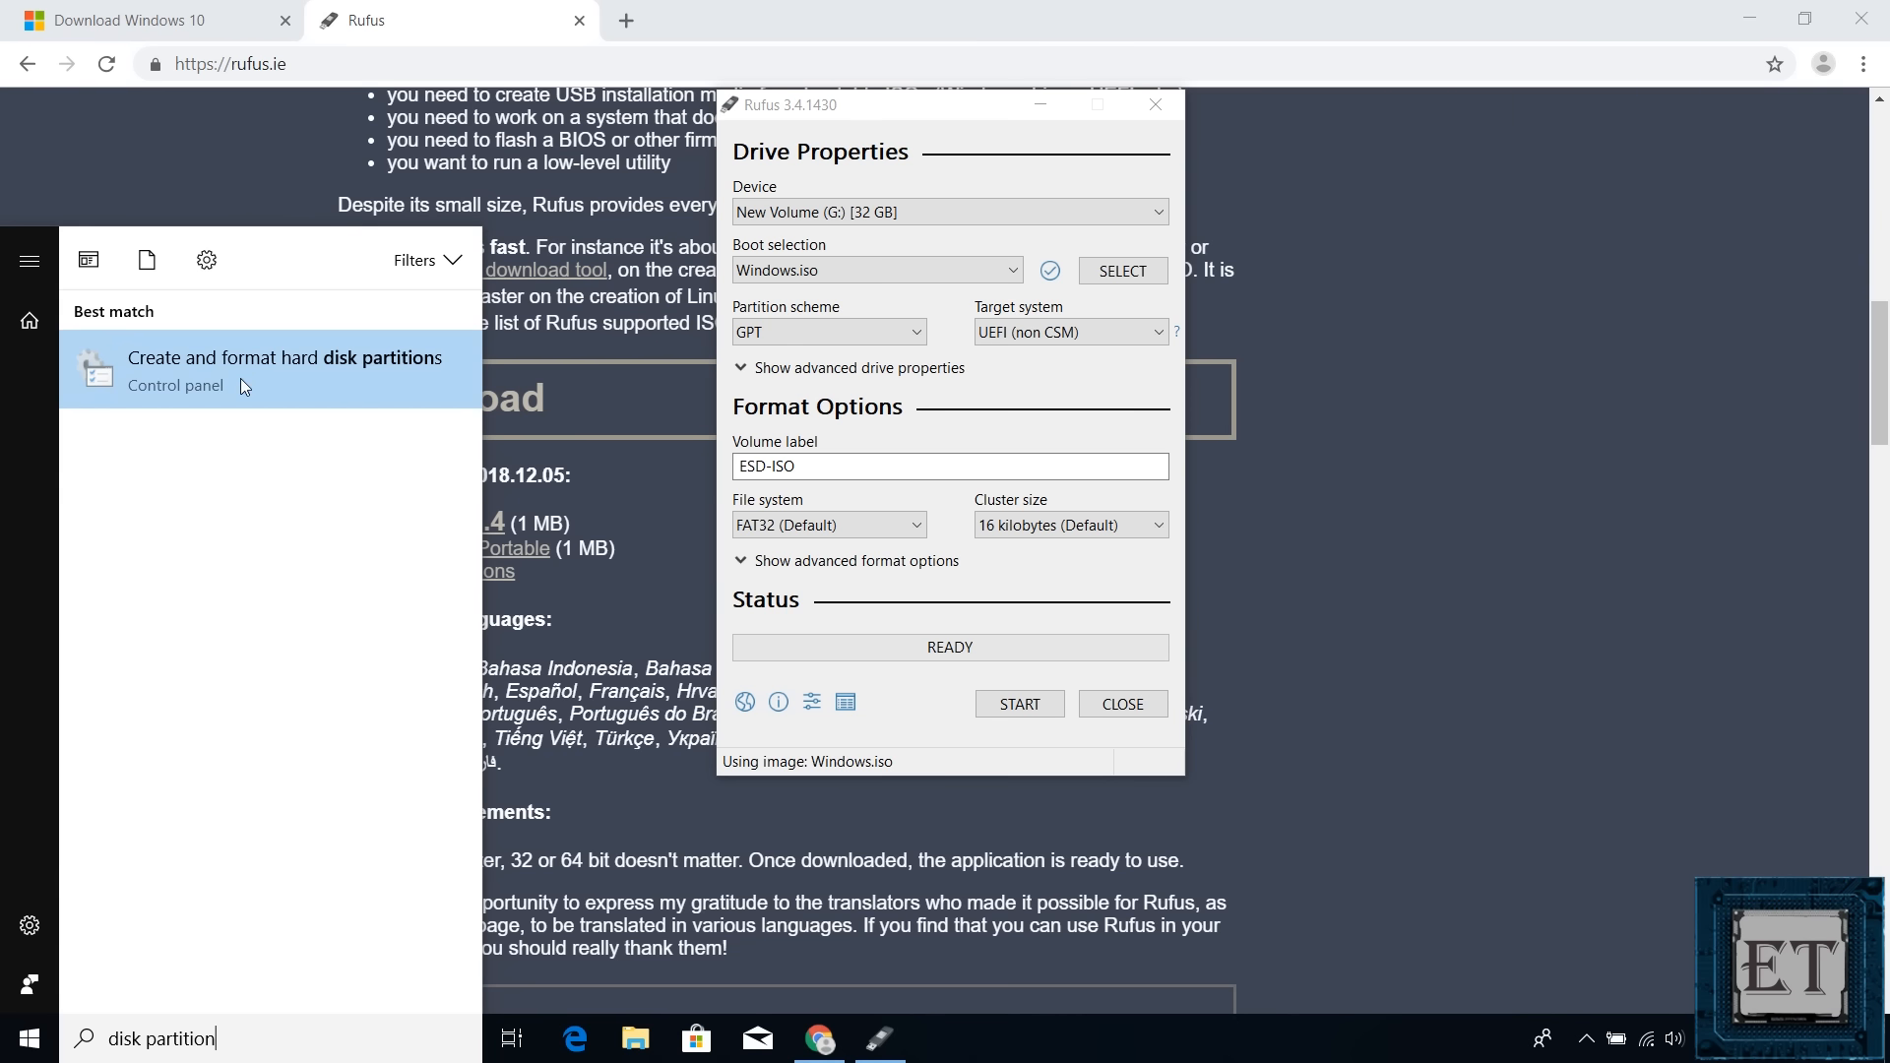
Verify in Disk Management that Disk 0's partition style is GUID Partition Table (GPT).
{"action": "left_click", "coordinate": [285, 370]}
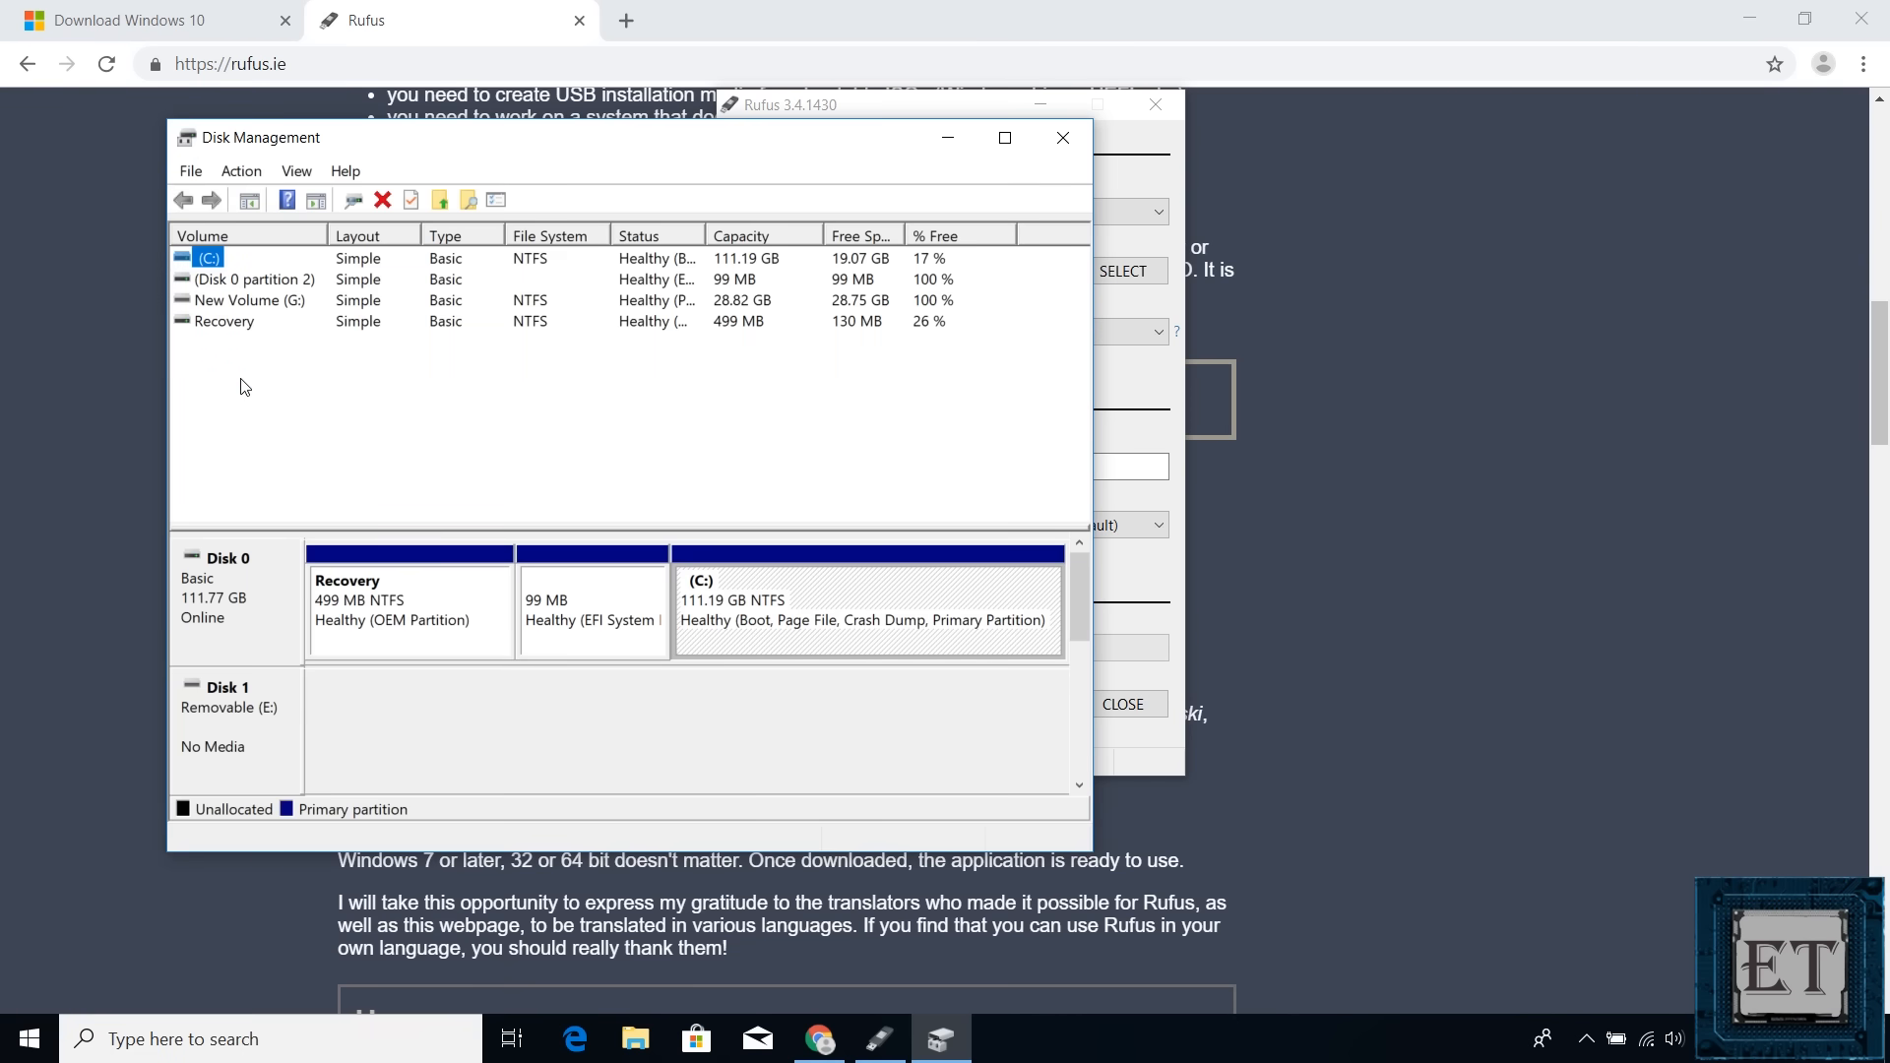
{"action": "mouse_move", "coordinate": [266, 620]}
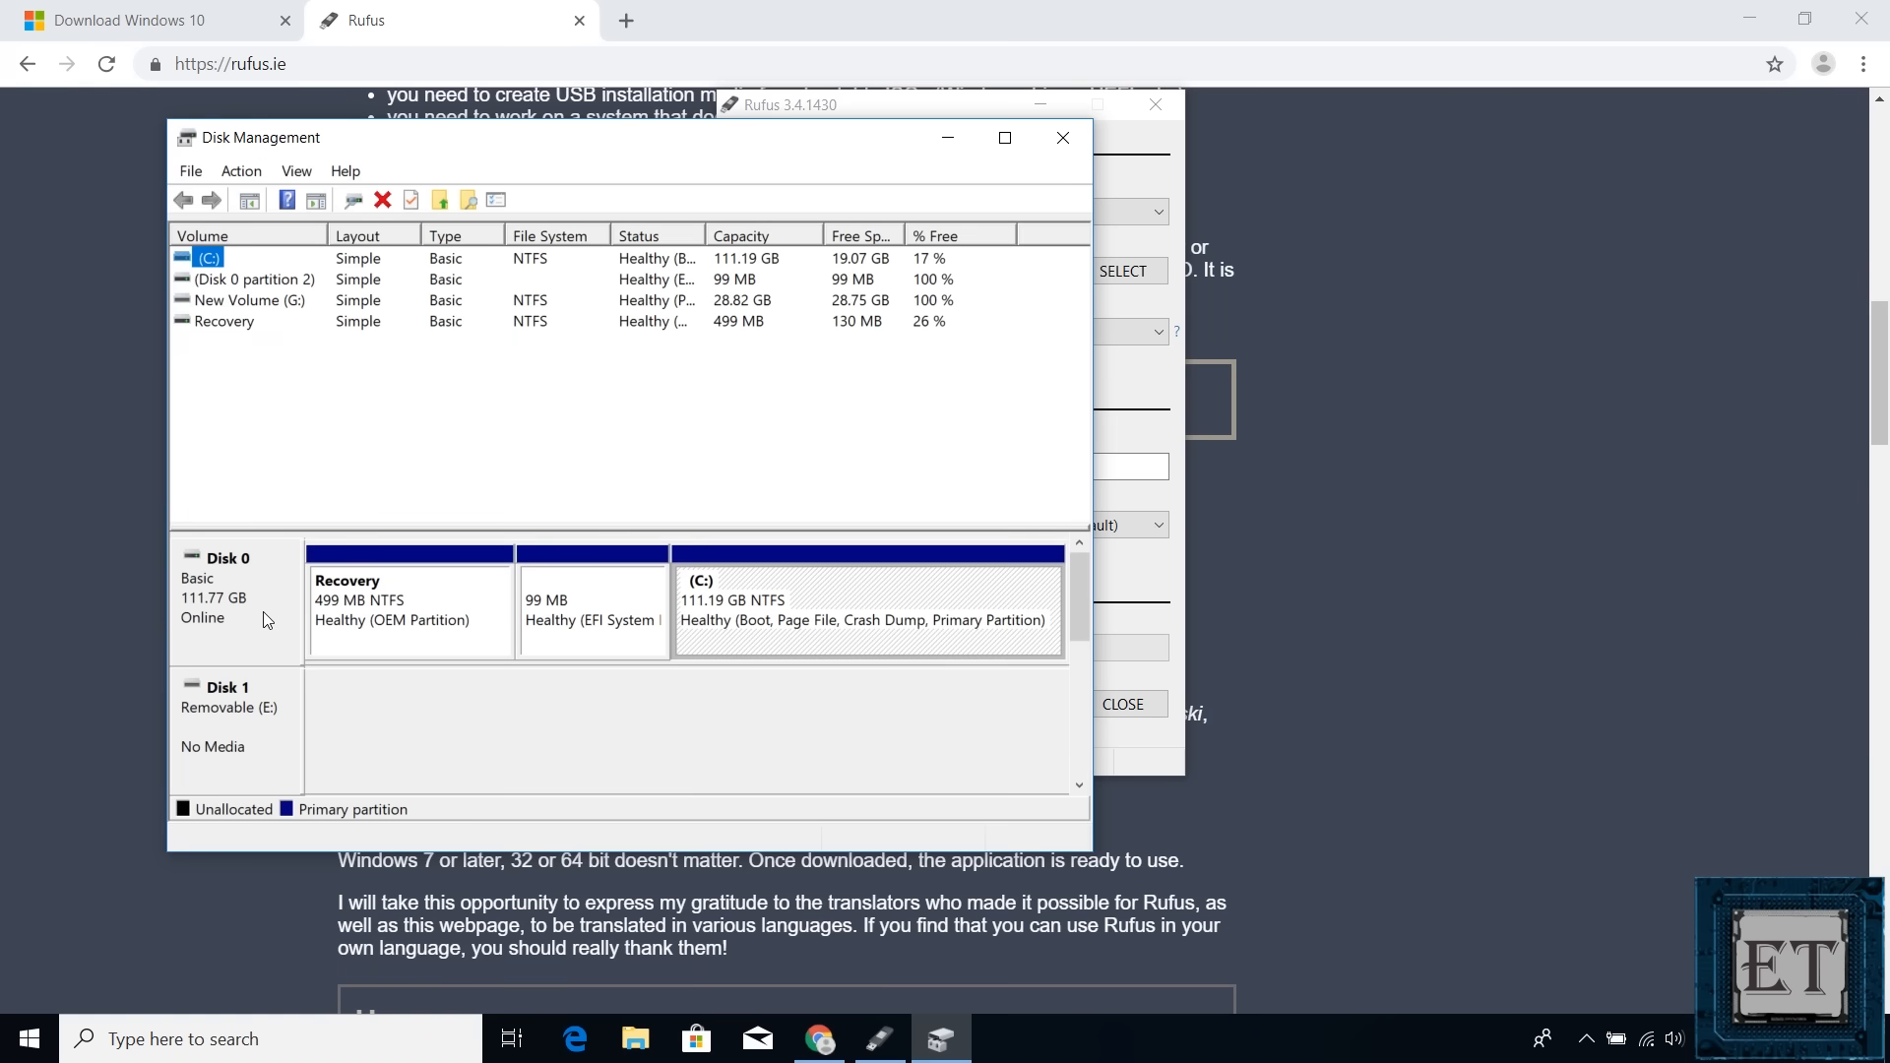
{"action": "right_click", "coordinate": [229, 591]}
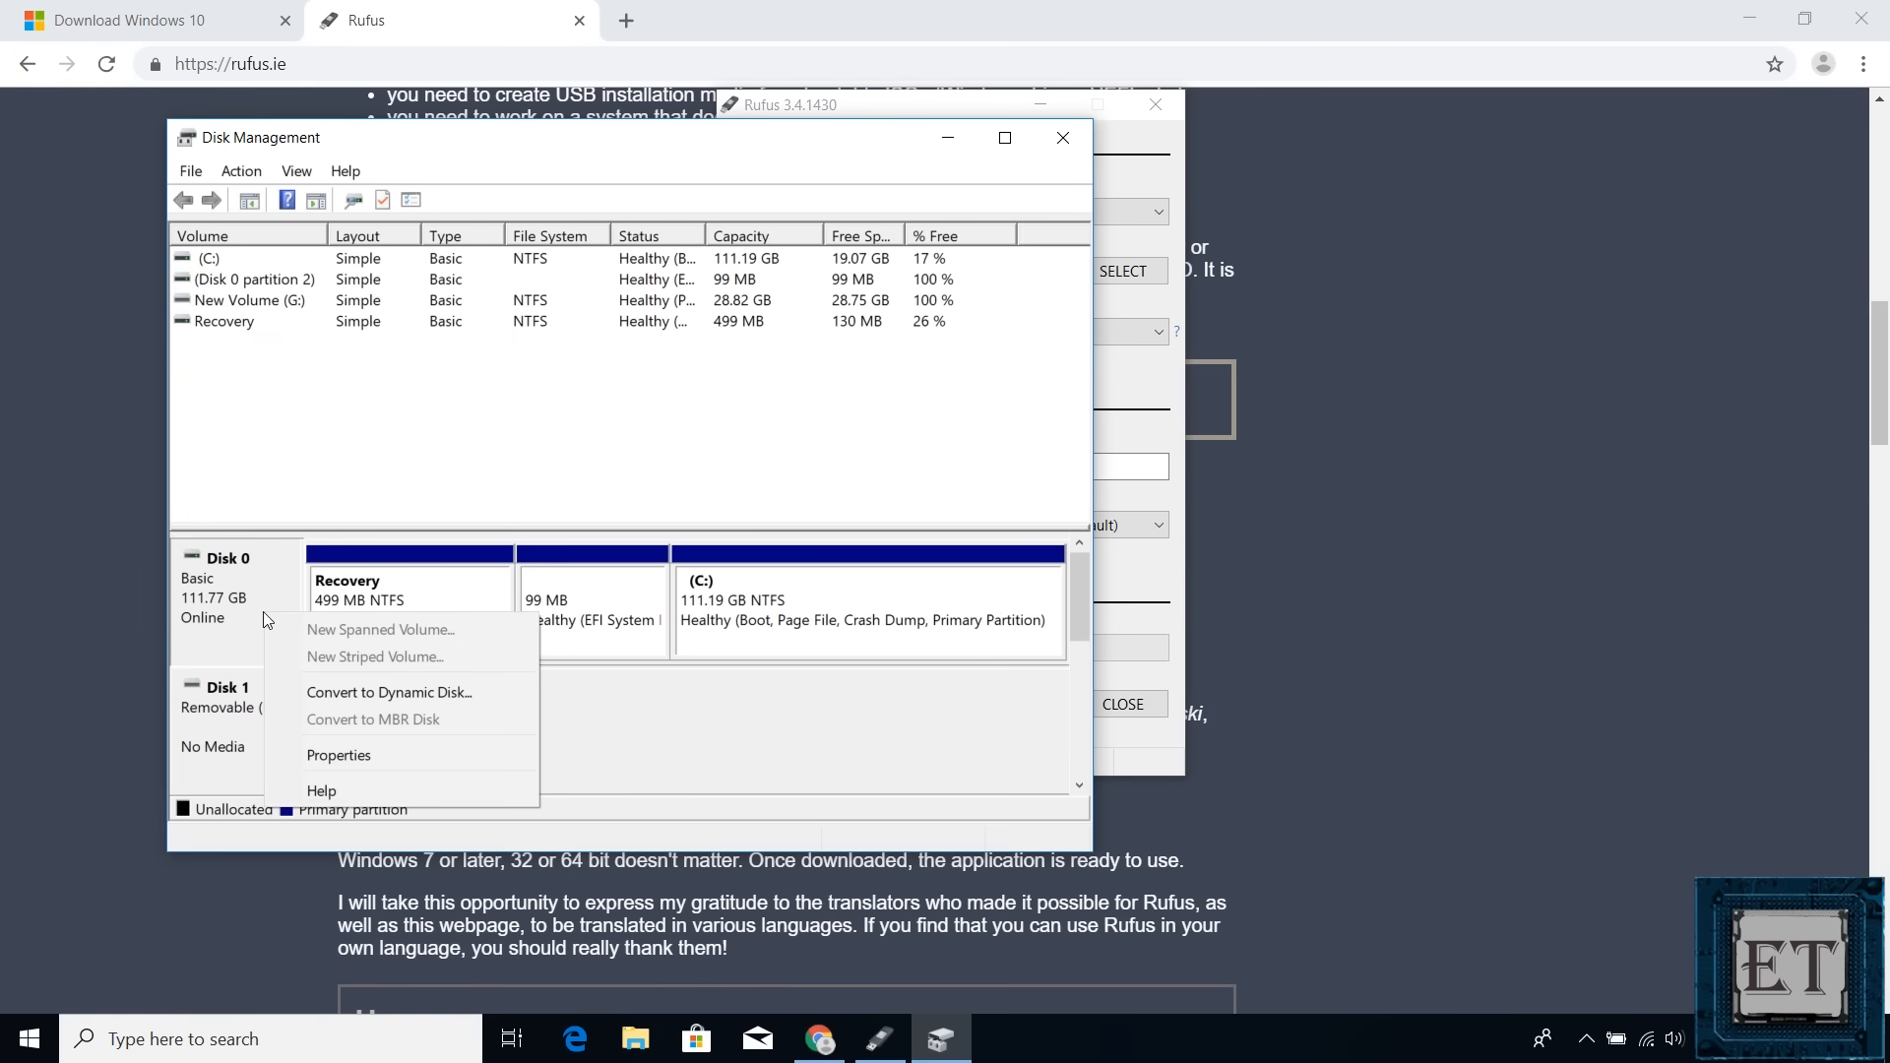
{"action": "left_click", "coordinate": [338, 754]}
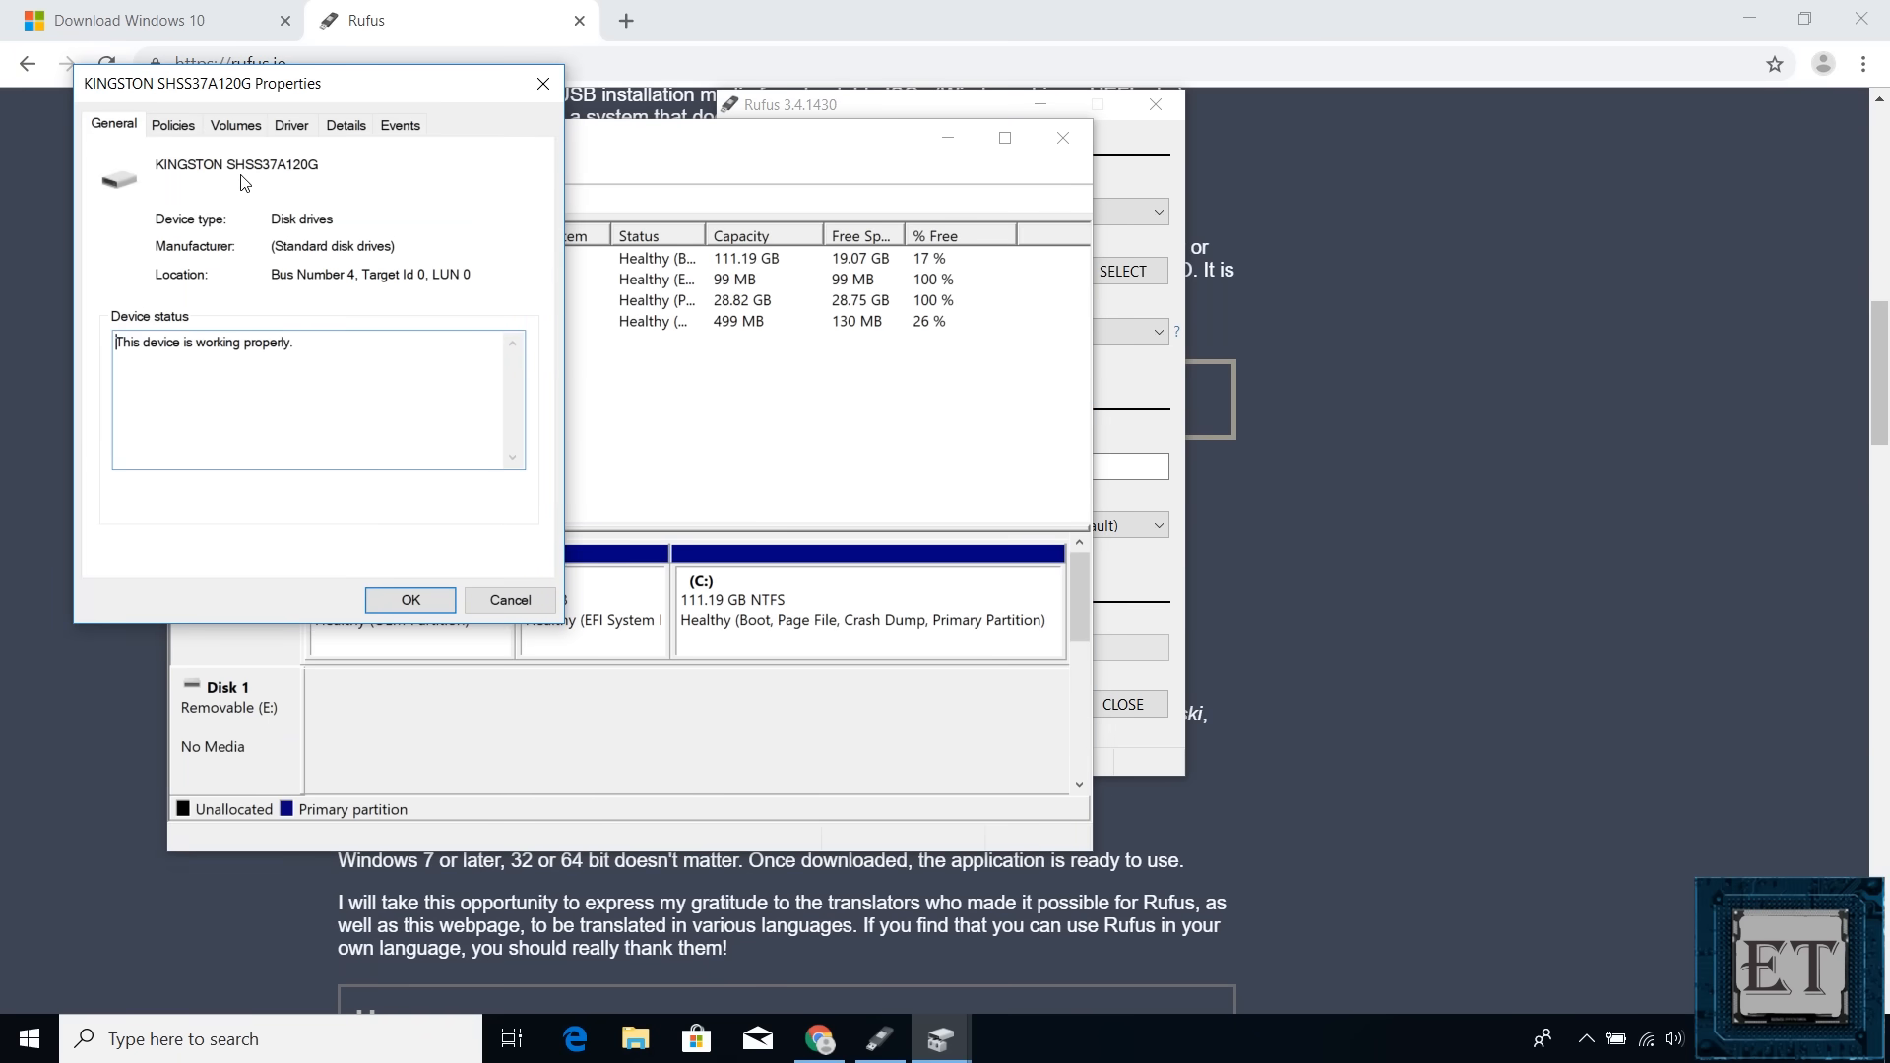
{"action": "left_click", "coordinate": [235, 124]}
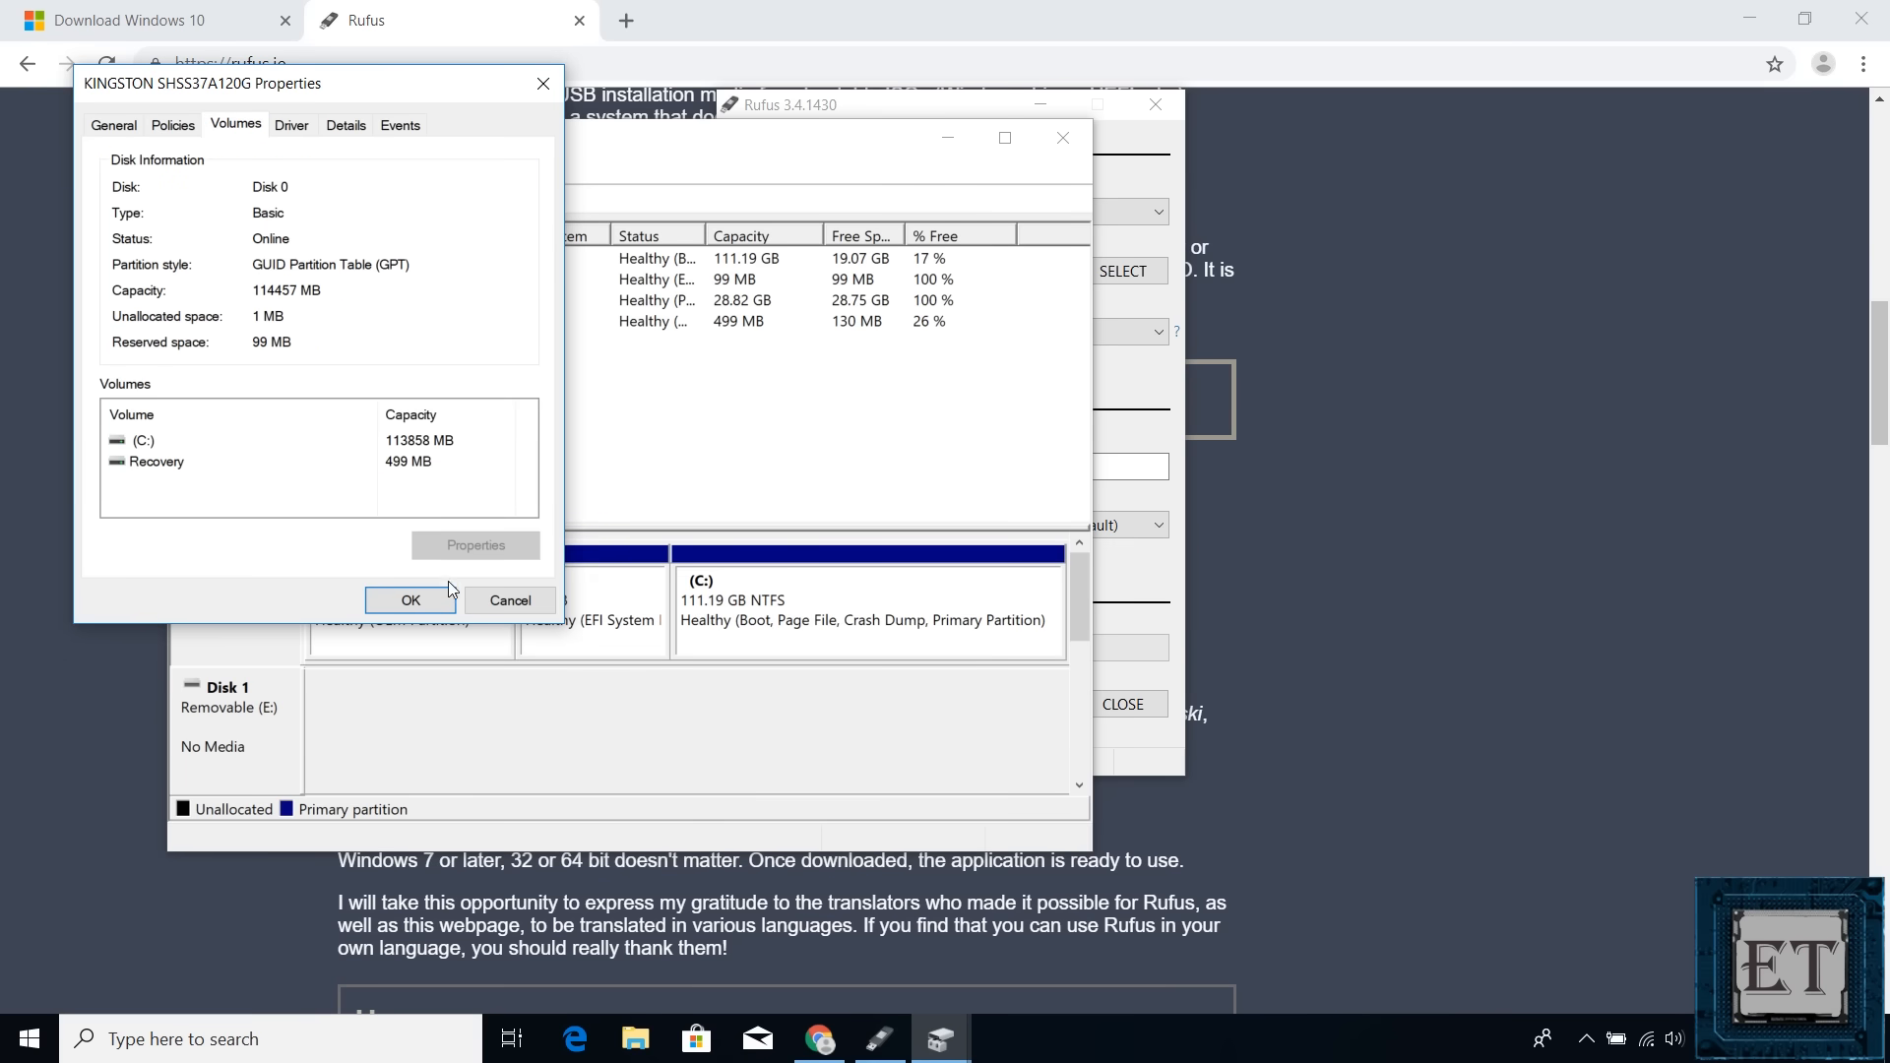
{"action": "left_click", "coordinate": [409, 601]}
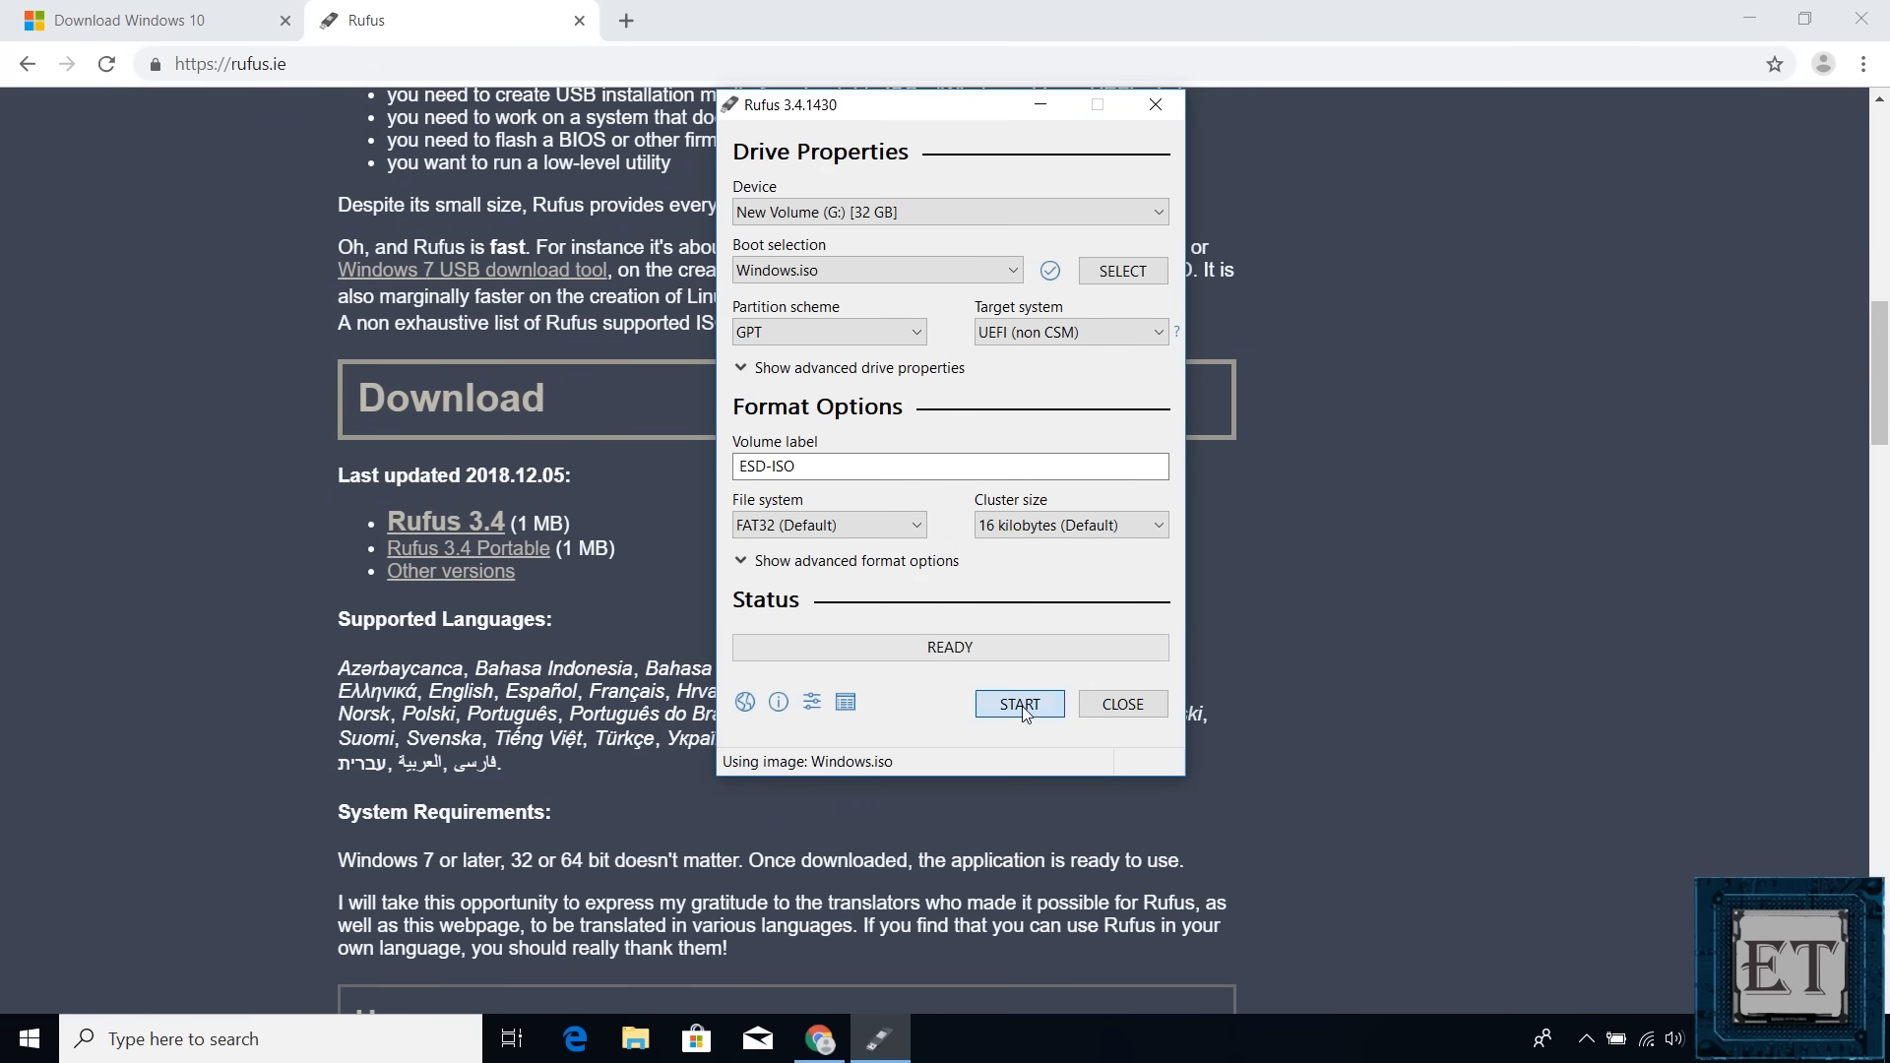
Start the write, accept the data-destruction warning, and exit Rufus once the ESD-ISO drive is READY.
{"action": "left_click", "coordinate": [1018, 705]}
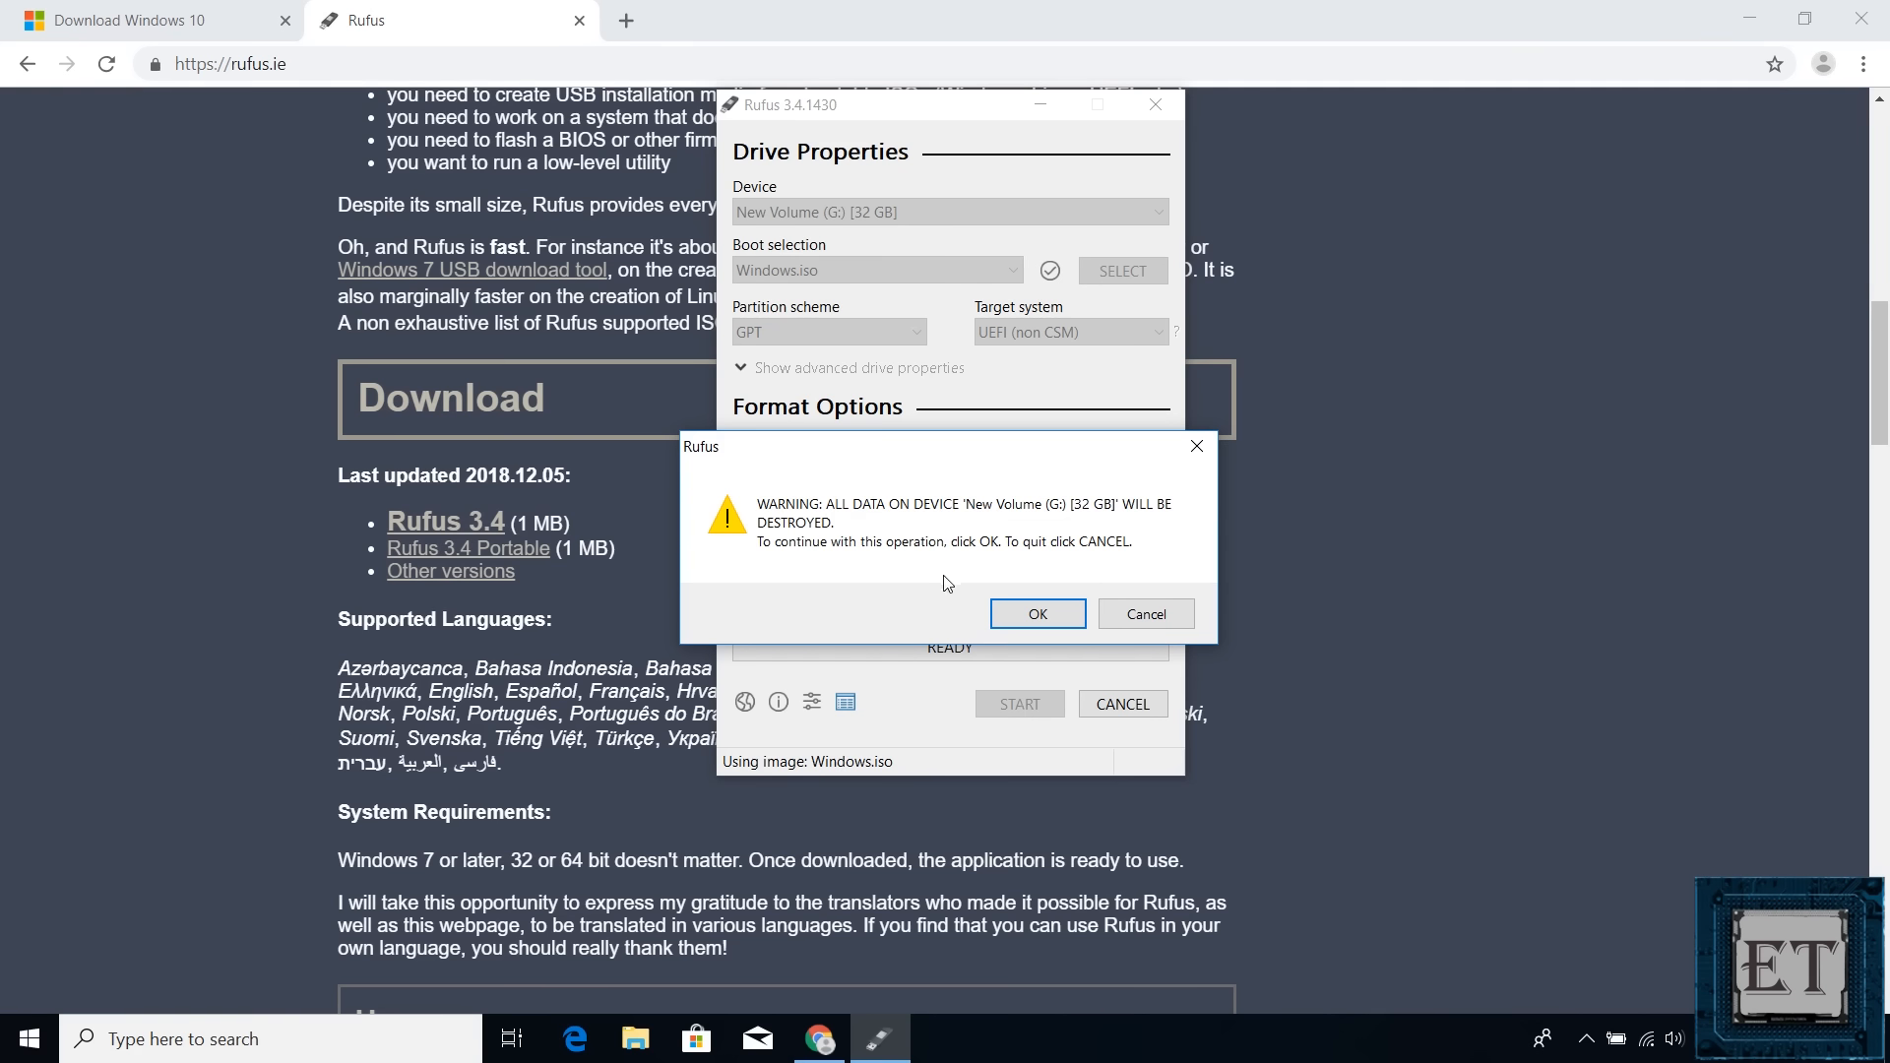
{"action": "mouse_move", "coordinate": [969, 561]}
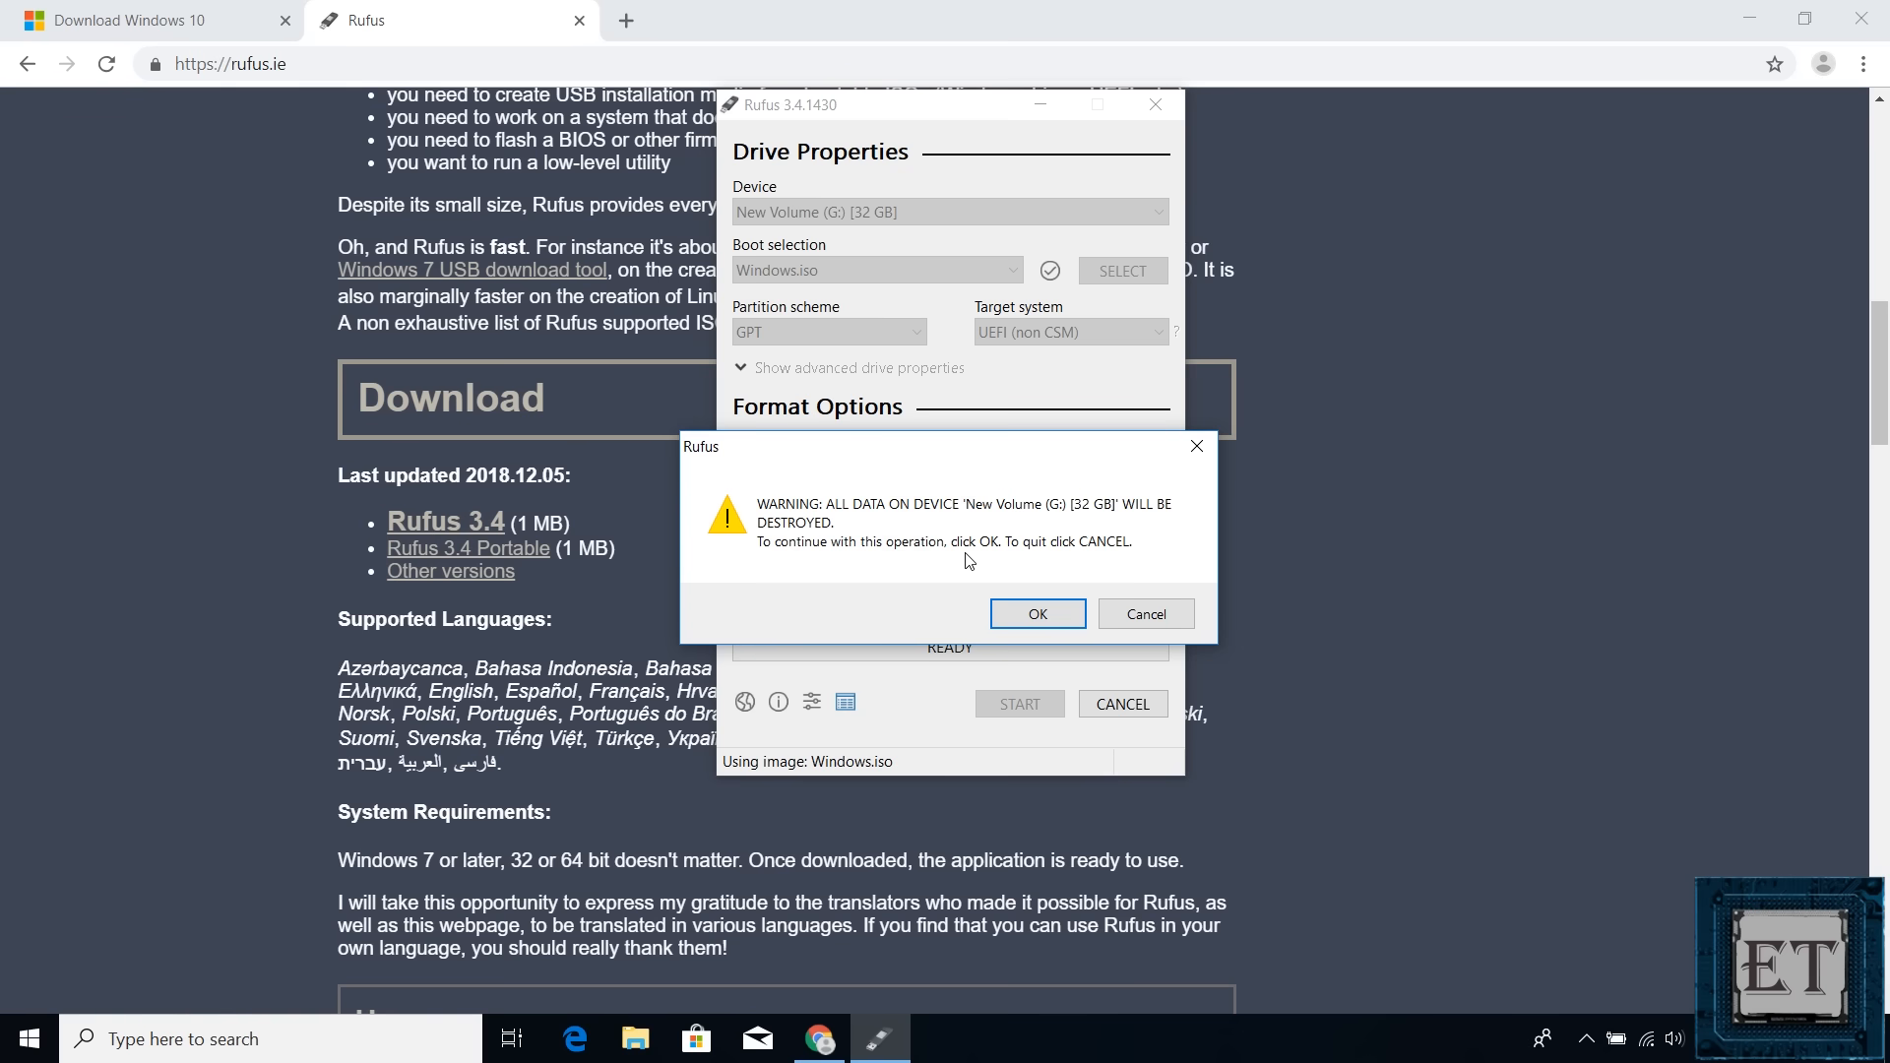
{"action": "left_click", "coordinate": [1036, 614]}
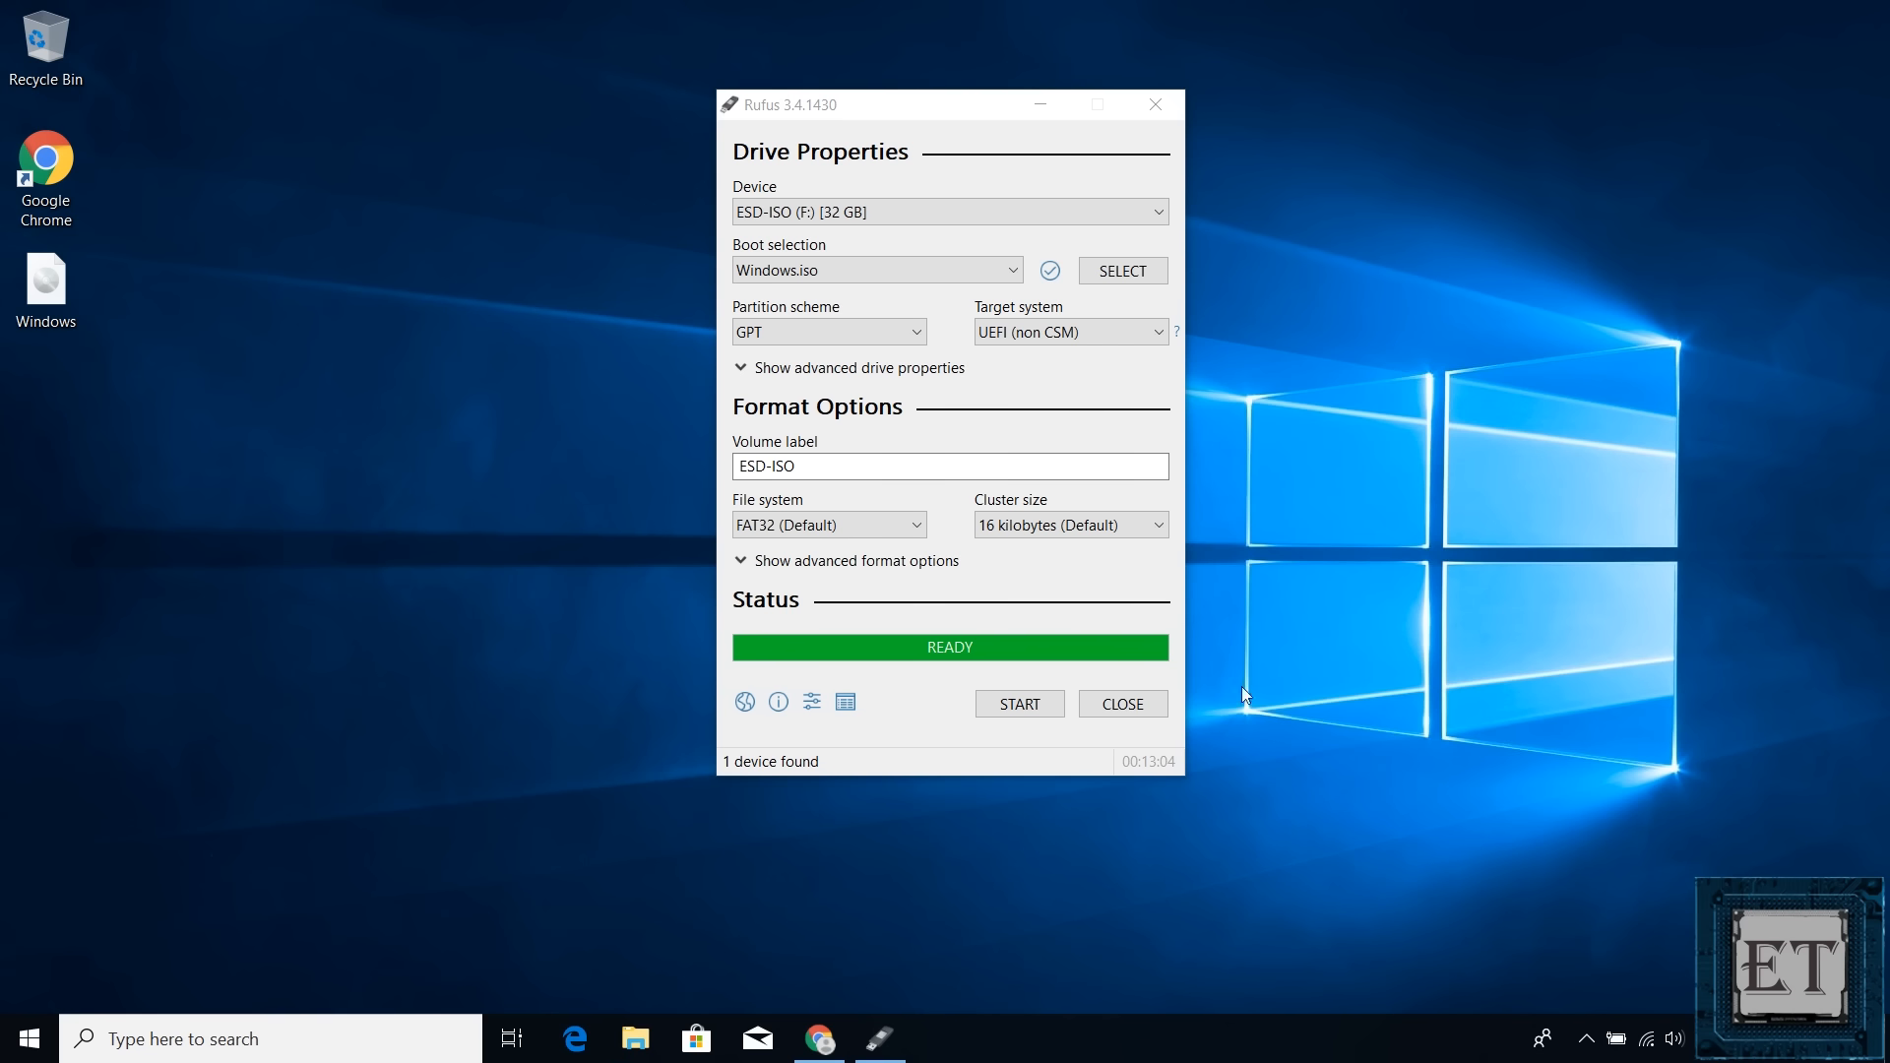
{"action": "left_click", "coordinate": [1120, 703]}
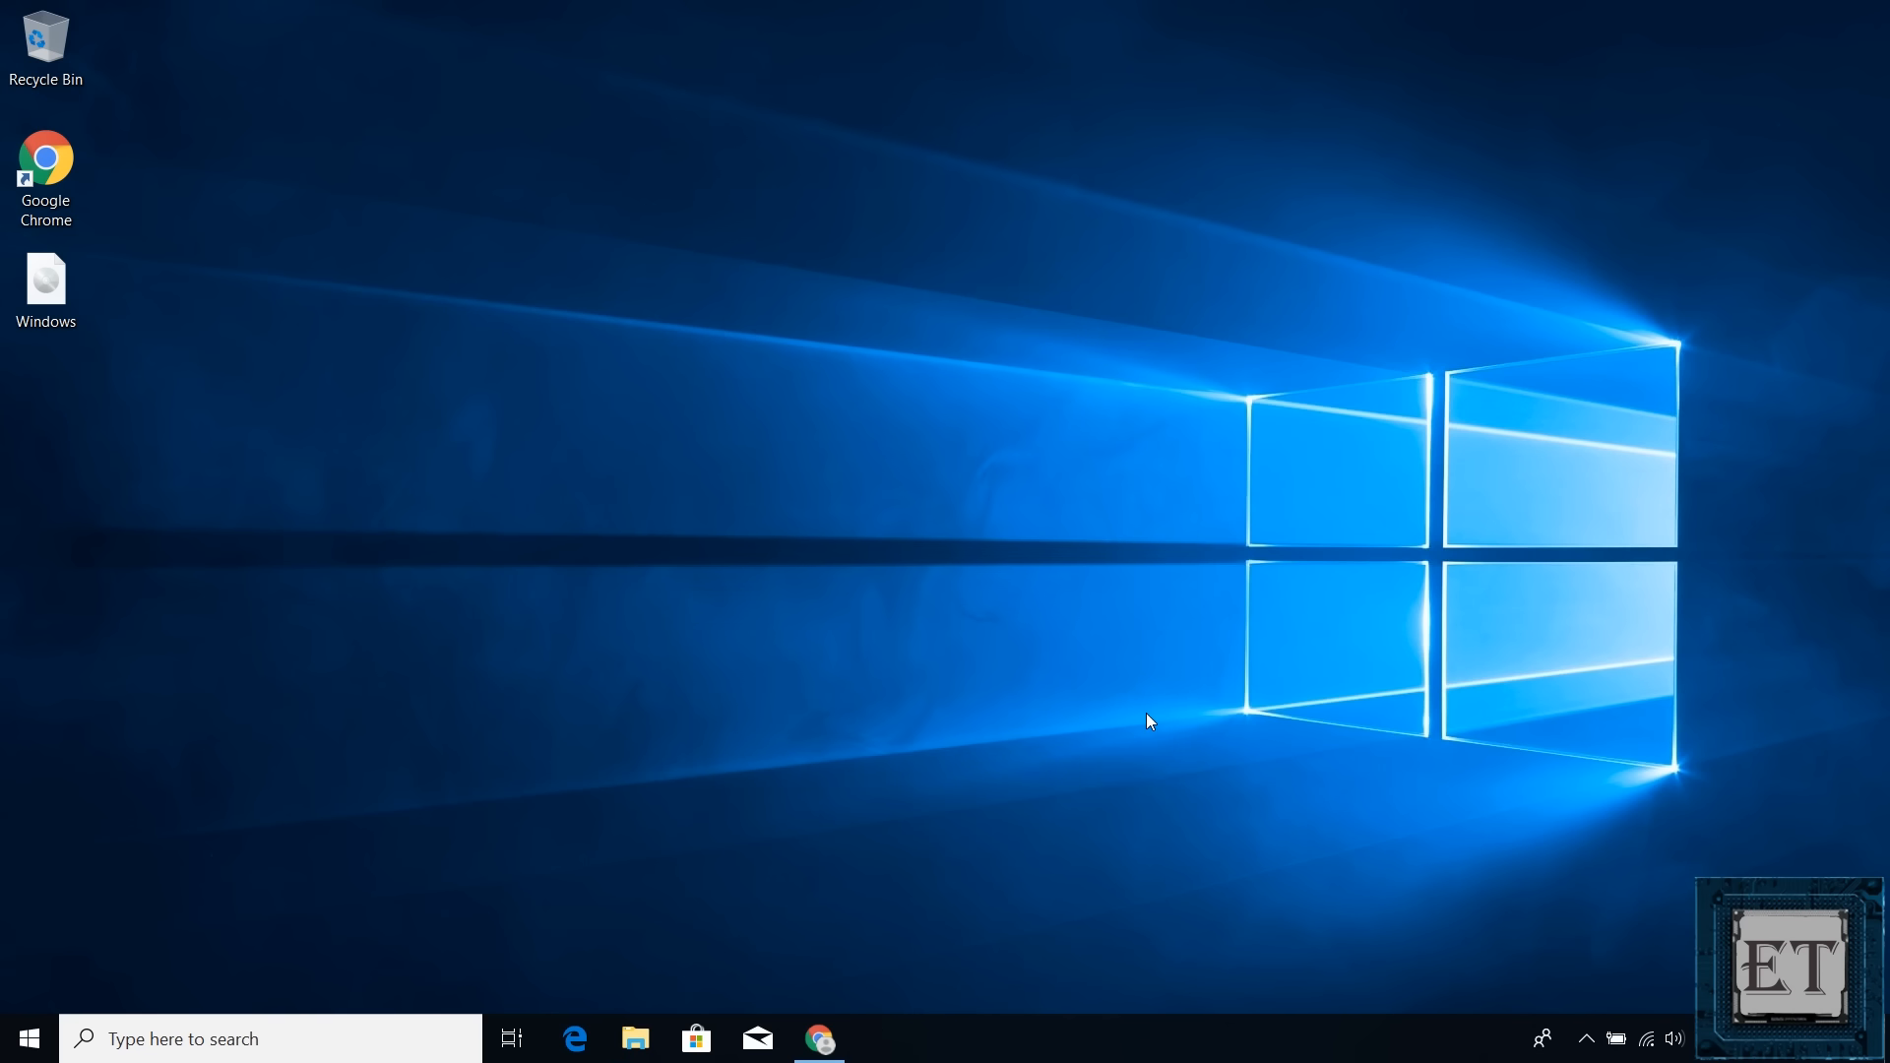